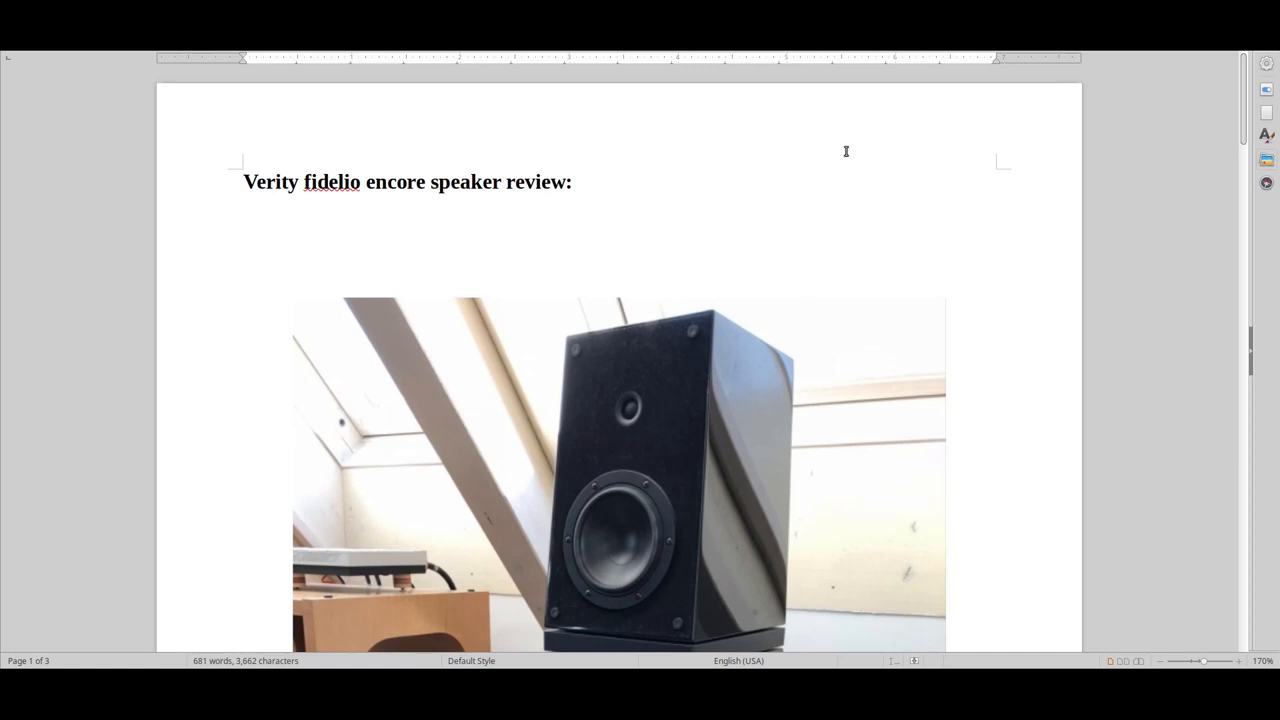
mouse_move(707, 288)
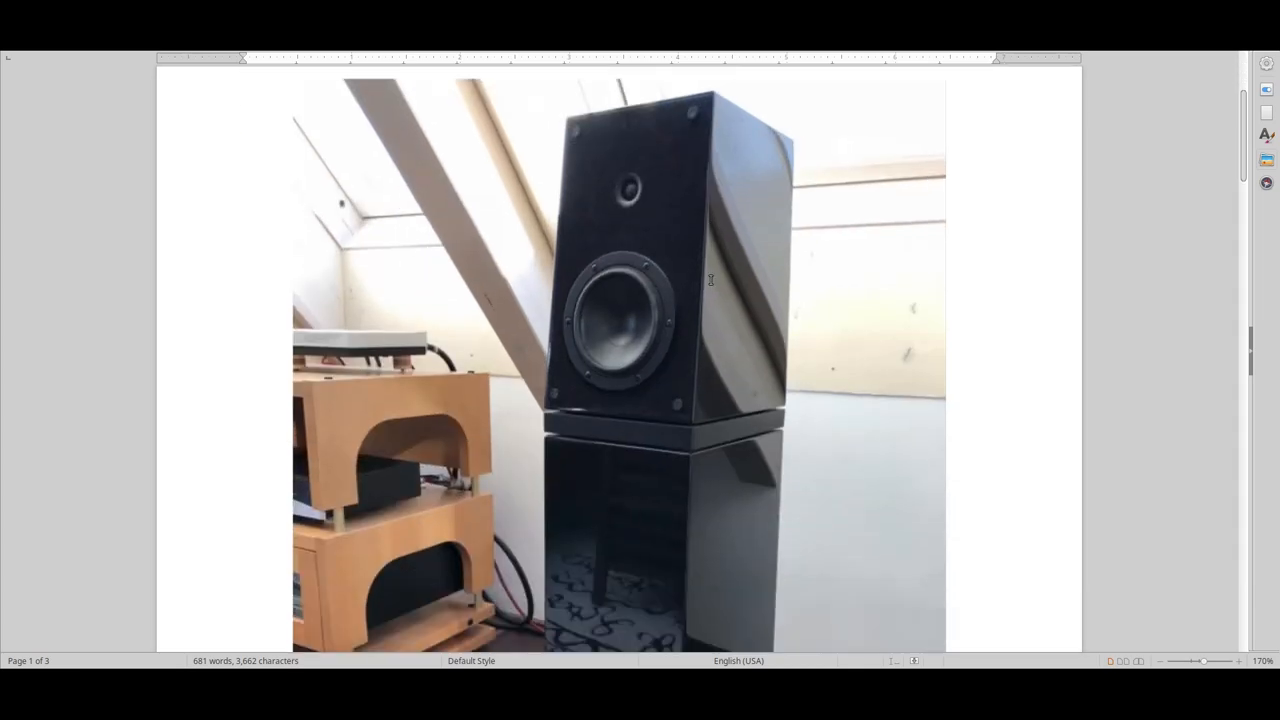
Scroll past the speaker photo to page two's red opening sentence and The sound: heading.
scroll(down, 3)
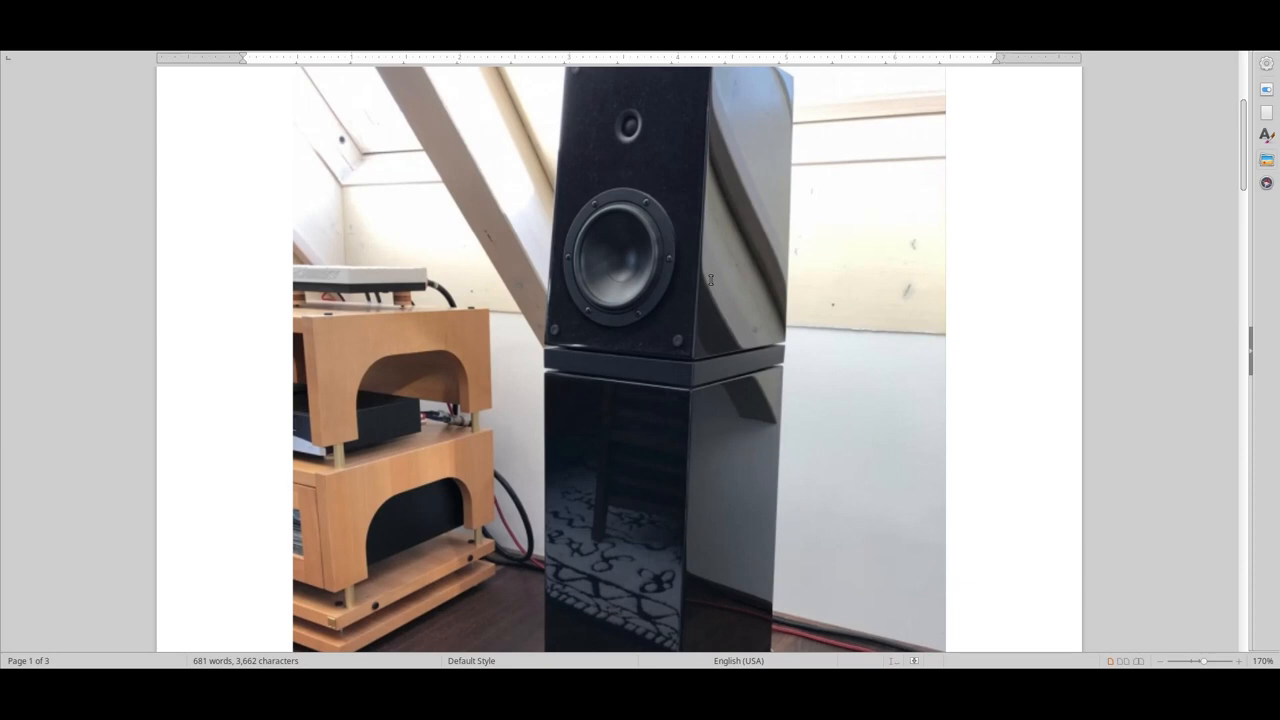
scroll(down, 3)
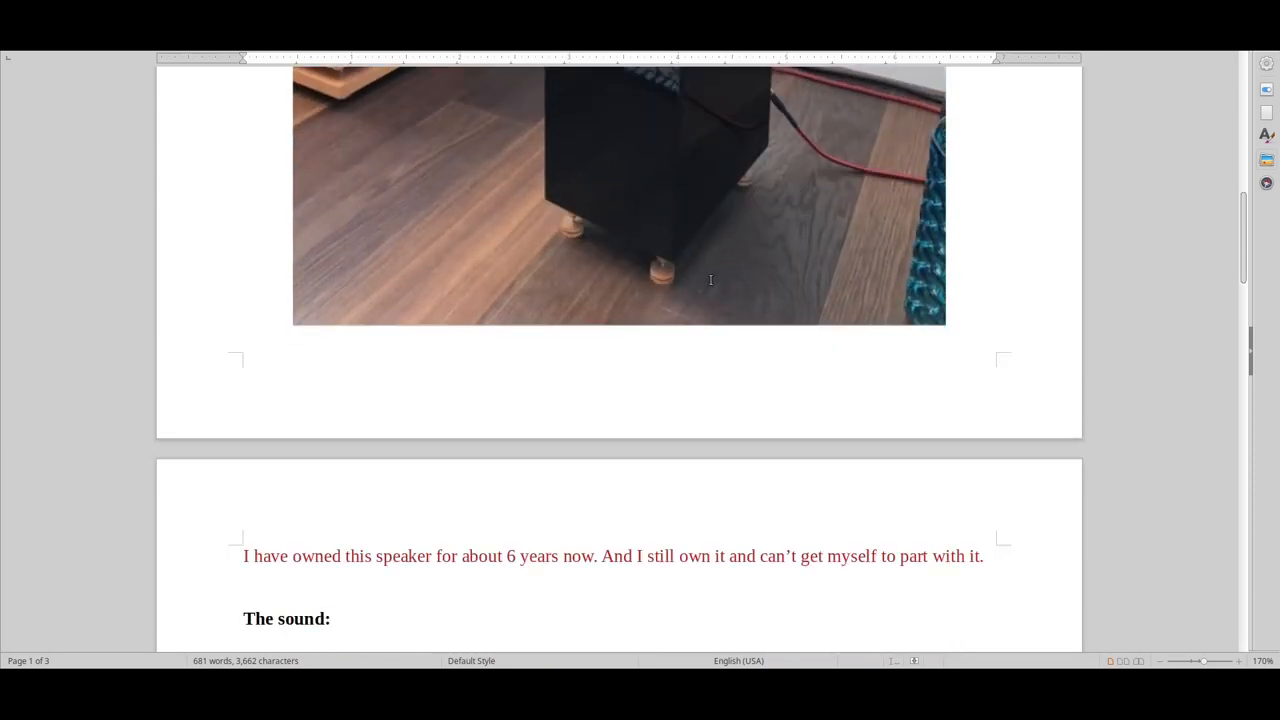
Scroll further down to the opening paragraphs of The sound: section on page two.
scroll(down, 3)
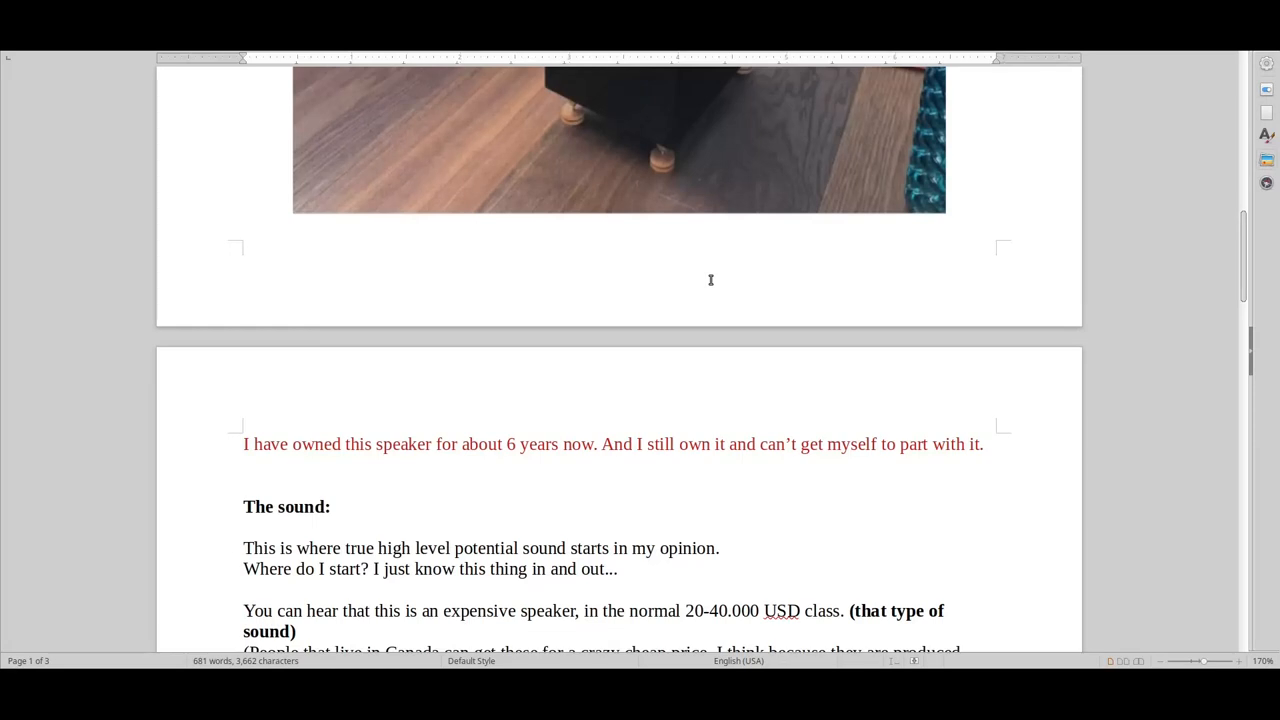
mouse_move(709, 273)
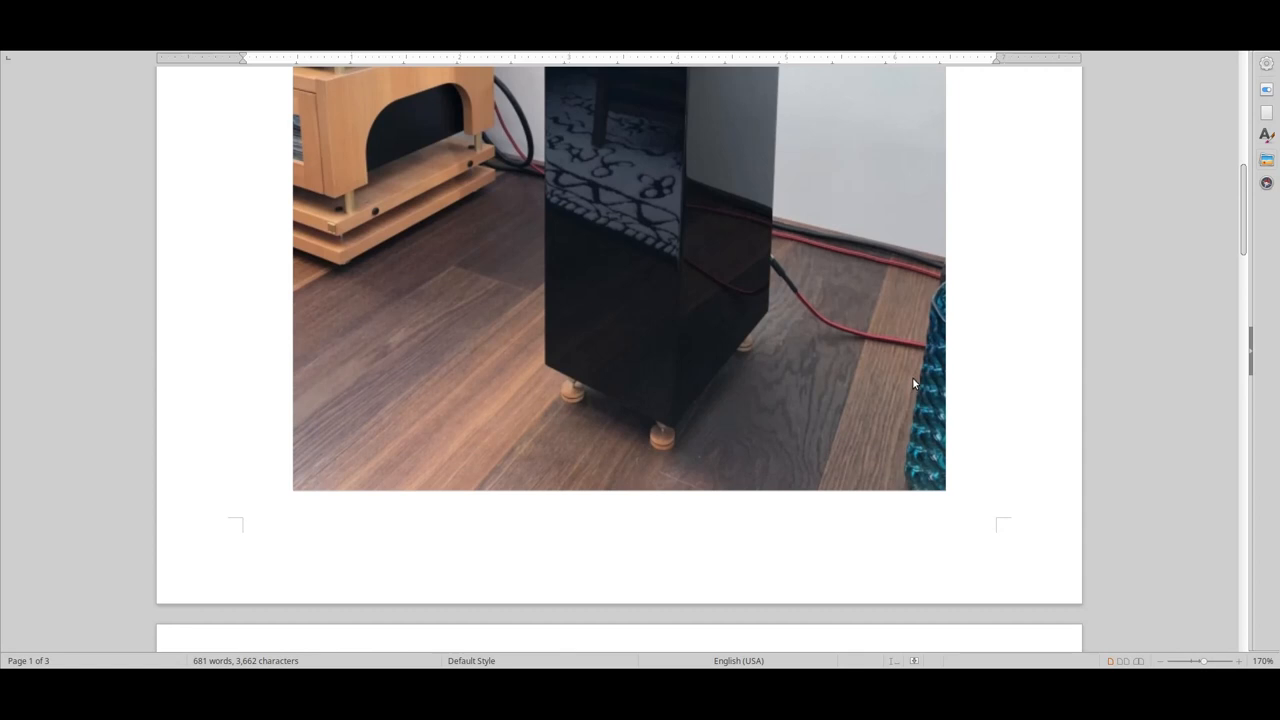
mouse_move(915, 384)
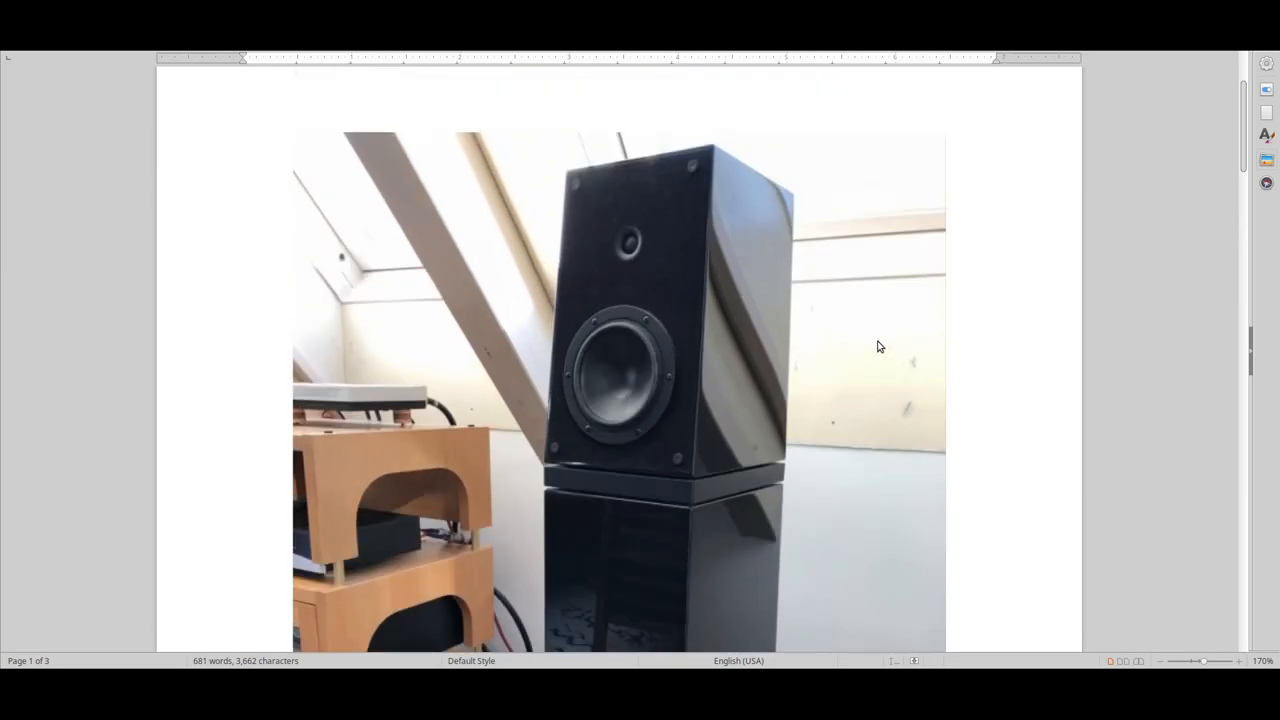
scroll(down, 3)
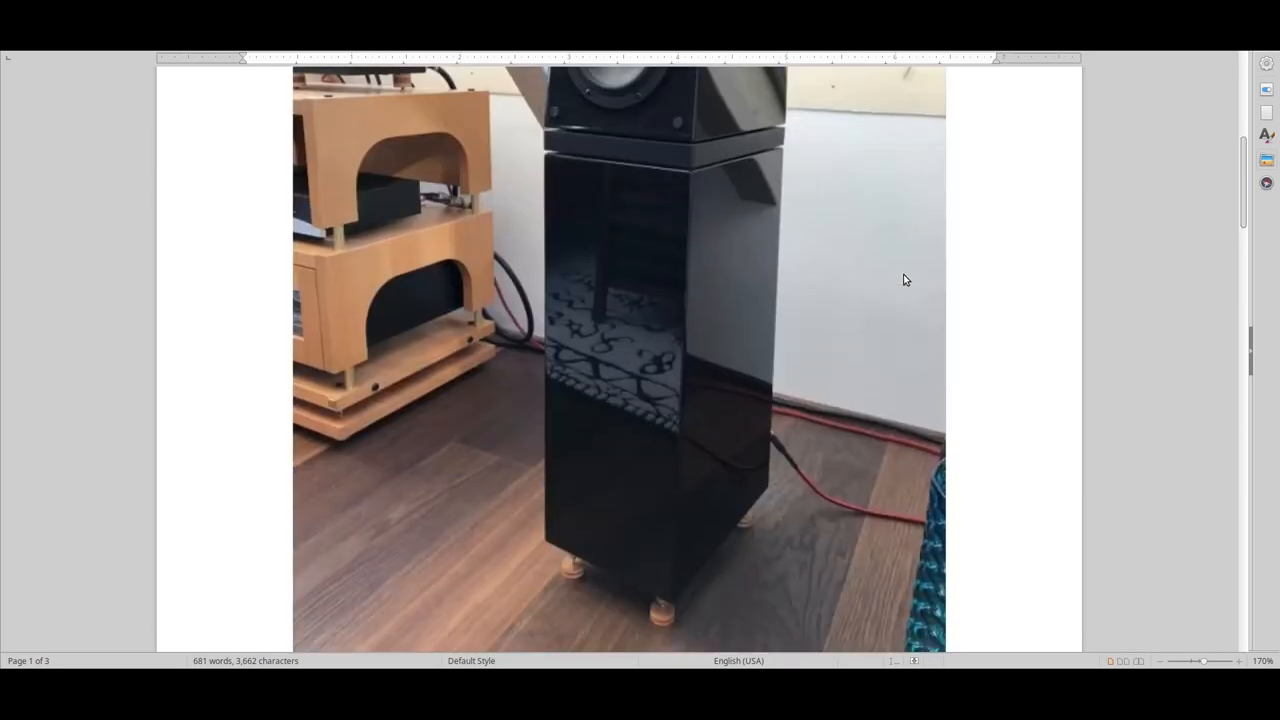
scroll(down, 3)
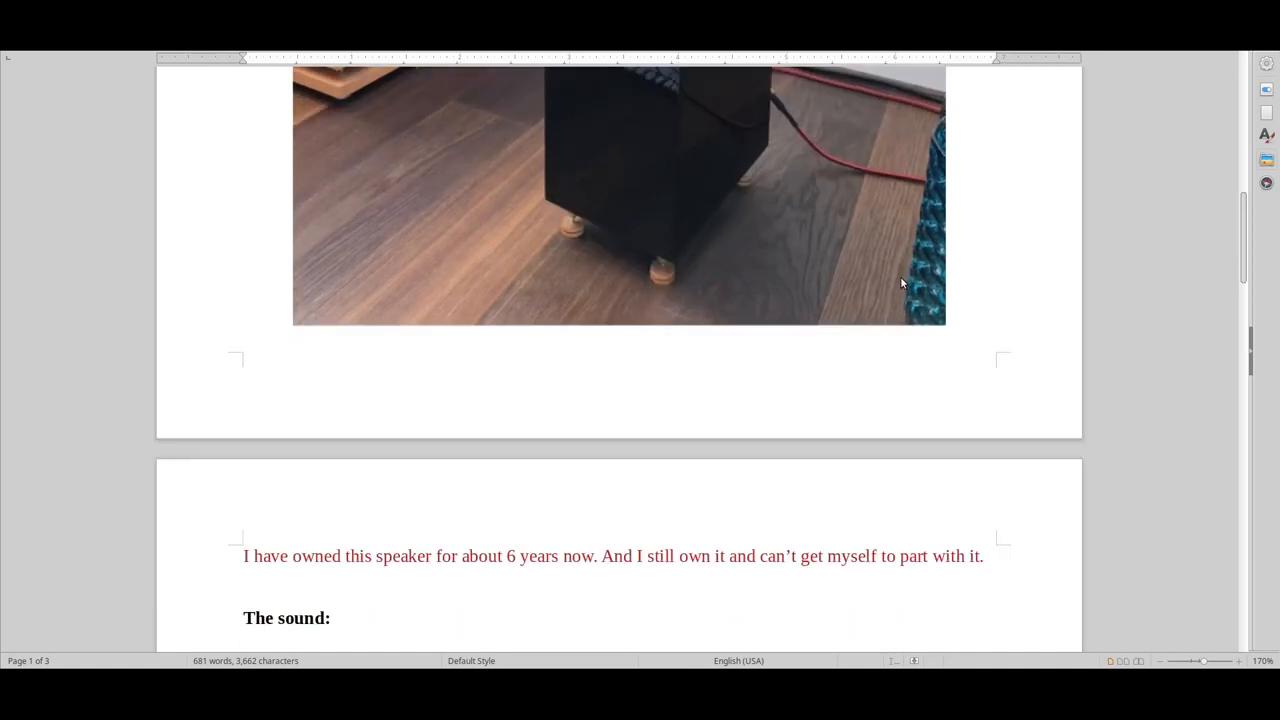
mouse_move(895, 293)
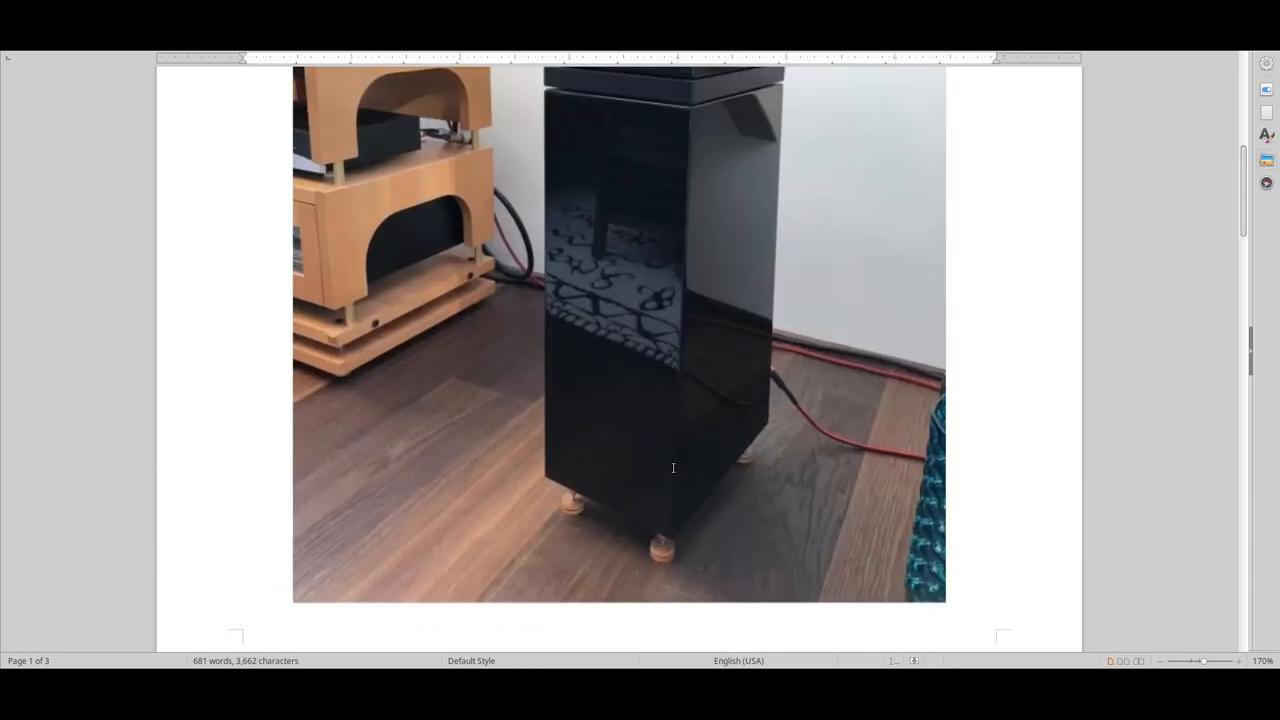
scroll(down, 3)
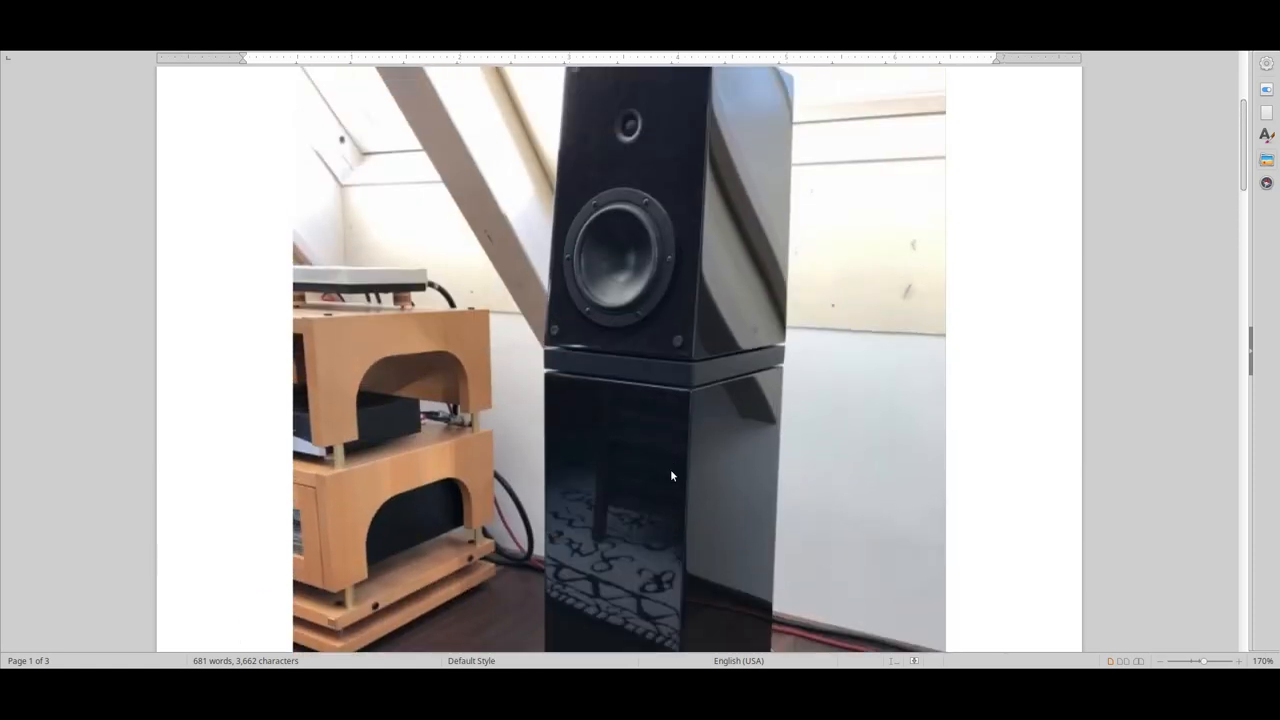
mouse_move(895, 371)
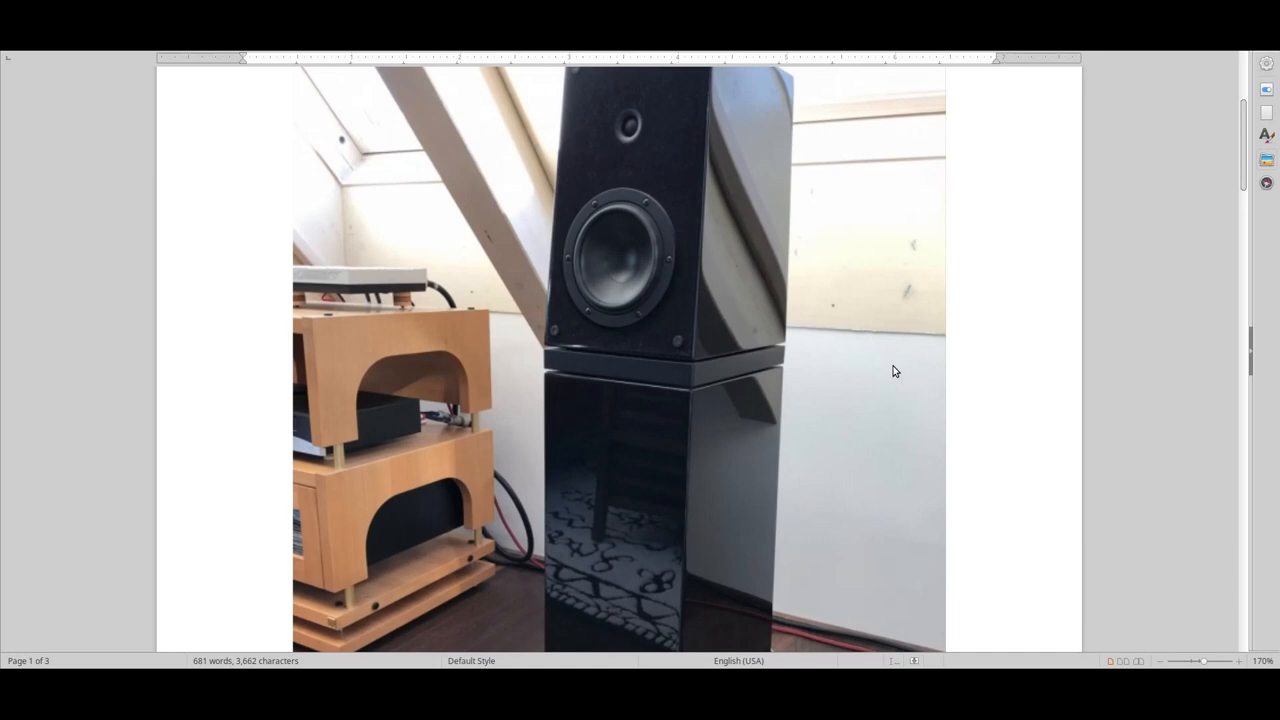
mouse_move(869, 377)
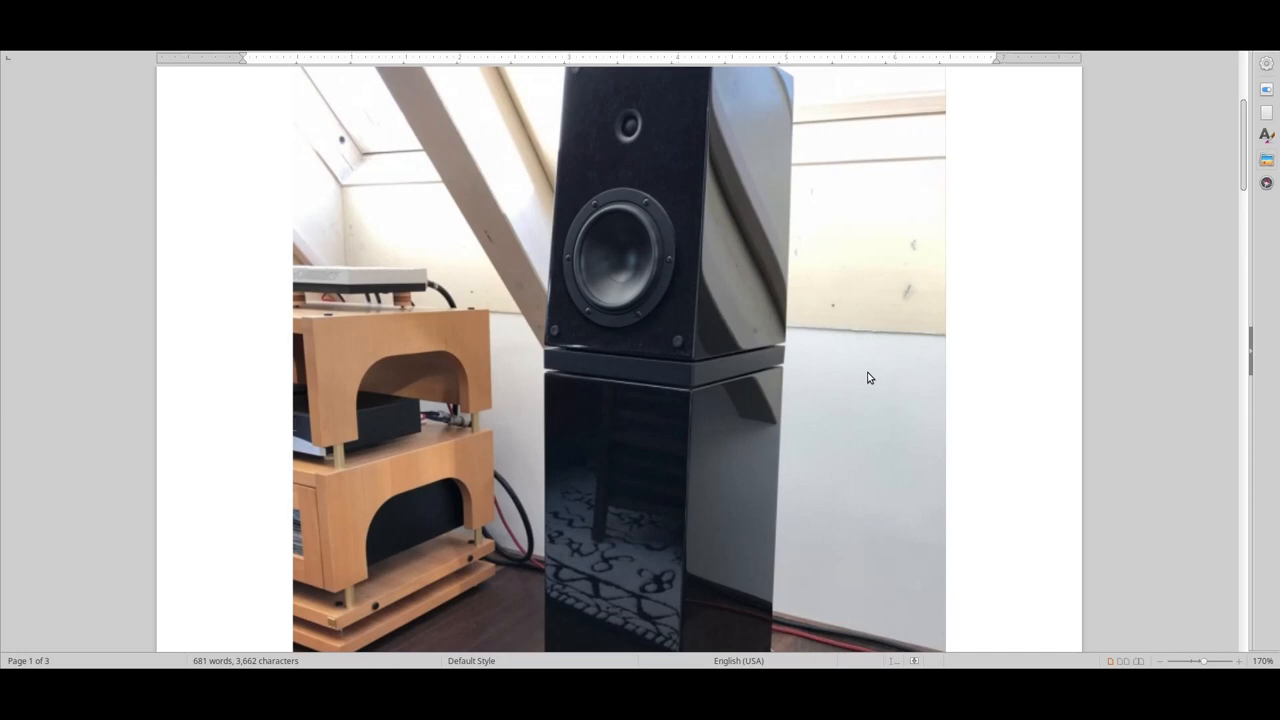
mouse_move(815, 389)
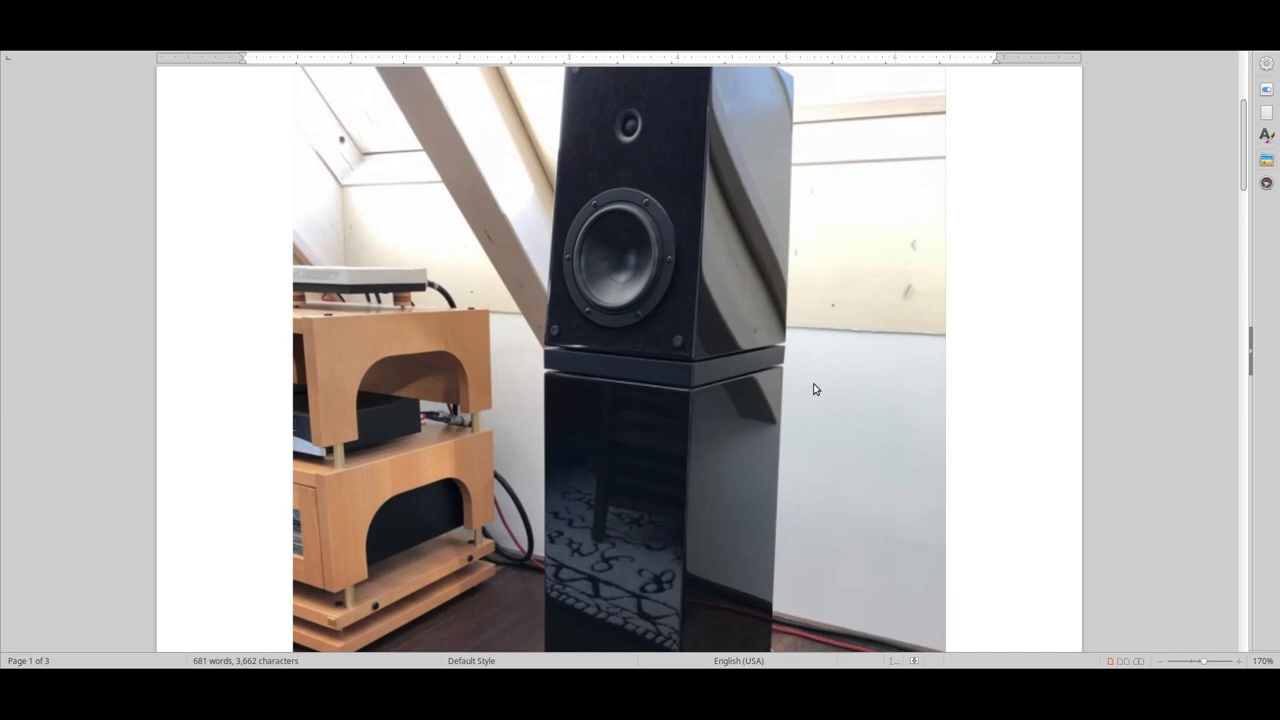
mouse_move(750, 375)
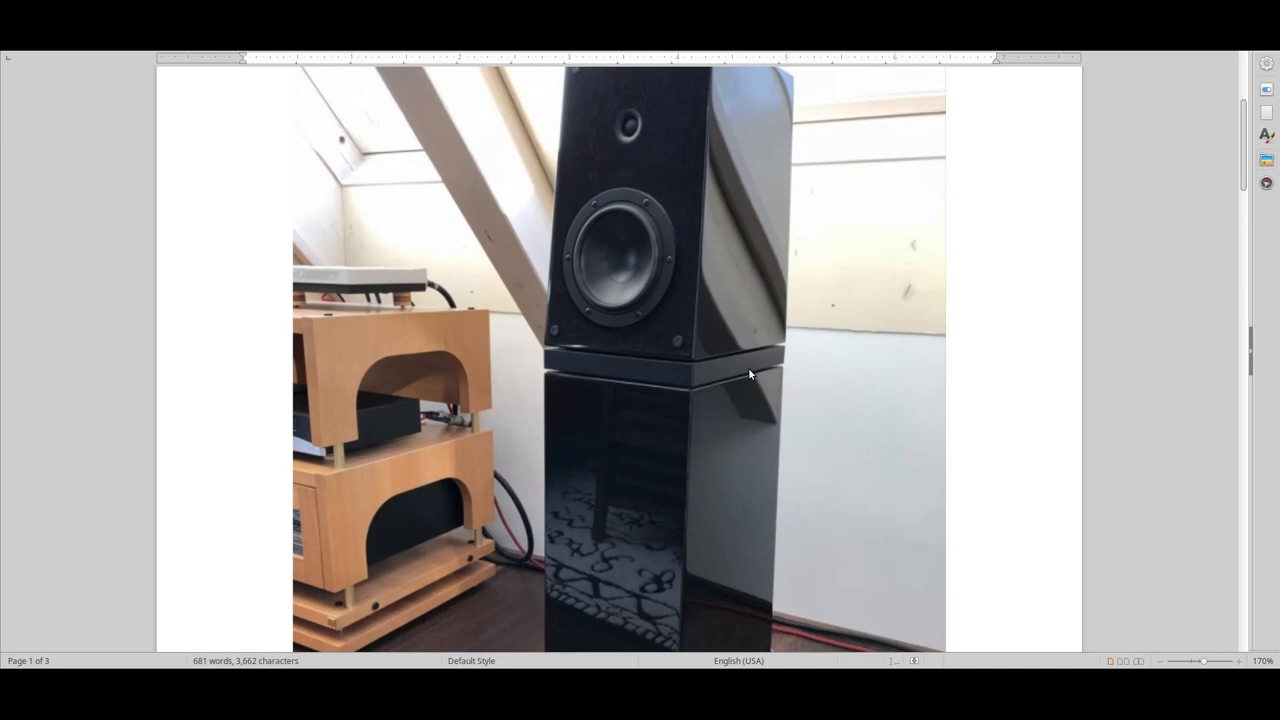
mouse_move(687, 400)
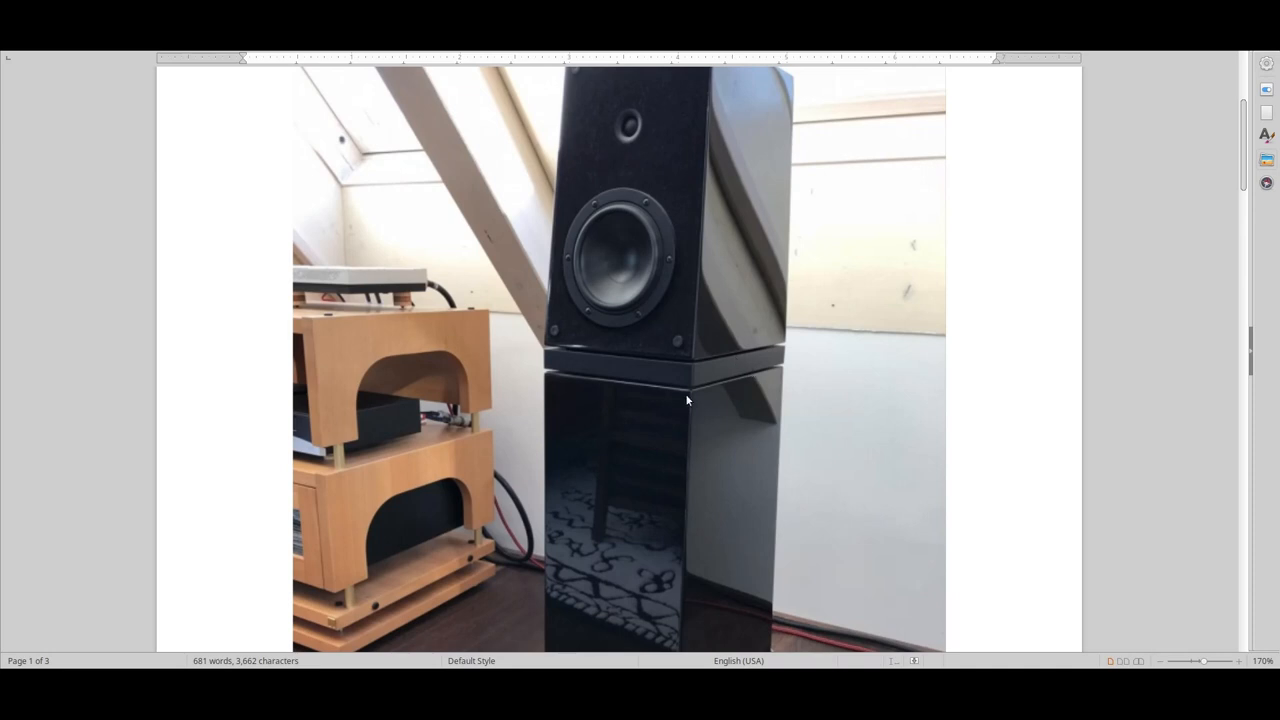
Scroll from the page-one photo down to The sound: body text on page two.
scroll(down, 3)
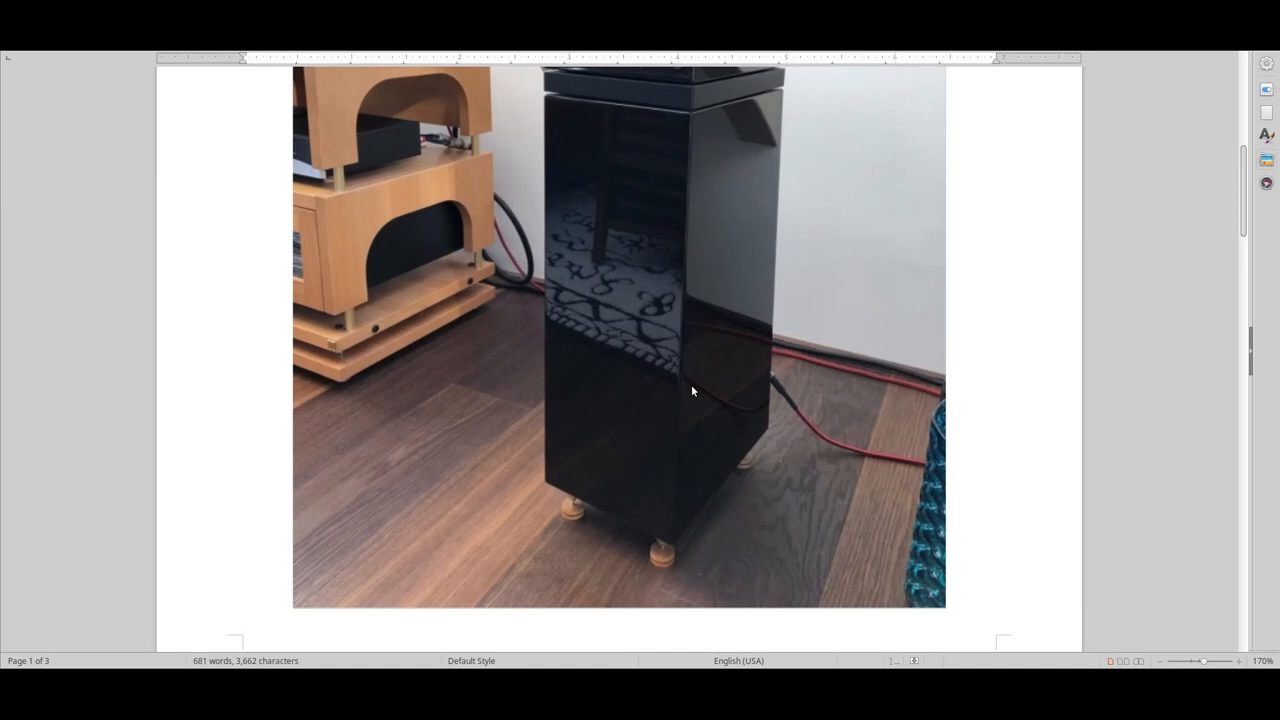
mouse_move(696, 383)
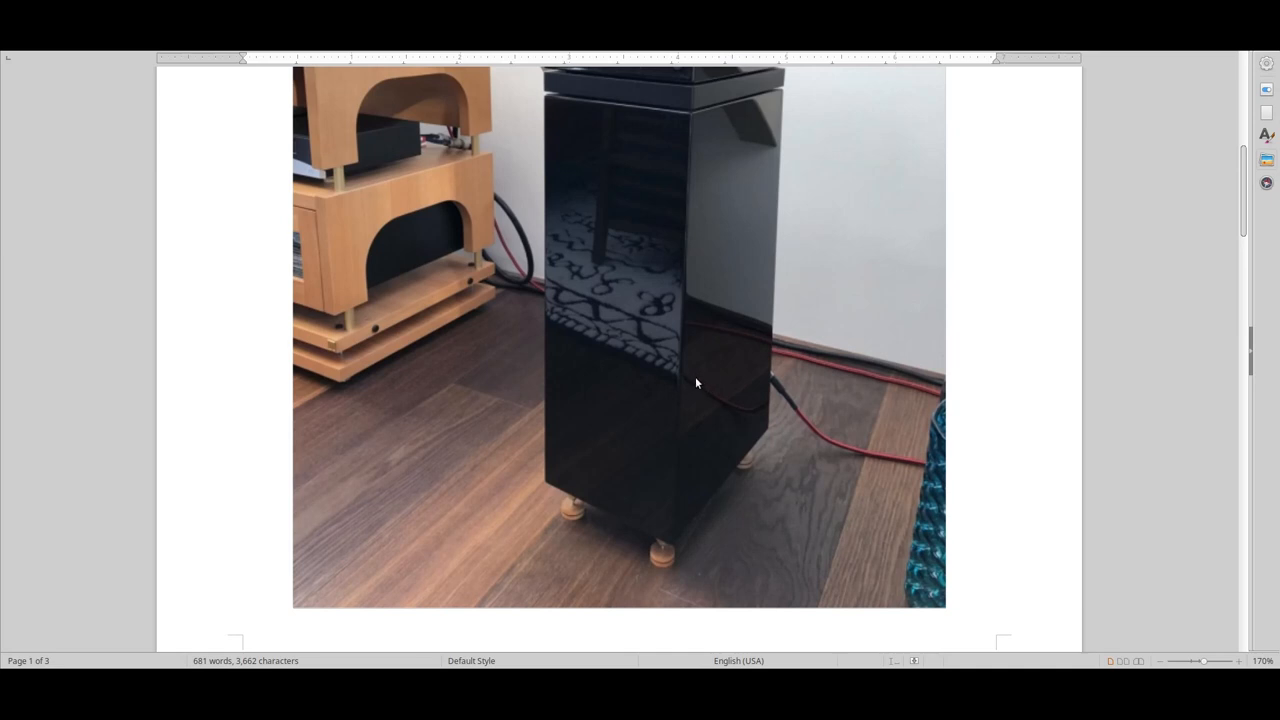
mouse_move(703, 378)
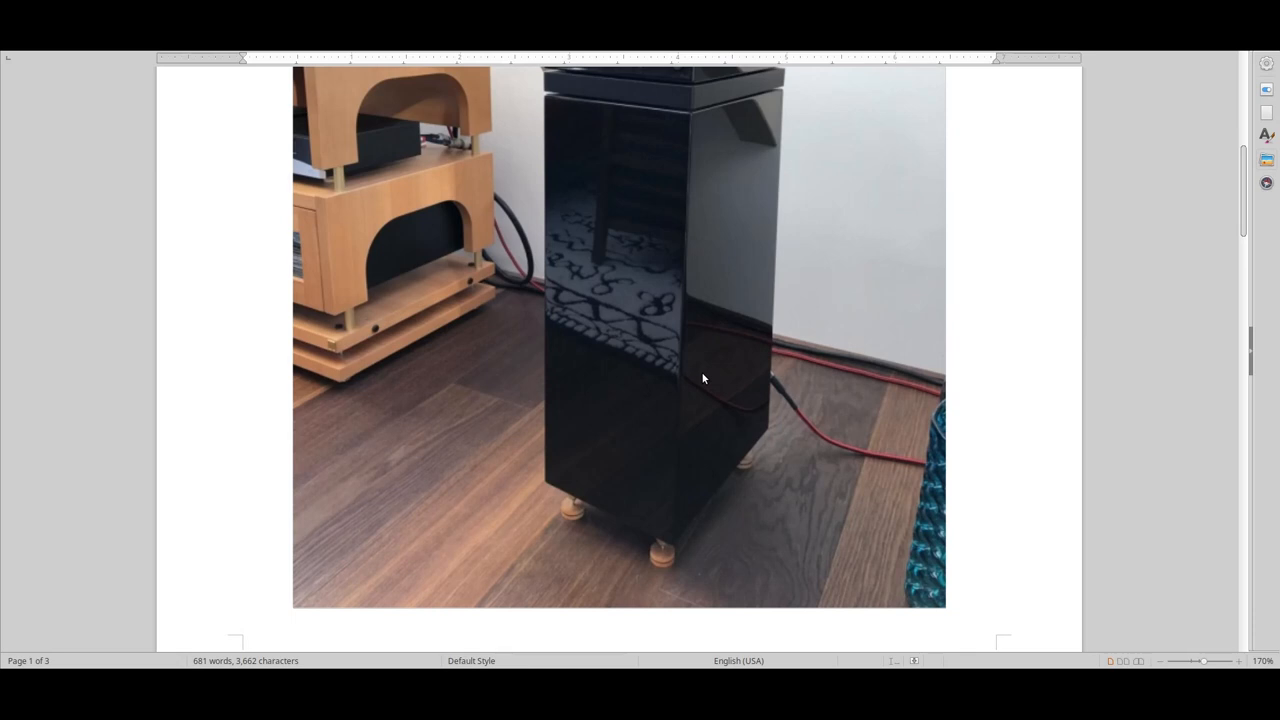
mouse_move(700, 375)
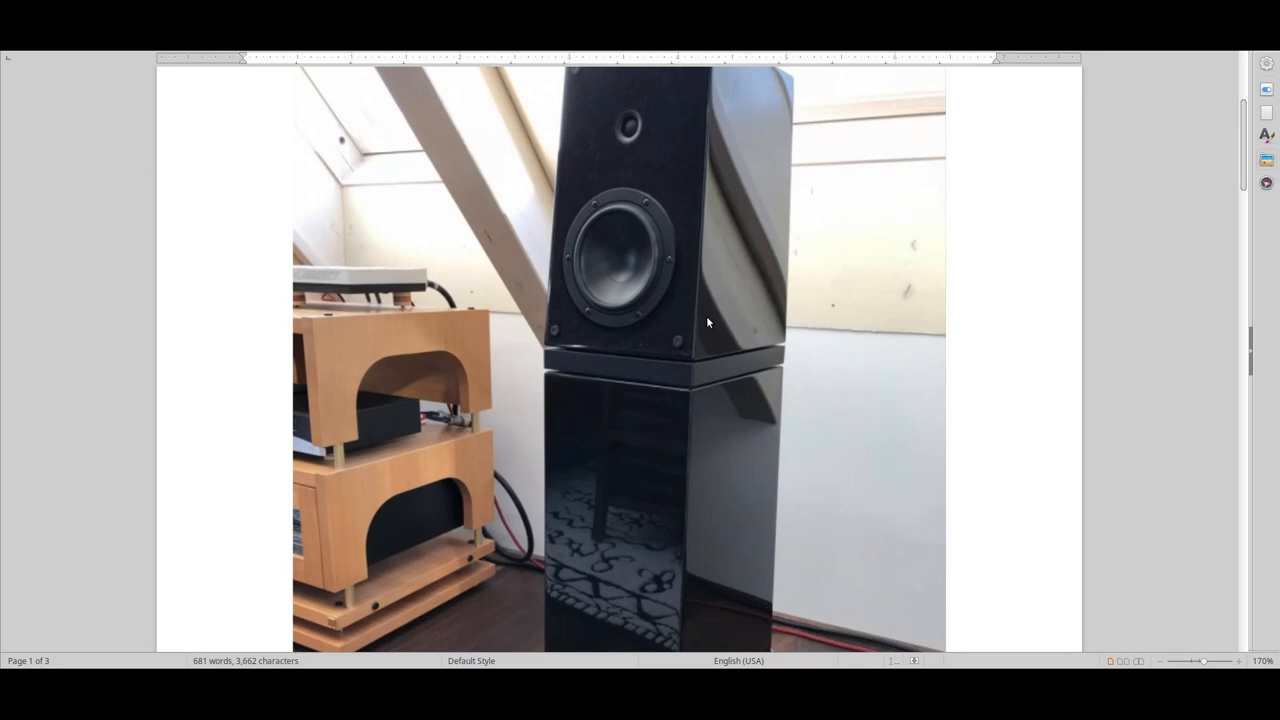
scroll(down, 3)
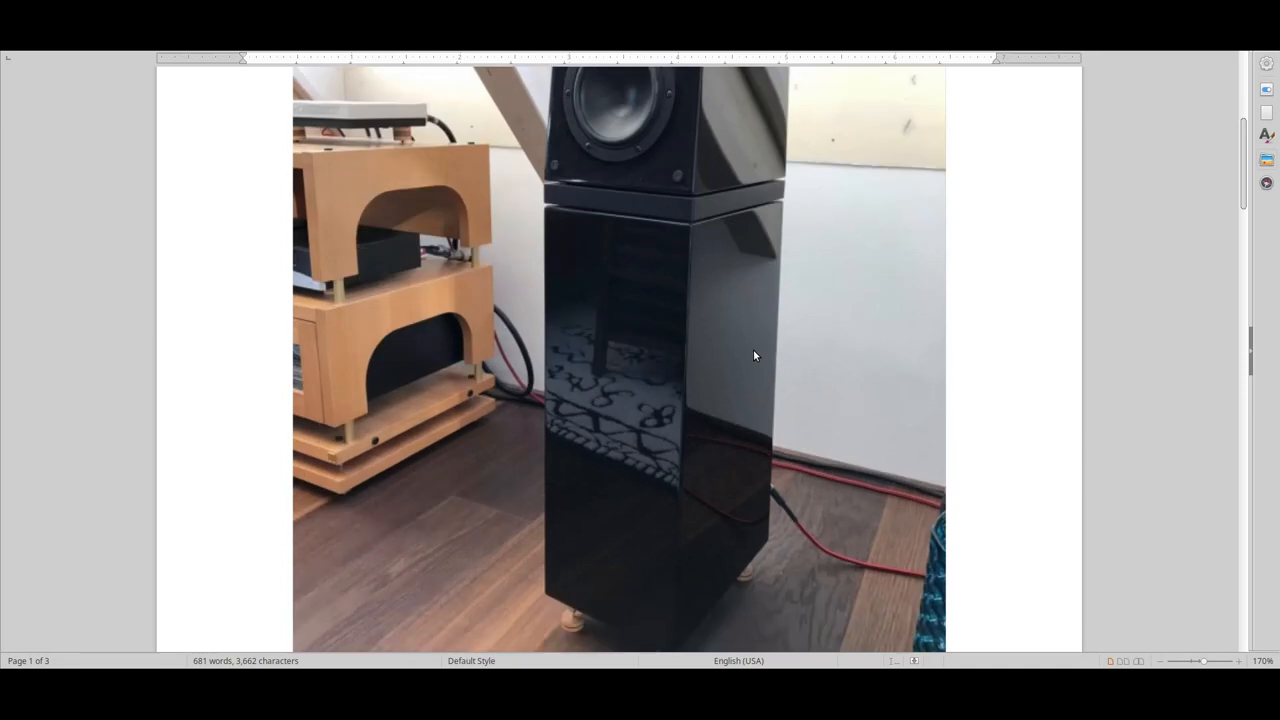
scroll(down, 3)
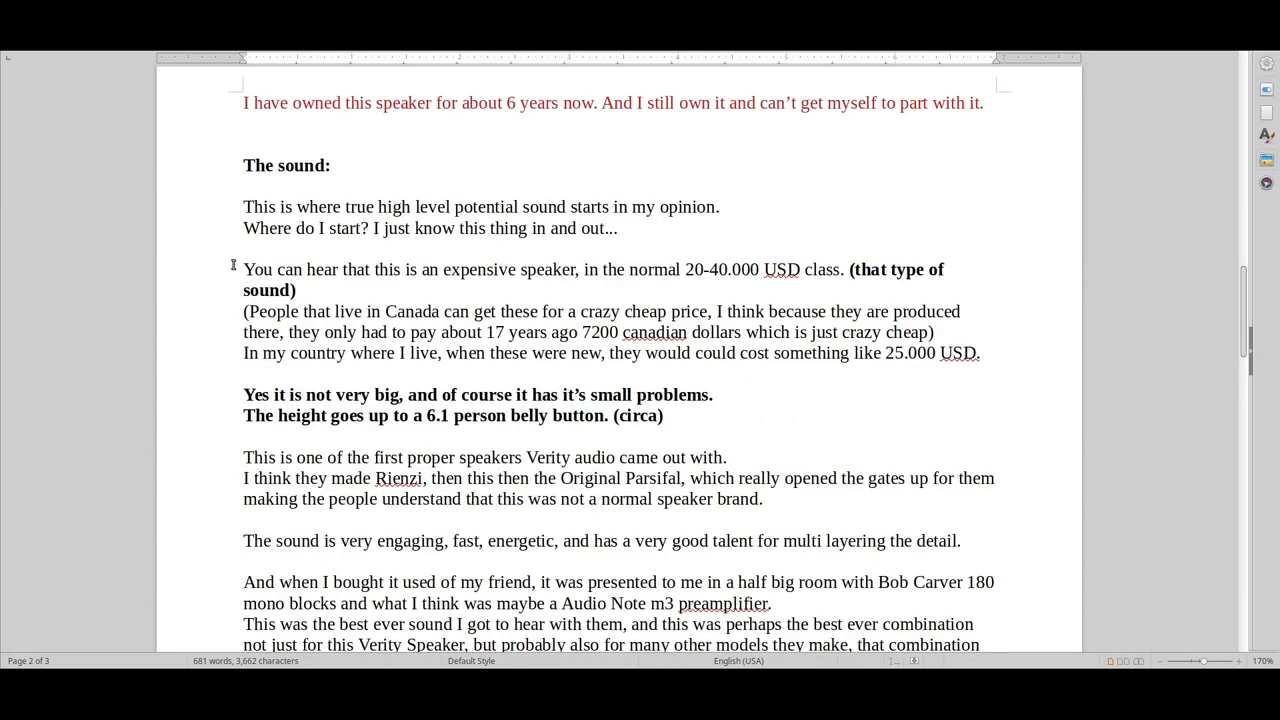
drag(243, 269, 980, 353)
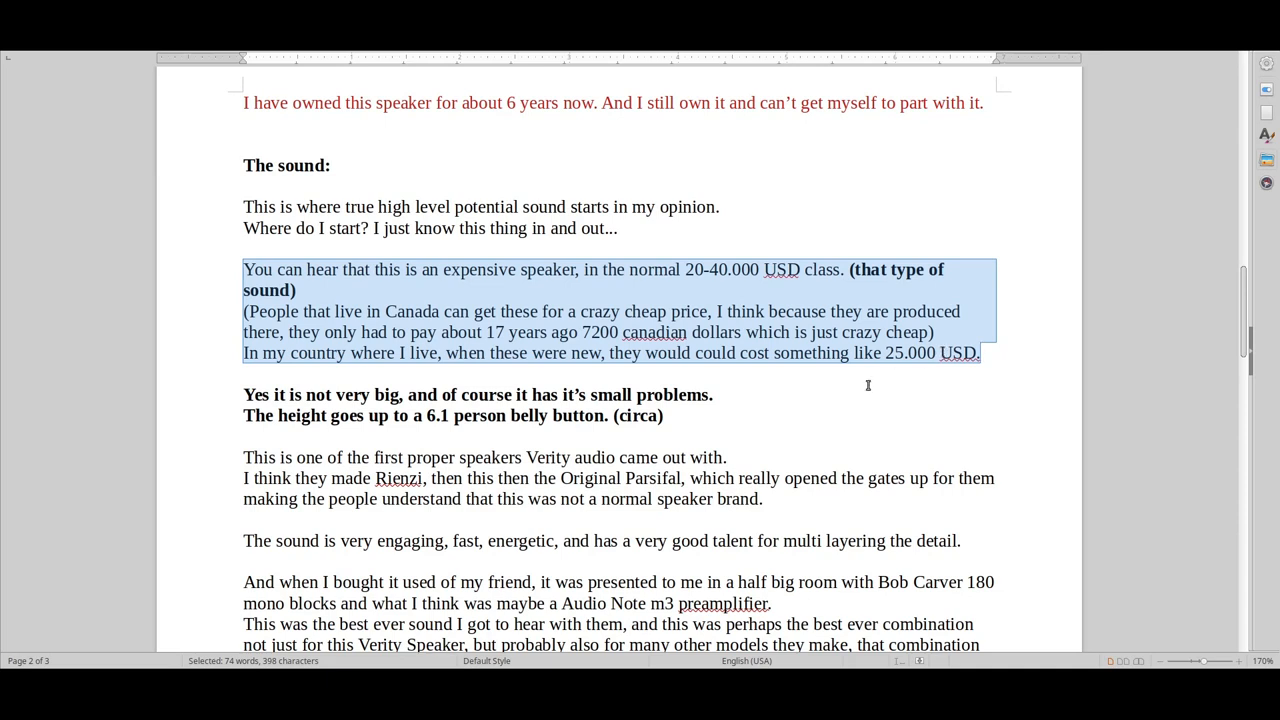
mouse_move(807, 395)
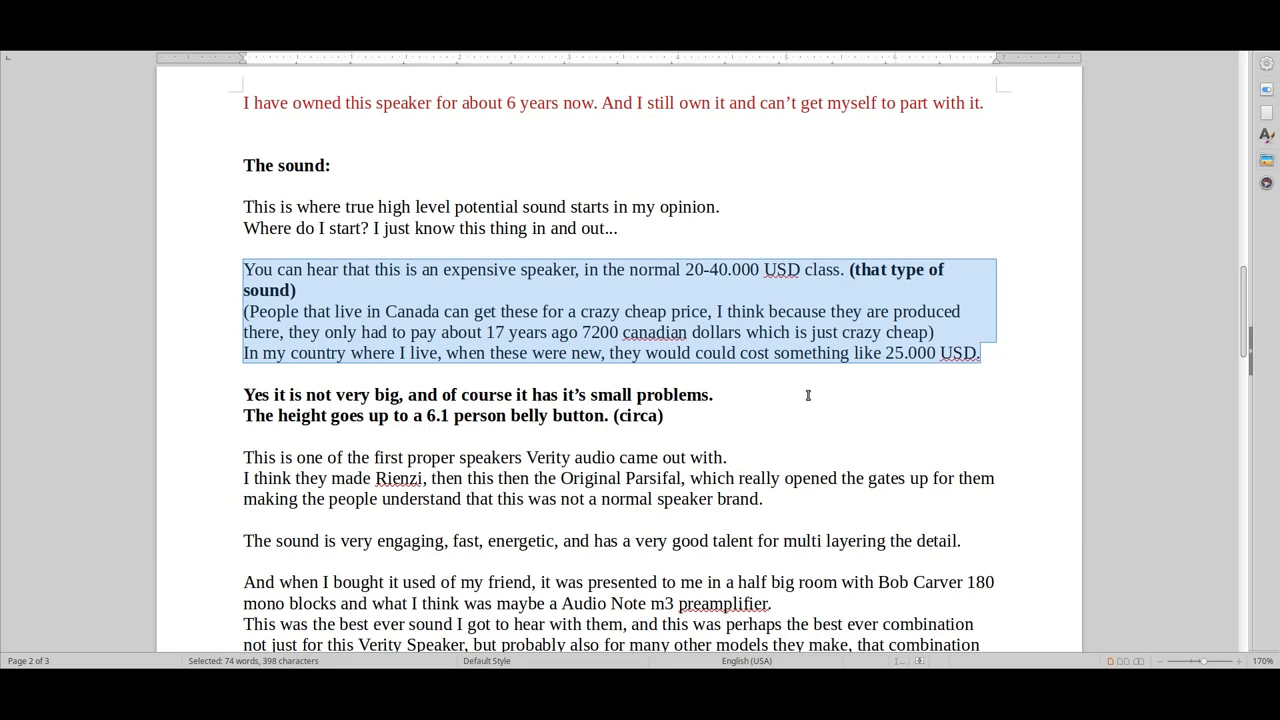
mouse_move(809, 393)
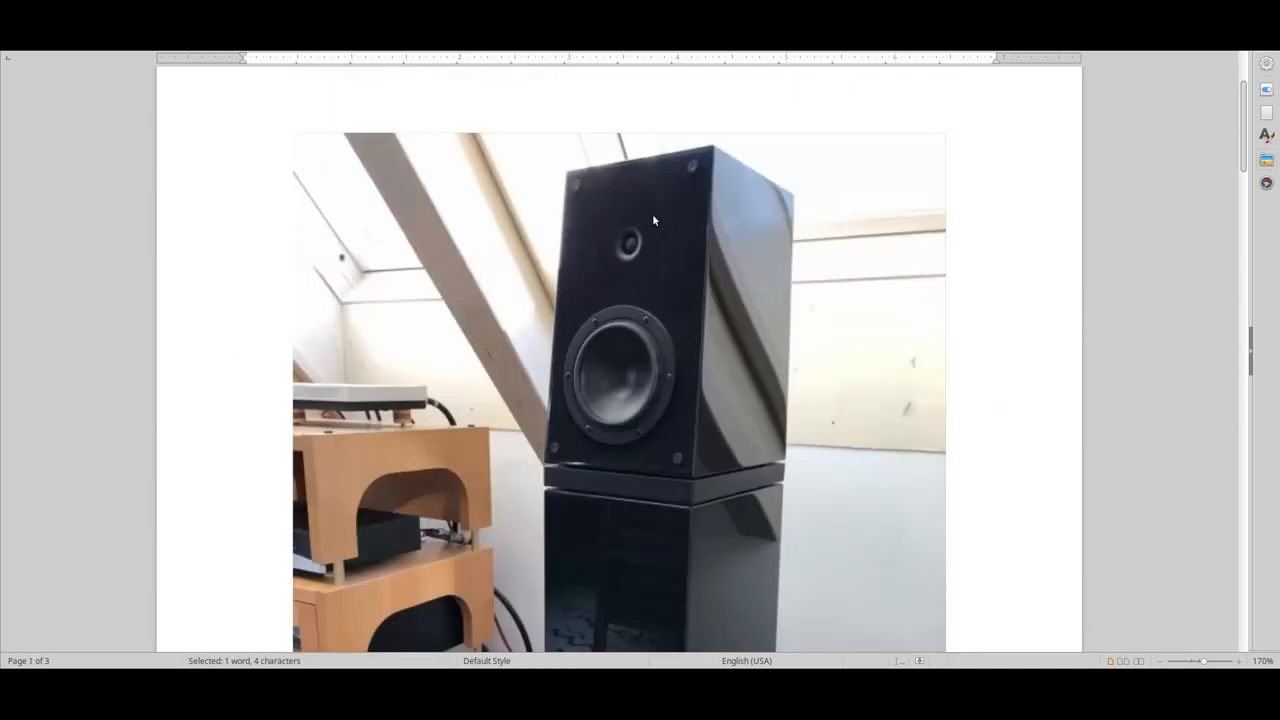
scroll(down, 3)
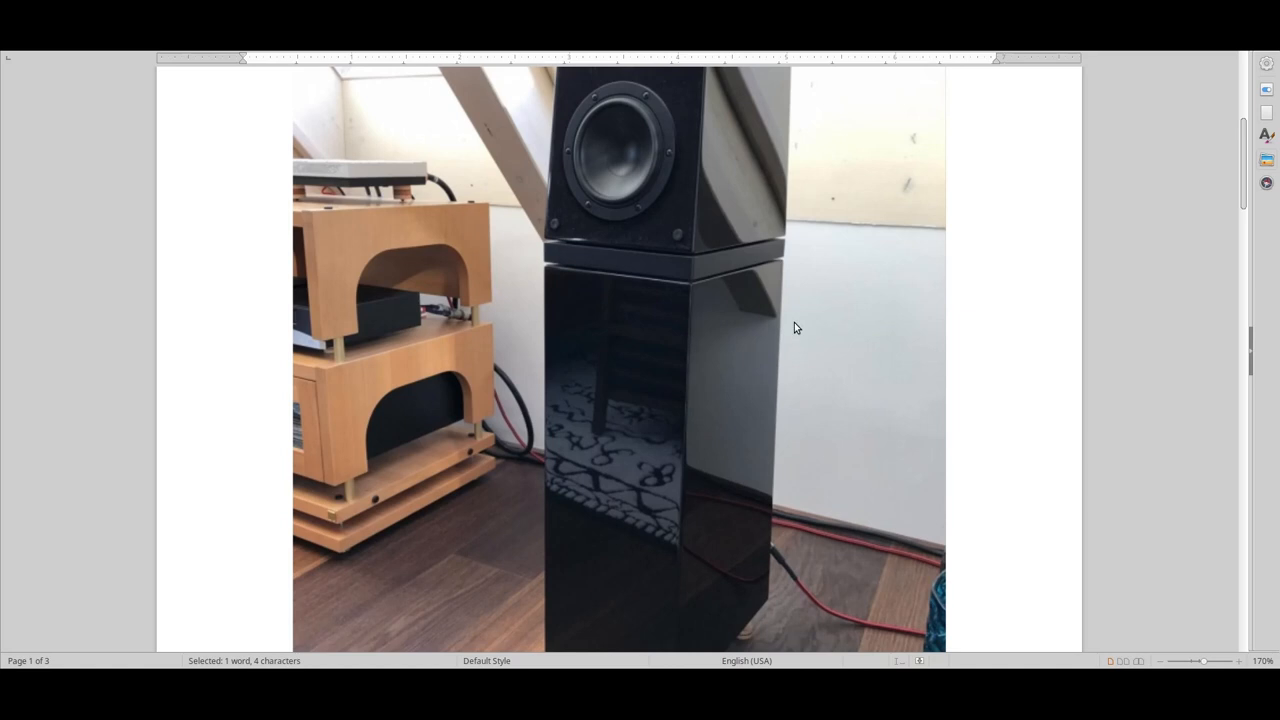
mouse_move(761, 358)
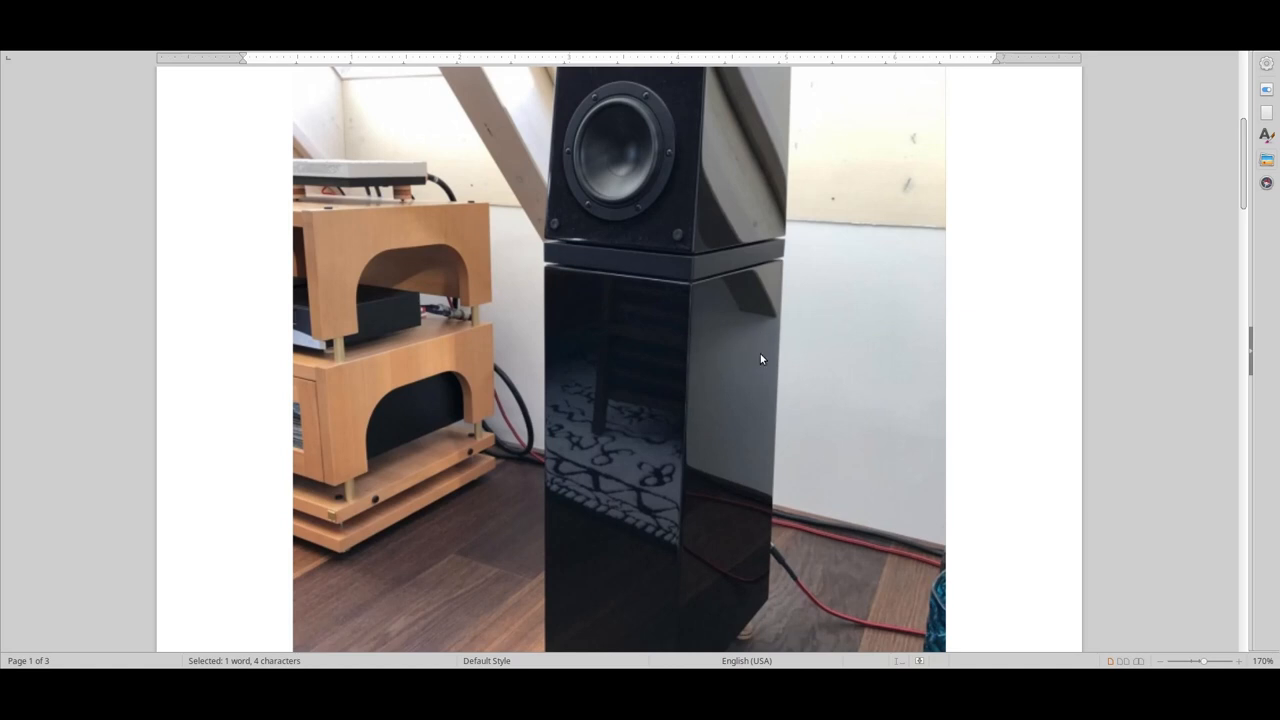
mouse_move(742, 394)
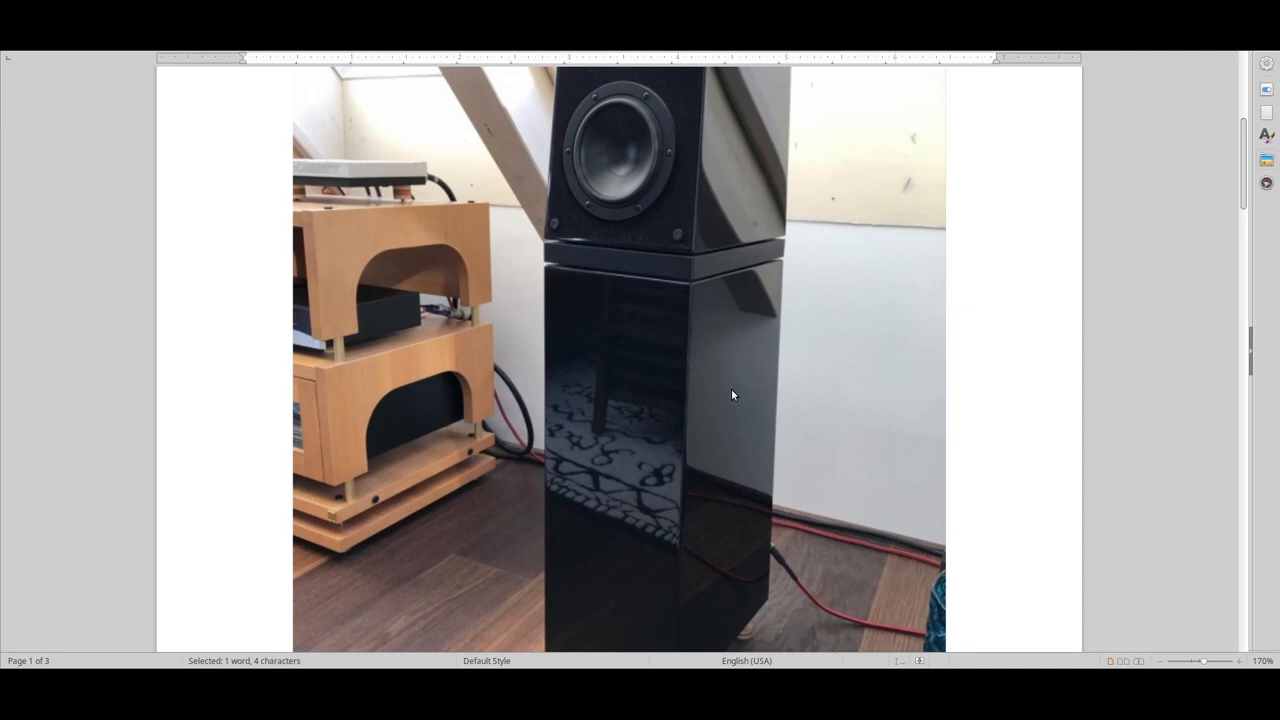
mouse_move(705, 397)
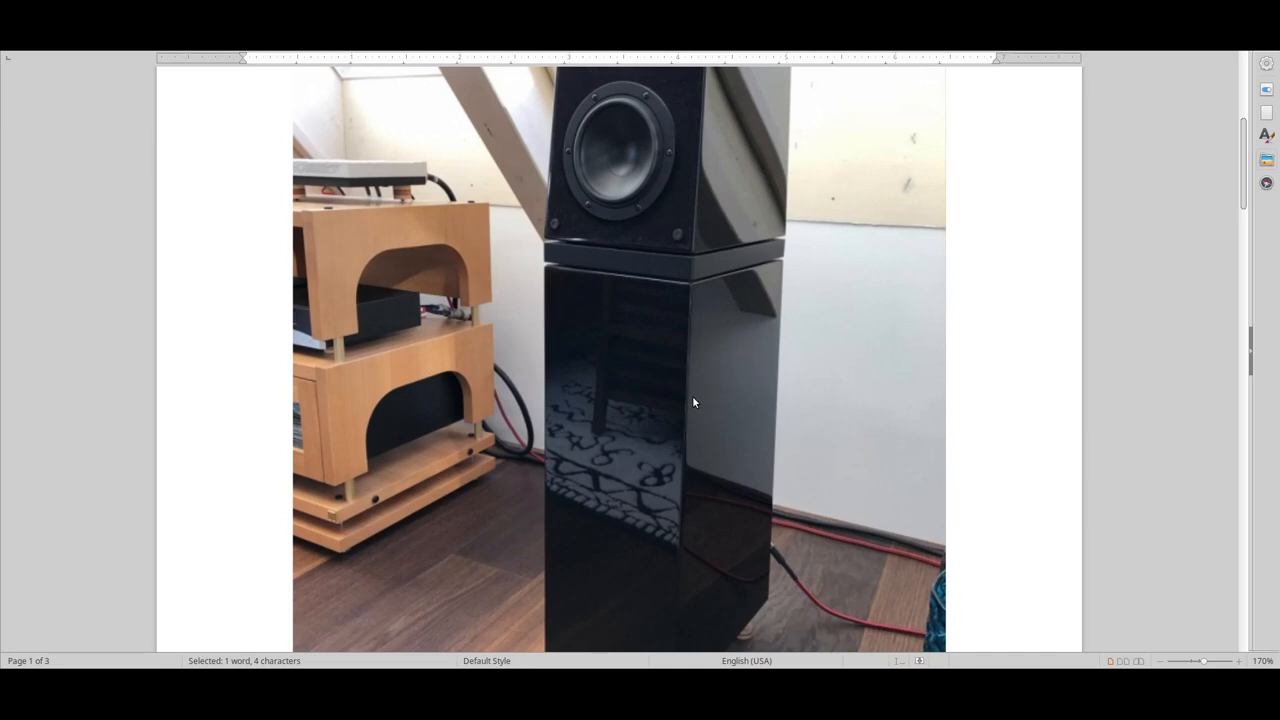
mouse_move(689, 406)
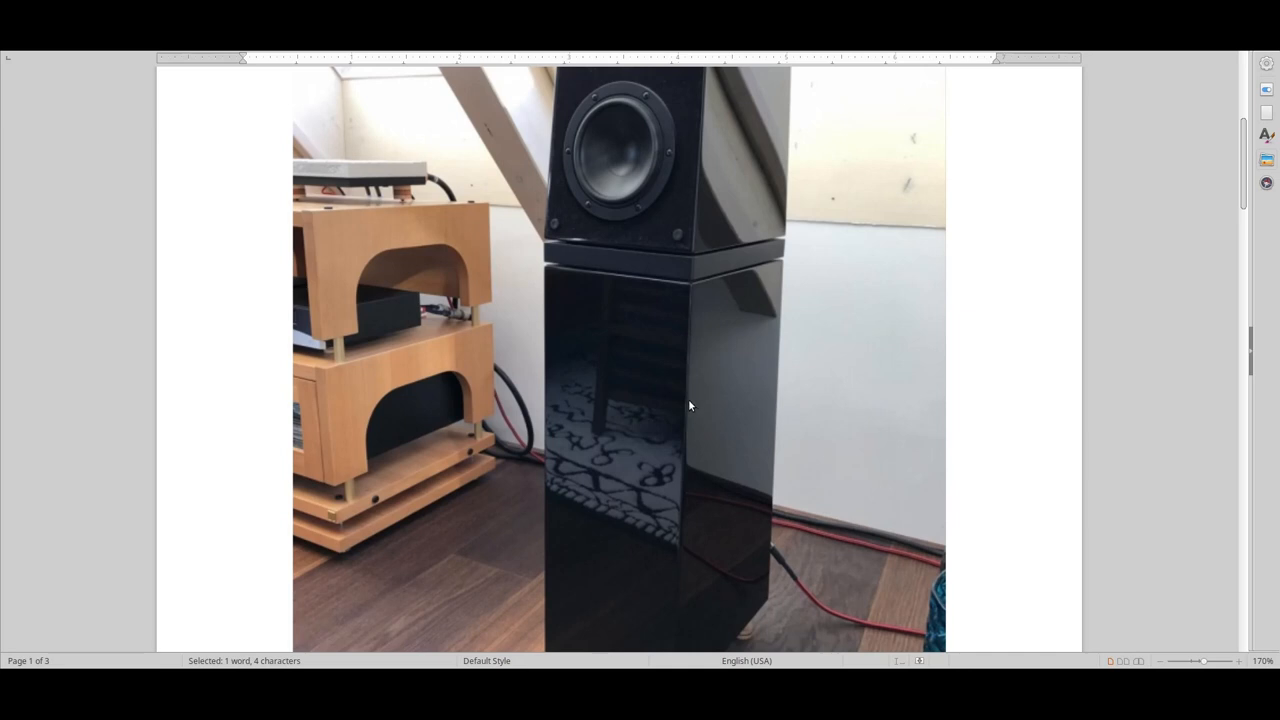
mouse_move(685, 408)
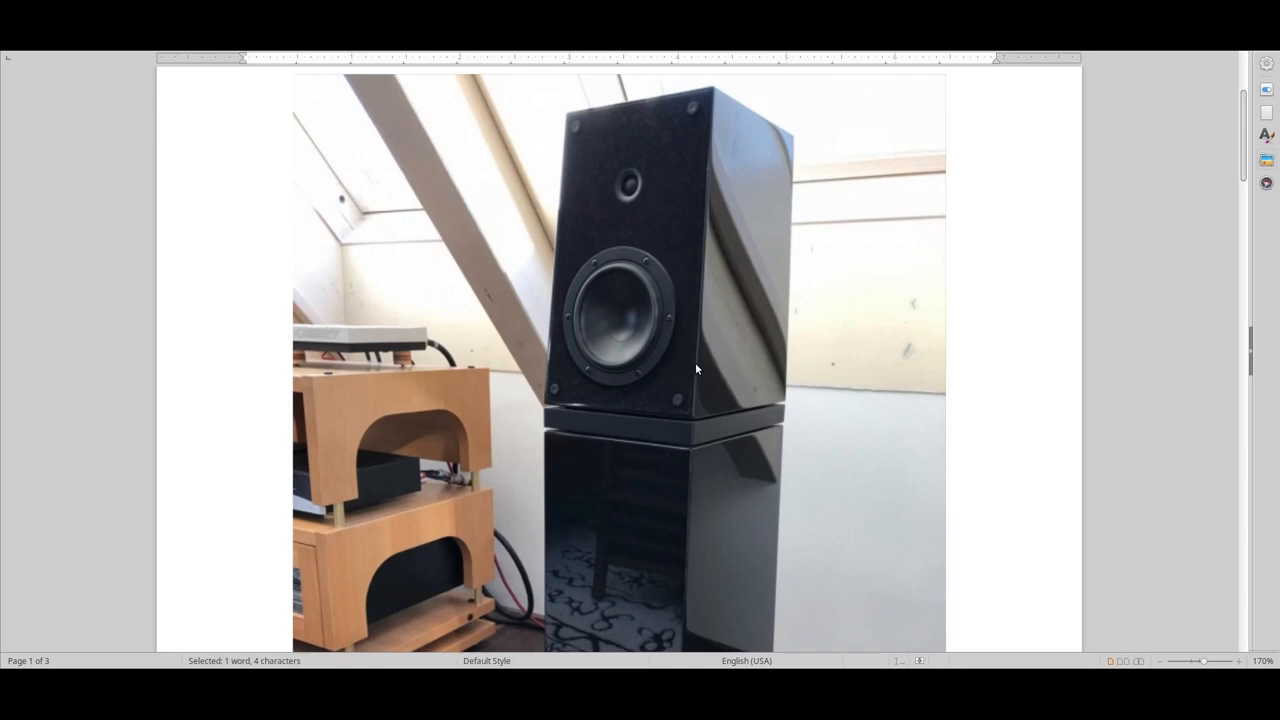
scroll(down, 3)
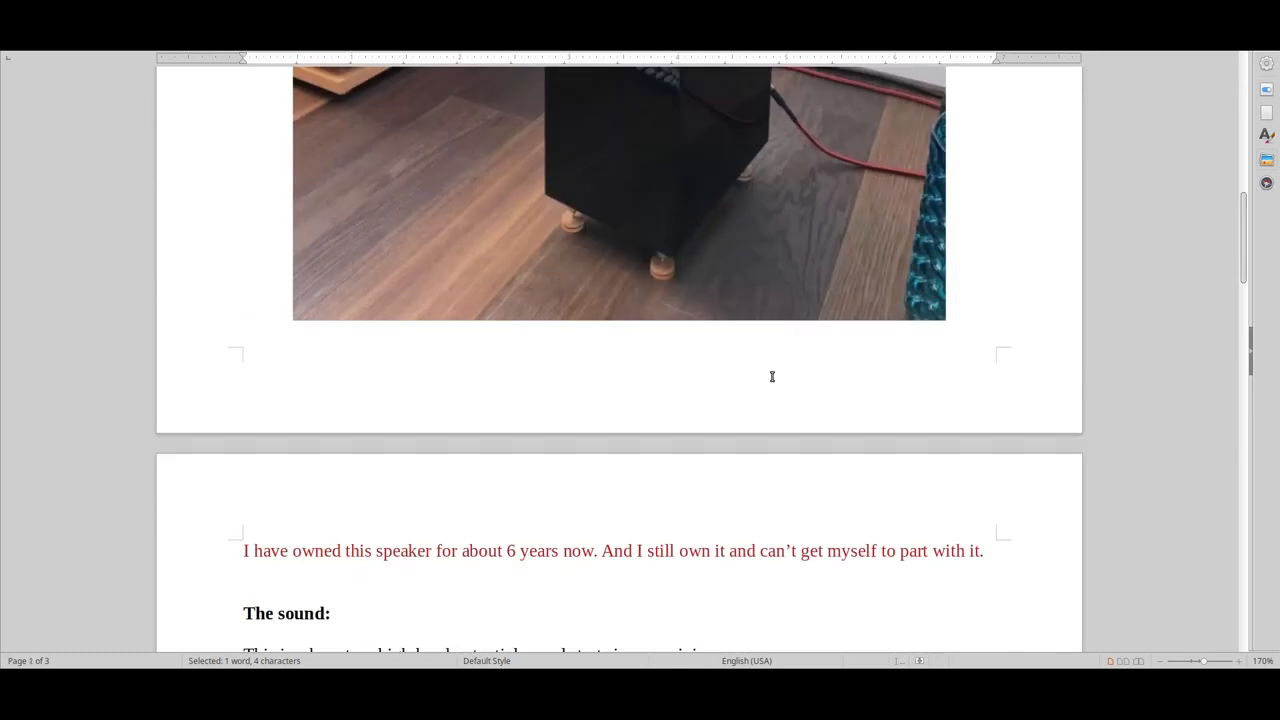
scroll(down, 3)
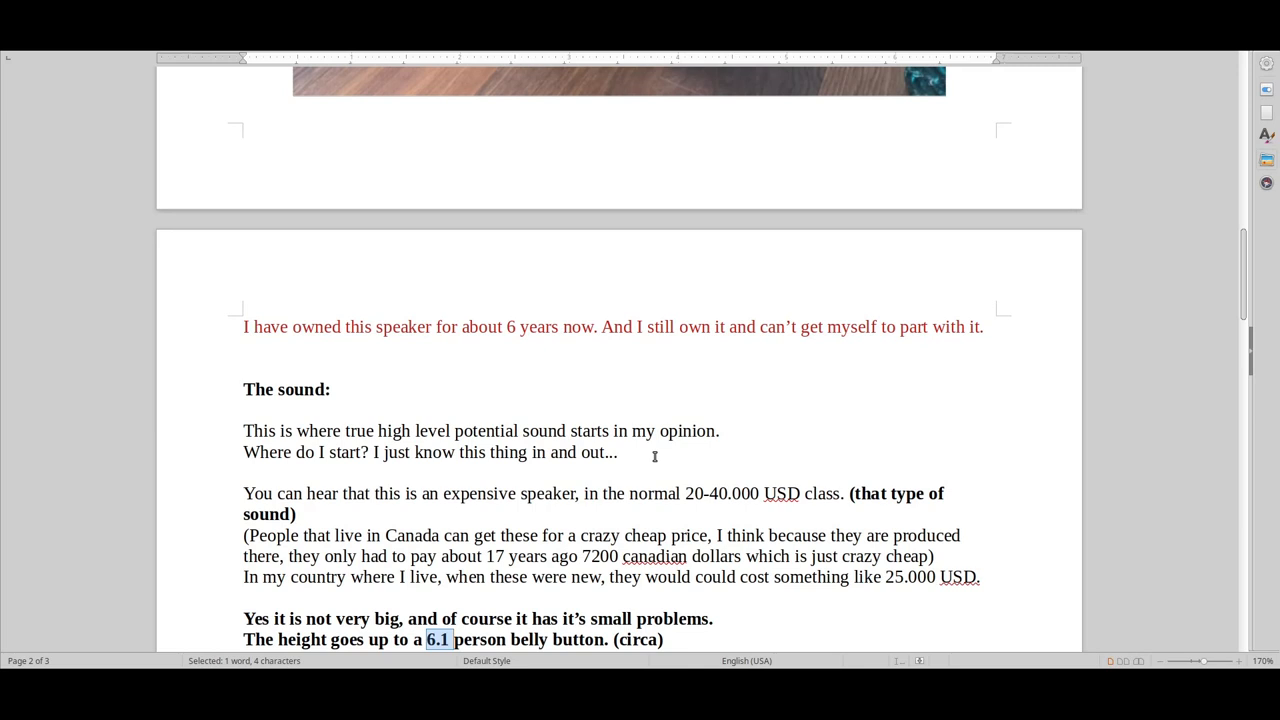
mouse_move(620, 452)
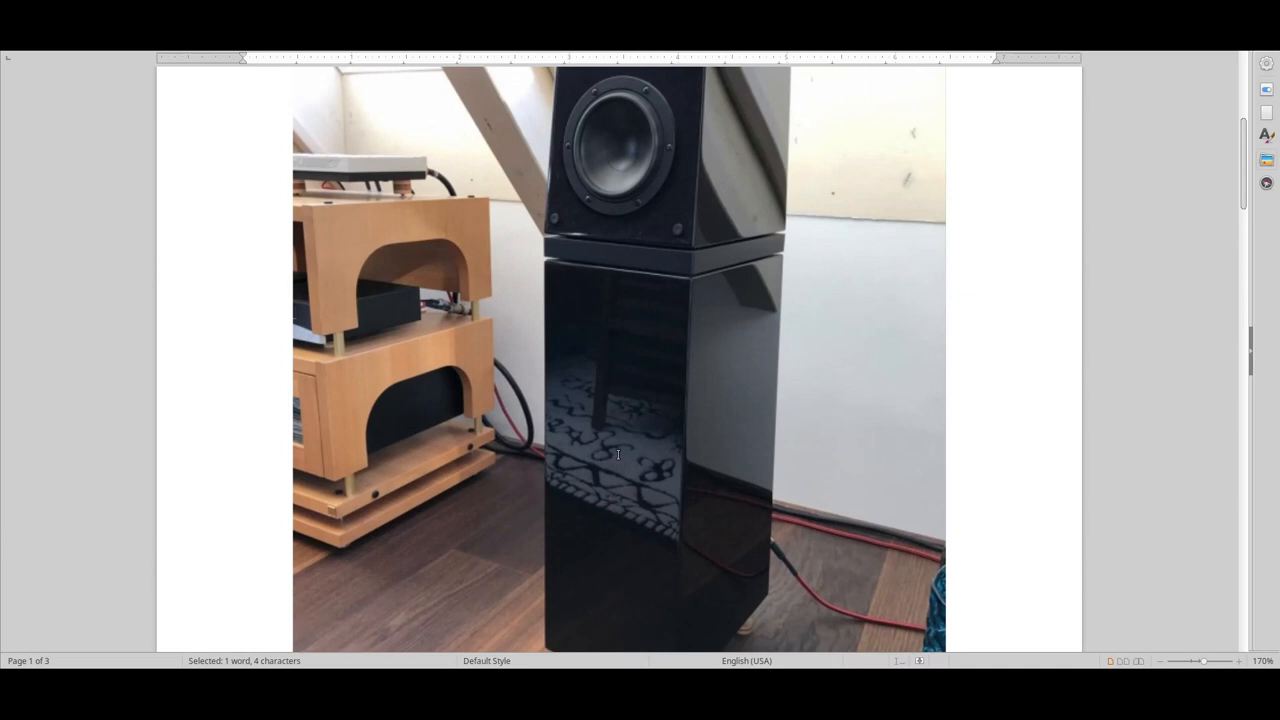
mouse_move(593, 468)
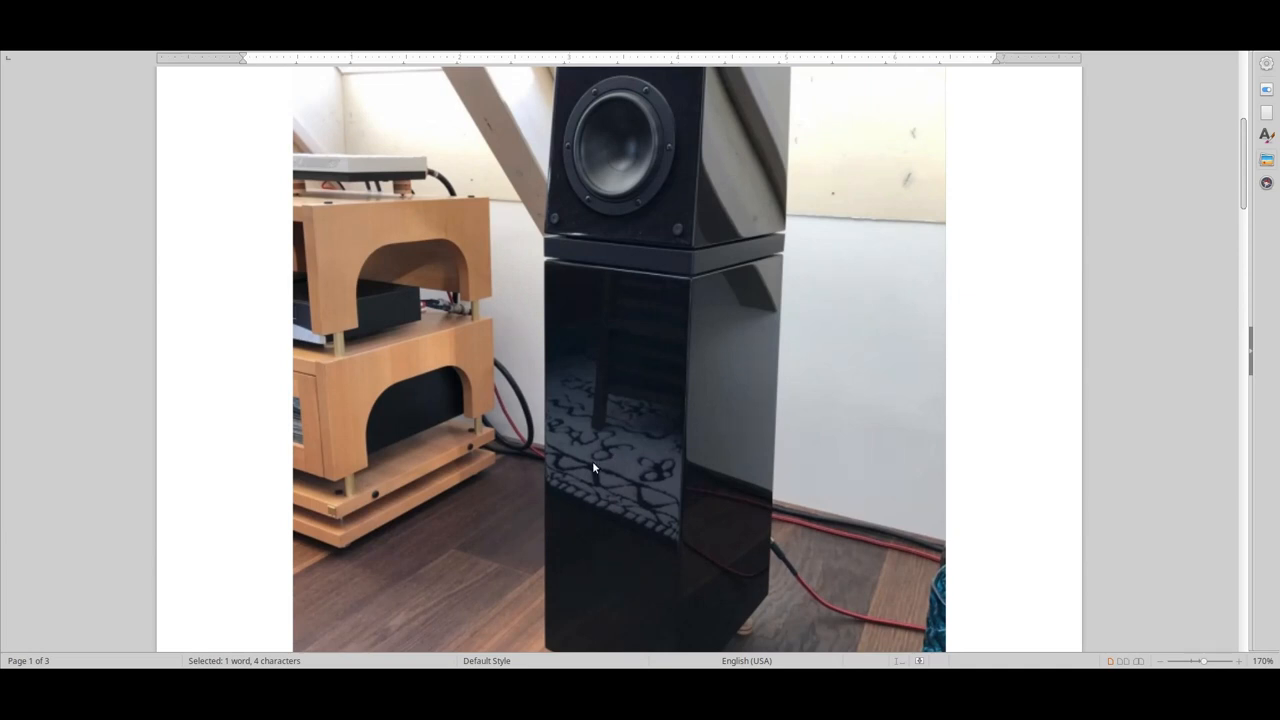
scroll(down, 3)
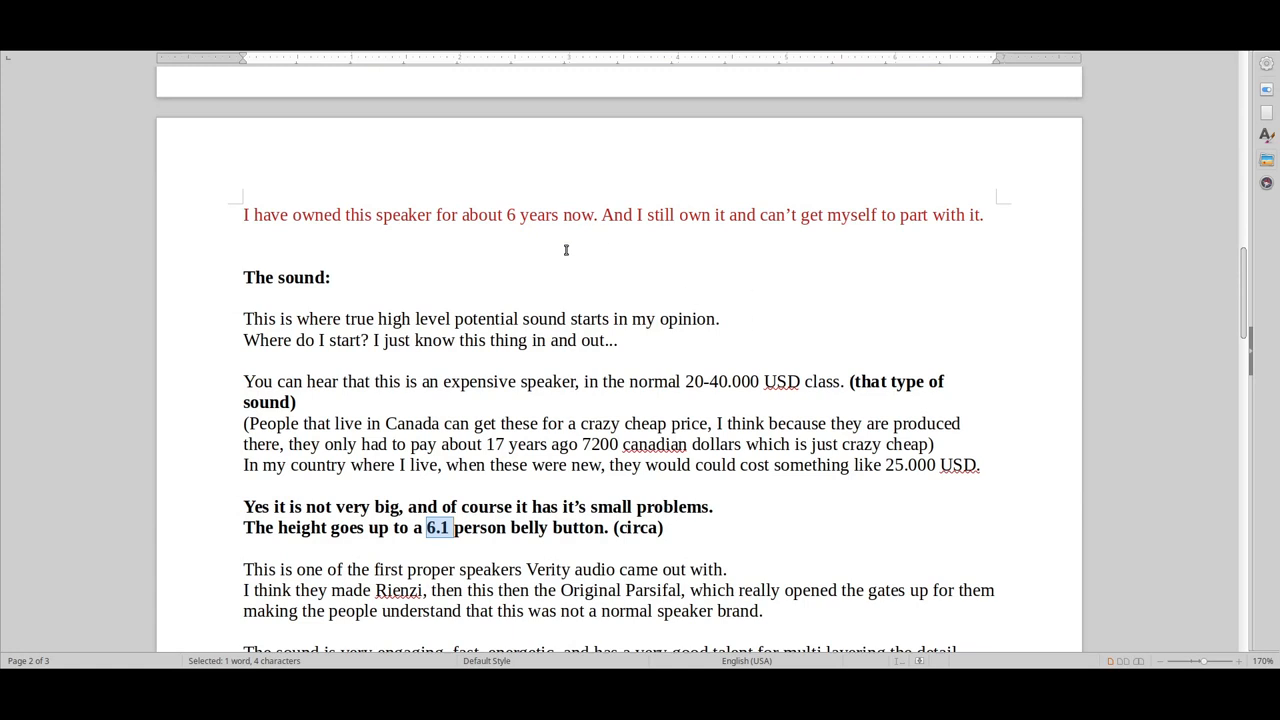
mouse_move(559, 255)
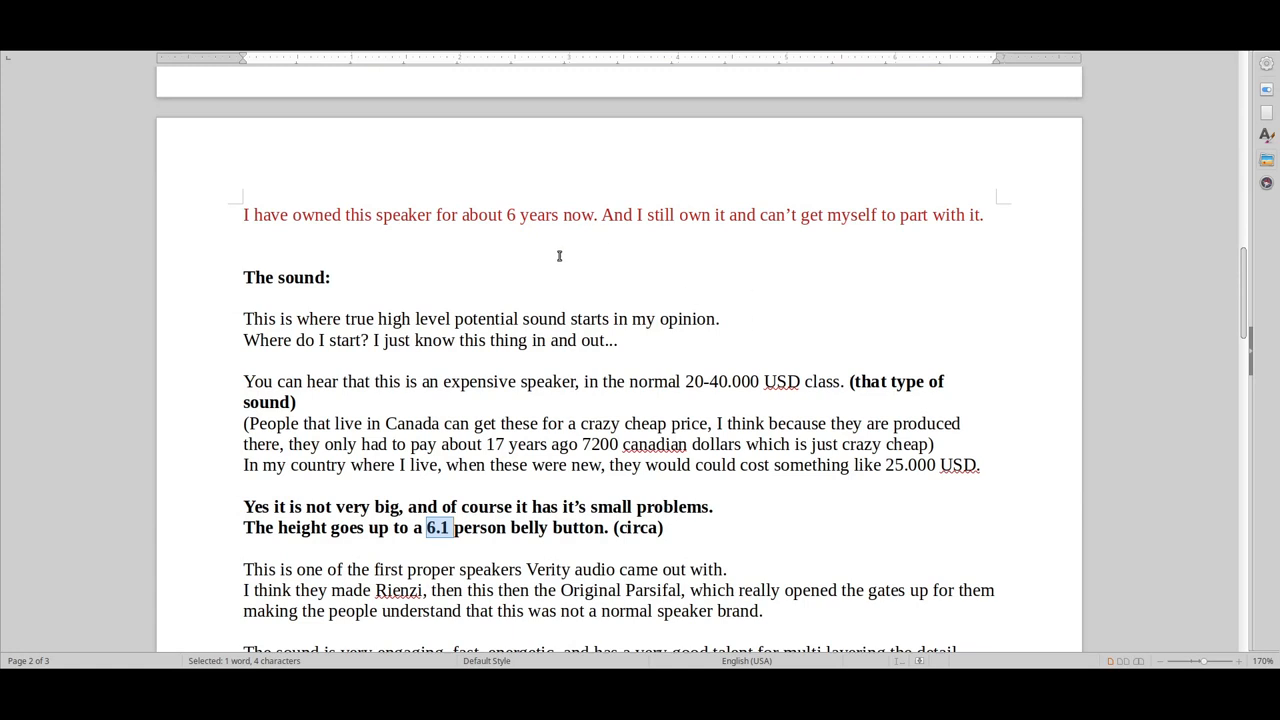
mouse_move(665, 254)
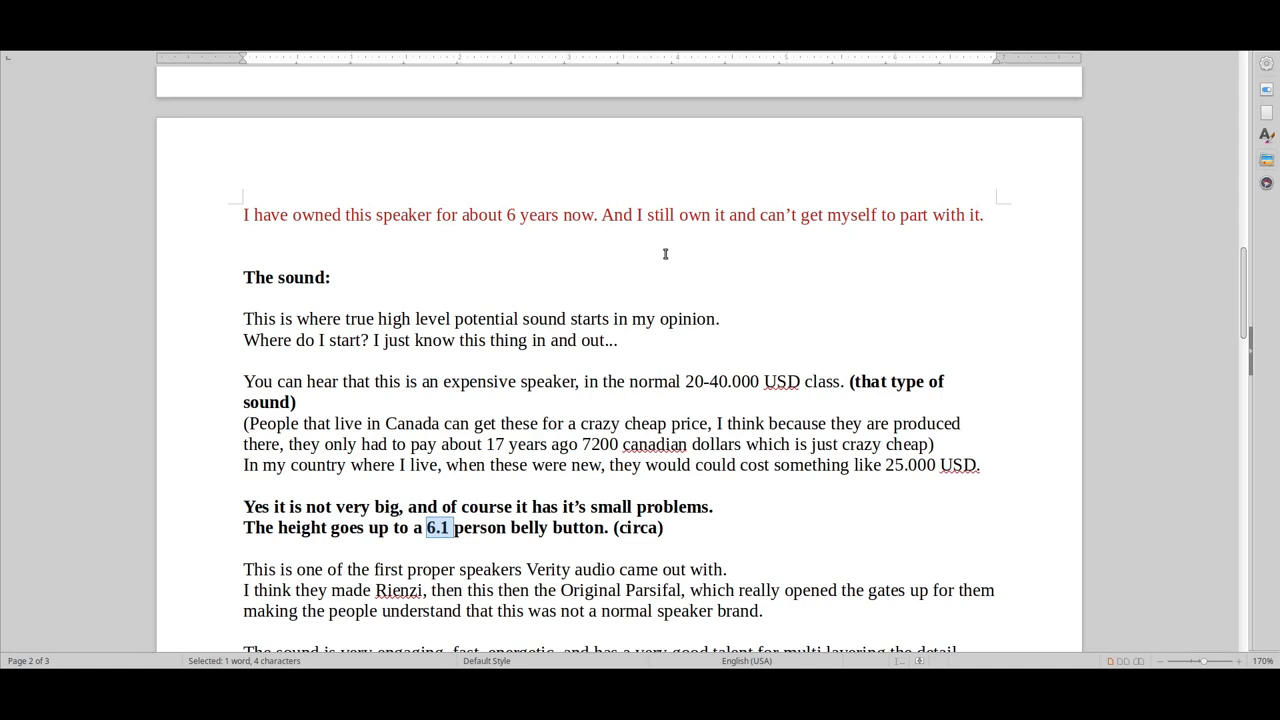
mouse_move(660, 238)
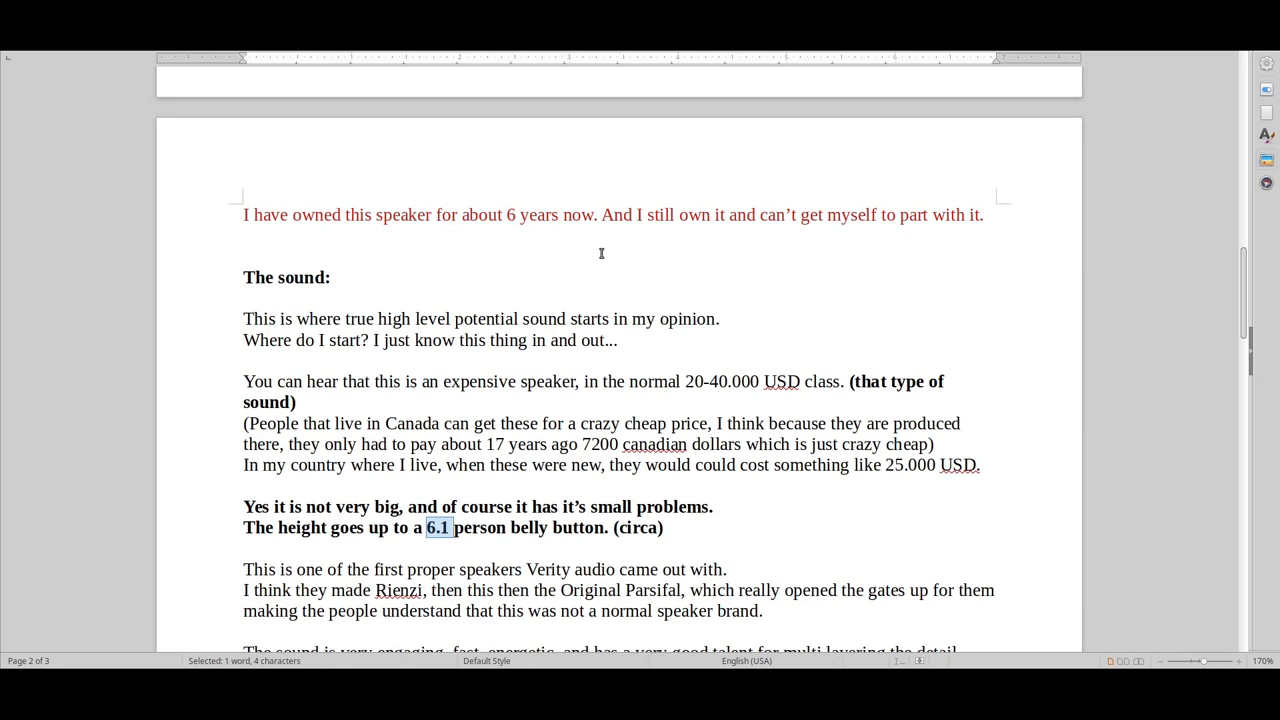
mouse_move(599, 252)
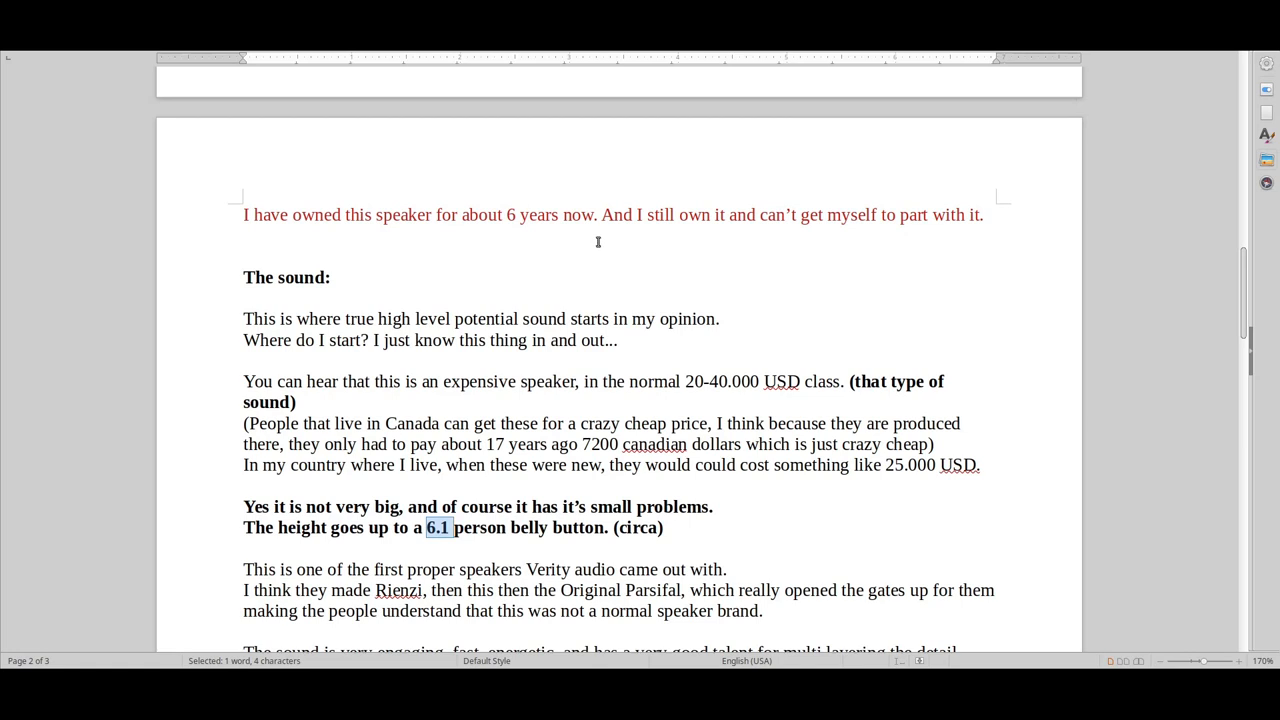
mouse_move(586, 250)
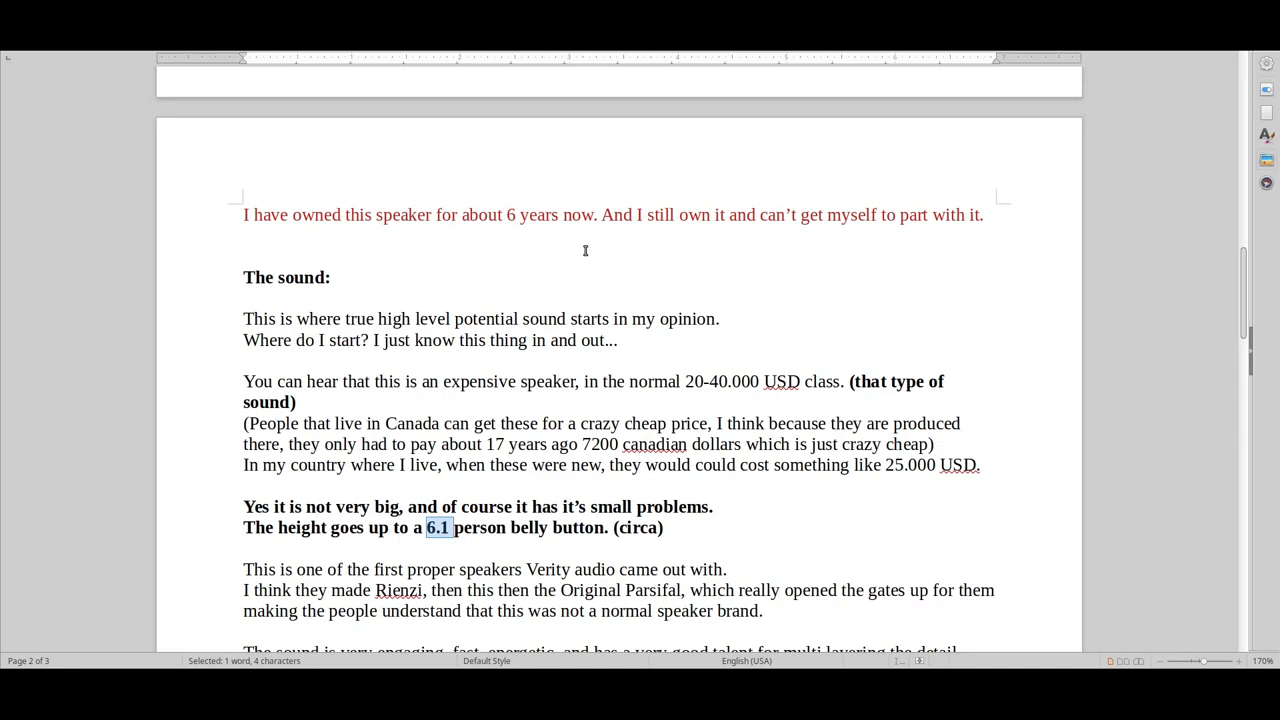
mouse_move(579, 252)
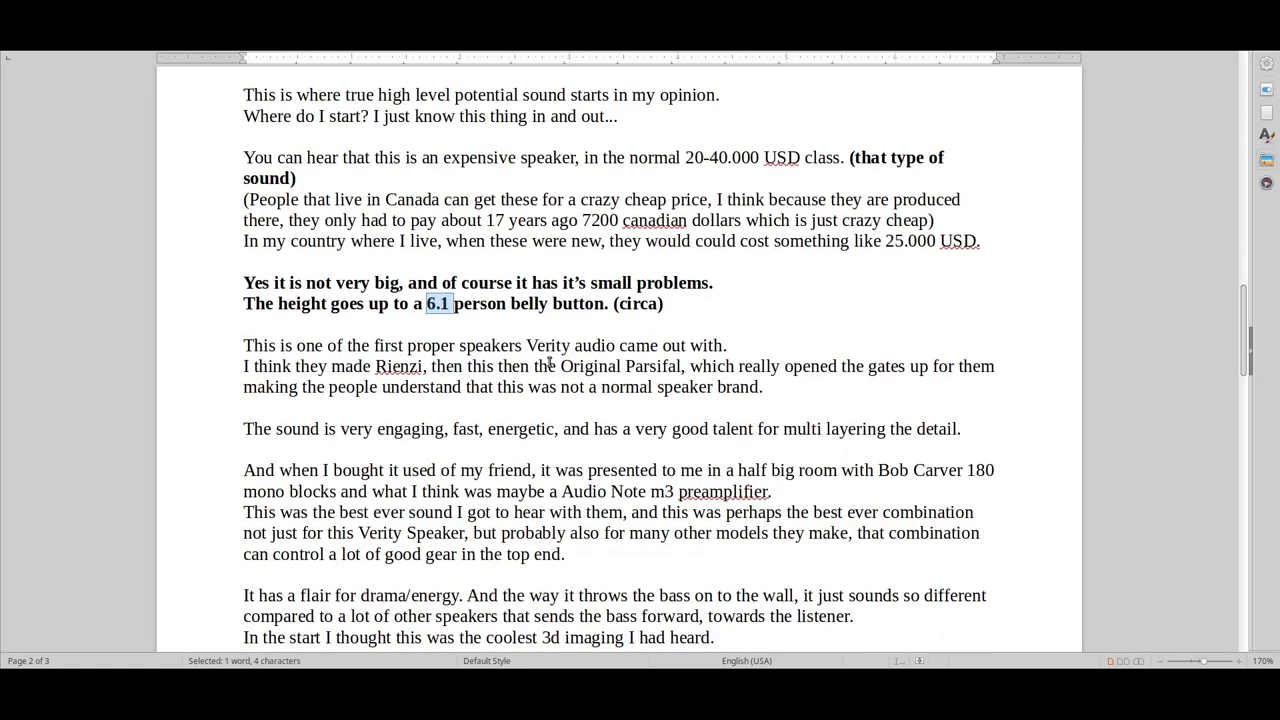
mouse_move(619, 558)
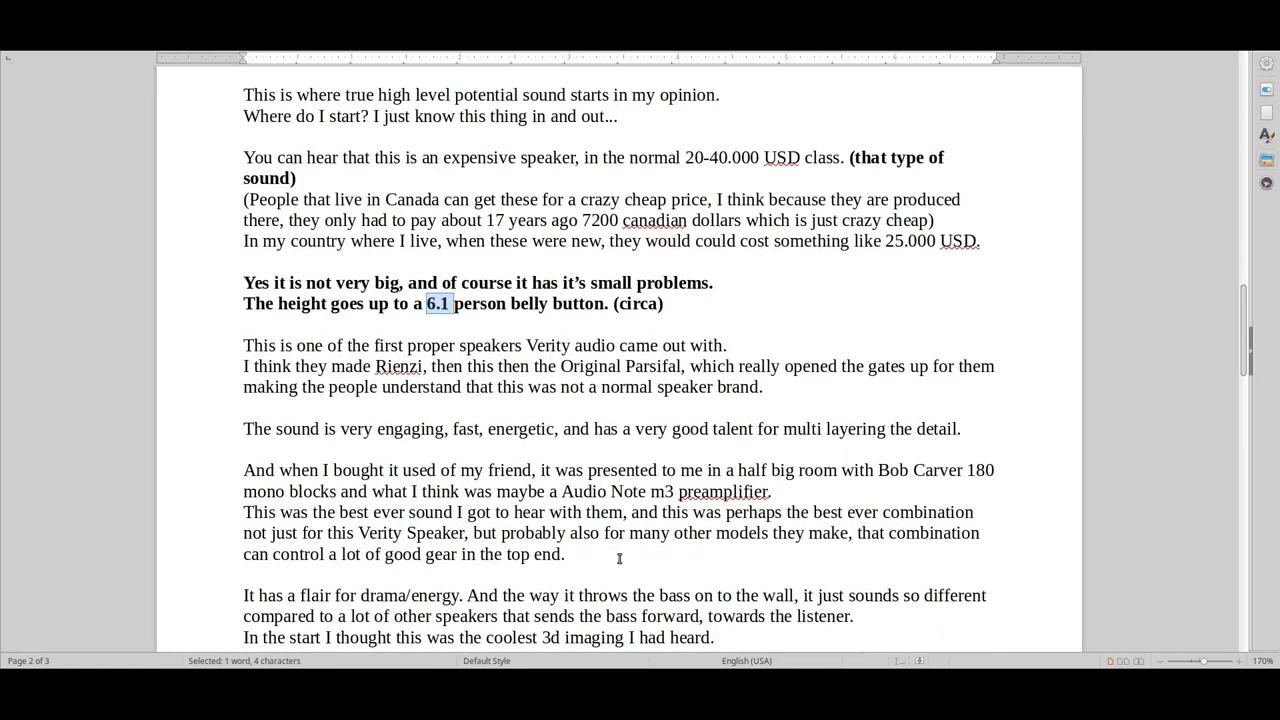
drag(243, 470, 565, 554)
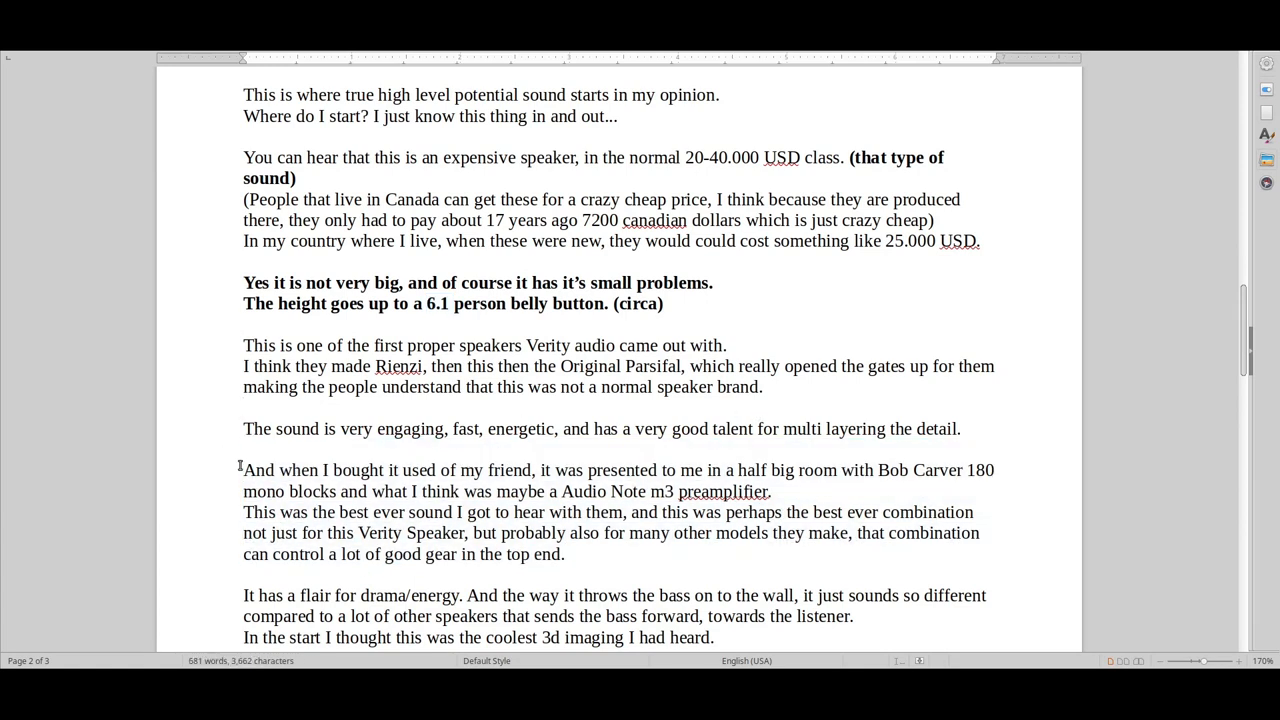
drag(243, 470, 565, 554)
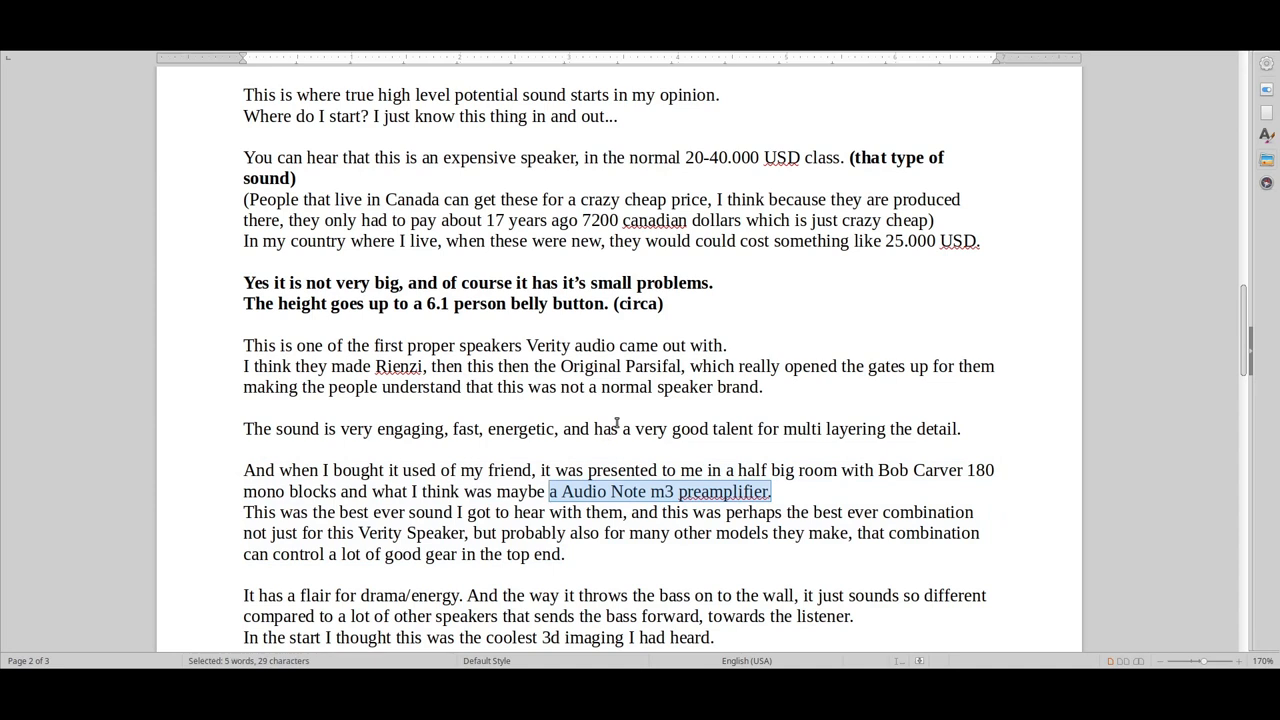
mouse_move(628, 402)
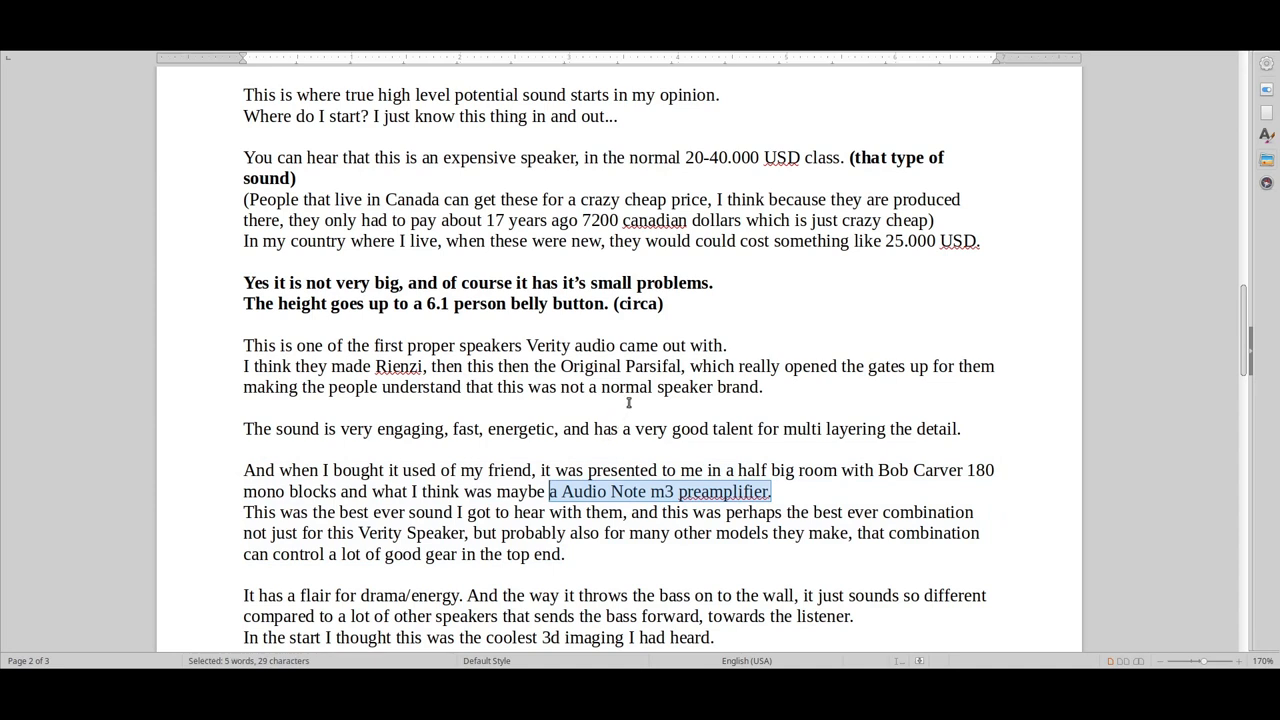
mouse_move(788, 495)
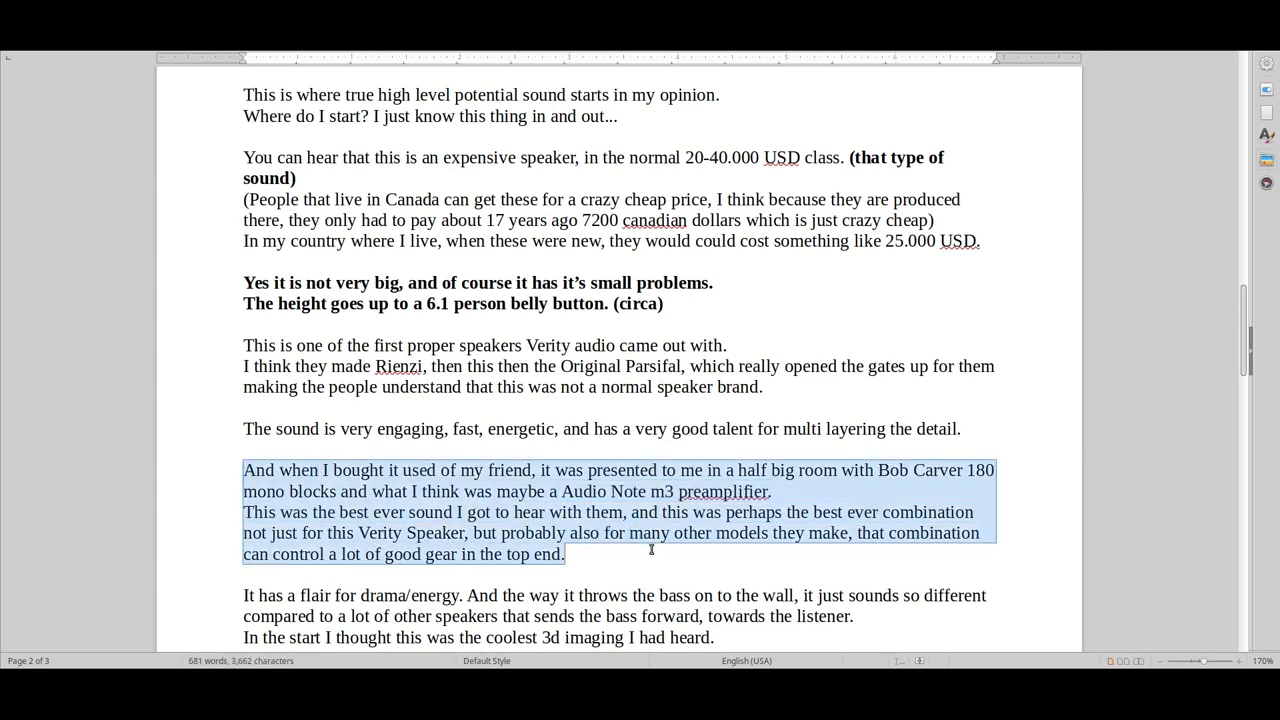
click(637, 557)
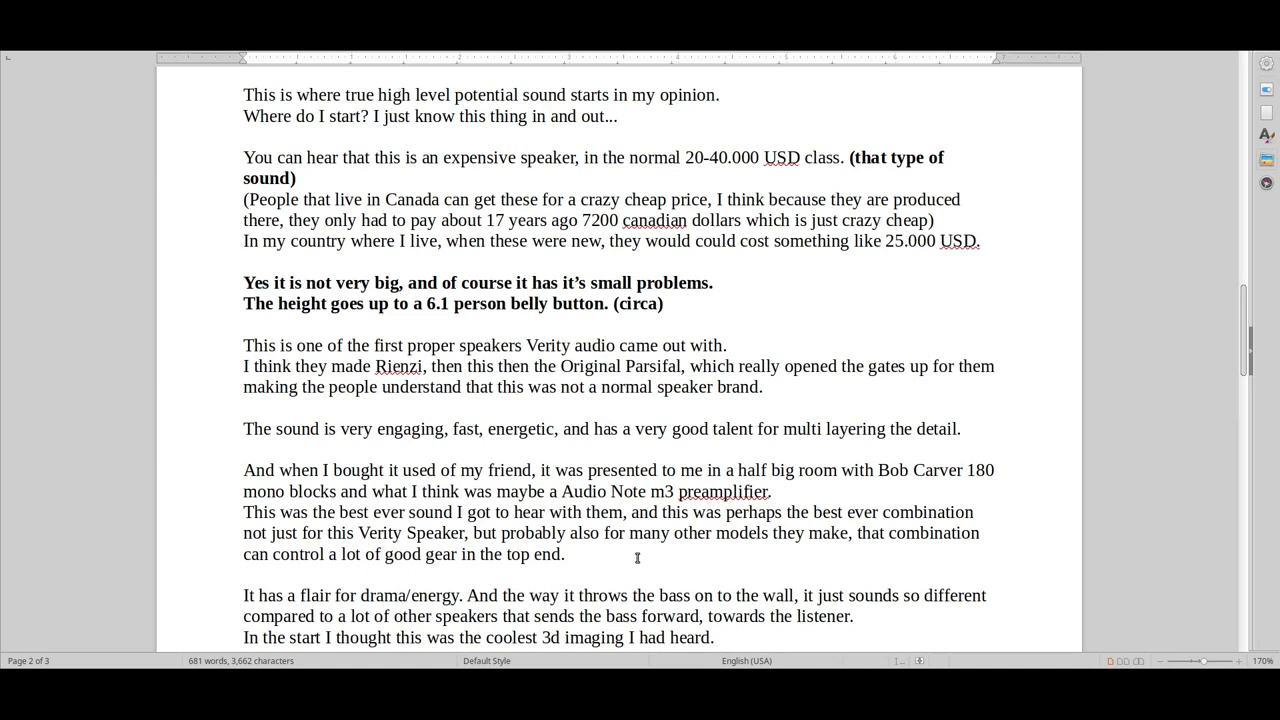
click(565, 554)
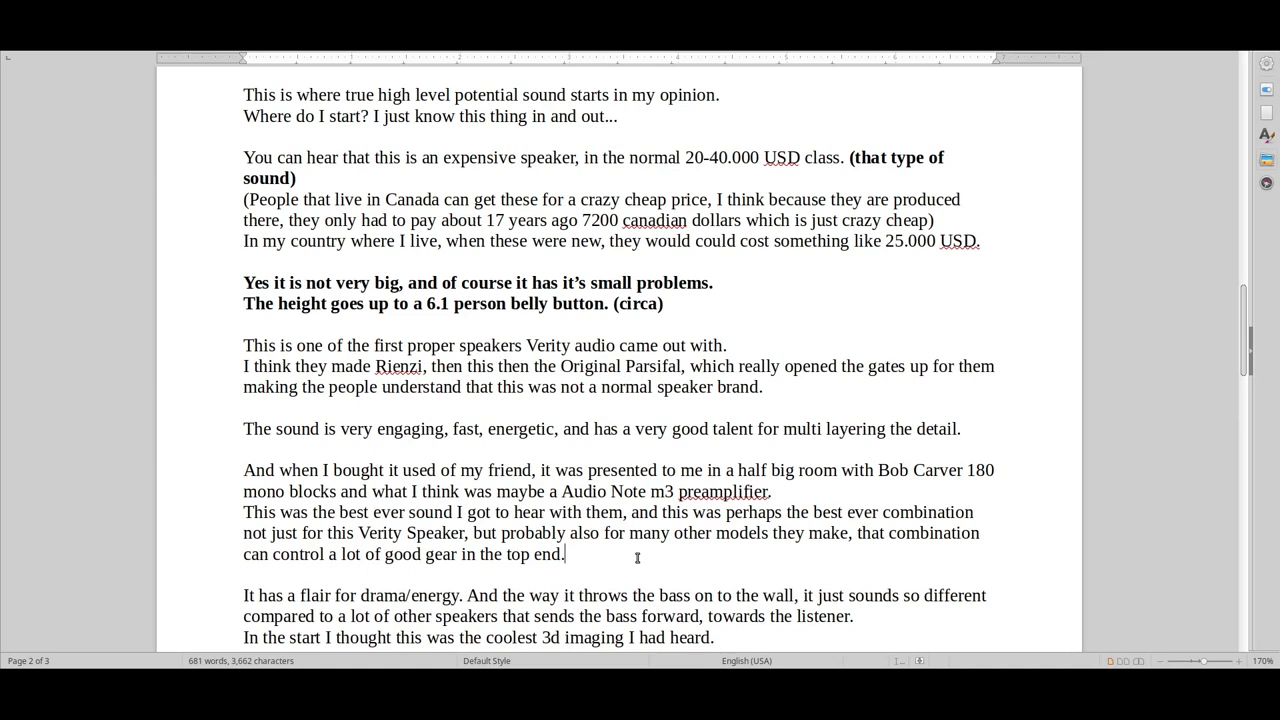
Scroll down page two to the midrange driver upgrade and large-room paragraphs.
scroll(down, 3)
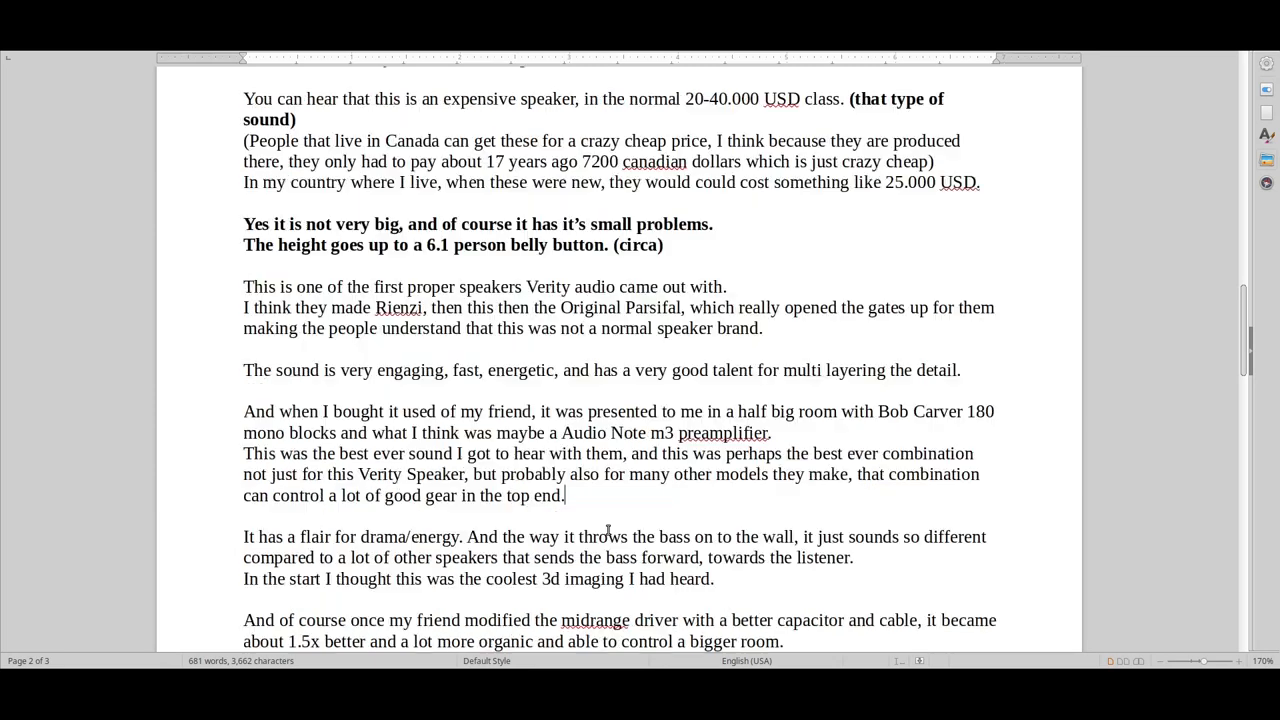
scroll(down, 3)
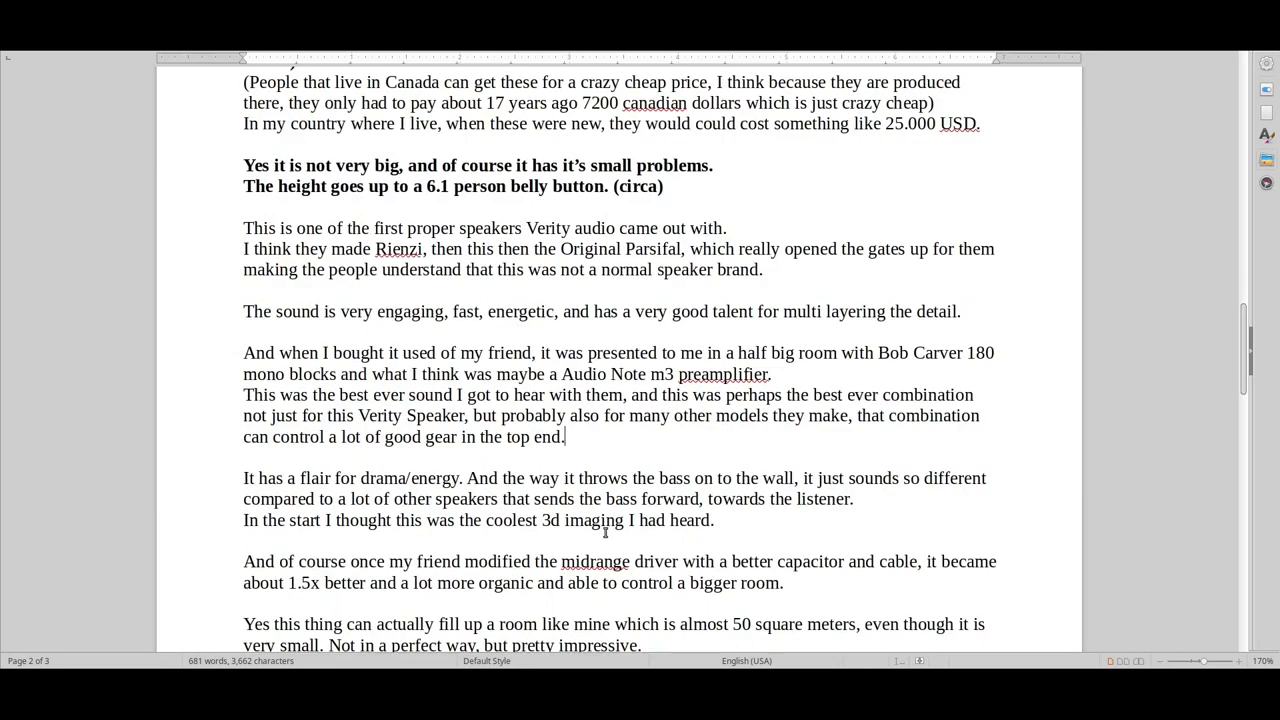
mouse_move(599, 529)
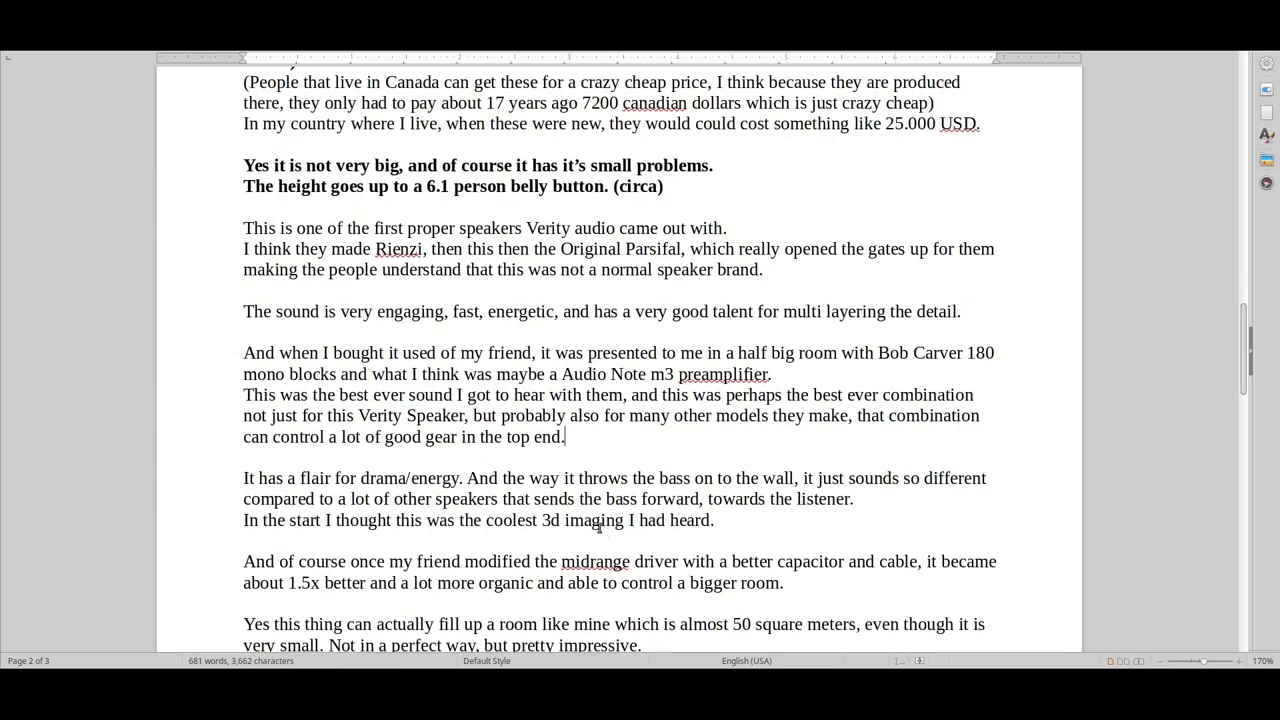
scroll(down, 3)
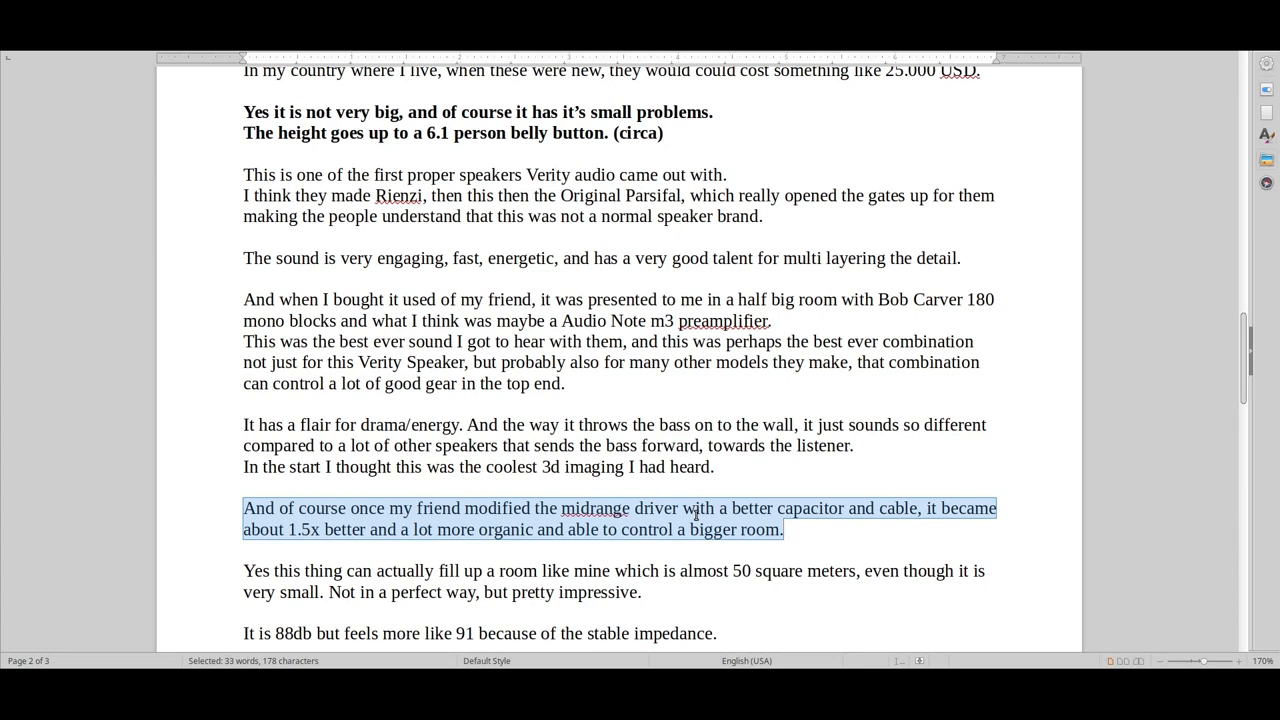
scroll(down, 3)
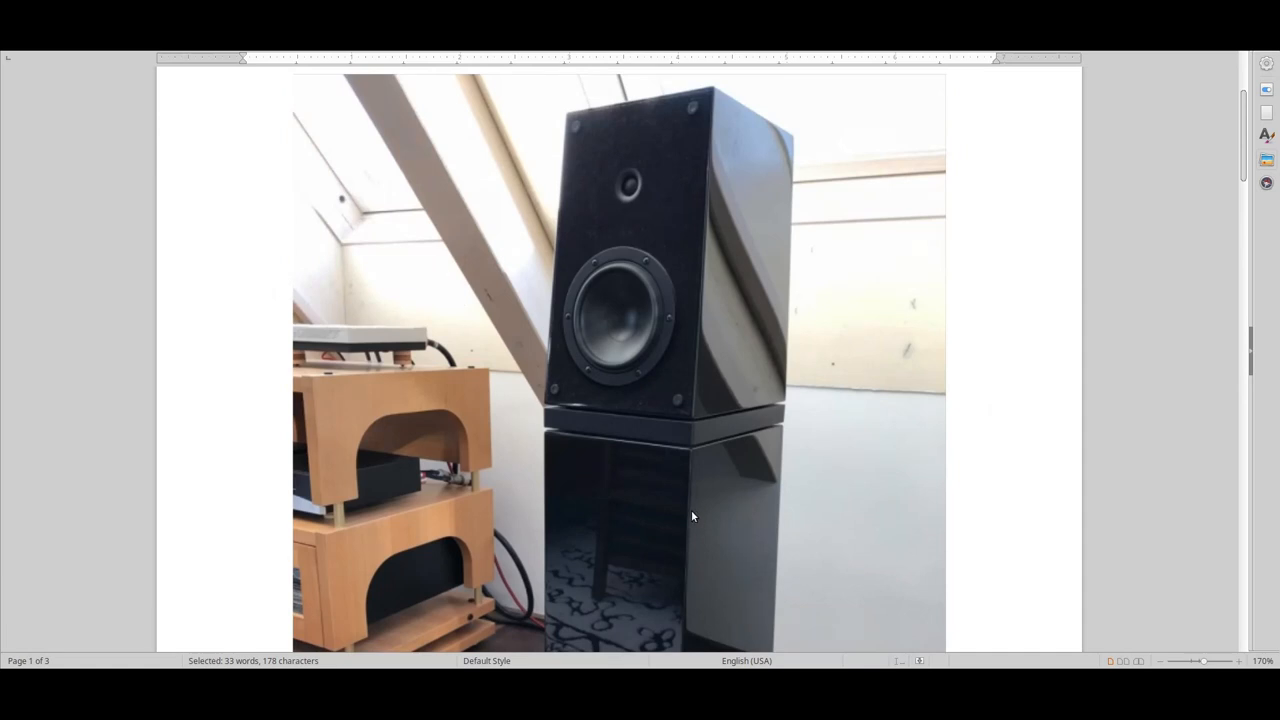
mouse_move(686, 511)
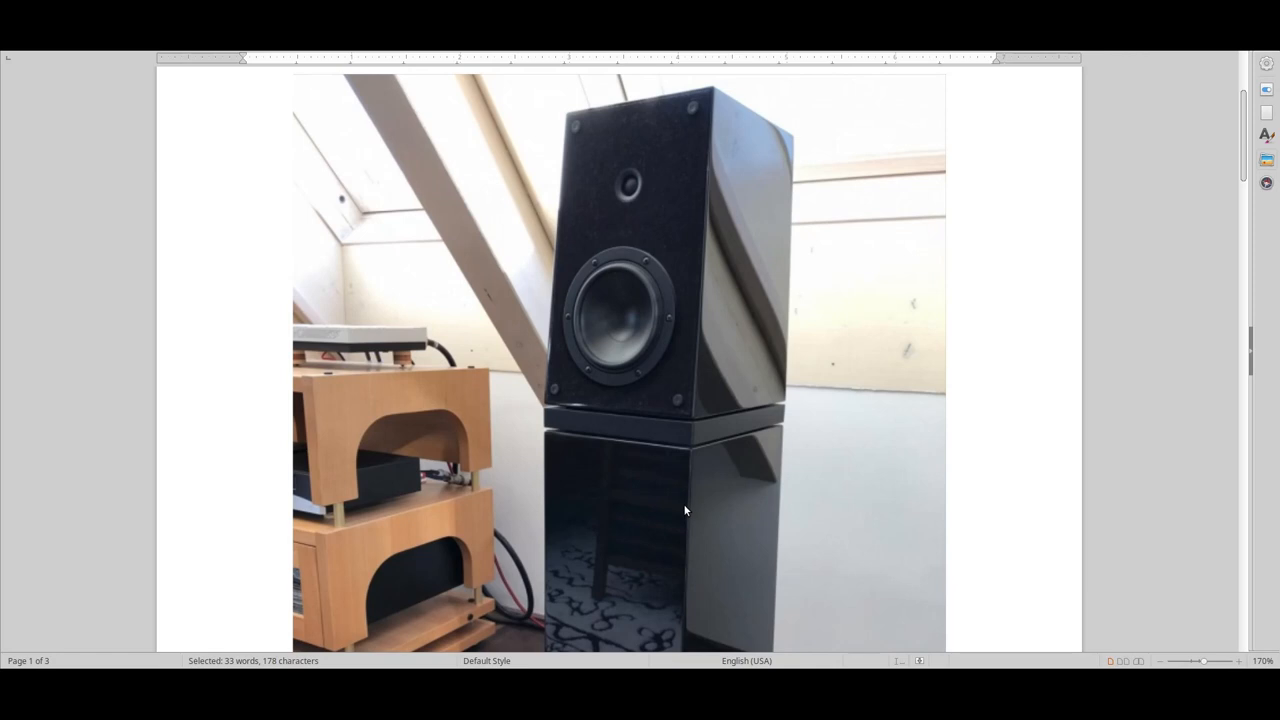
mouse_move(683, 508)
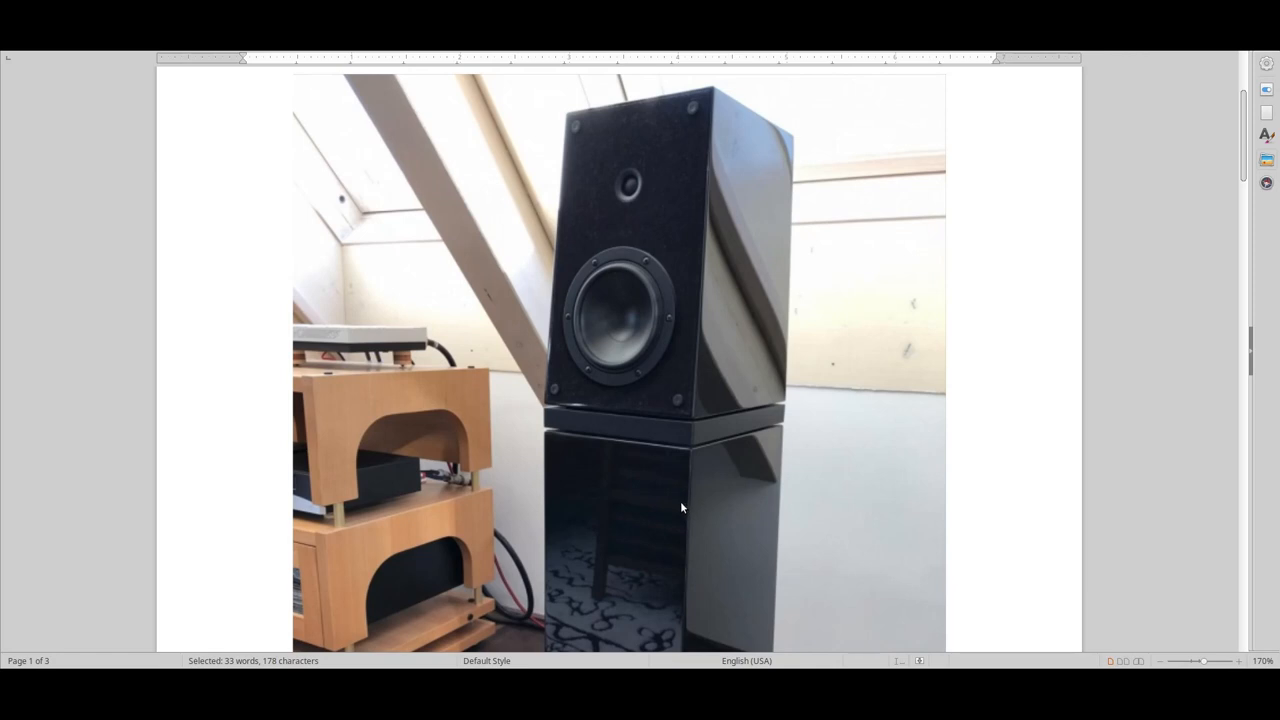
Scroll past the photo's end to page two's sentence about owning the speaker six years.
scroll(down, 3)
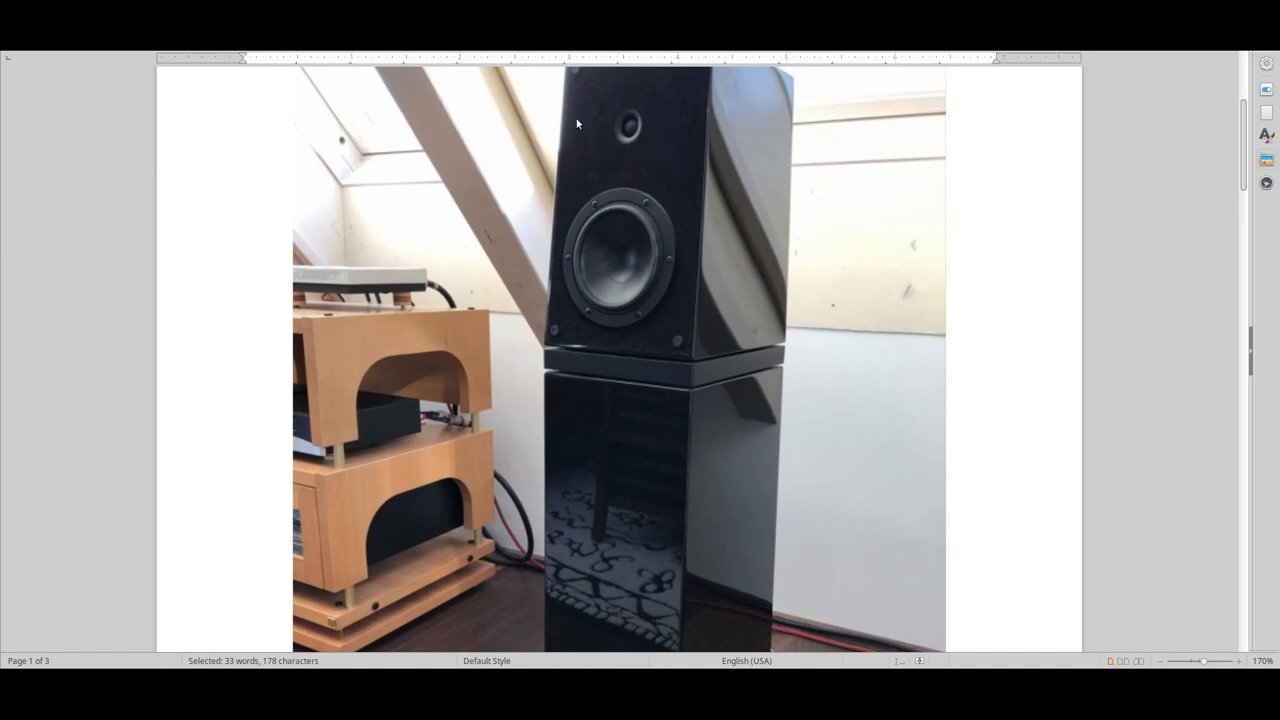
mouse_move(843, 517)
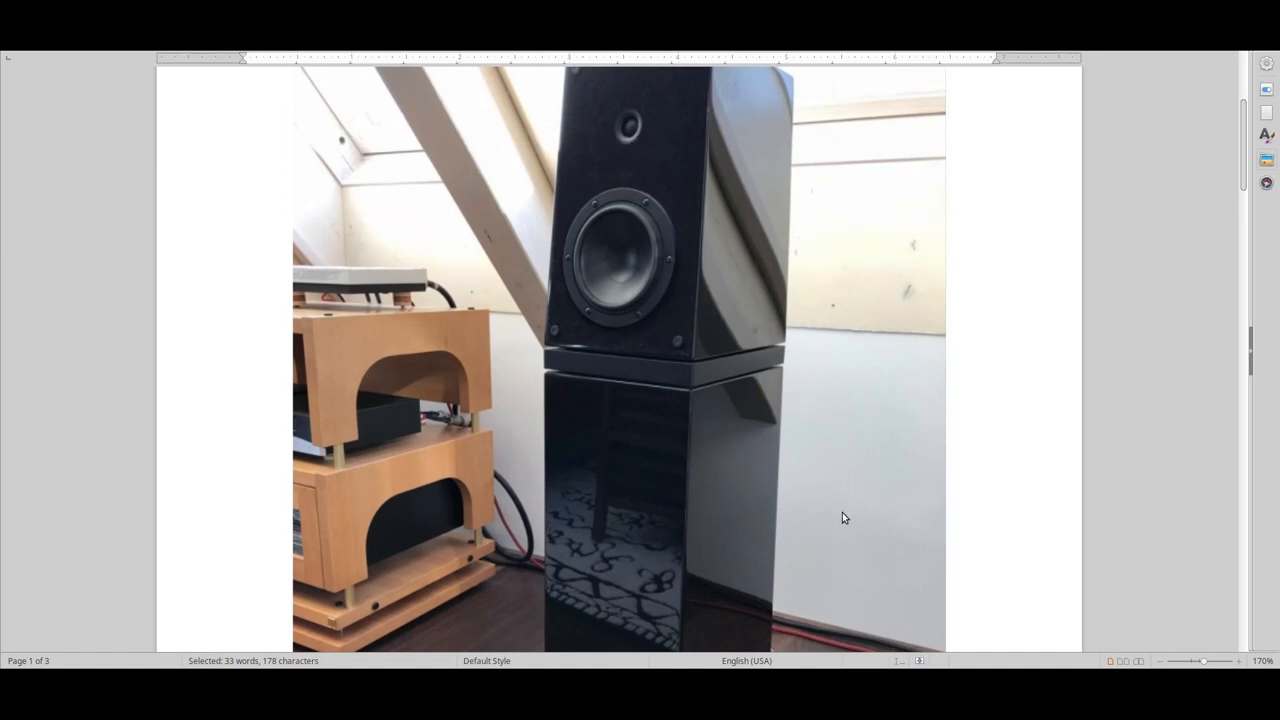
mouse_move(620, 205)
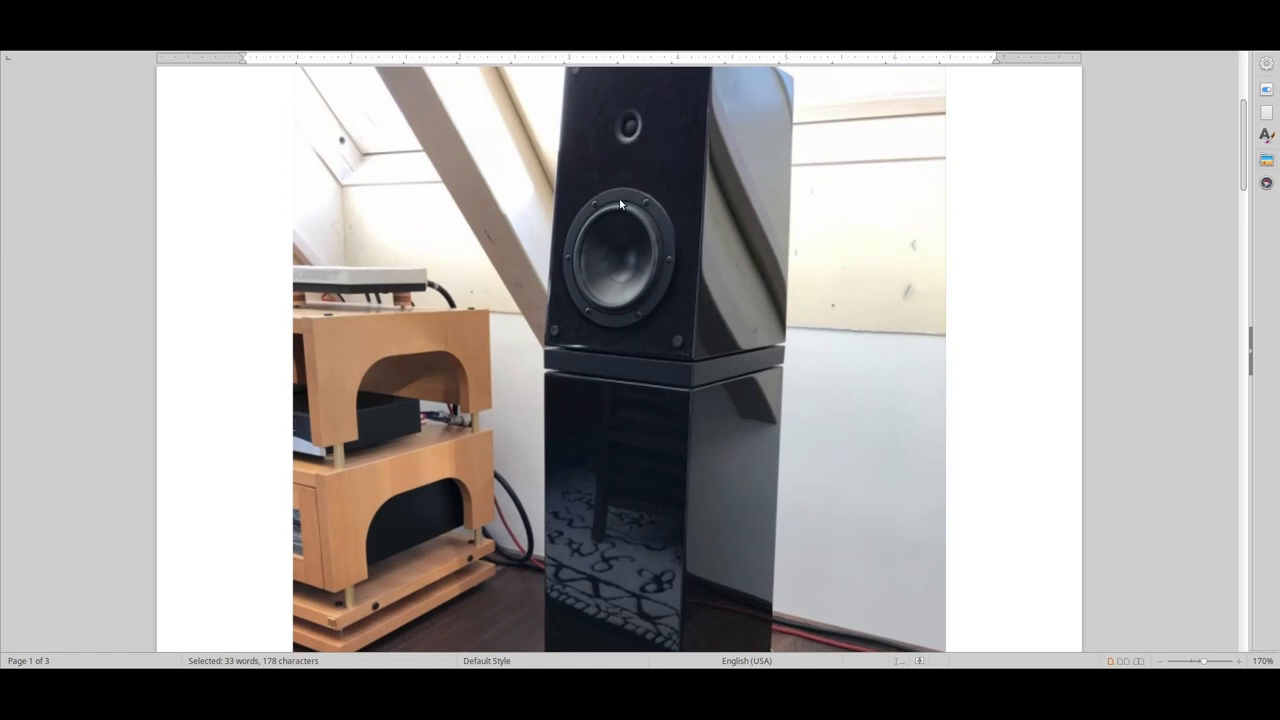
mouse_move(813, 248)
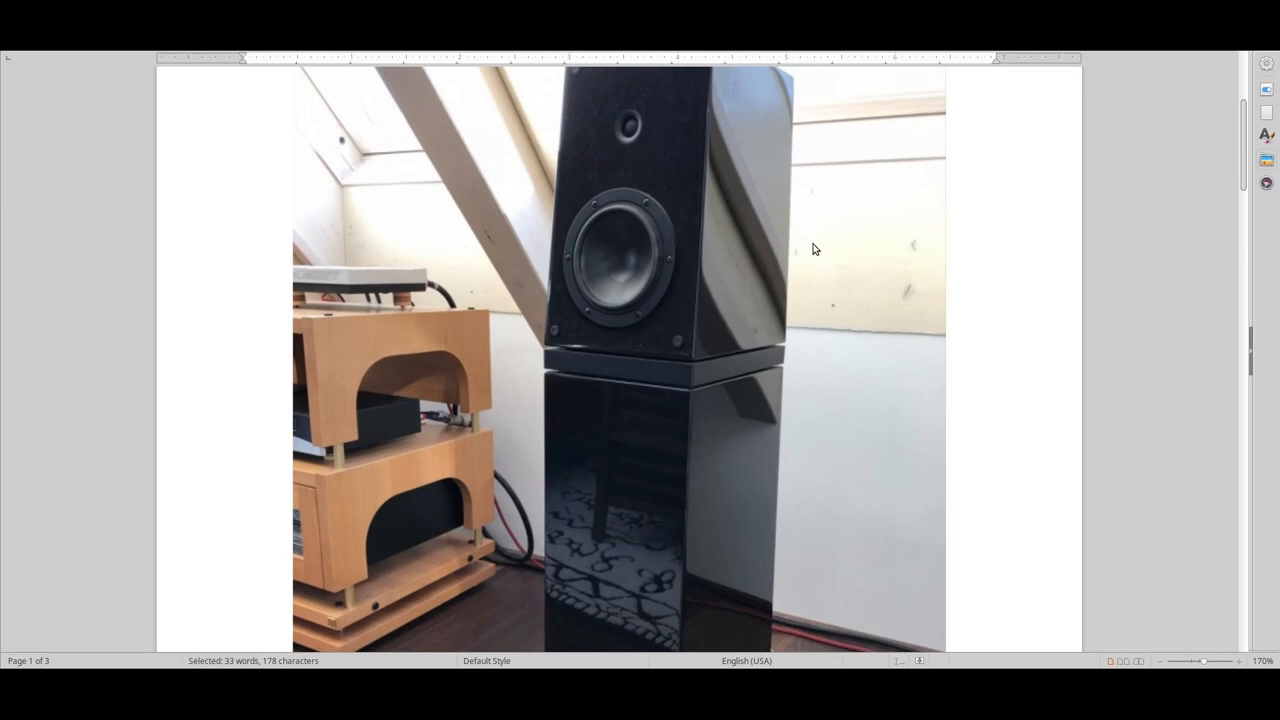
mouse_move(643, 453)
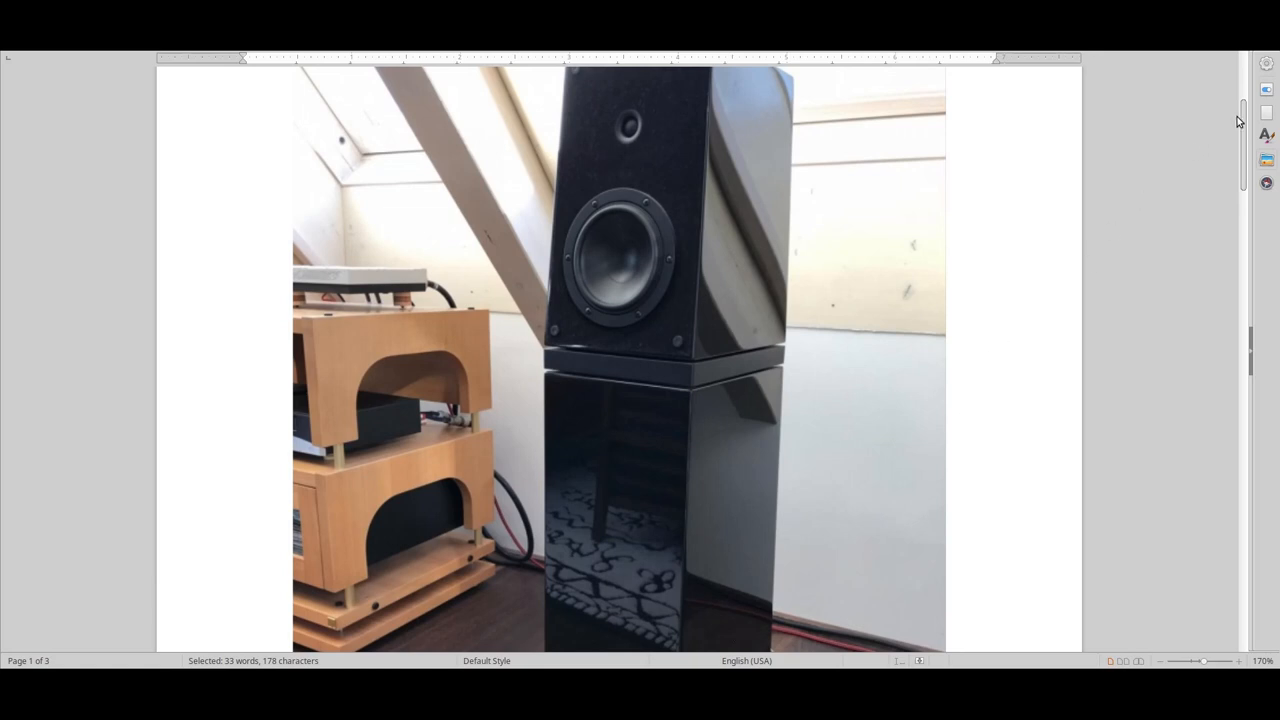
scroll(down, 3)
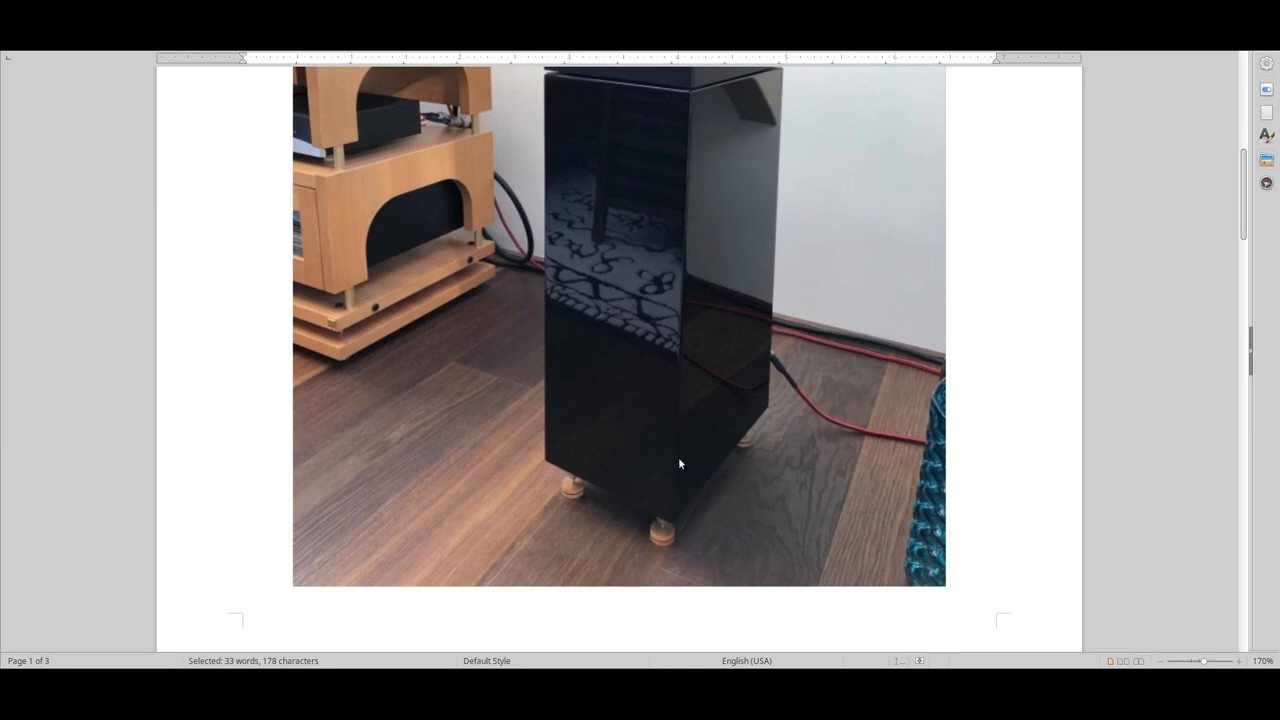
mouse_move(715, 374)
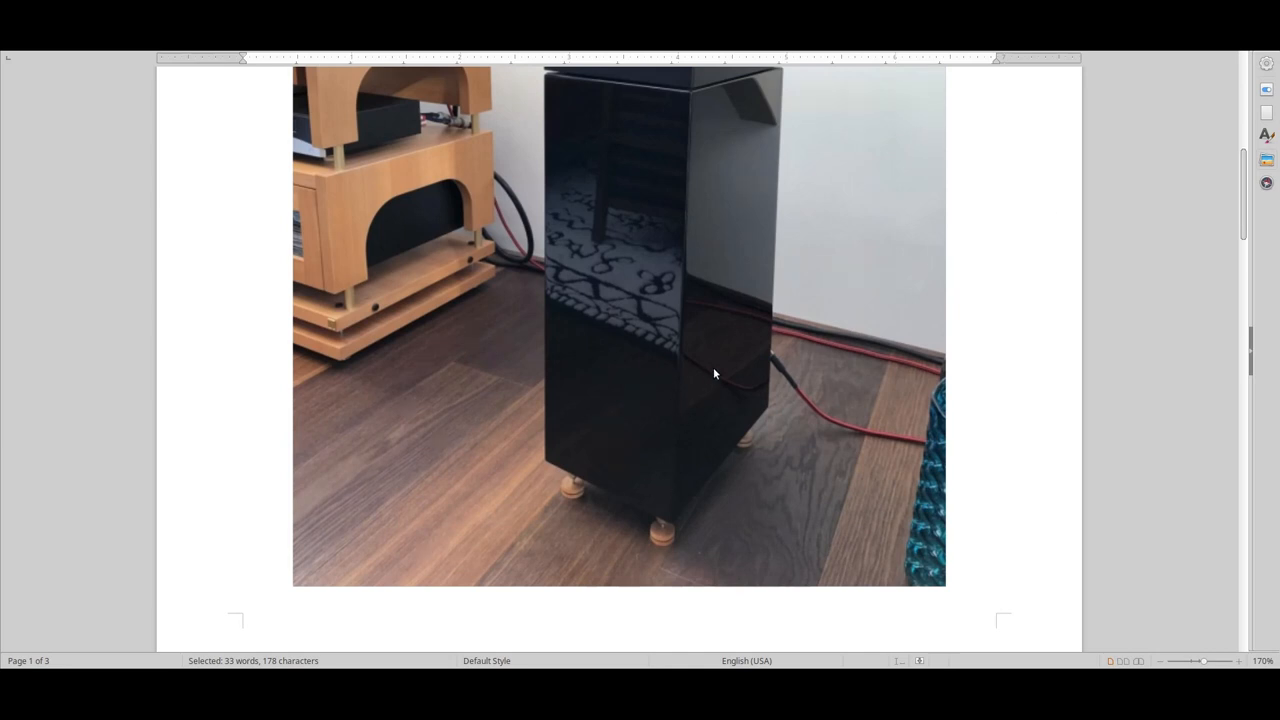
mouse_move(730, 370)
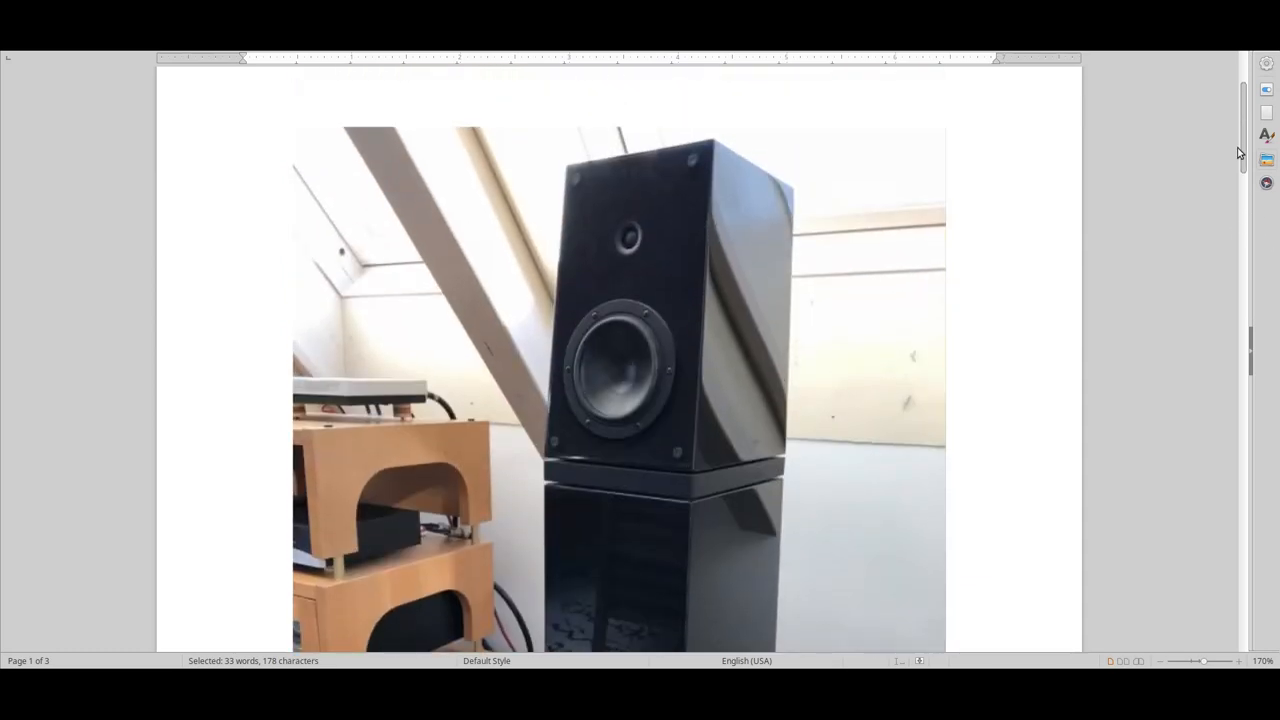
scroll(down, 3)
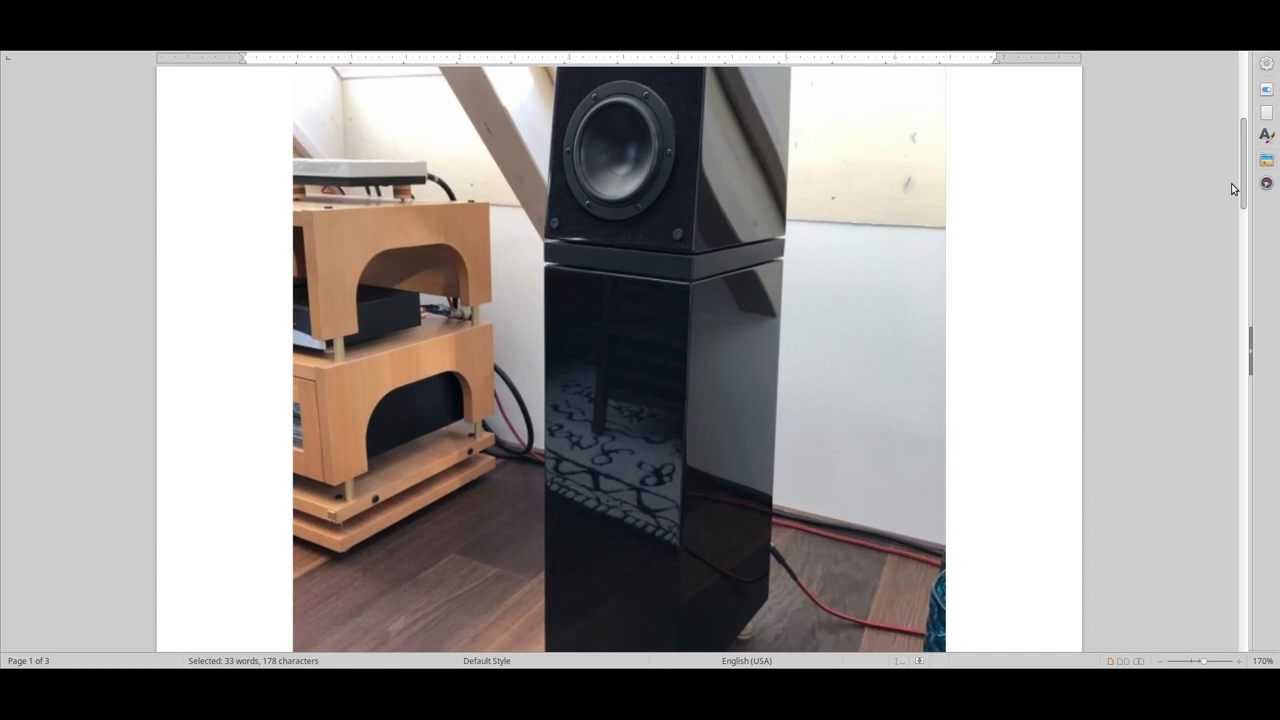
mouse_move(757, 490)
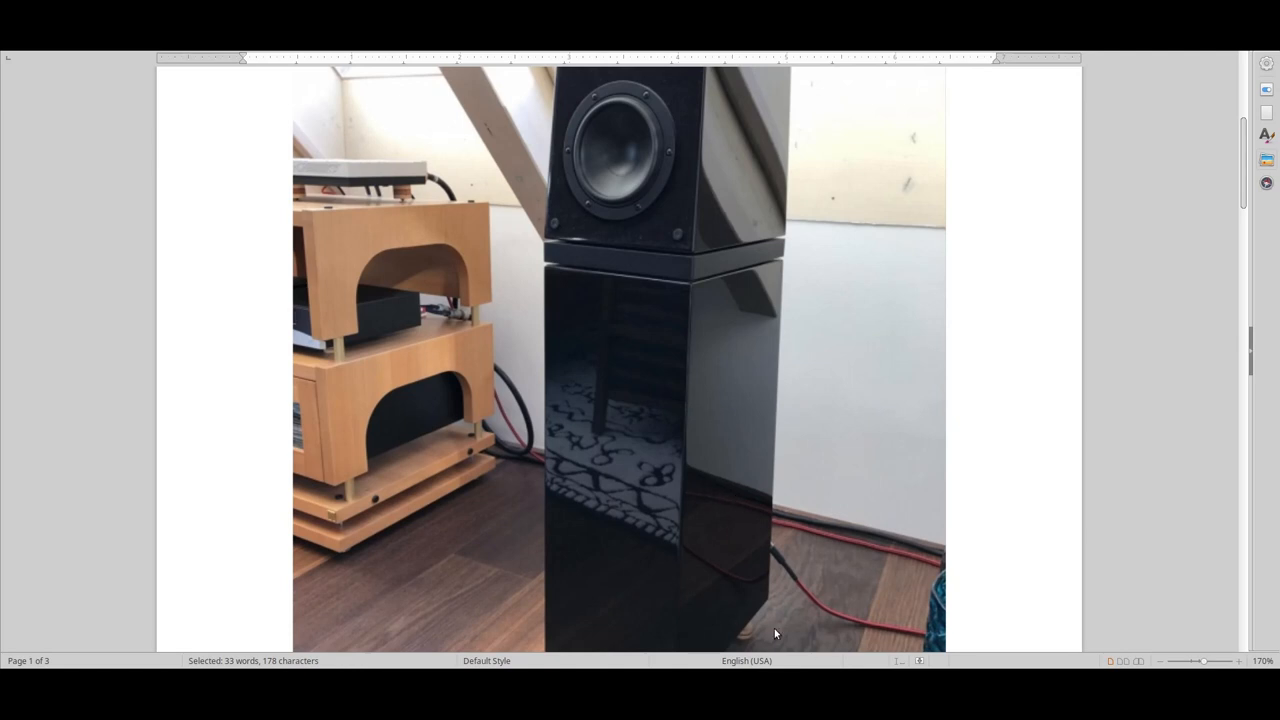
mouse_move(716, 514)
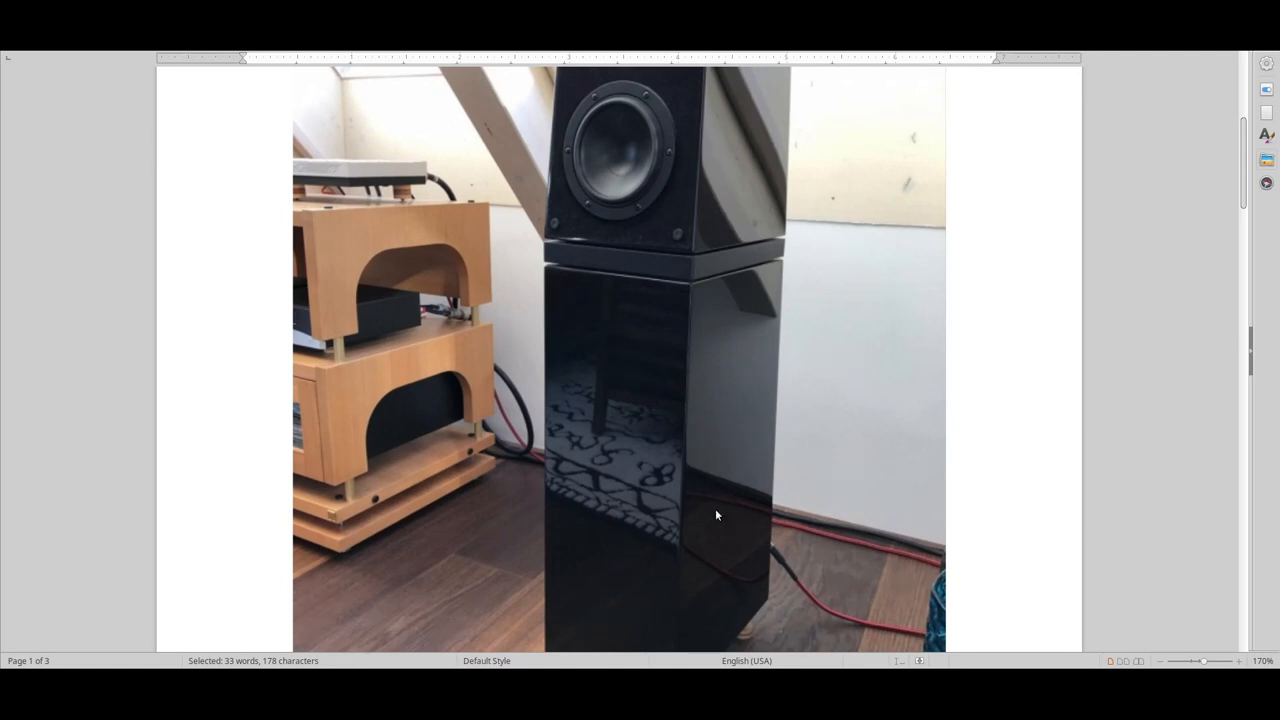
mouse_move(685, 495)
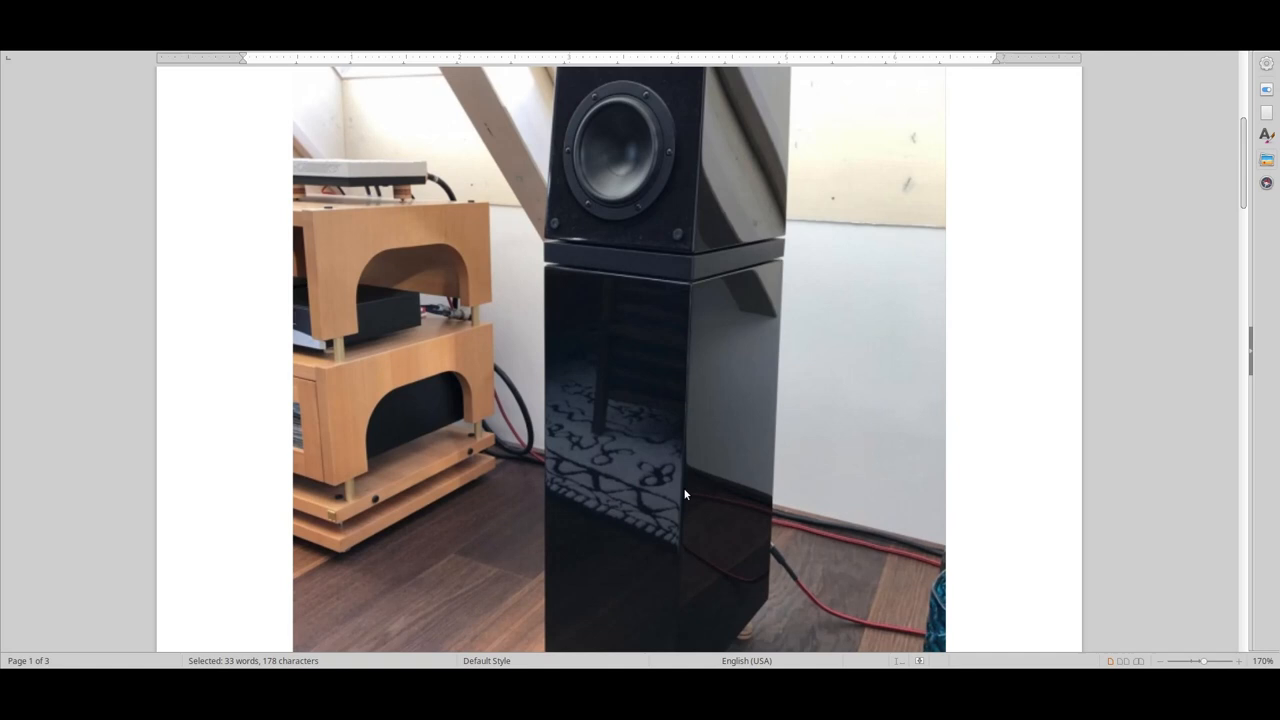
mouse_move(605, 525)
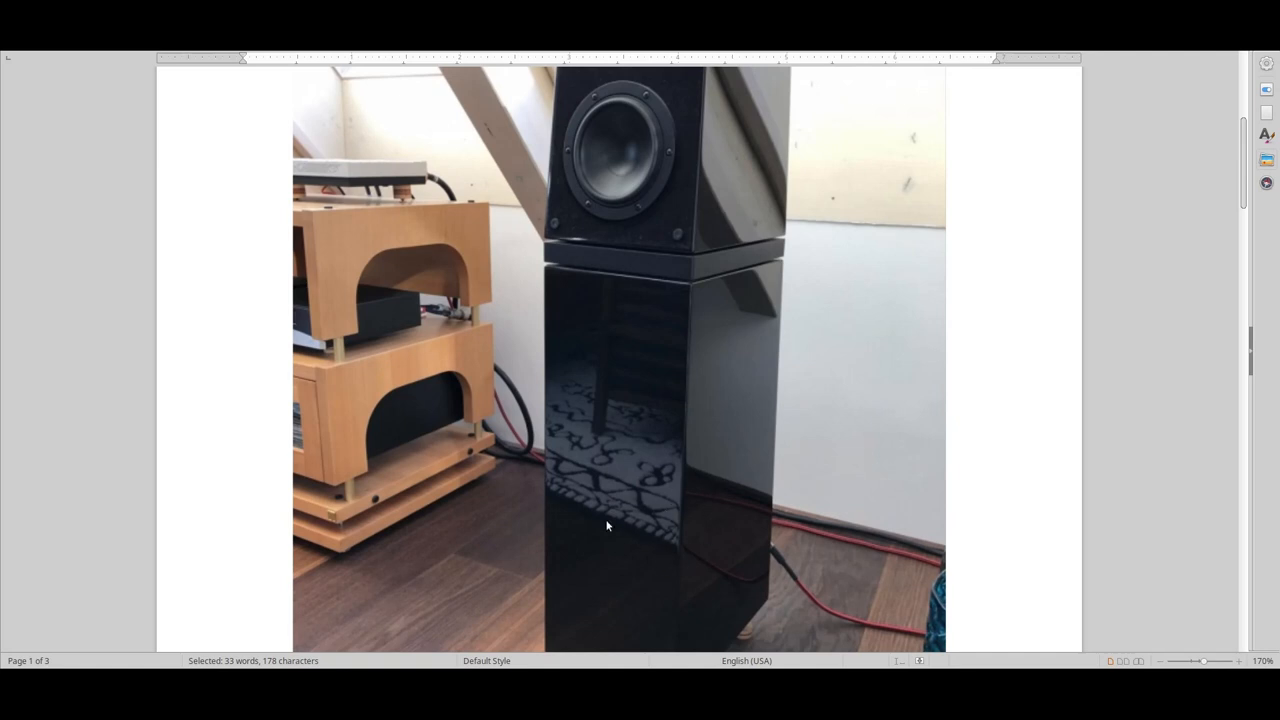
mouse_move(722, 522)
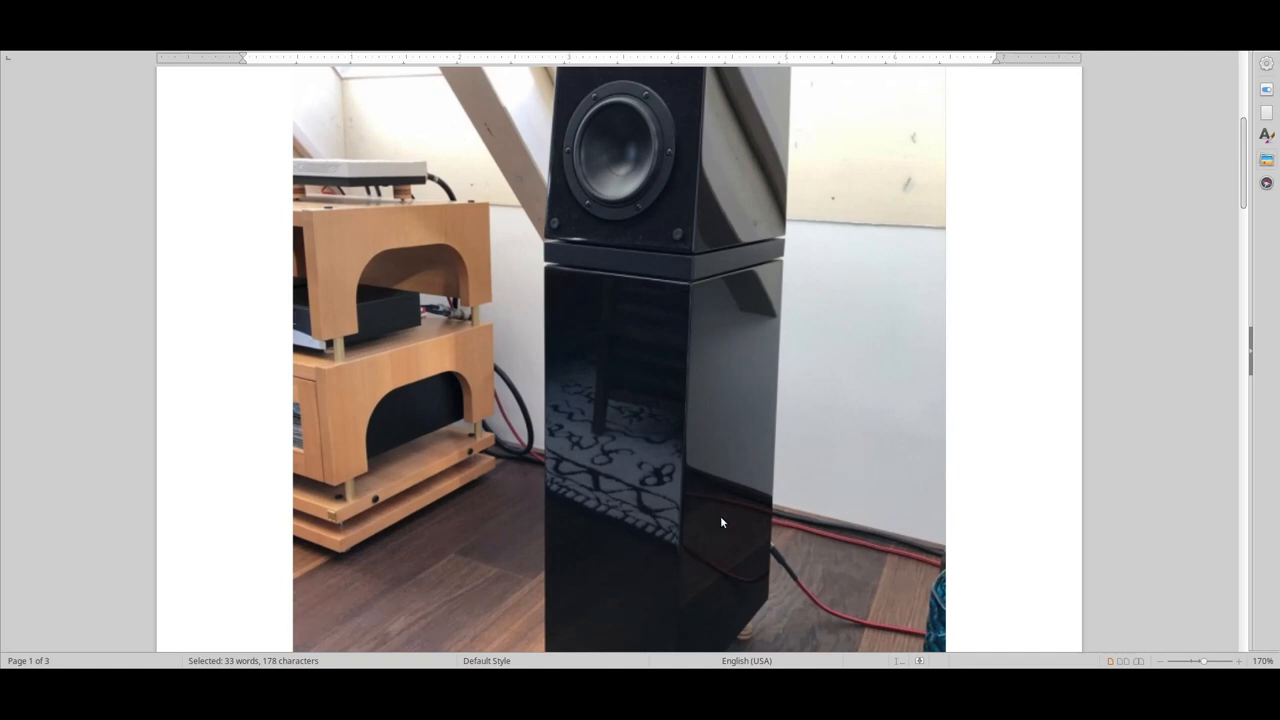
mouse_move(687, 530)
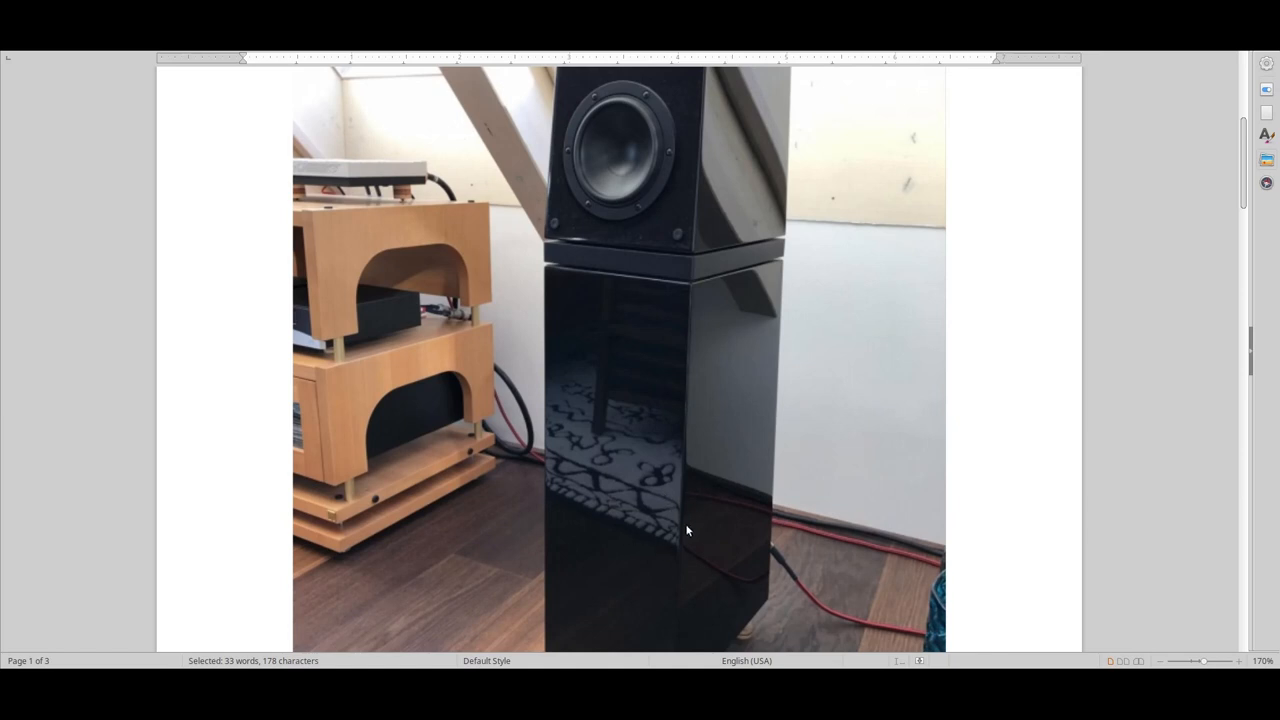
mouse_move(690, 500)
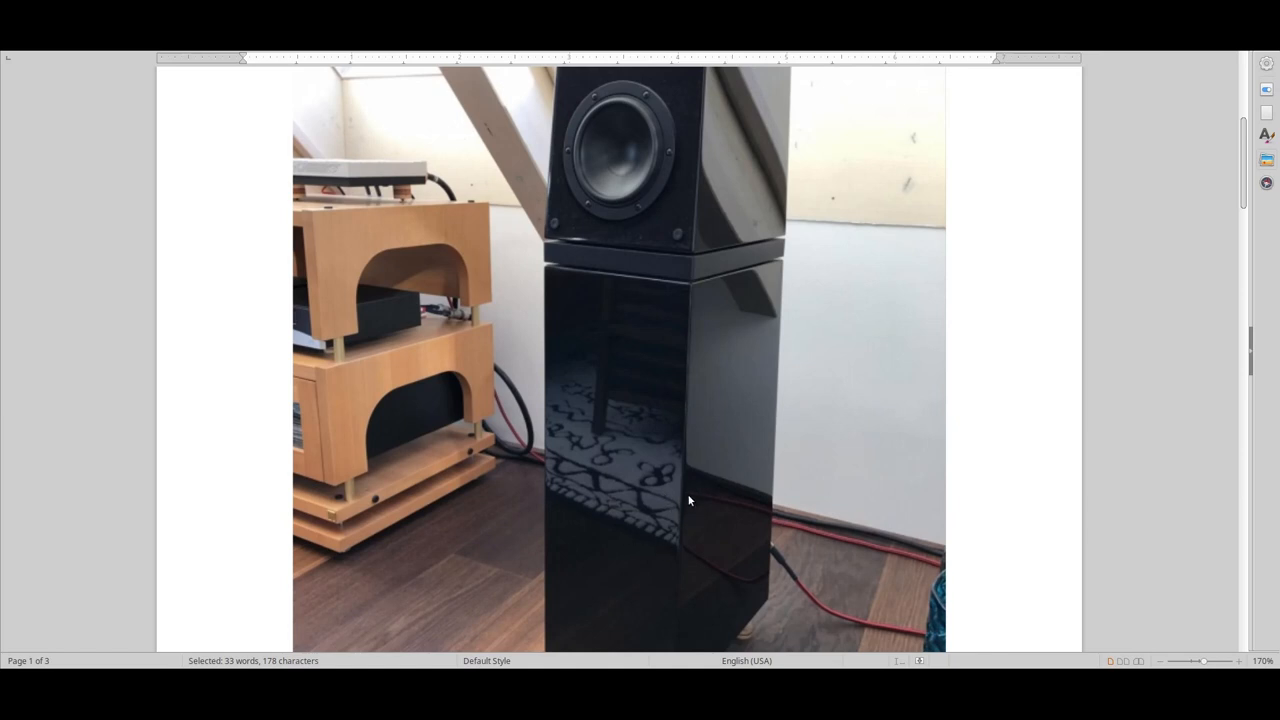
mouse_move(688, 493)
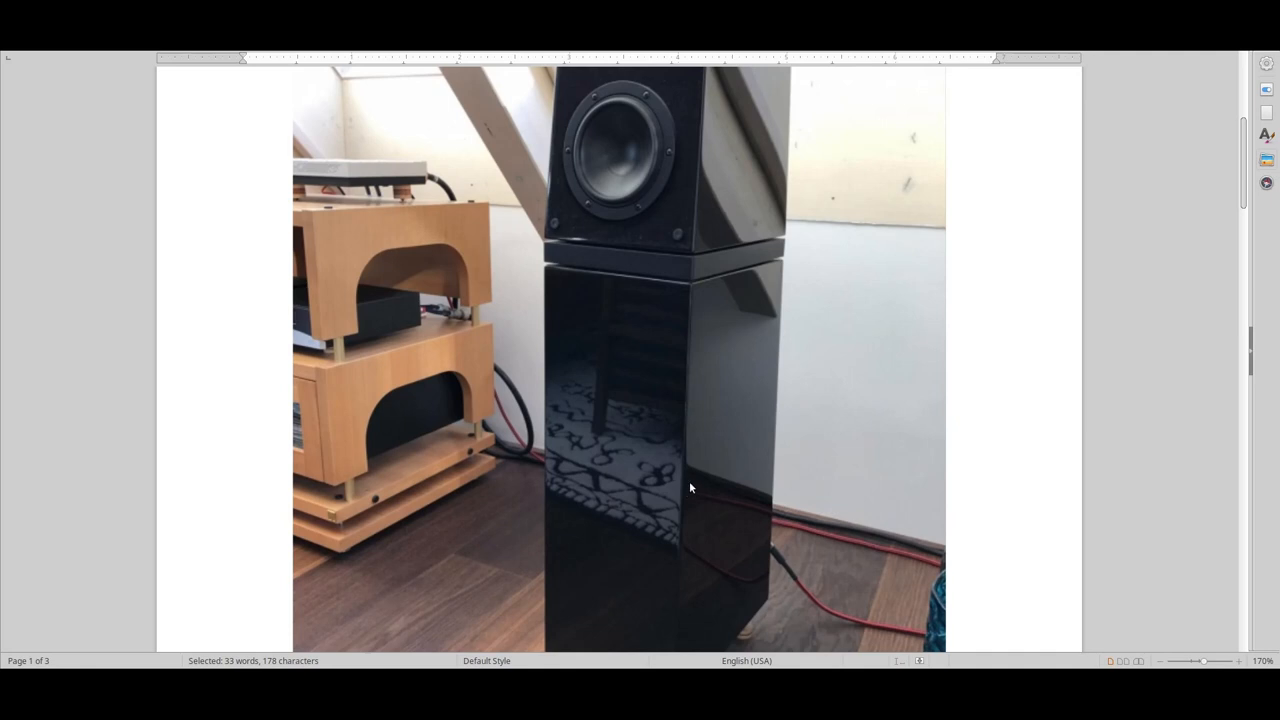
mouse_move(670, 478)
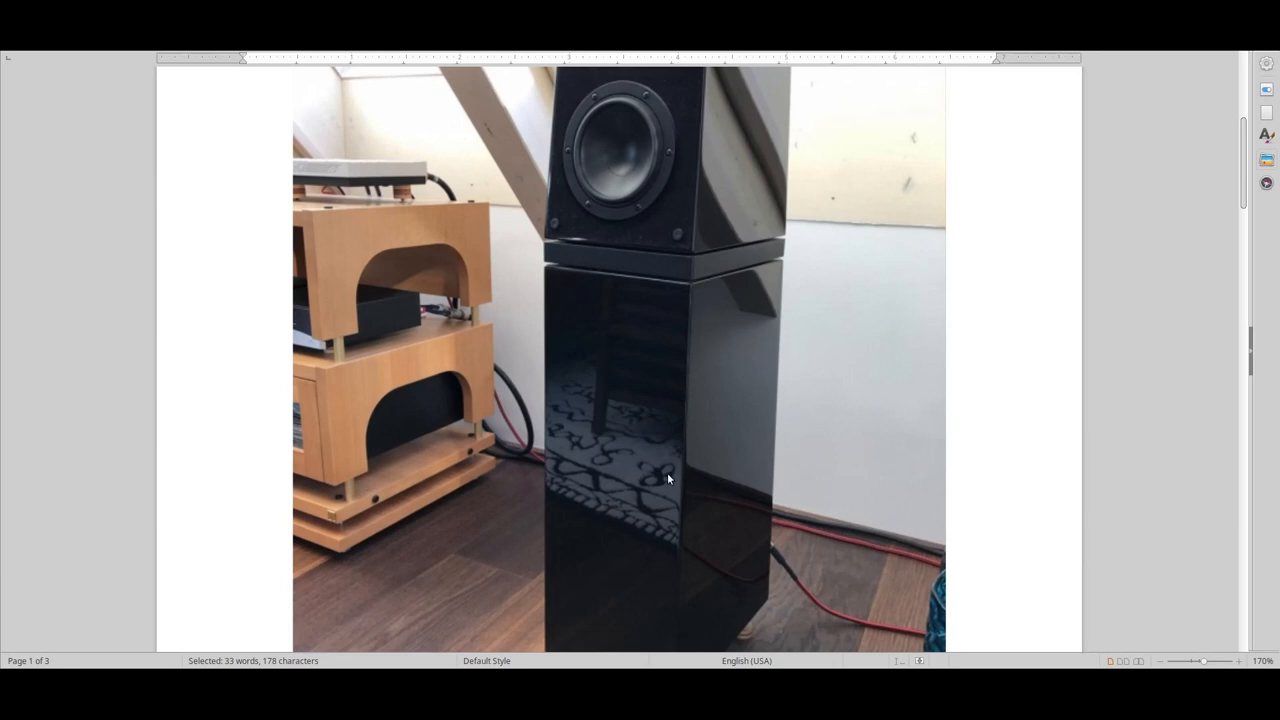
mouse_move(663, 543)
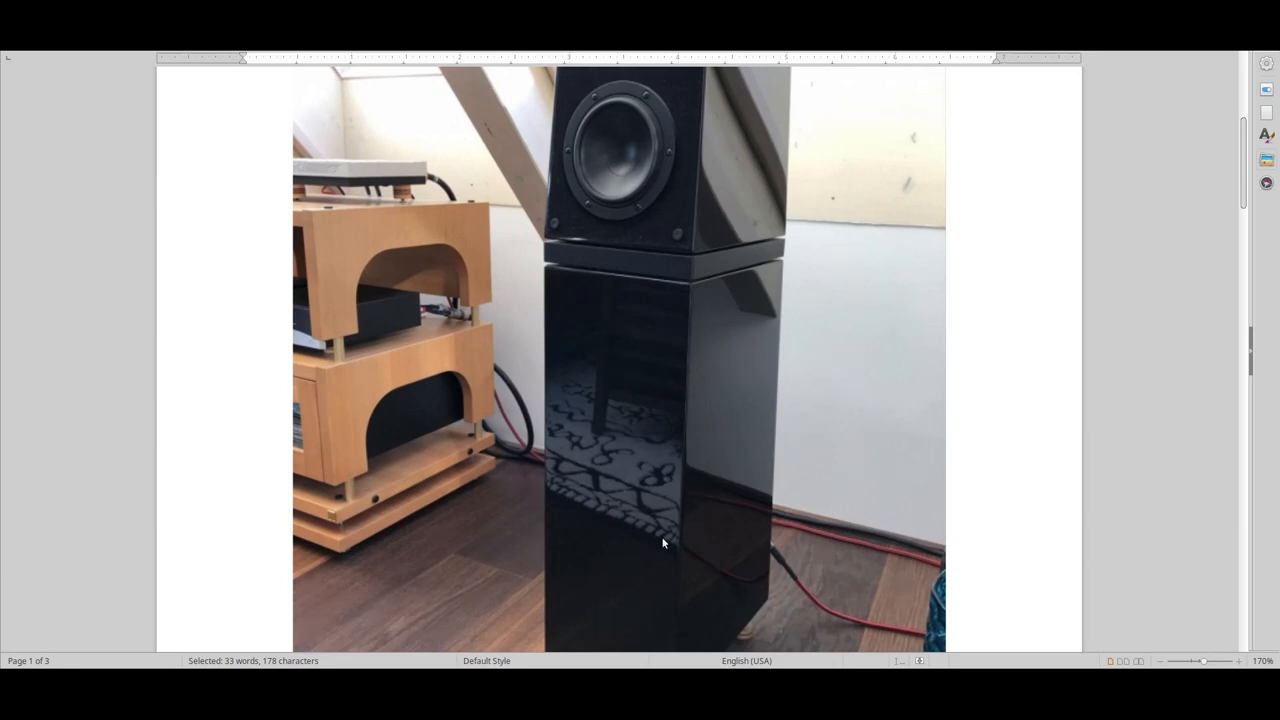
mouse_move(698, 515)
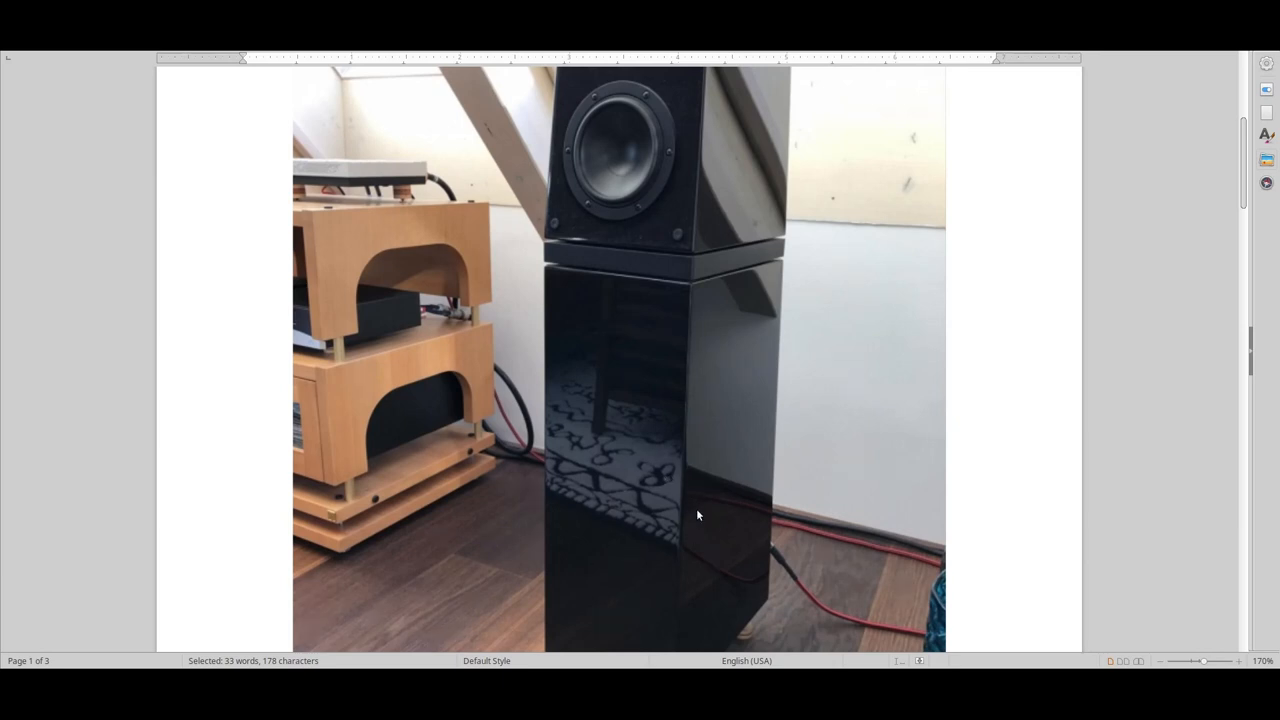
scroll(down, 3)
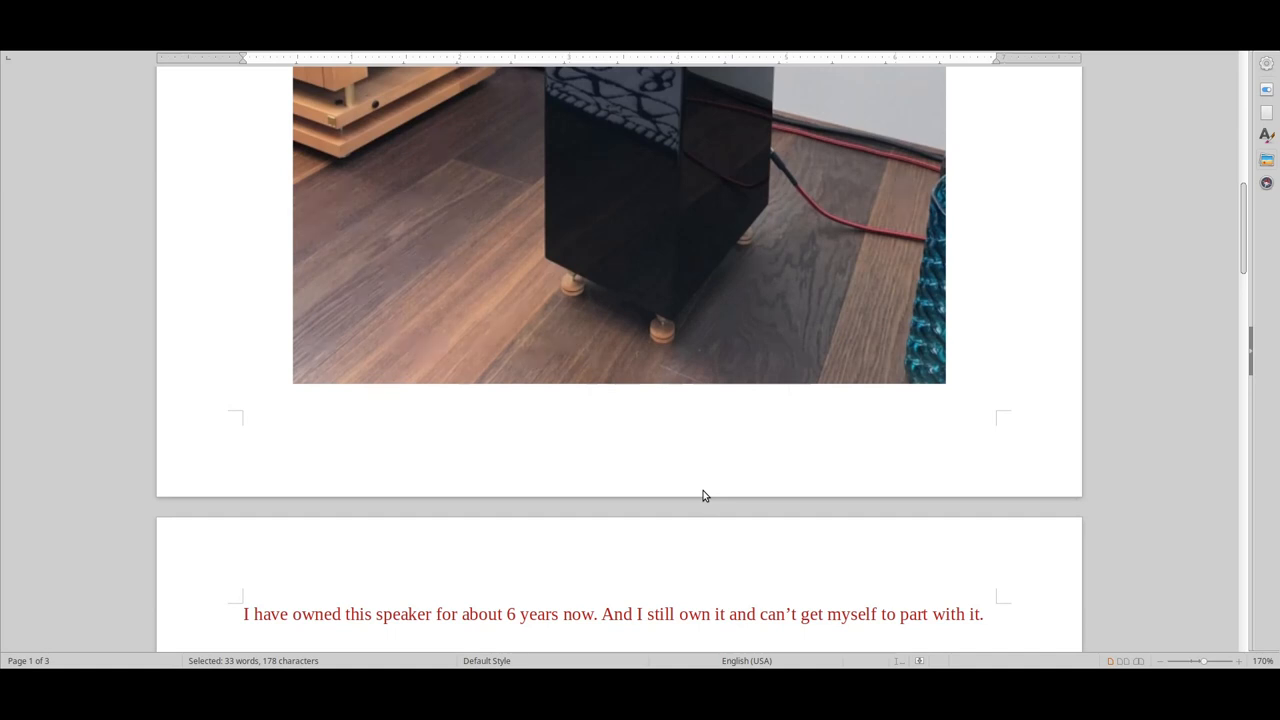
Scroll up over the title and photo, then back down to The sound: paragraphs.
scroll(down, 3)
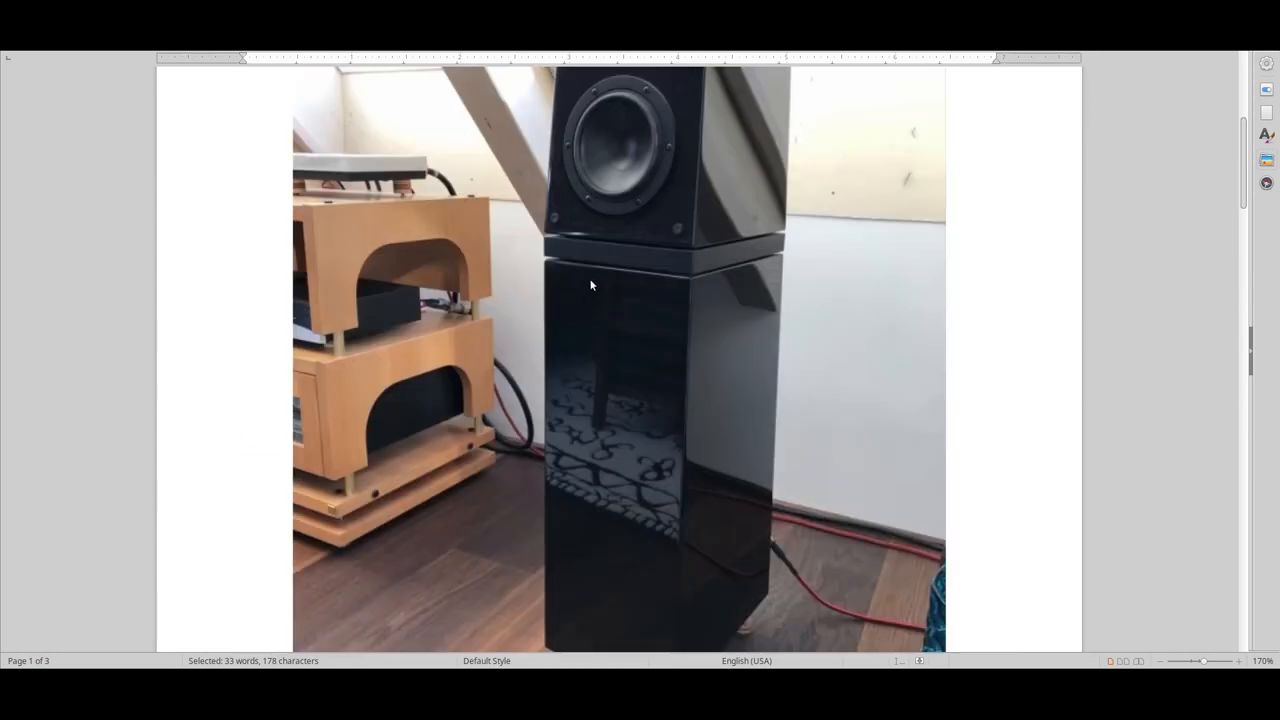
scroll(up, 3)
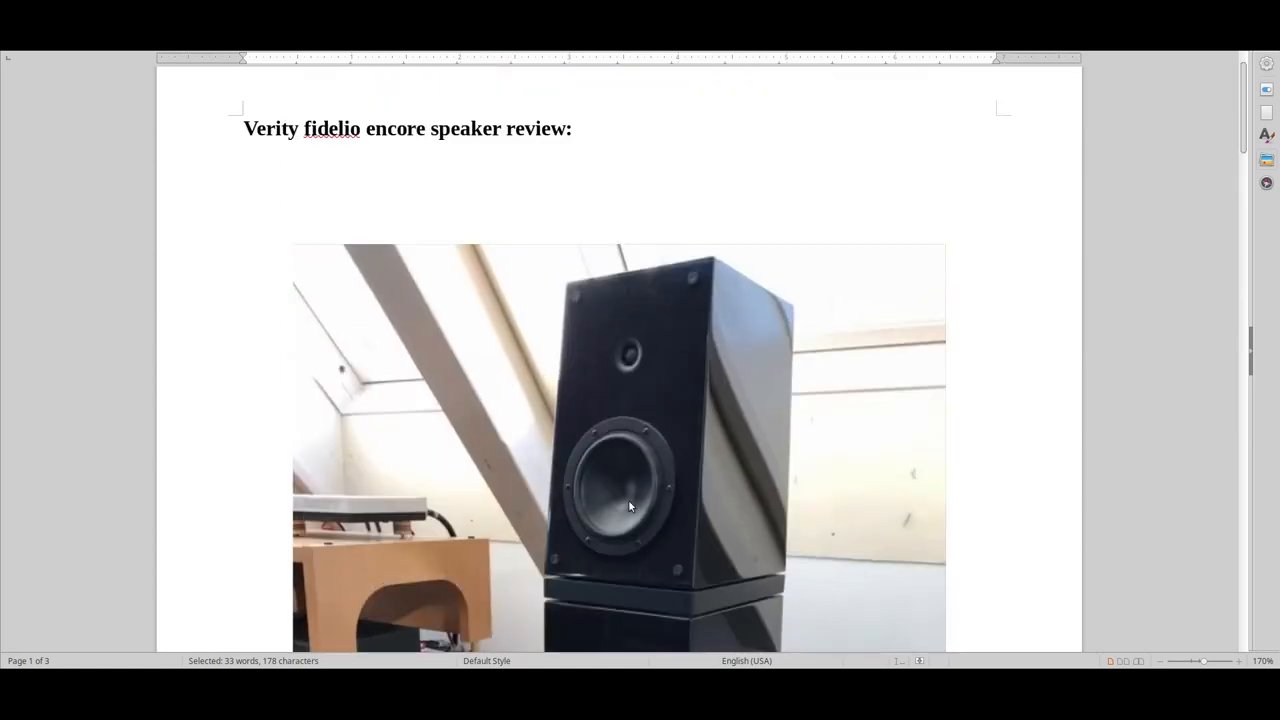
mouse_move(640, 424)
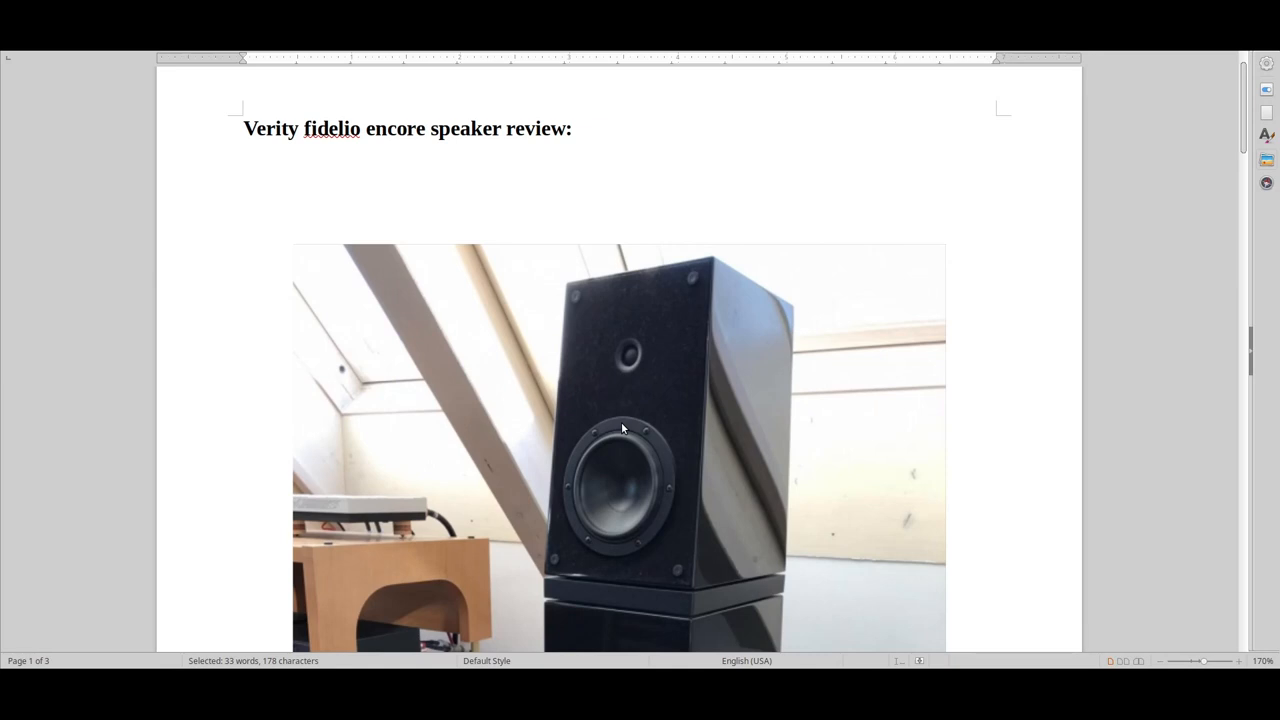
scroll(down, 3)
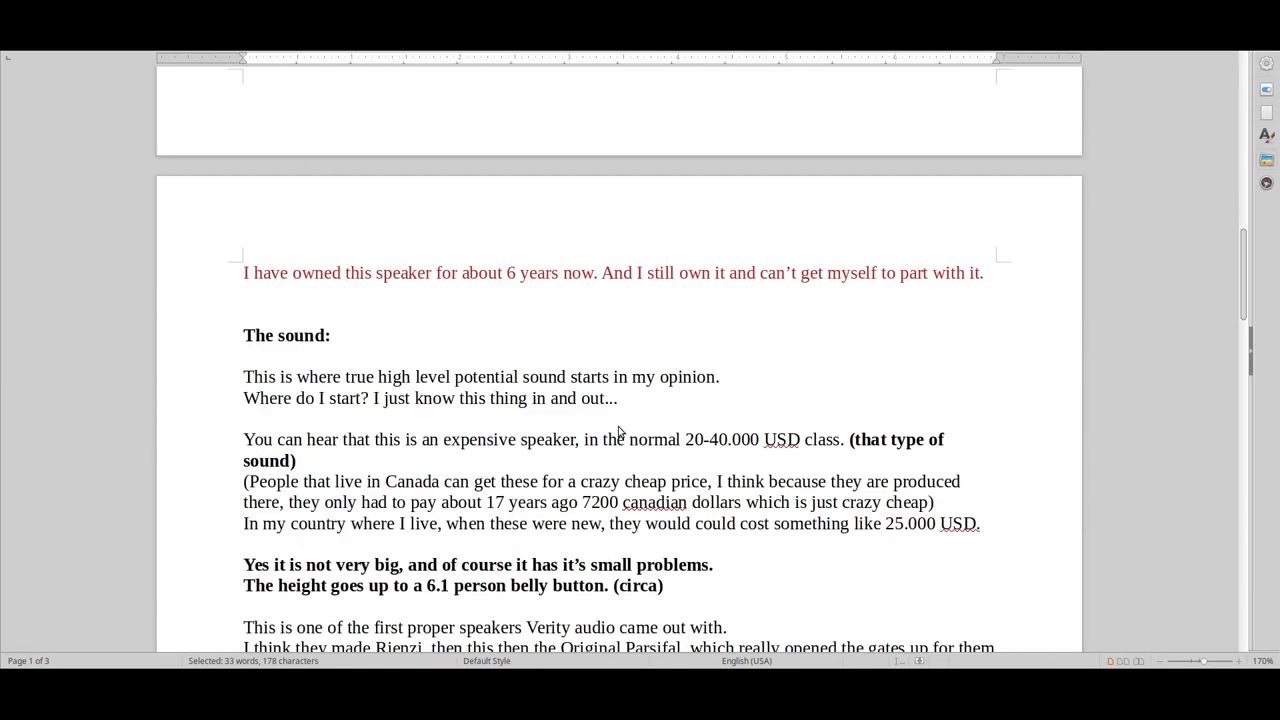
scroll(down, 3)
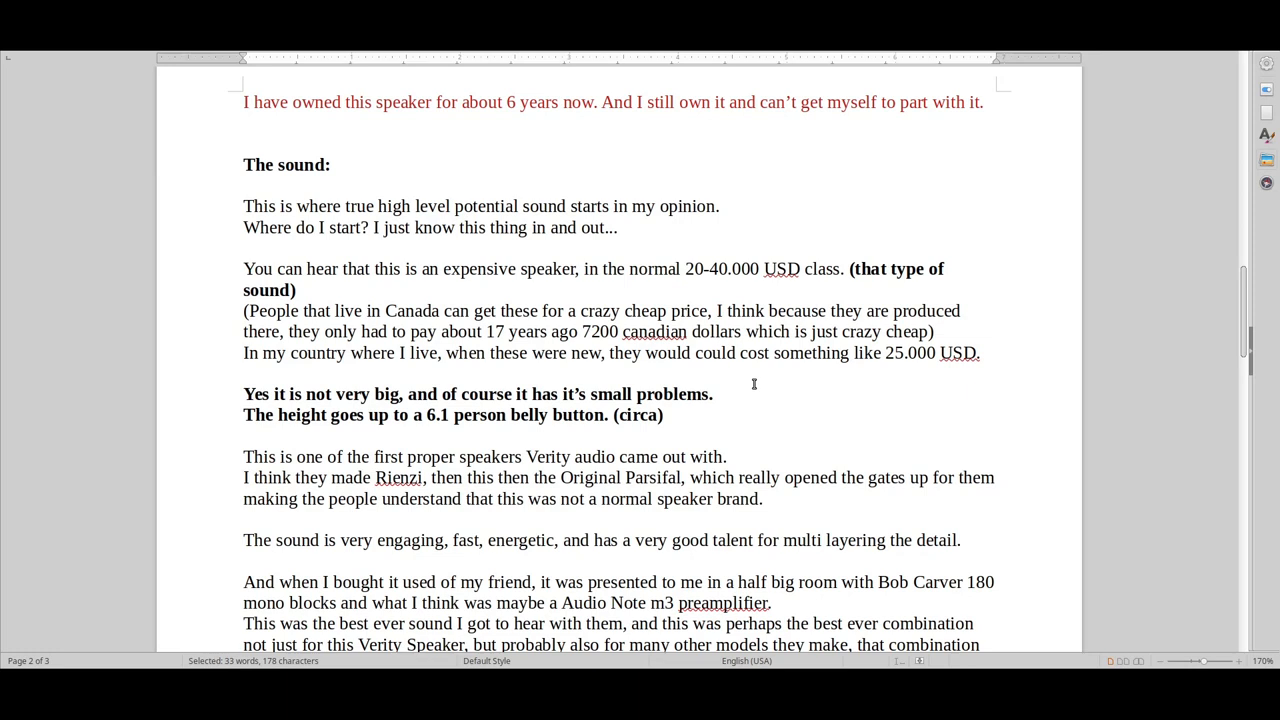
mouse_move(730, 345)
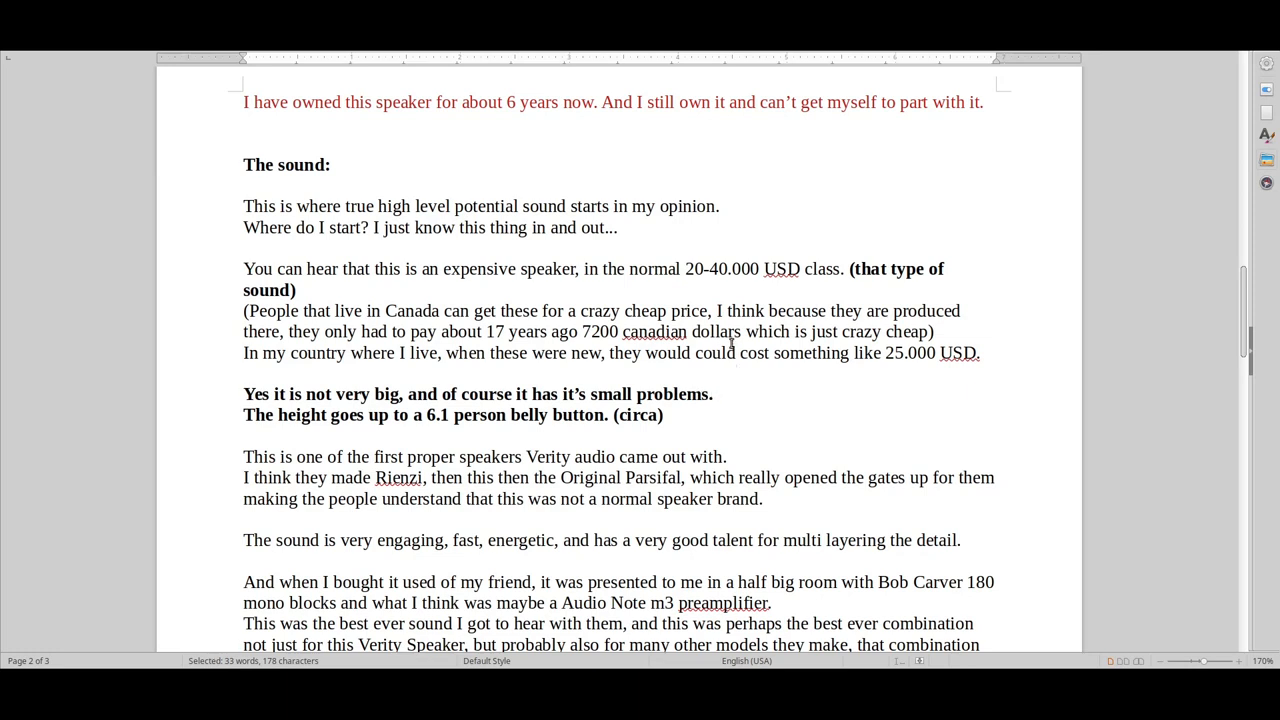
scroll(down, 3)
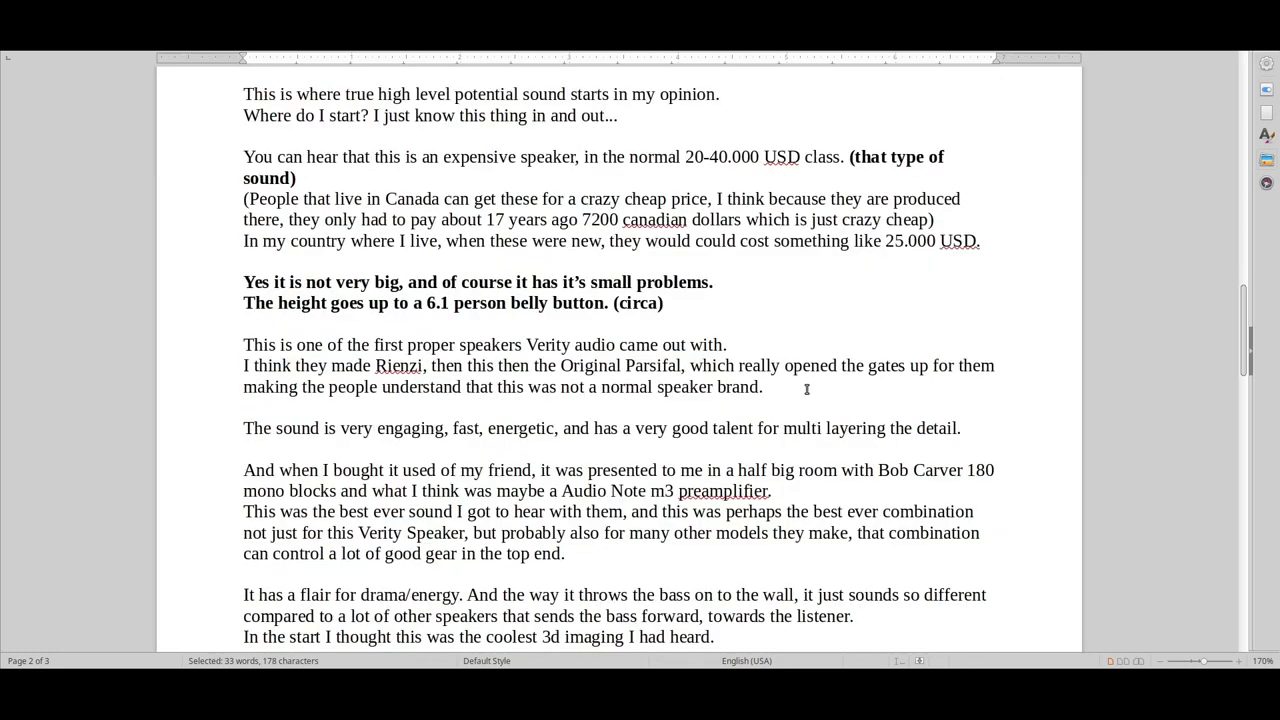
Scroll through the page-two body text of the review.
scroll(down, 3)
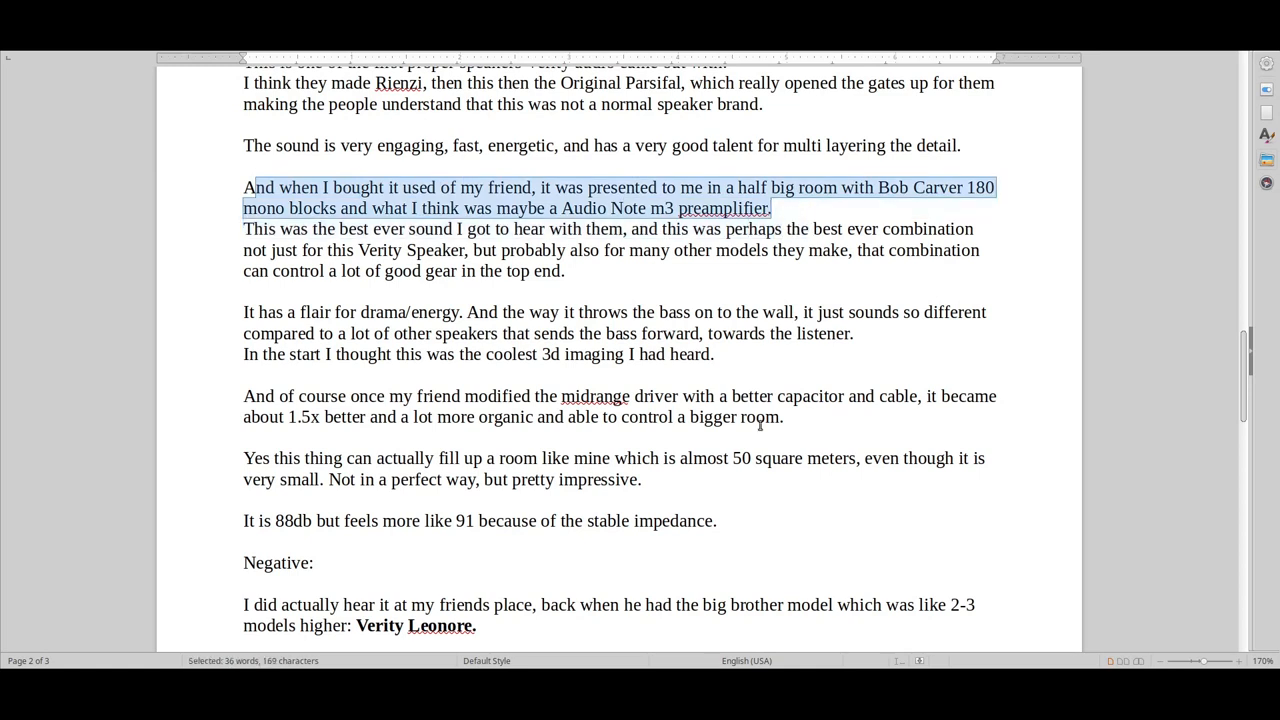
mouse_move(743, 494)
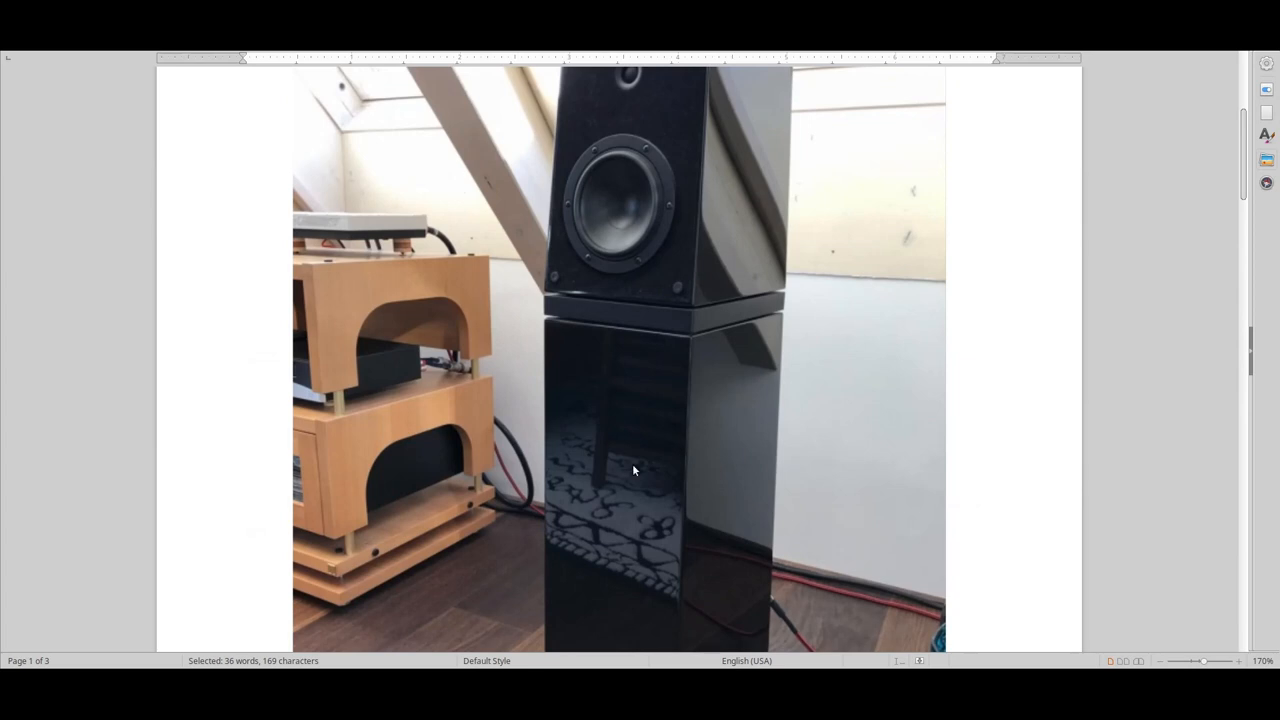
mouse_move(657, 504)
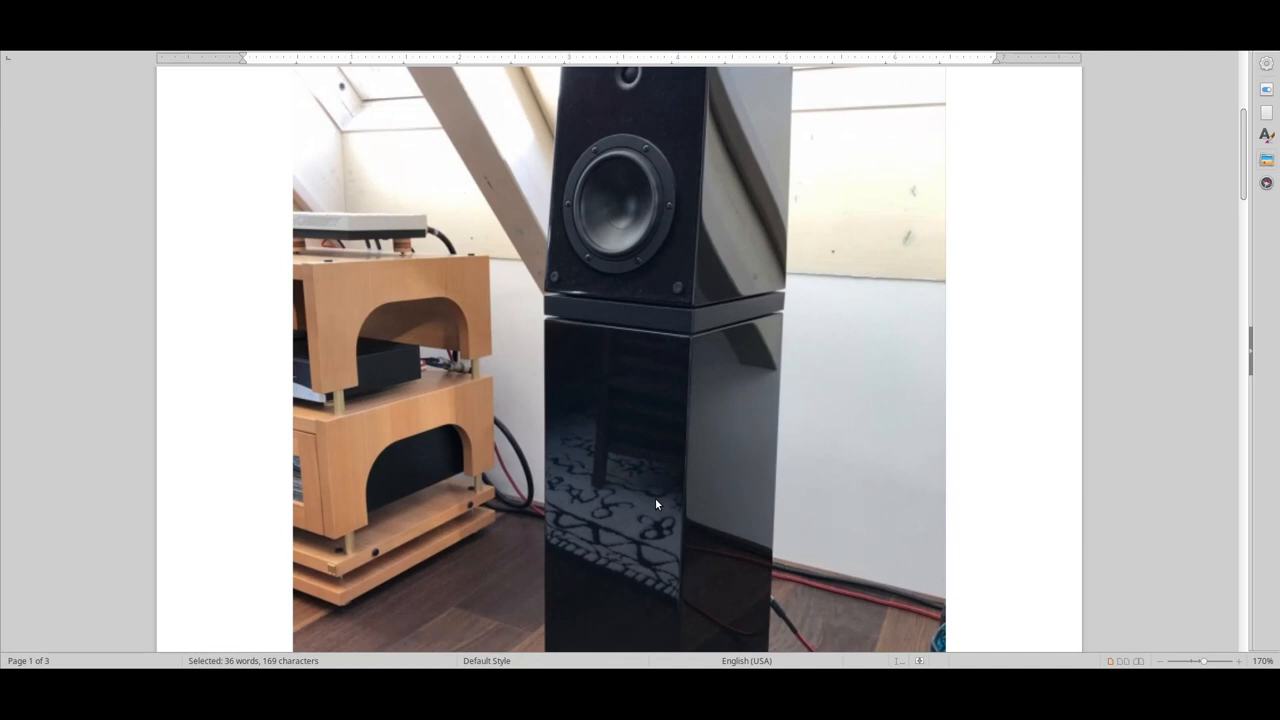
mouse_move(652, 173)
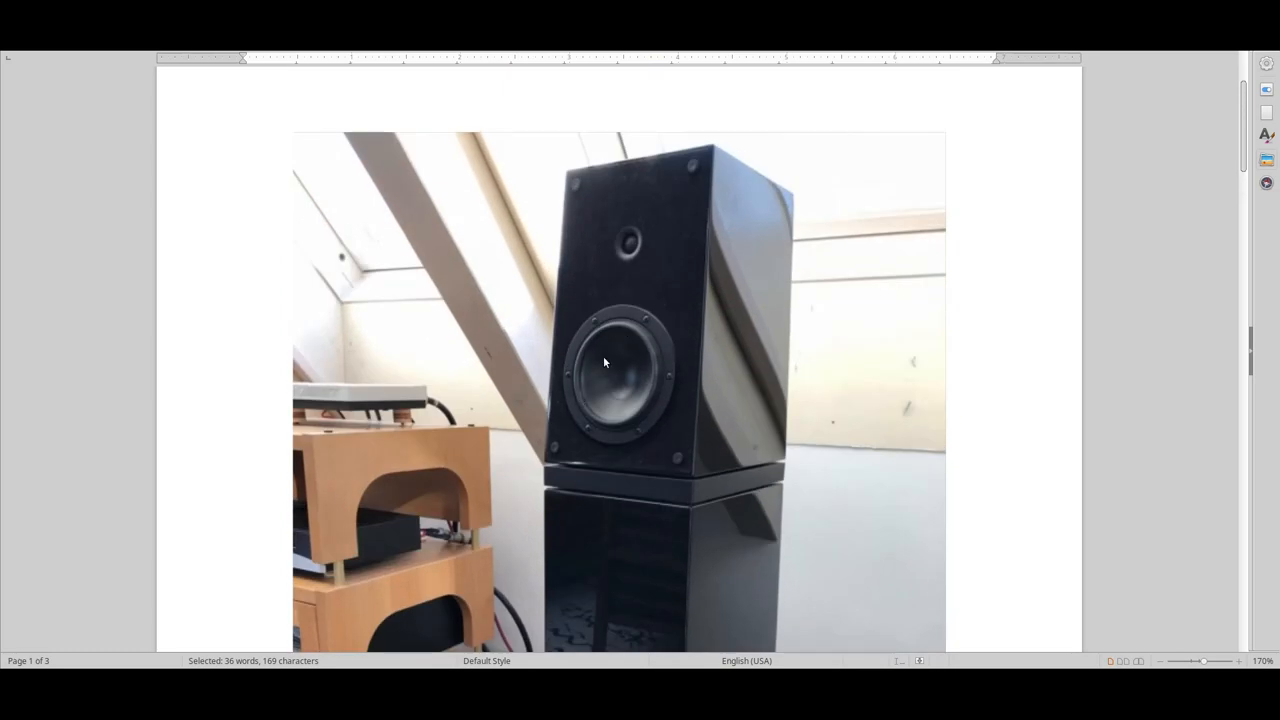
mouse_move(618, 186)
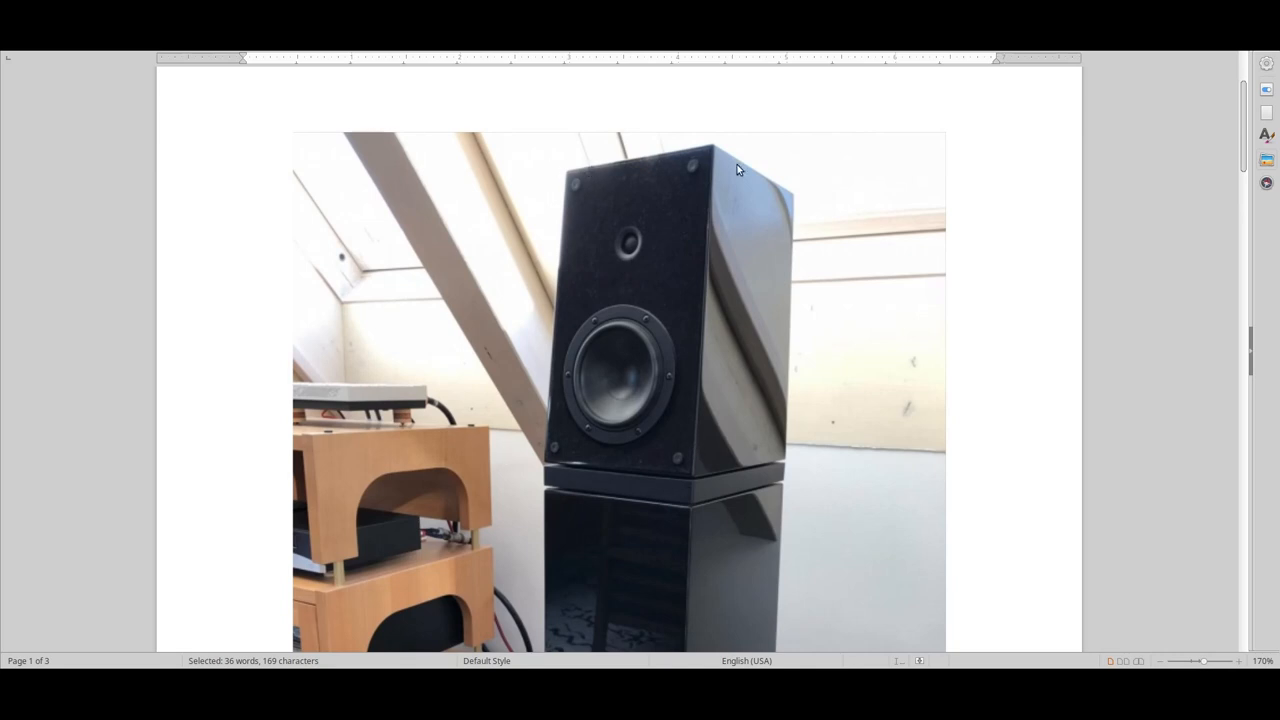
mouse_move(519, 489)
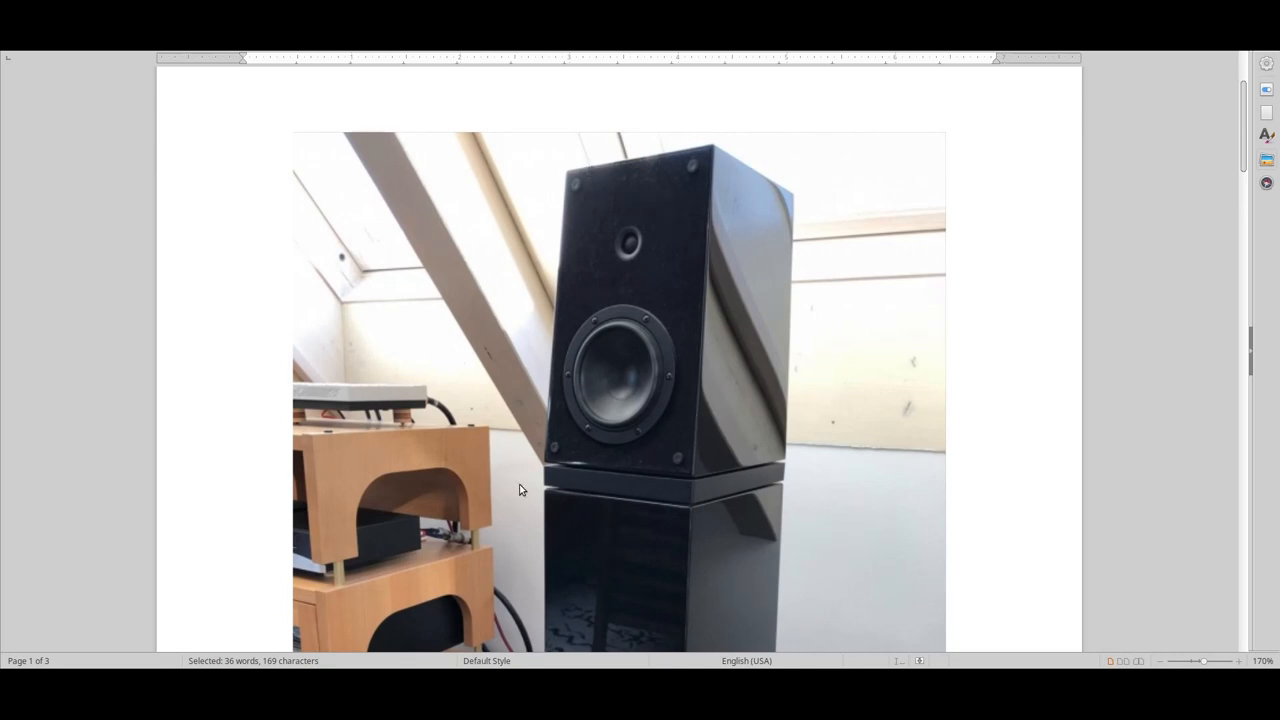
mouse_move(670, 528)
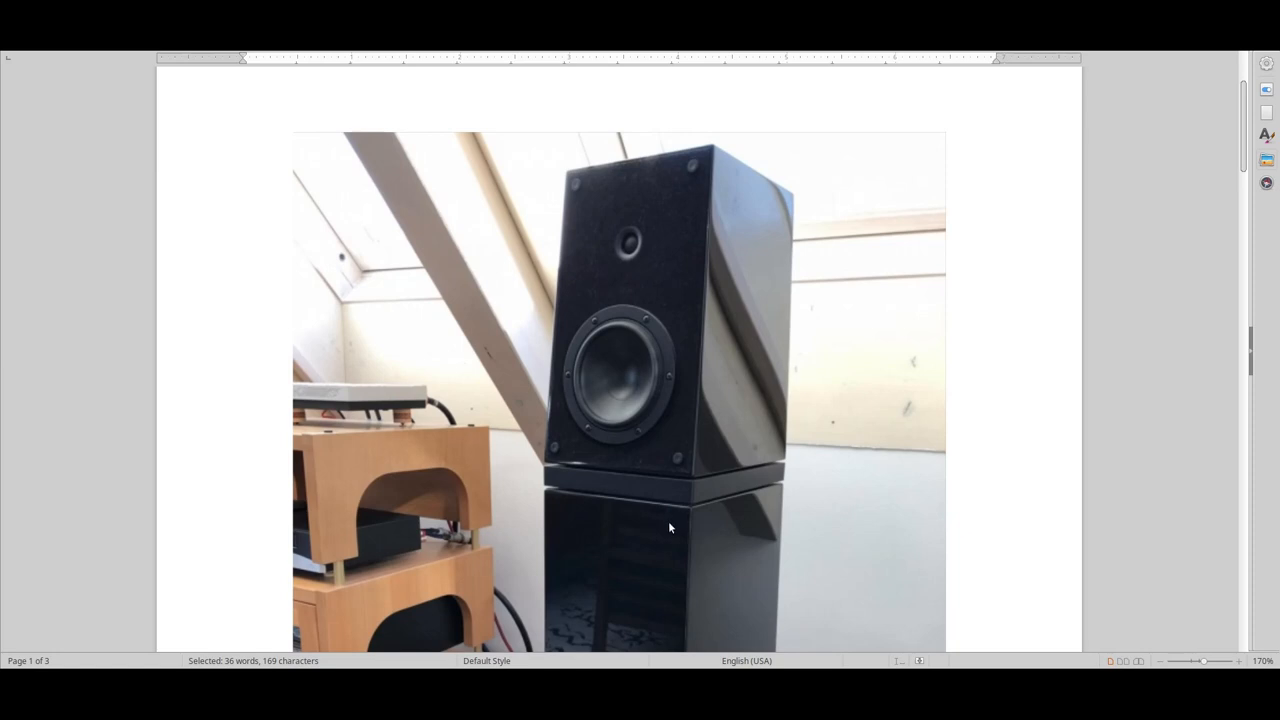
mouse_move(758, 303)
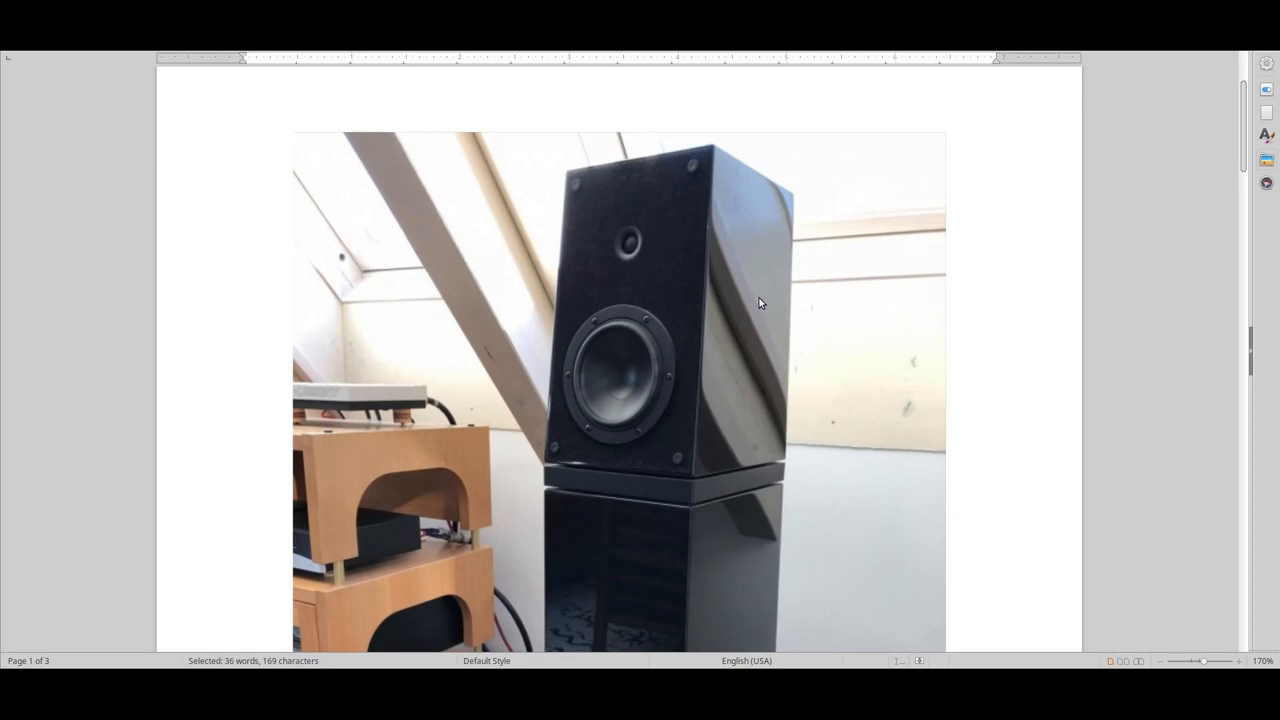
mouse_move(685, 437)
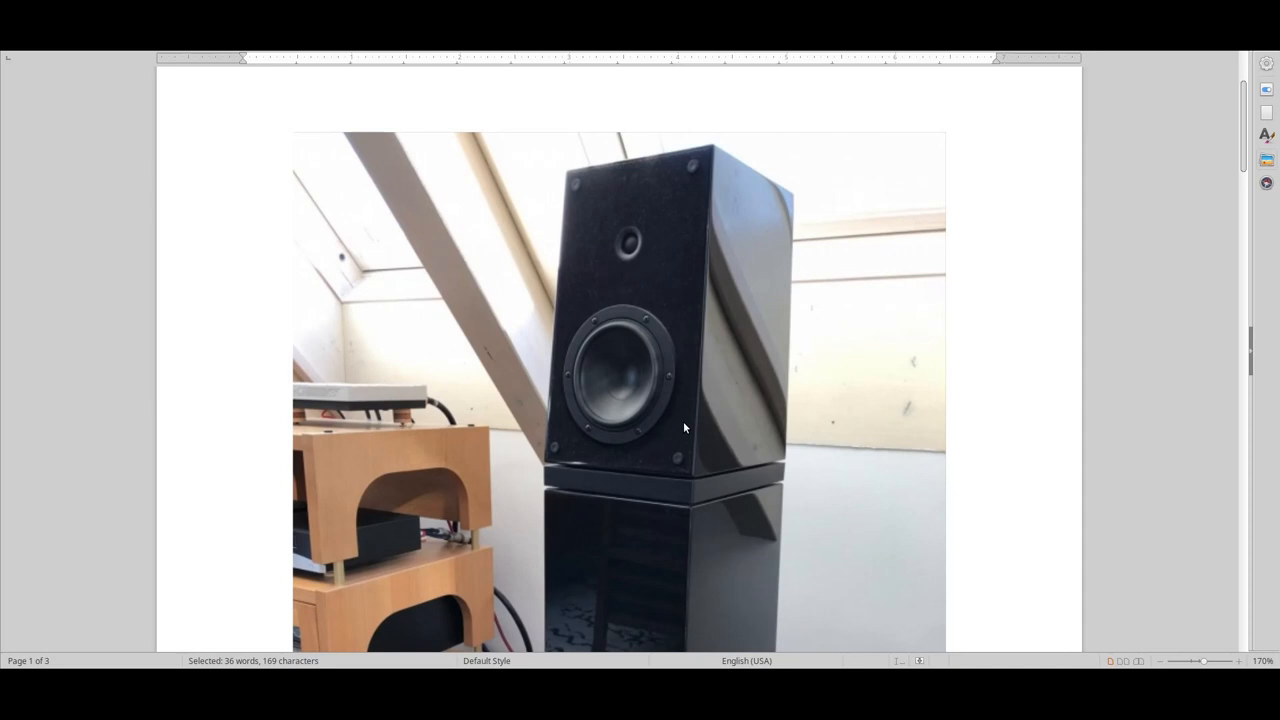
mouse_move(560, 171)
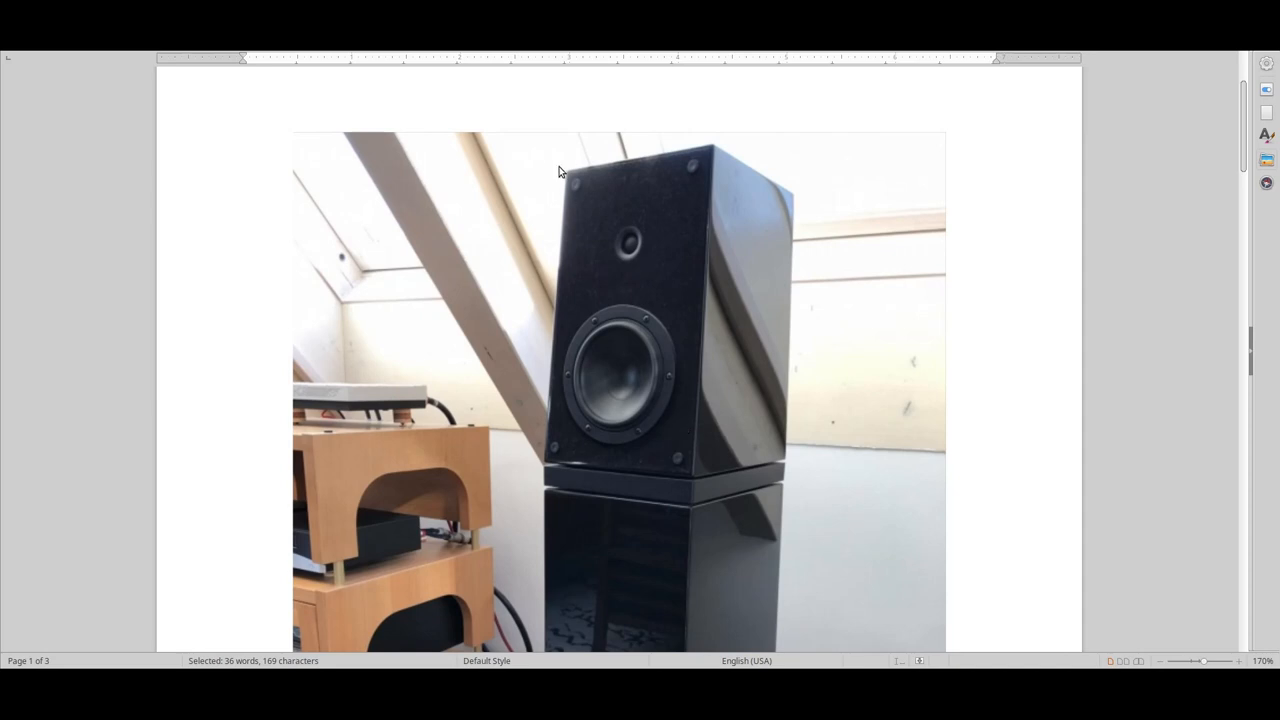
mouse_move(500, 463)
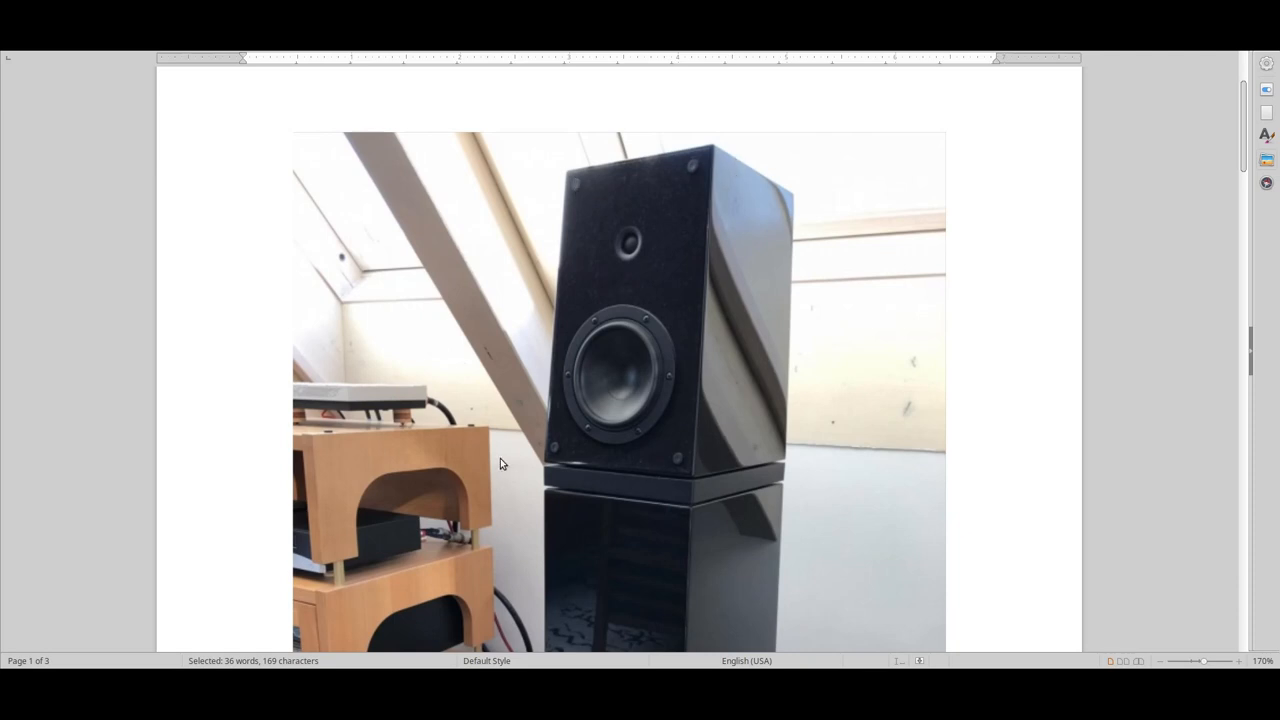
scroll(down, 3)
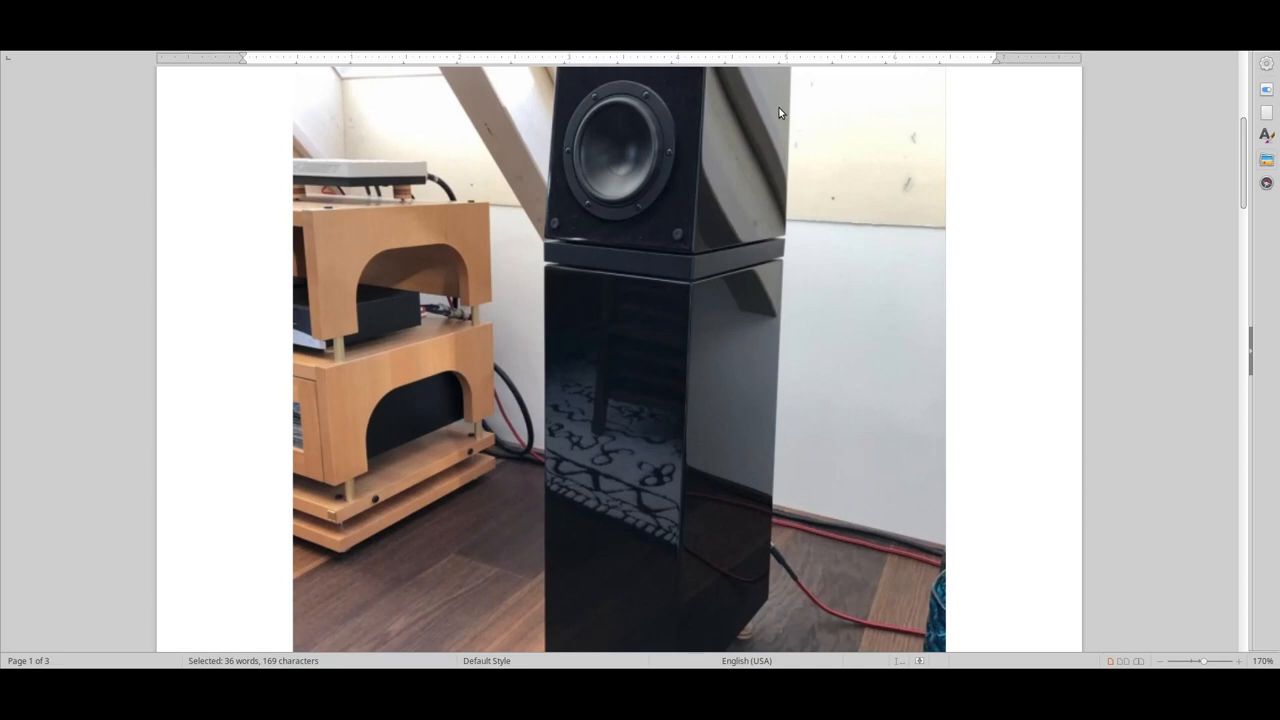
mouse_move(493, 251)
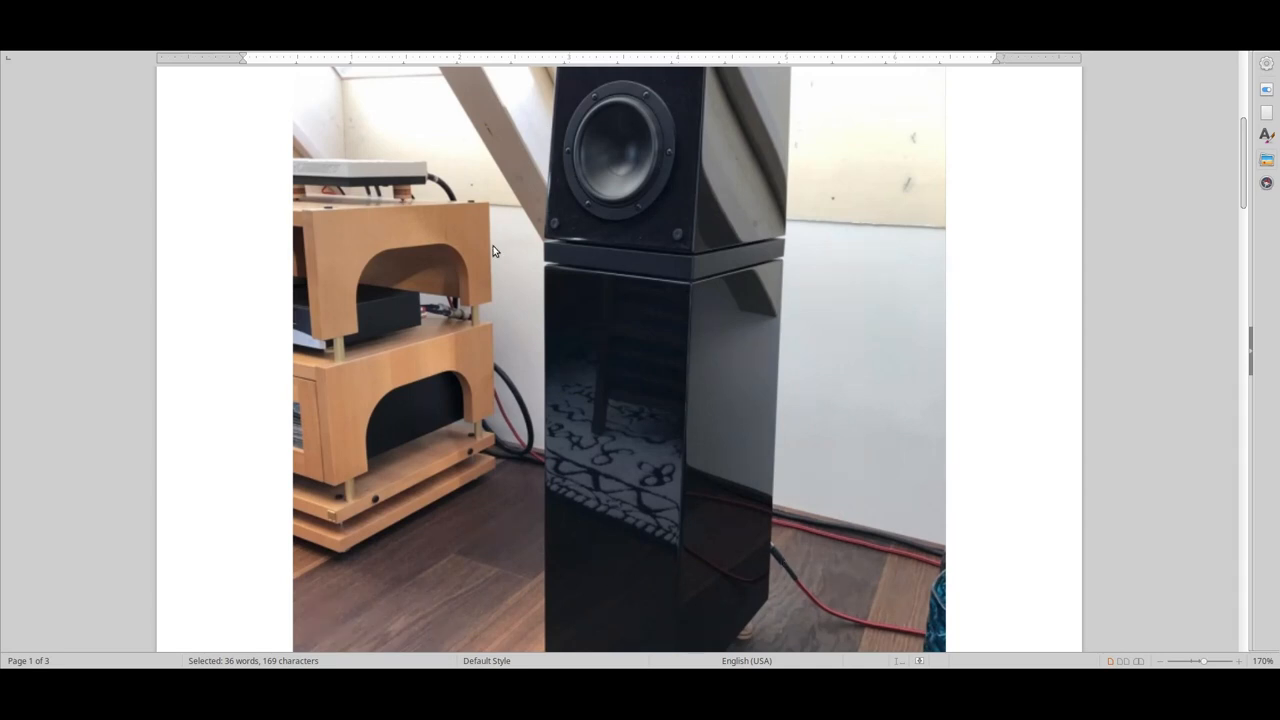
mouse_move(771, 210)
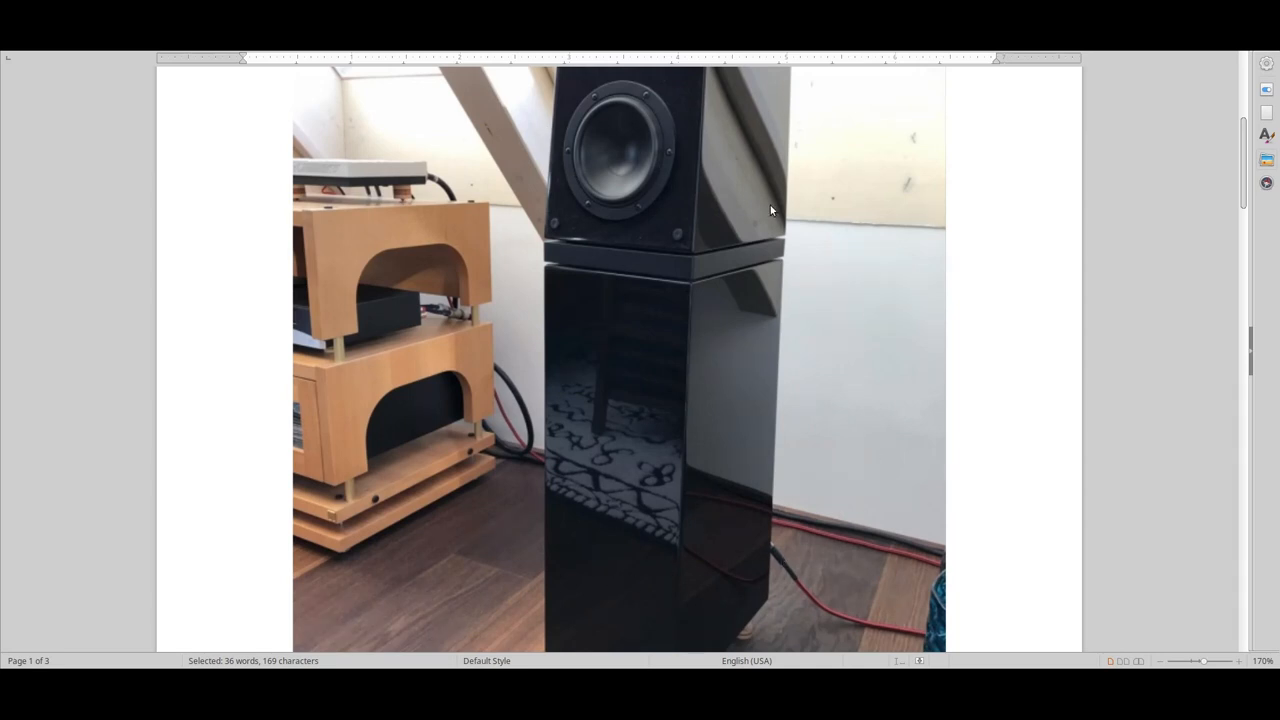
mouse_move(730, 414)
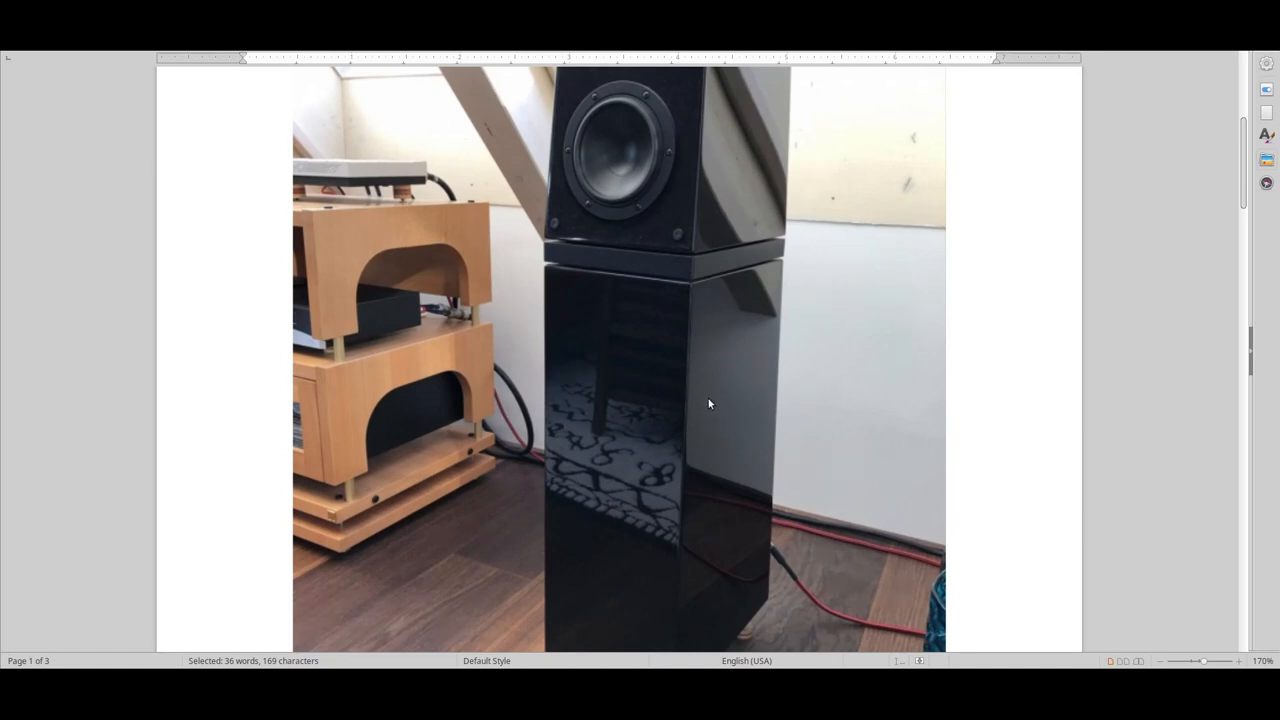
Scroll past the photo to page two's body text about the speaker's sound and history.
scroll(down, 3)
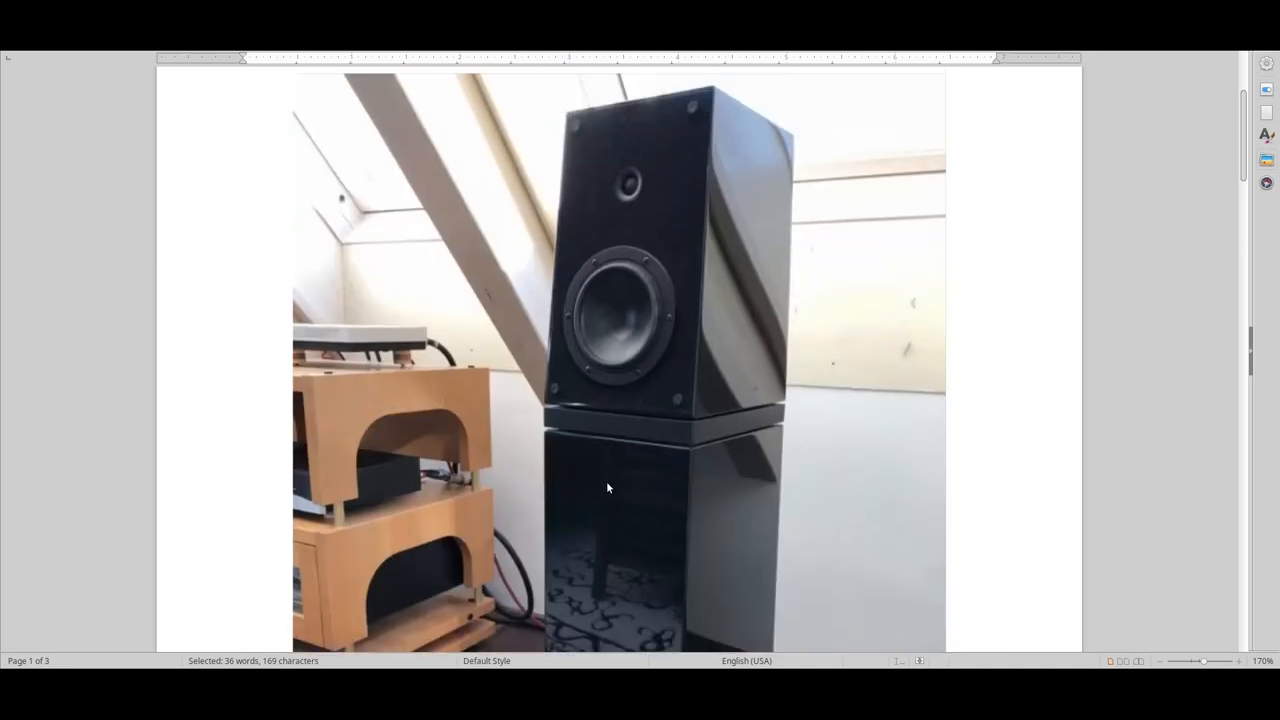
mouse_move(615, 287)
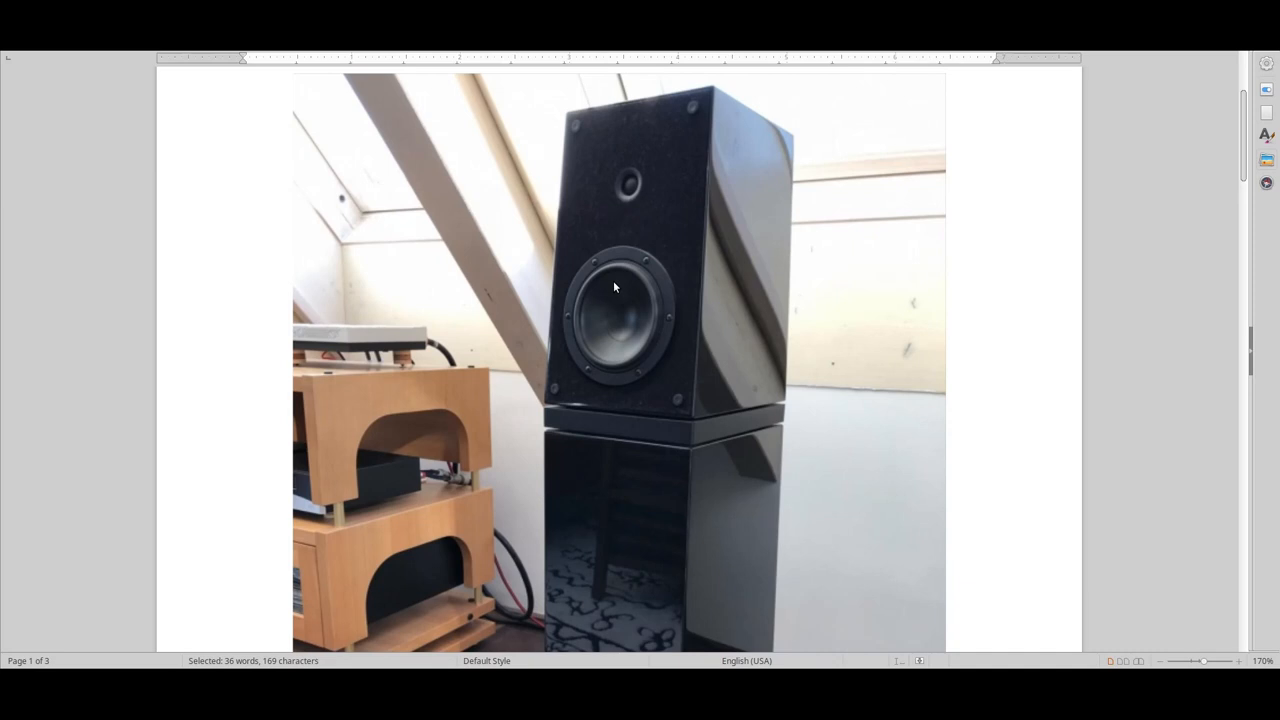
mouse_move(460, 448)
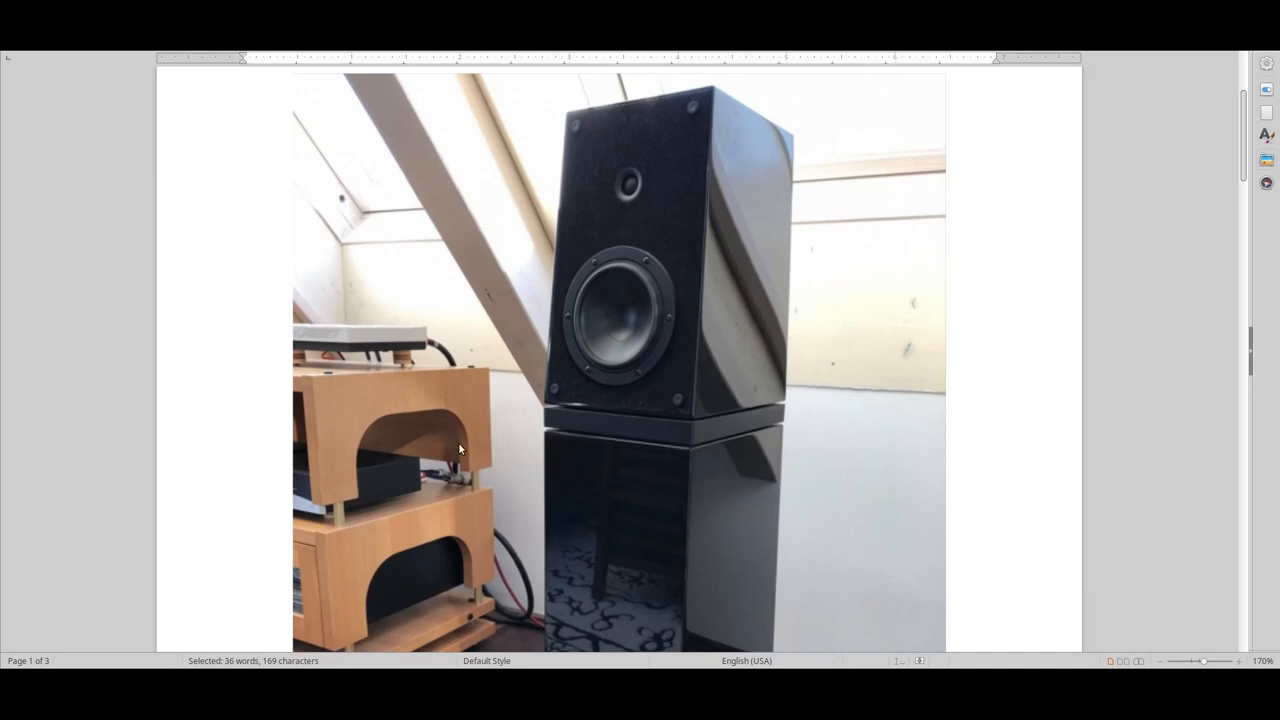
mouse_move(712, 210)
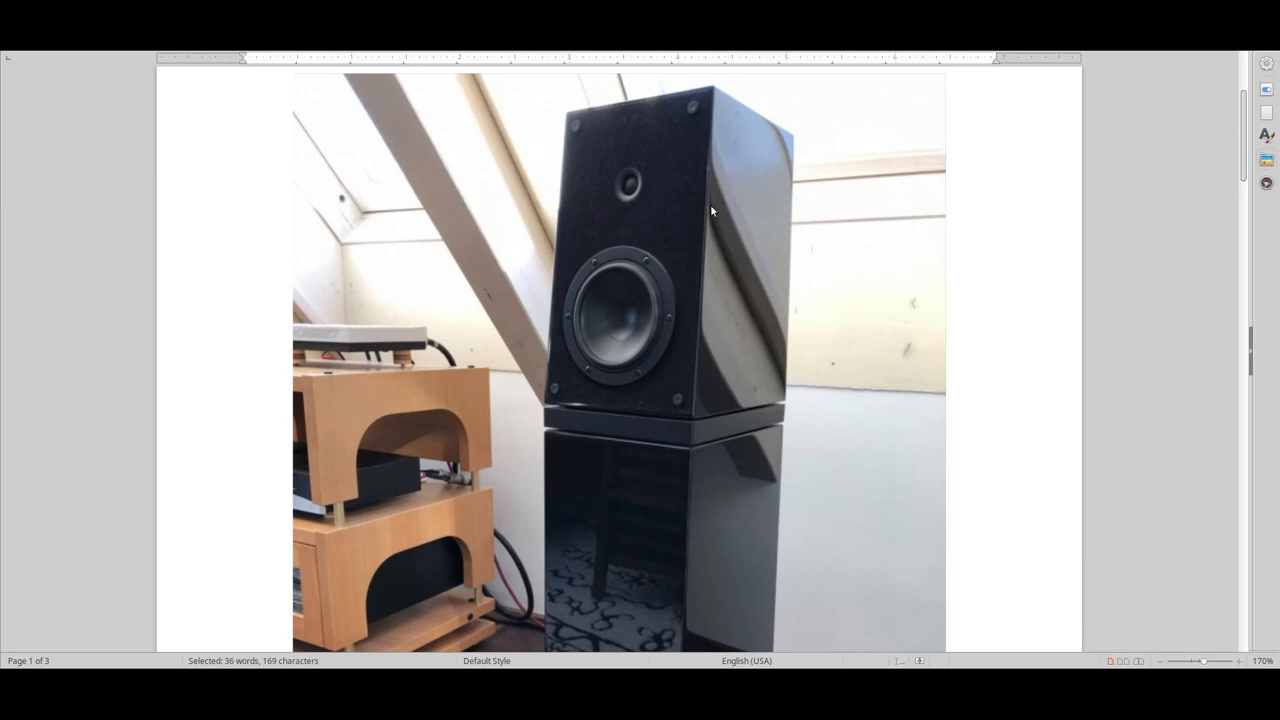
mouse_move(710, 198)
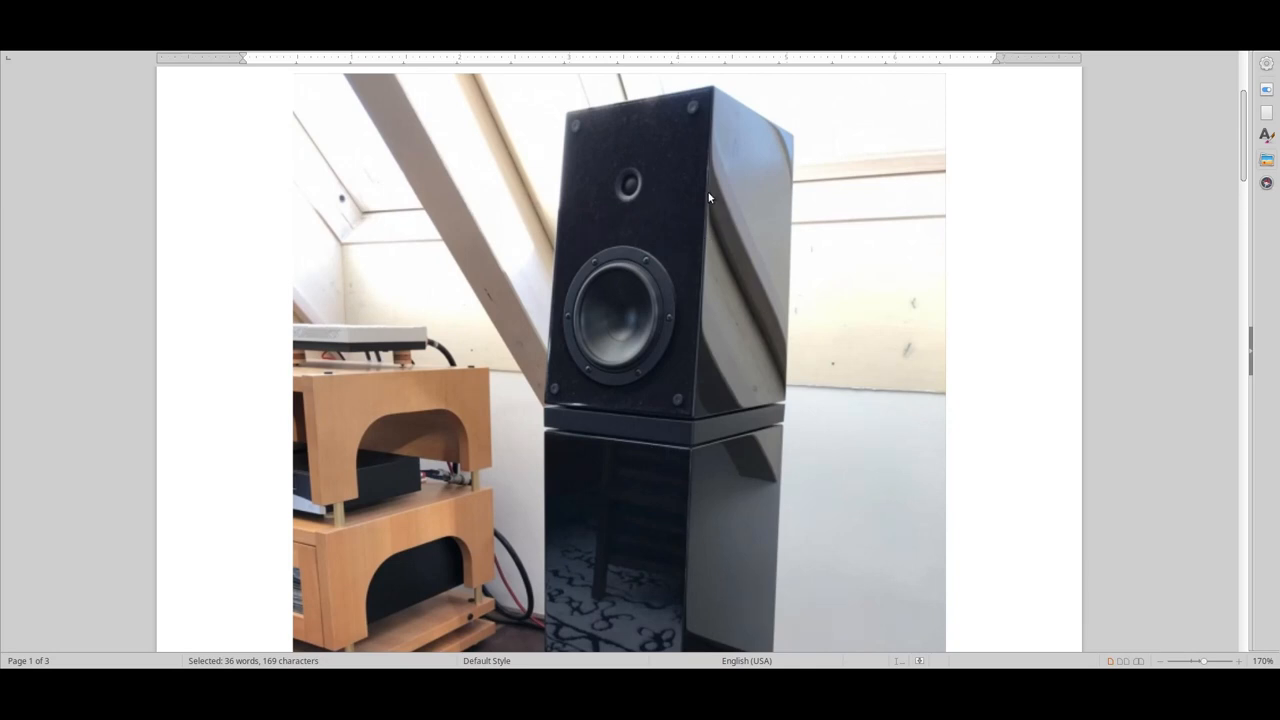
scroll(down, 3)
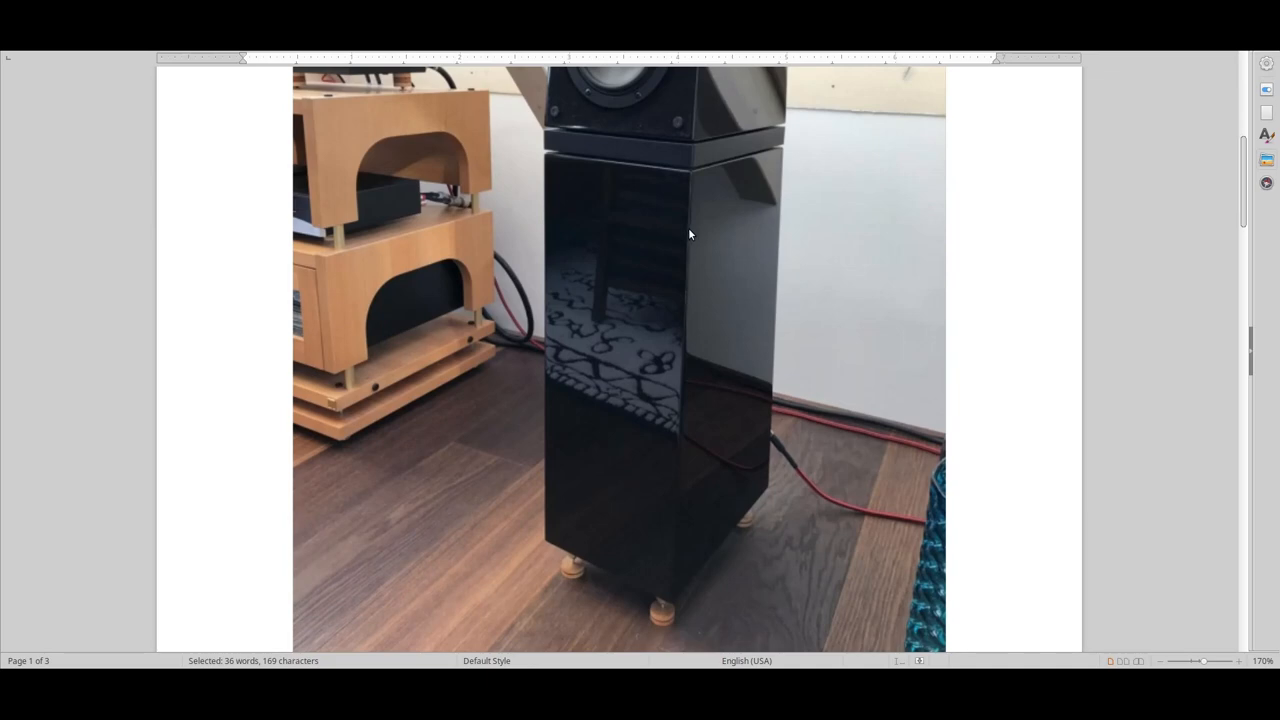
scroll(down, 3)
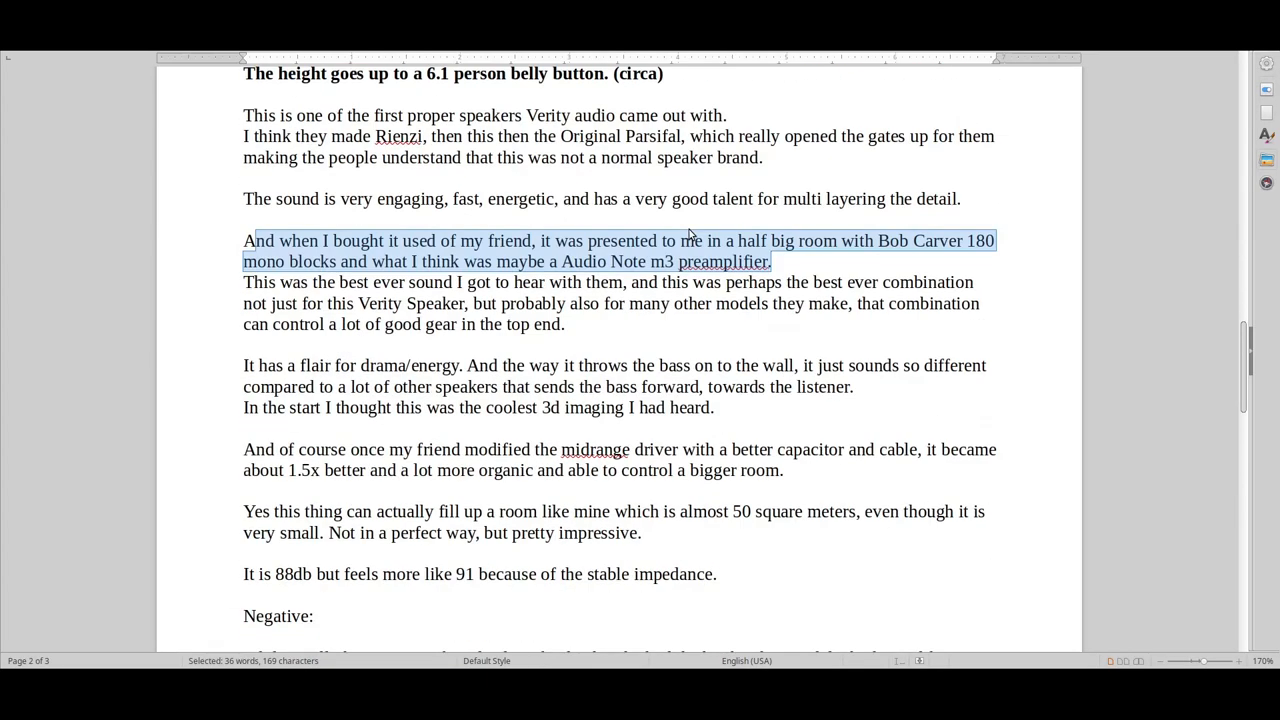
Select from 'Negative:' through 'much the same.', covering both Verity Leonore paragraphs.
scroll(down, 3)
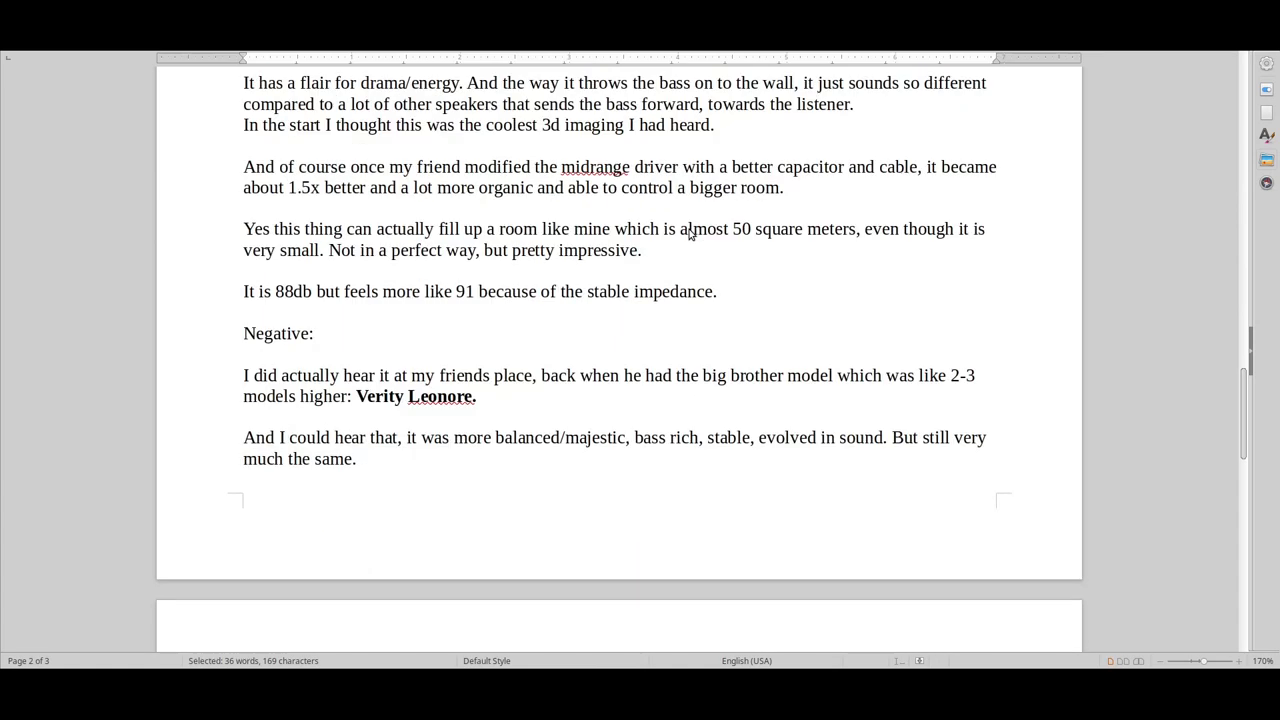
scroll(down, 3)
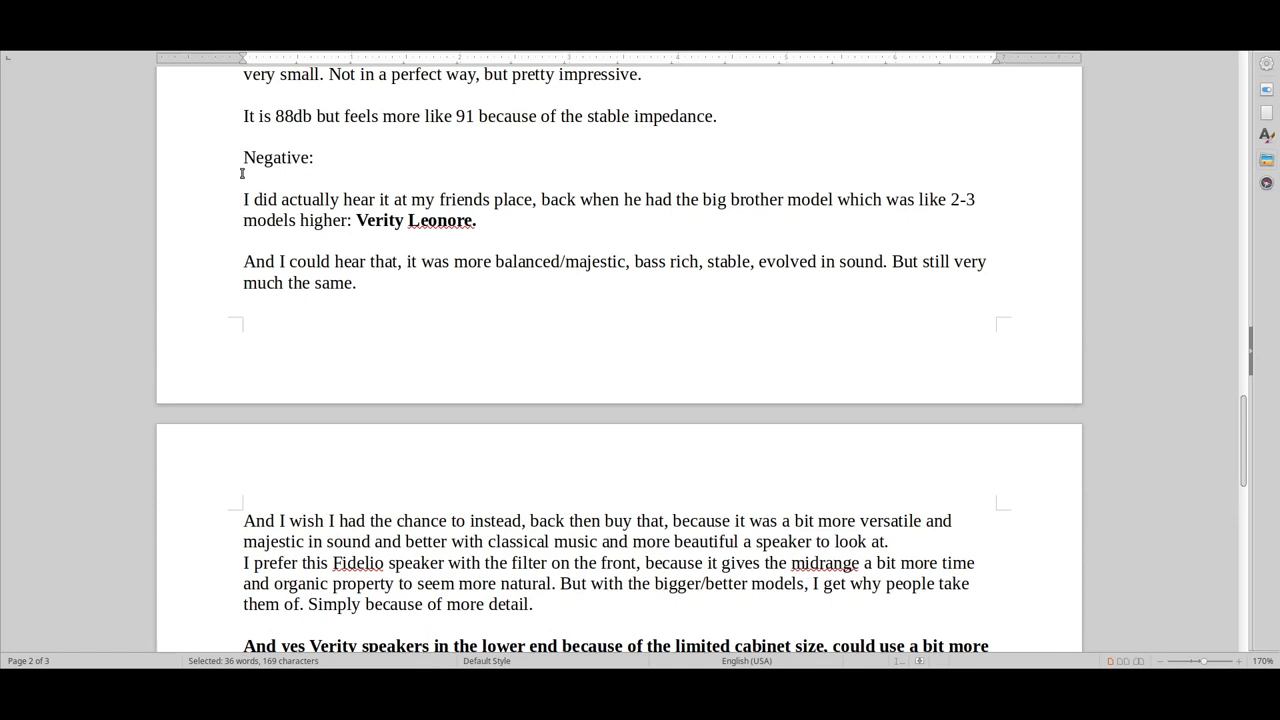
drag(243, 157, 356, 283)
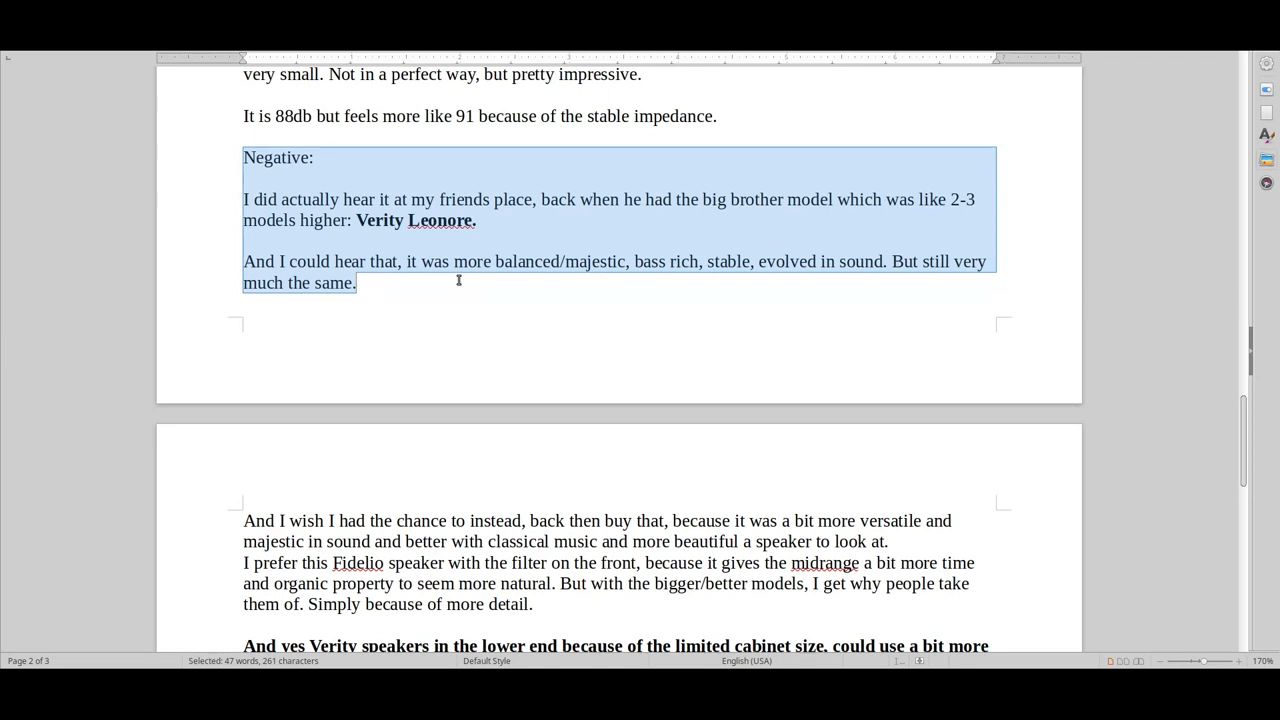
Insert a bold '(93db)' after Verity Leonore, then select the phrase 'It is 88db'.
click(513, 221)
text( (93)
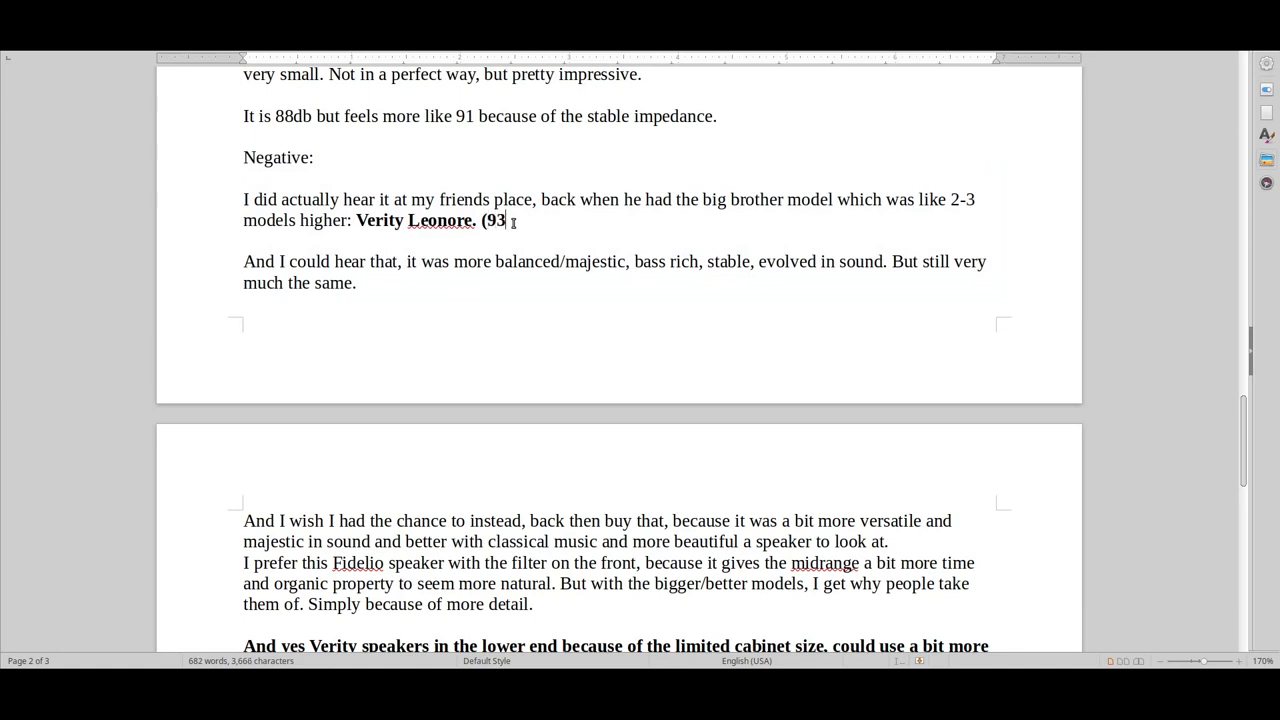
text(db))
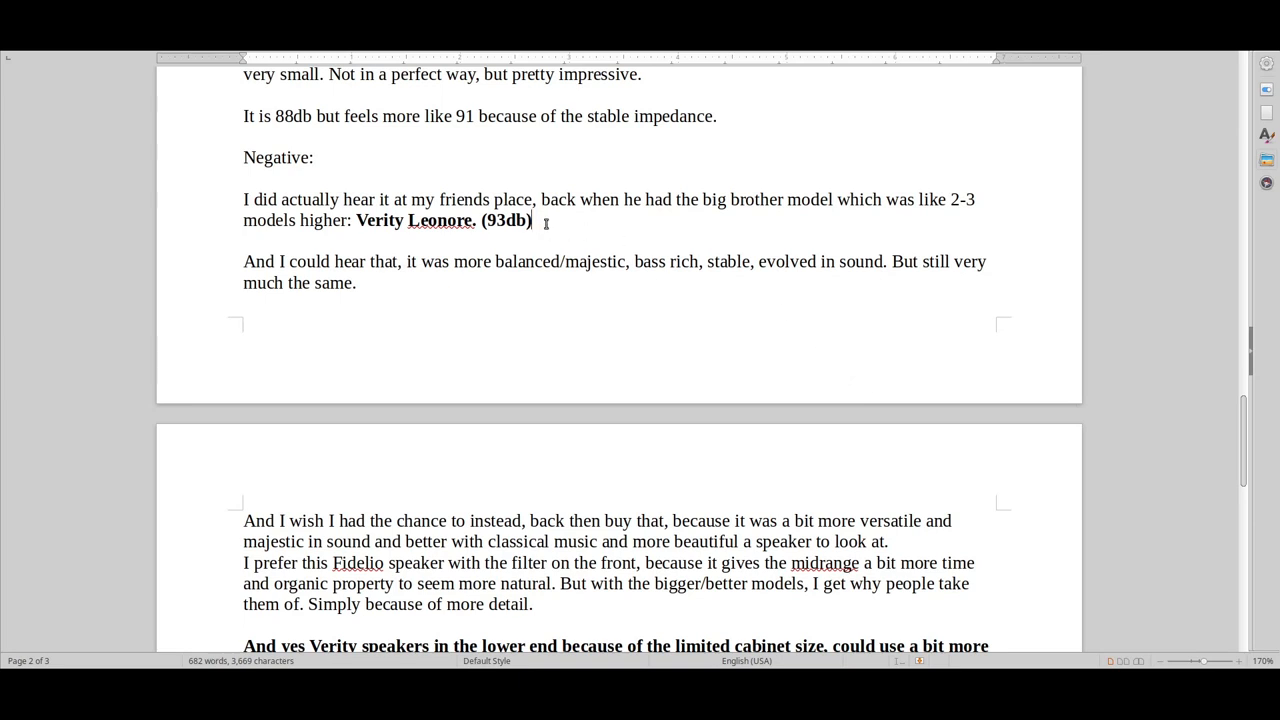
drag(357, 220, 533, 220)
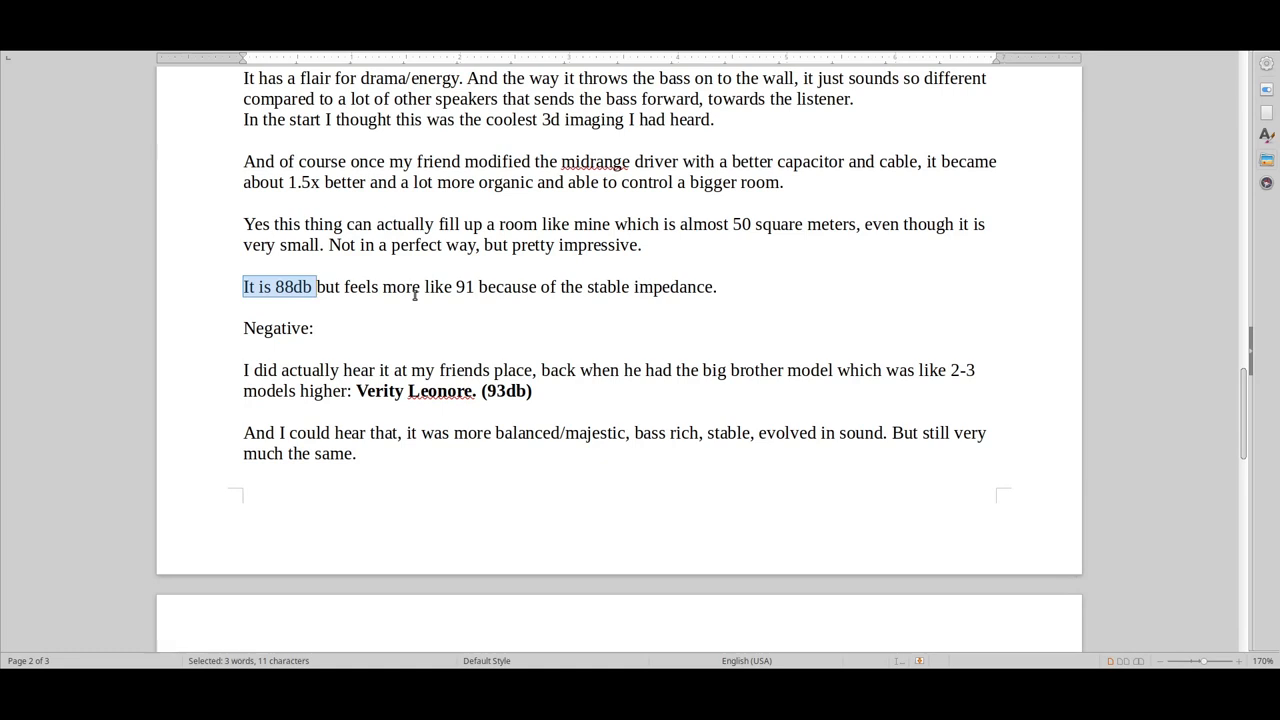
Scroll down to page 3 to view the red Conclusion section and portability paragraphs.
scroll(down, 3)
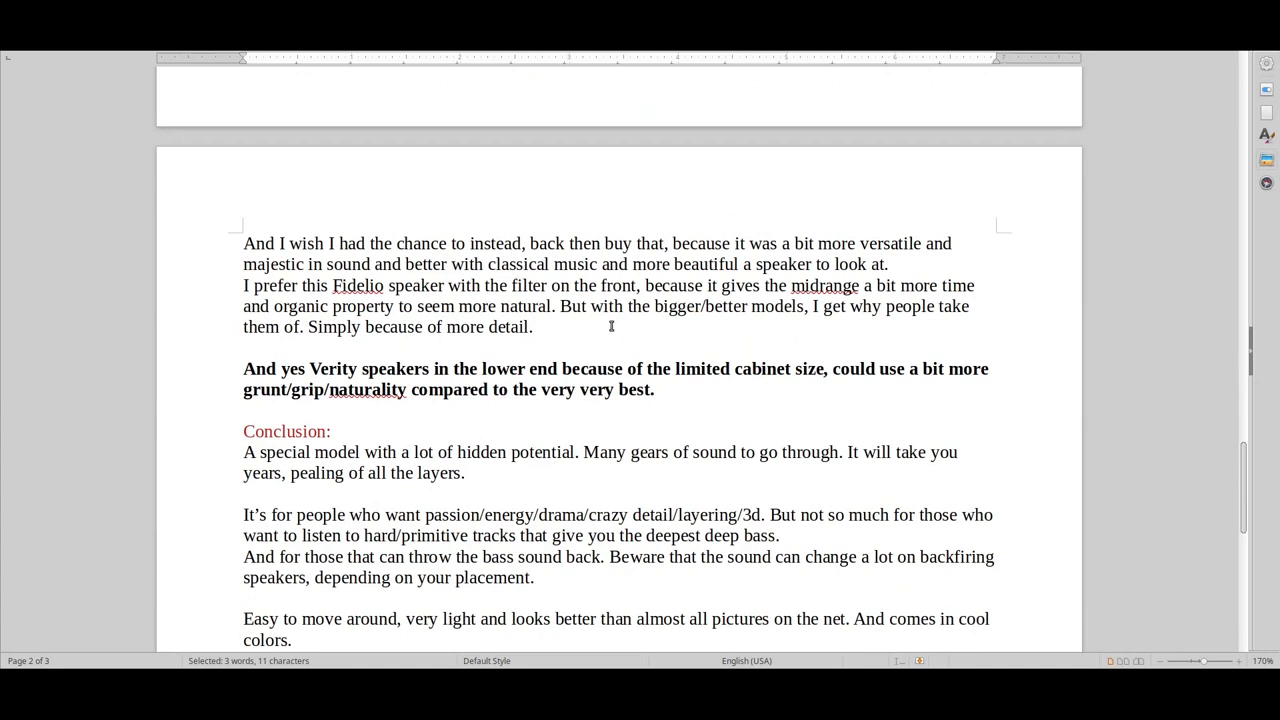
scroll(down, 3)
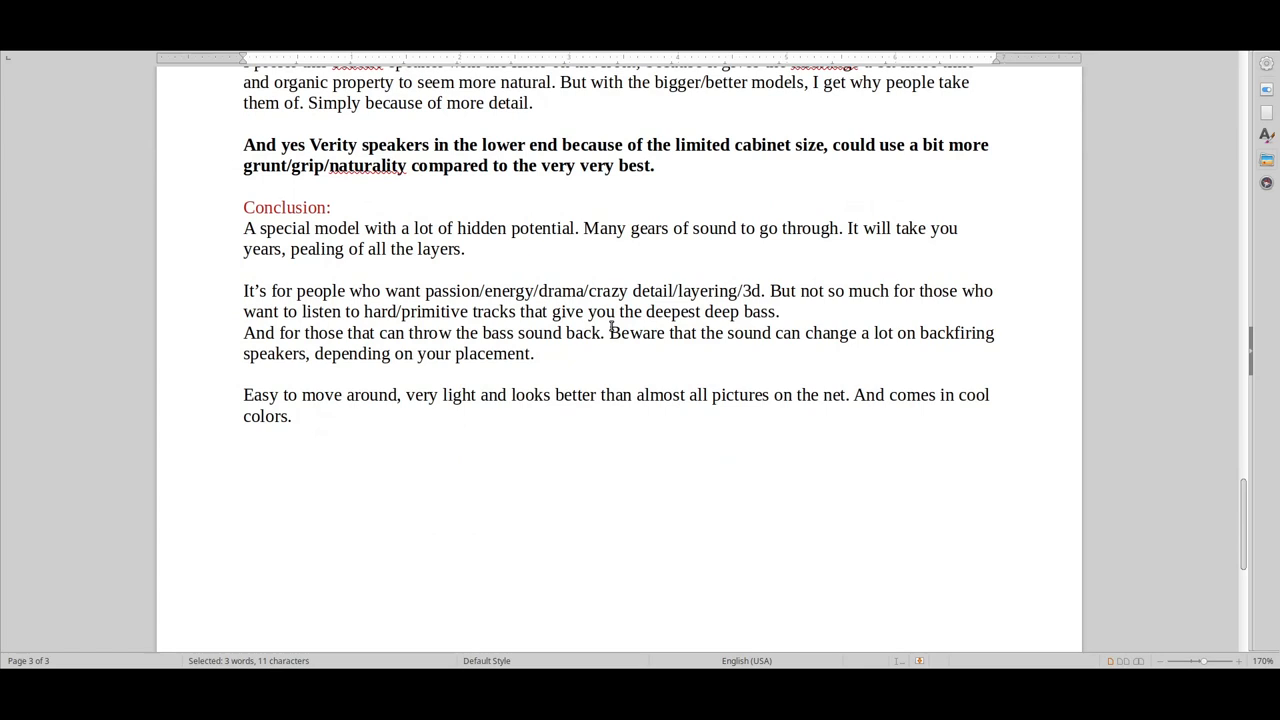
mouse_move(231, 207)
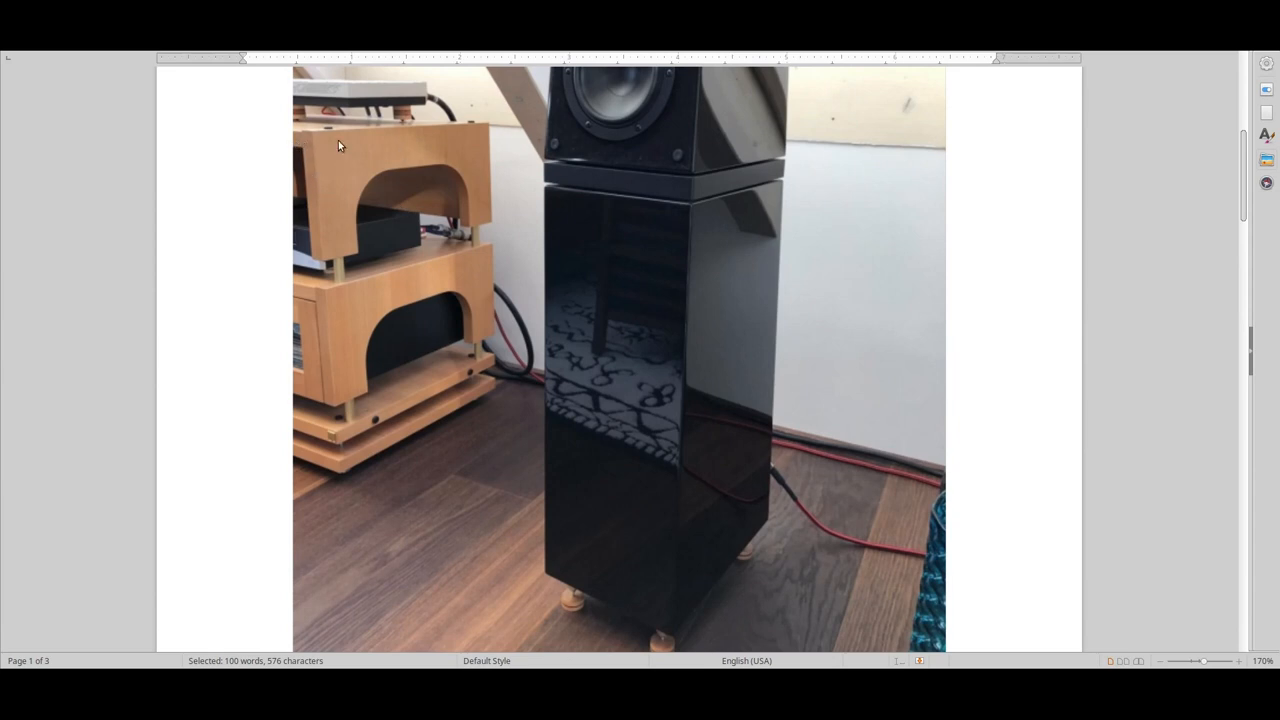
mouse_move(490, 113)
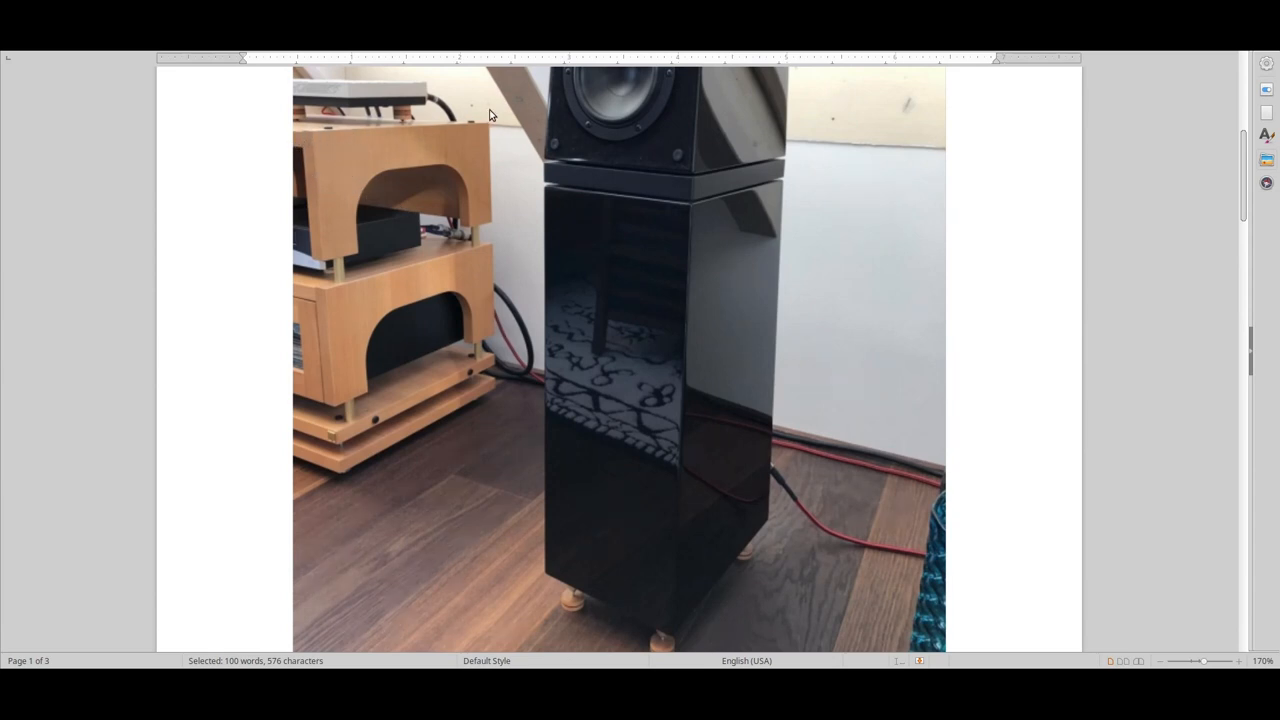
mouse_move(450, 272)
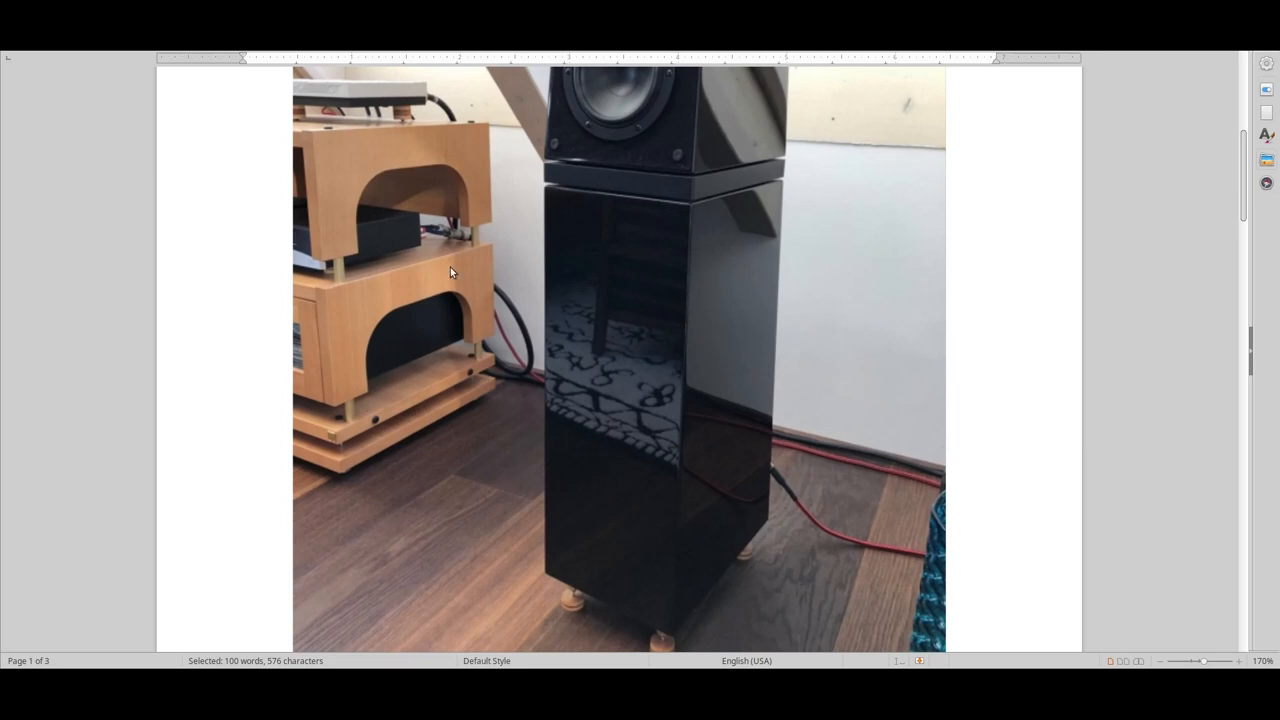
mouse_move(404, 350)
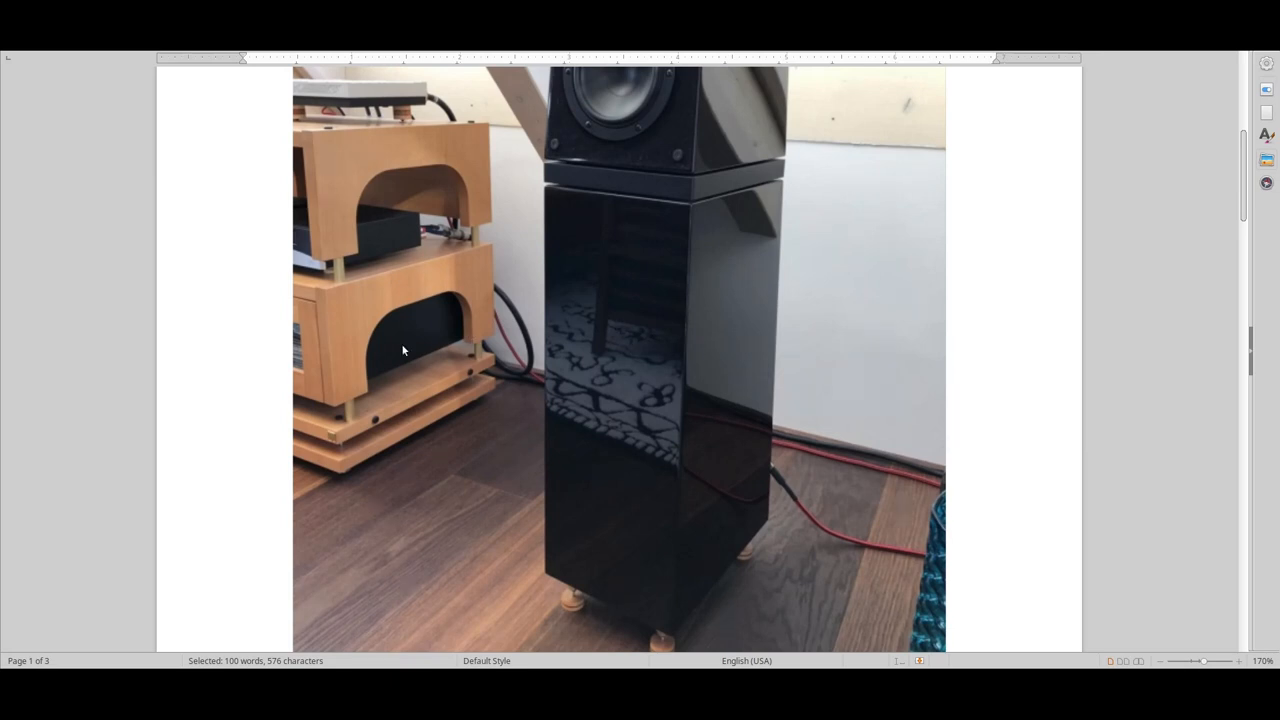
mouse_move(754, 349)
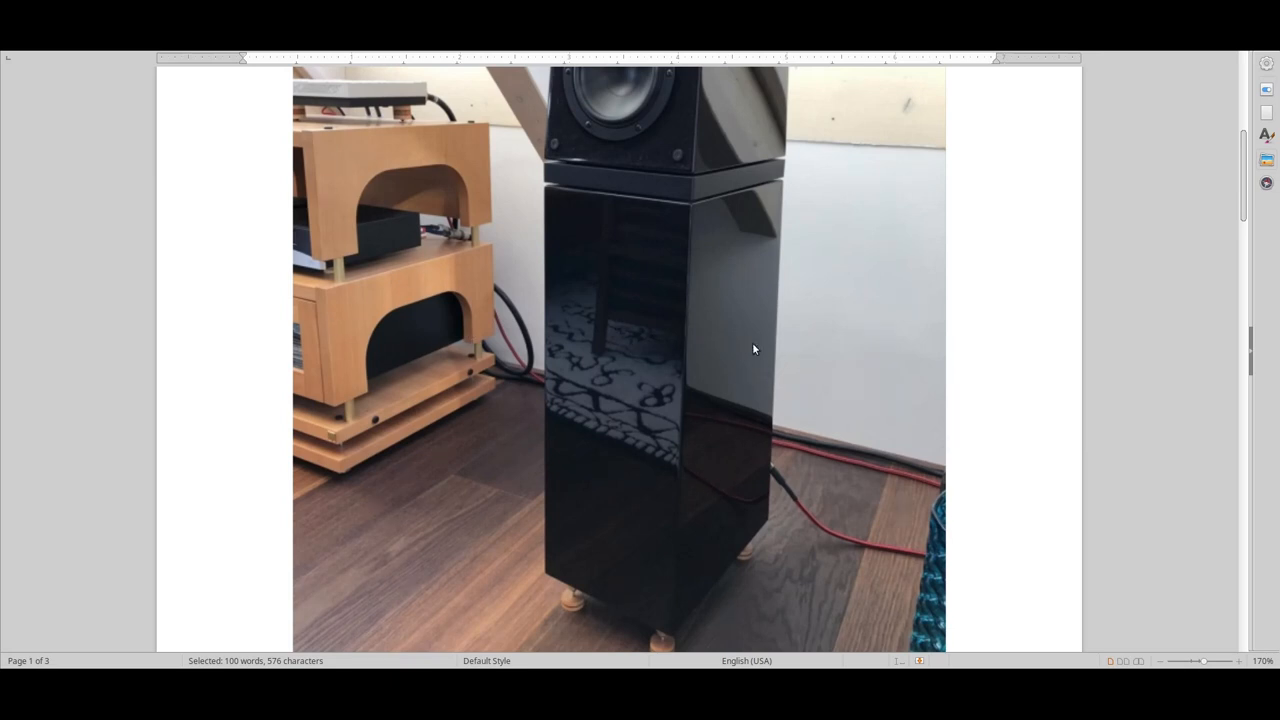
mouse_move(941, 331)
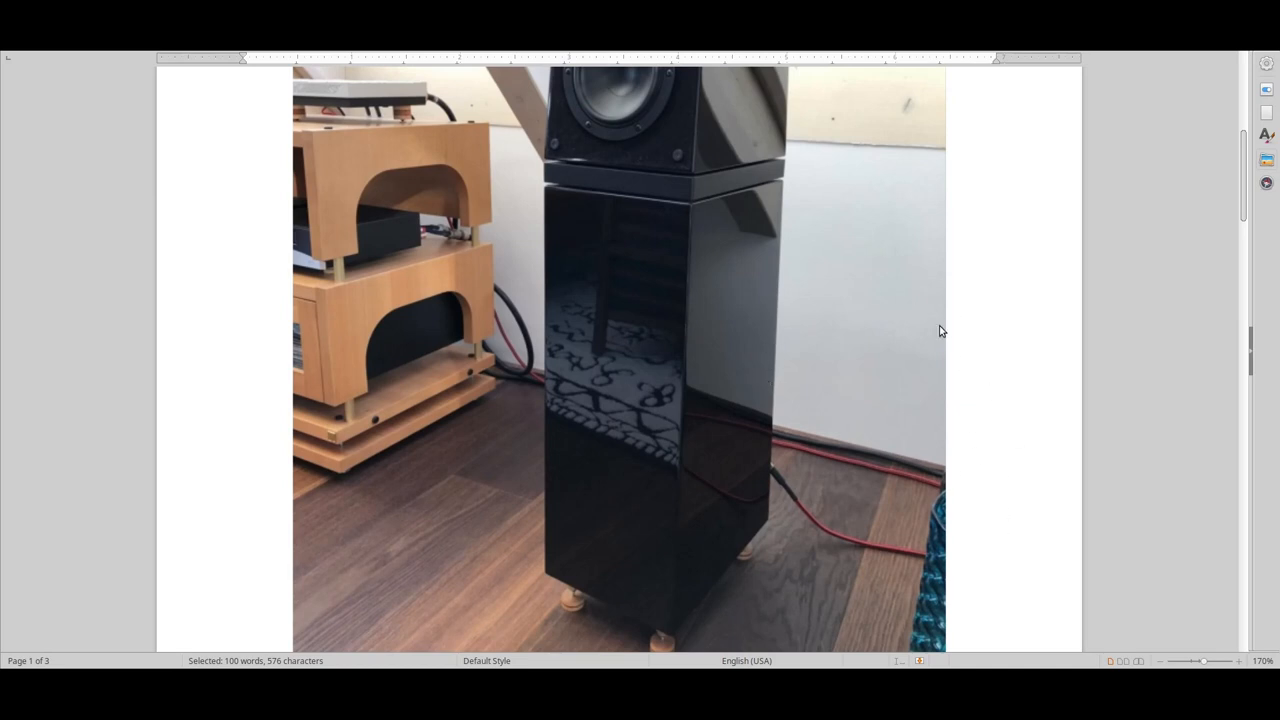
mouse_move(290, 194)
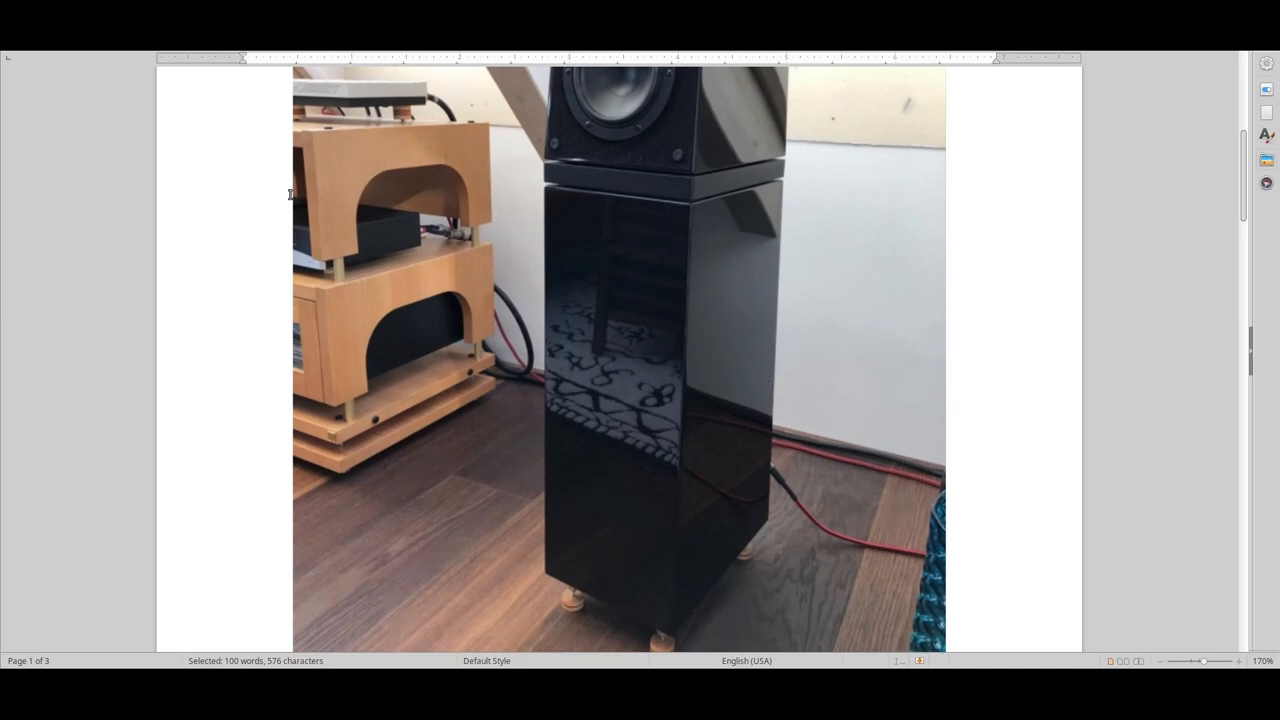
mouse_move(368, 230)
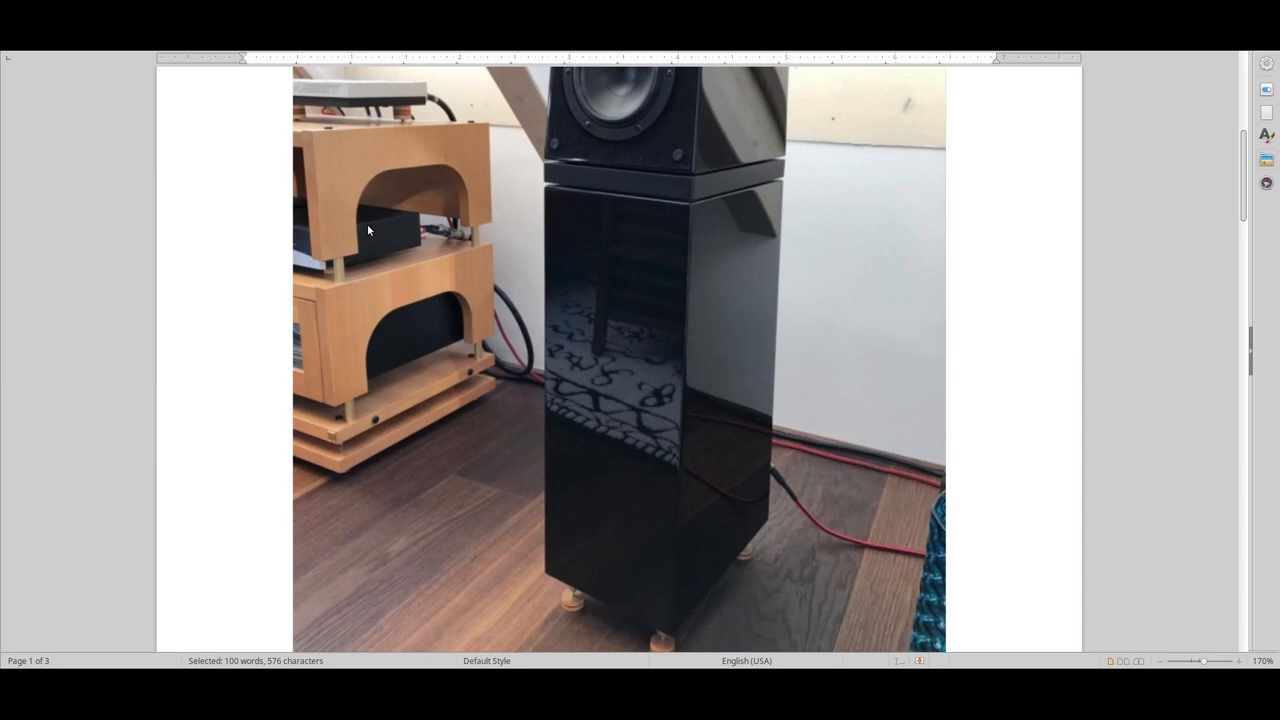
mouse_move(435, 165)
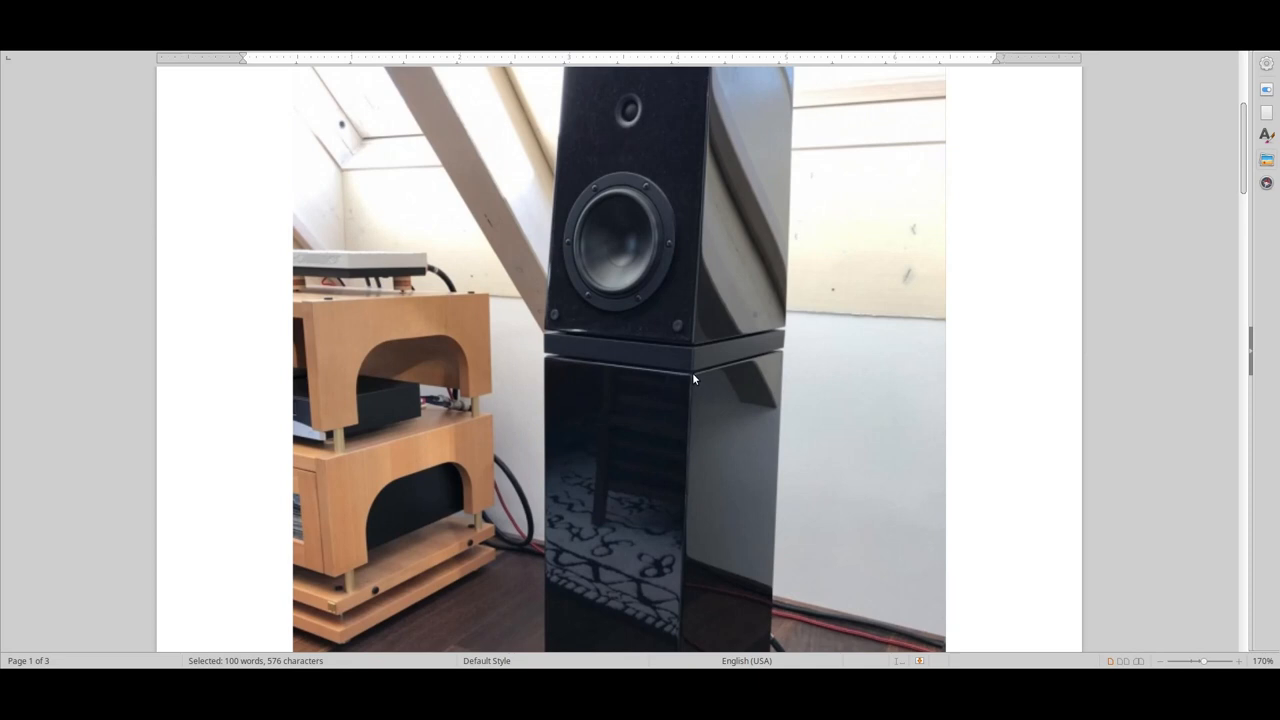
mouse_move(591, 301)
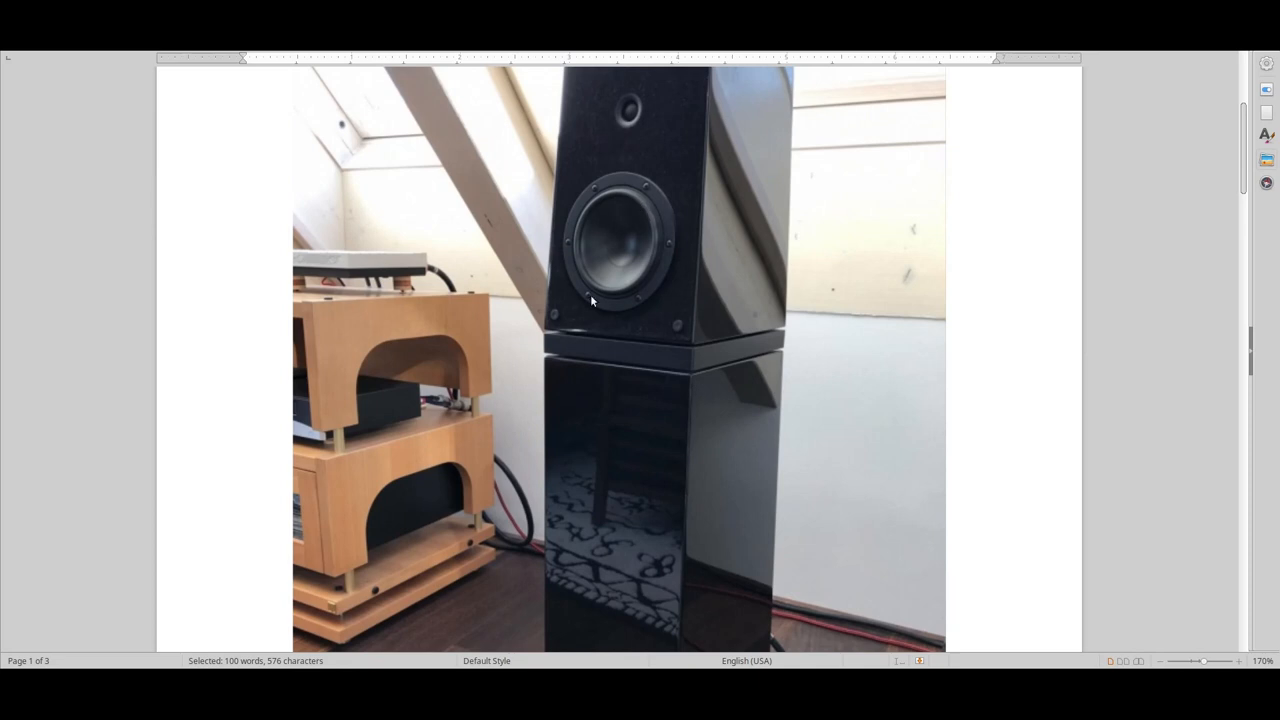
mouse_move(588, 220)
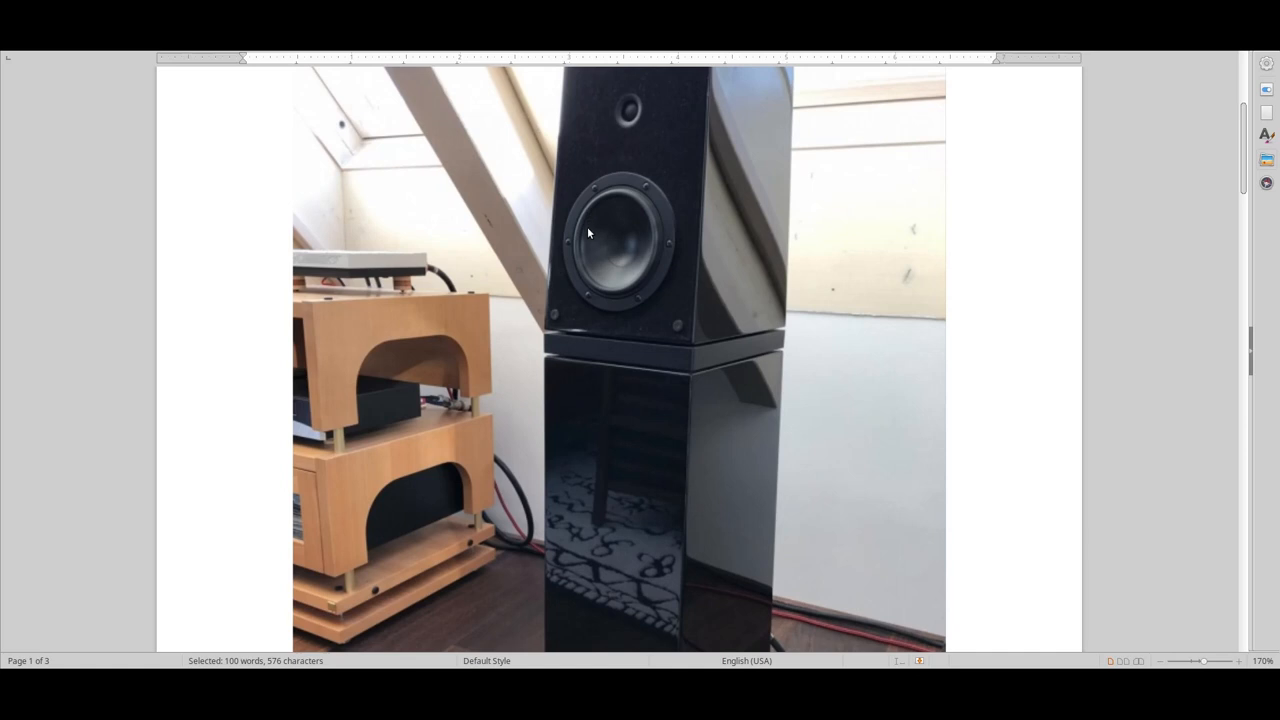
mouse_move(584, 246)
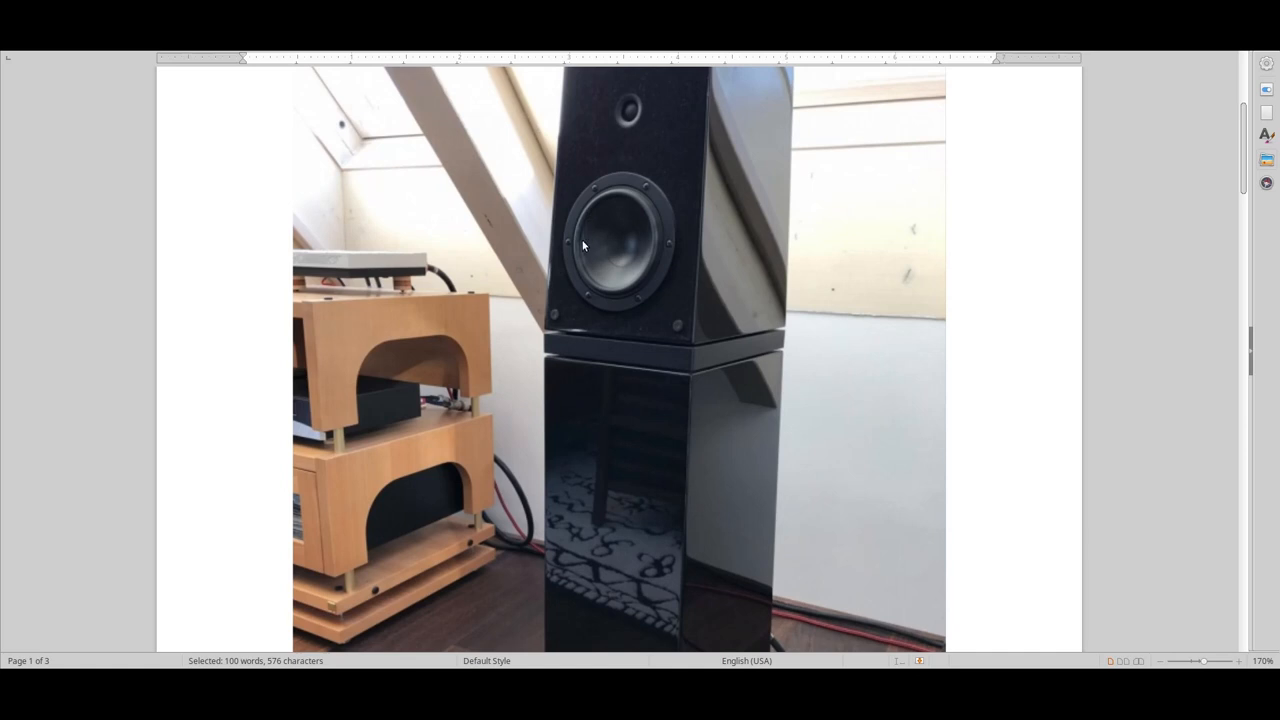
mouse_move(585, 240)
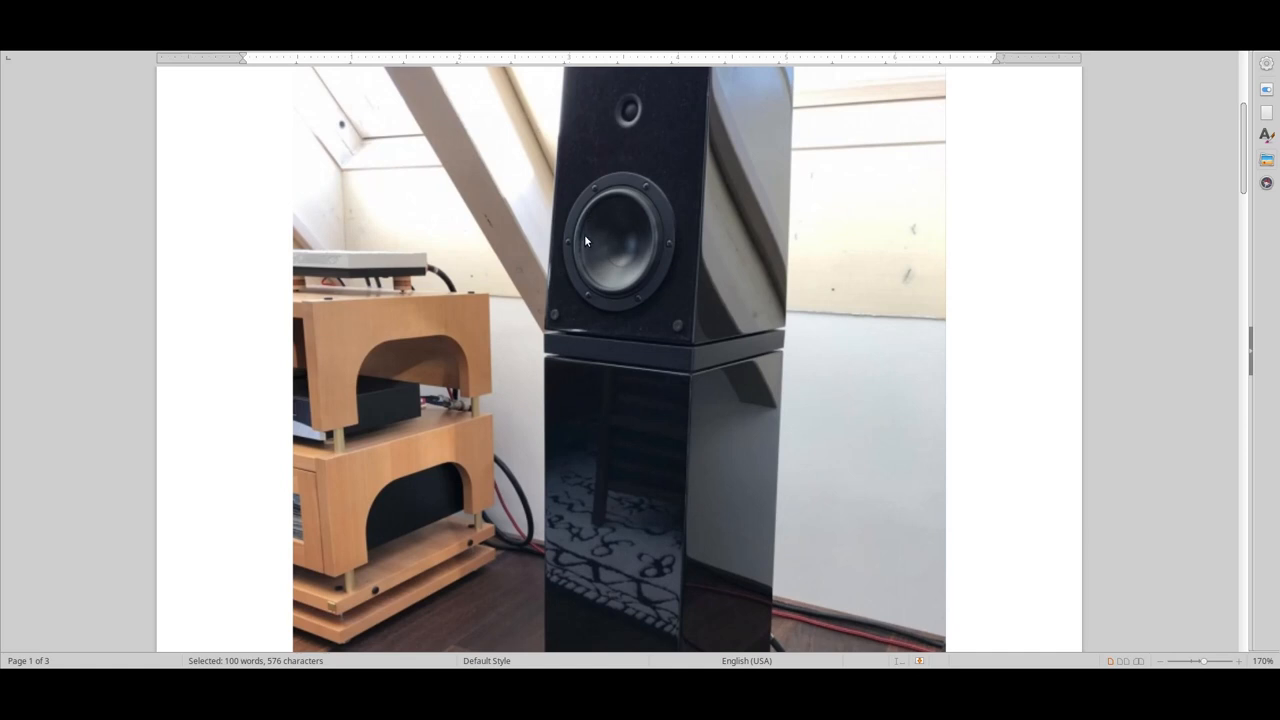
mouse_move(591, 238)
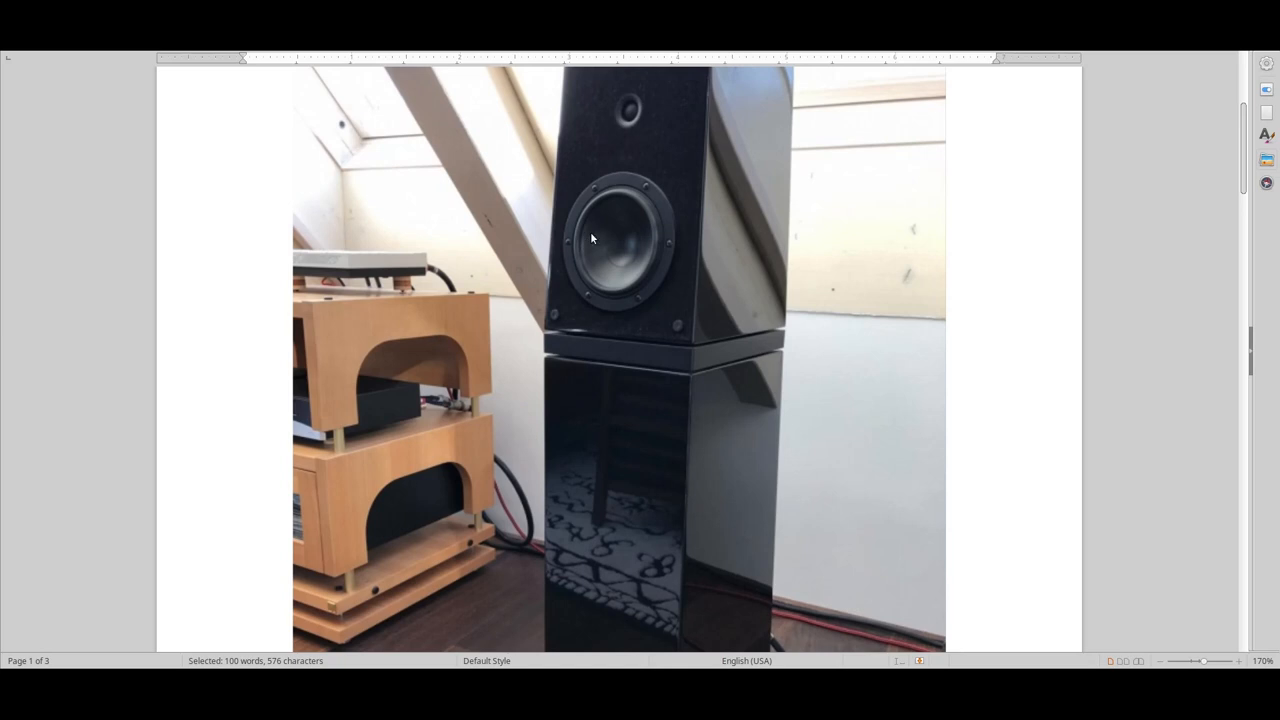
mouse_move(462, 454)
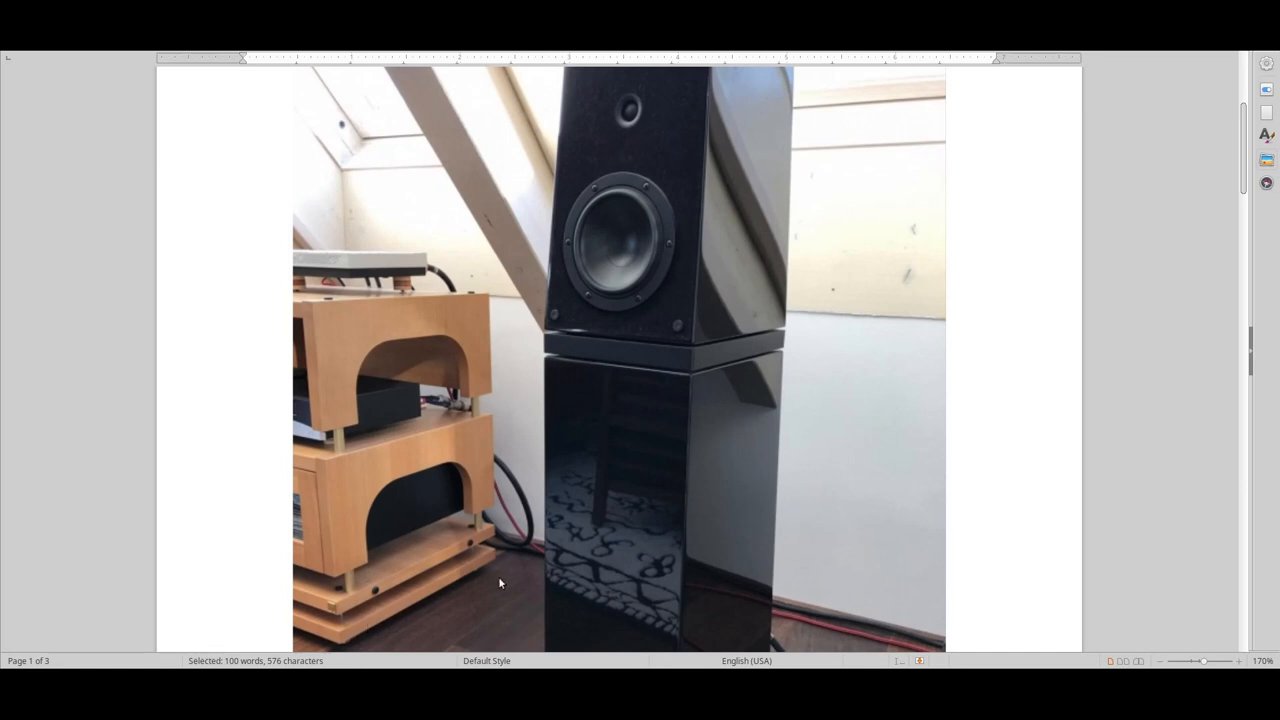
mouse_move(312, 641)
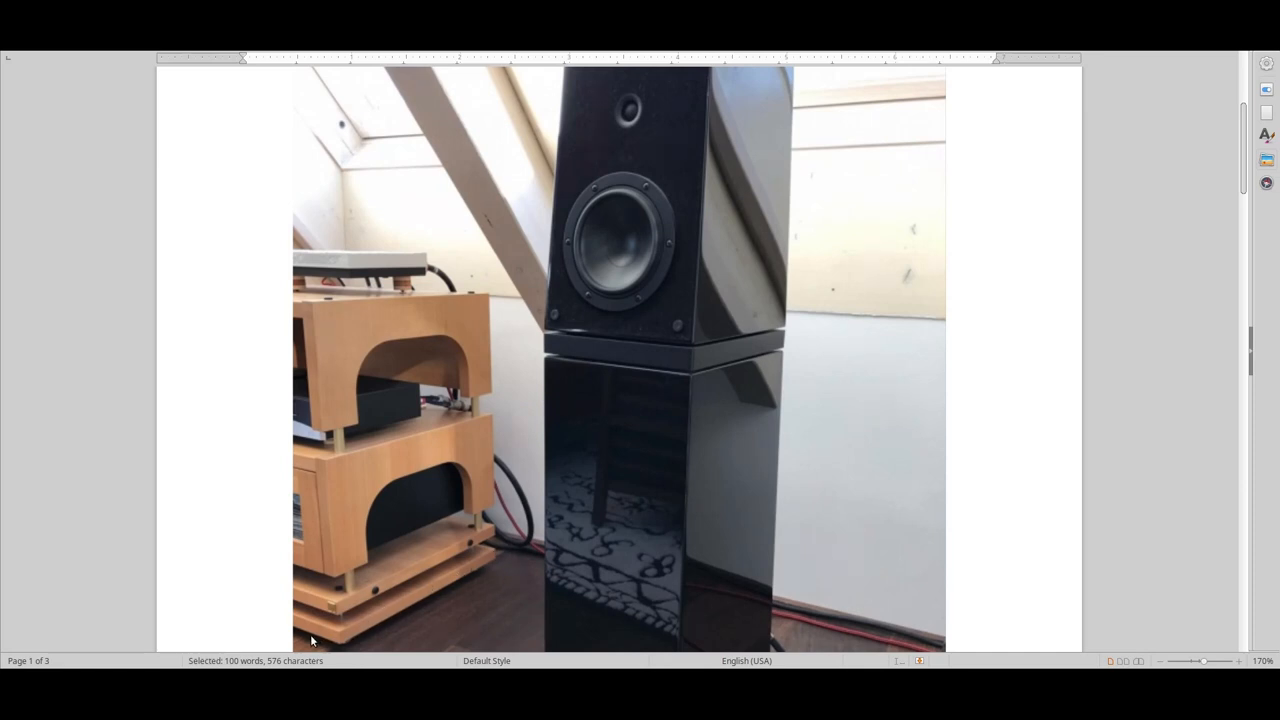
mouse_move(497, 397)
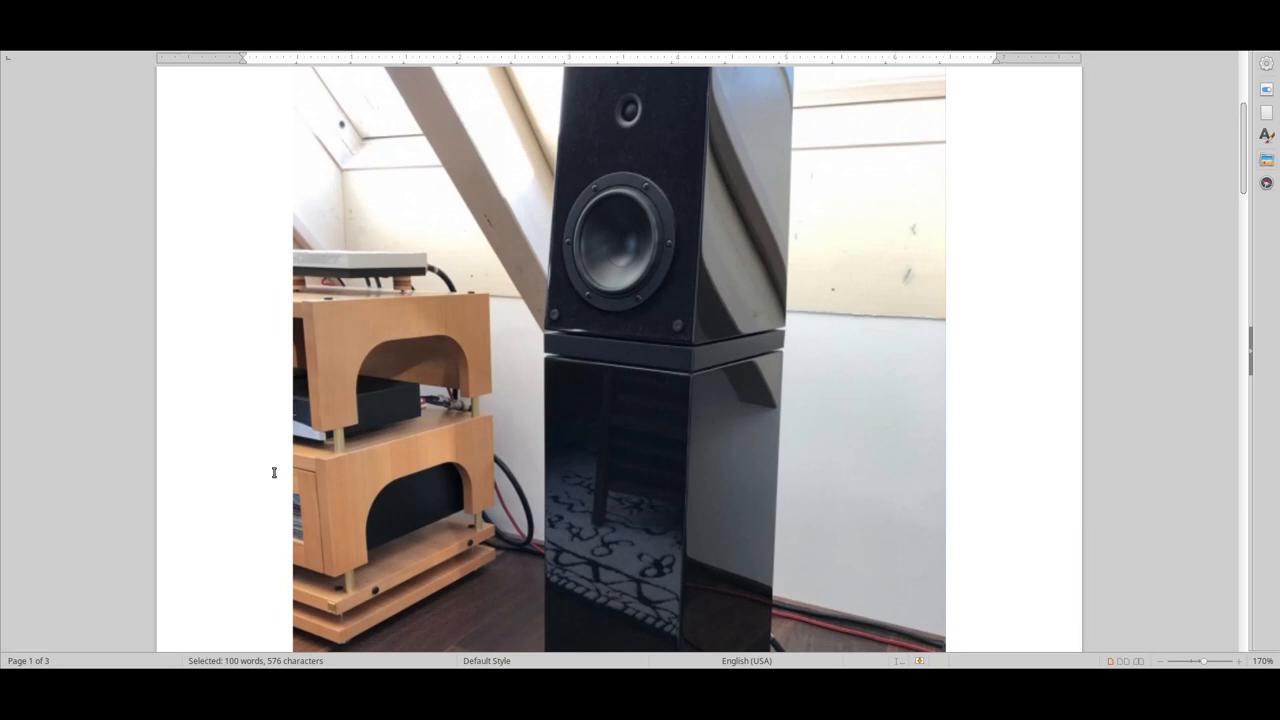
mouse_move(477, 427)
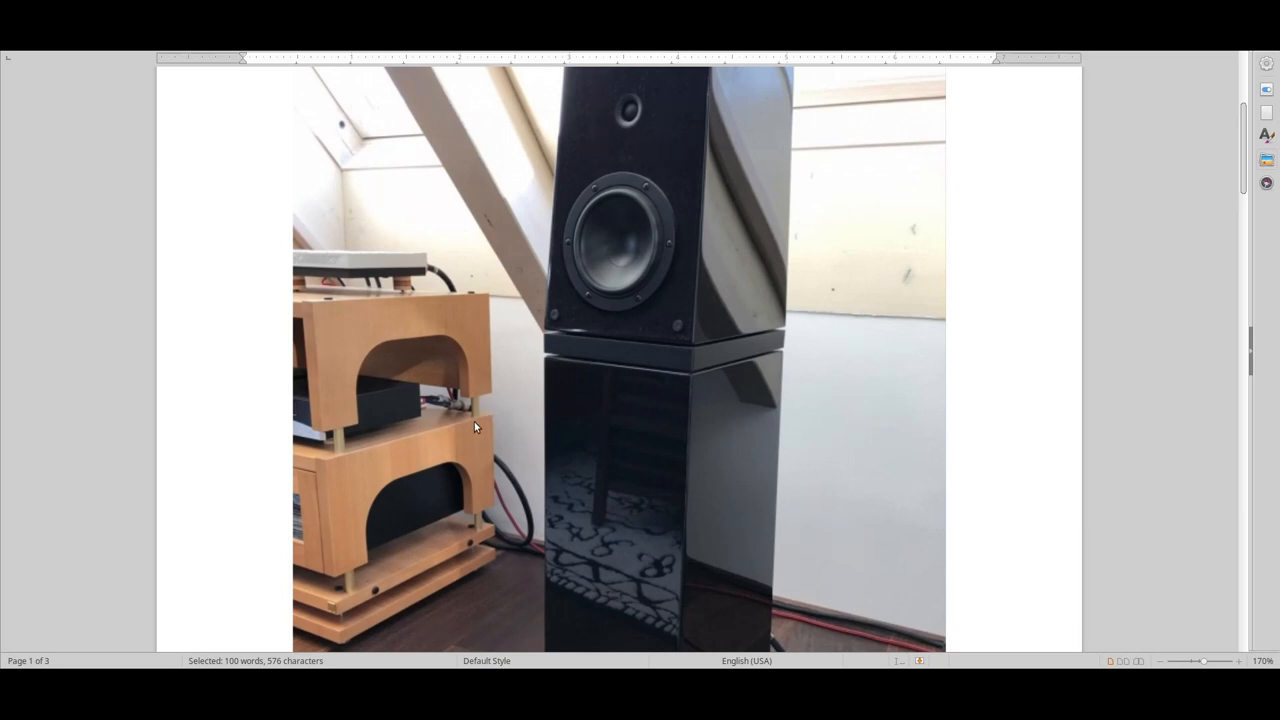
mouse_move(490, 360)
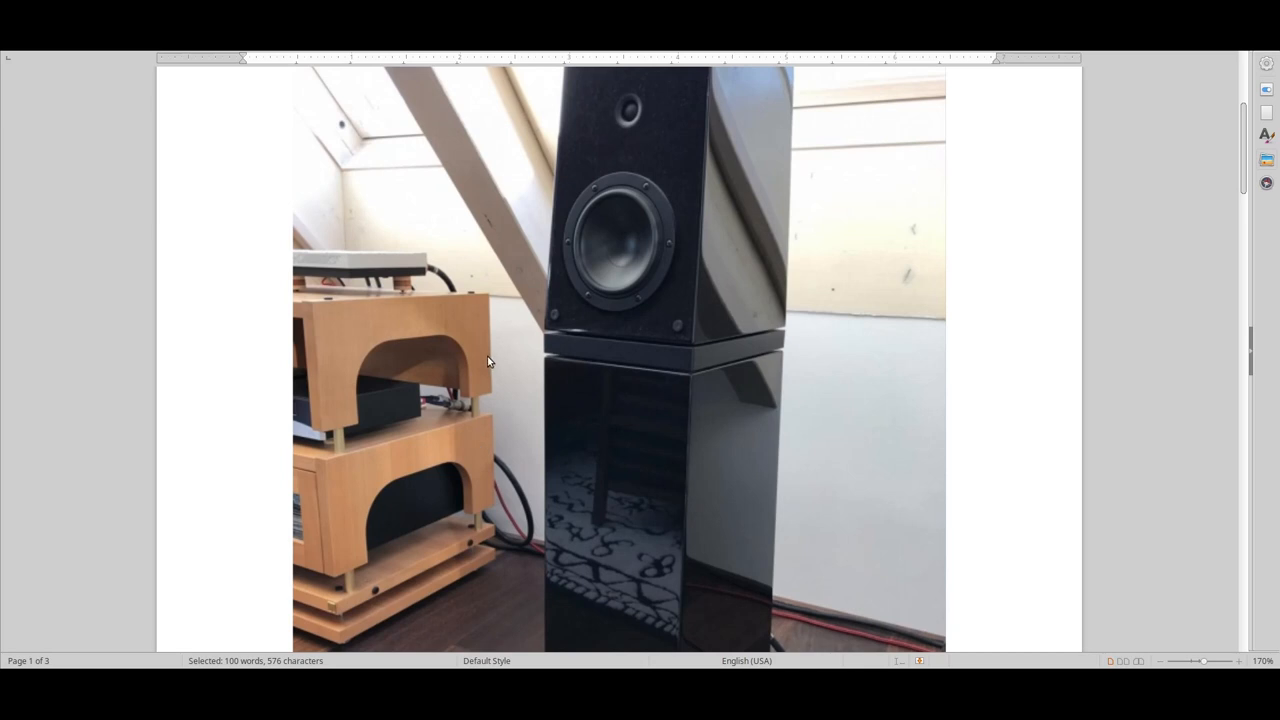
mouse_move(480, 291)
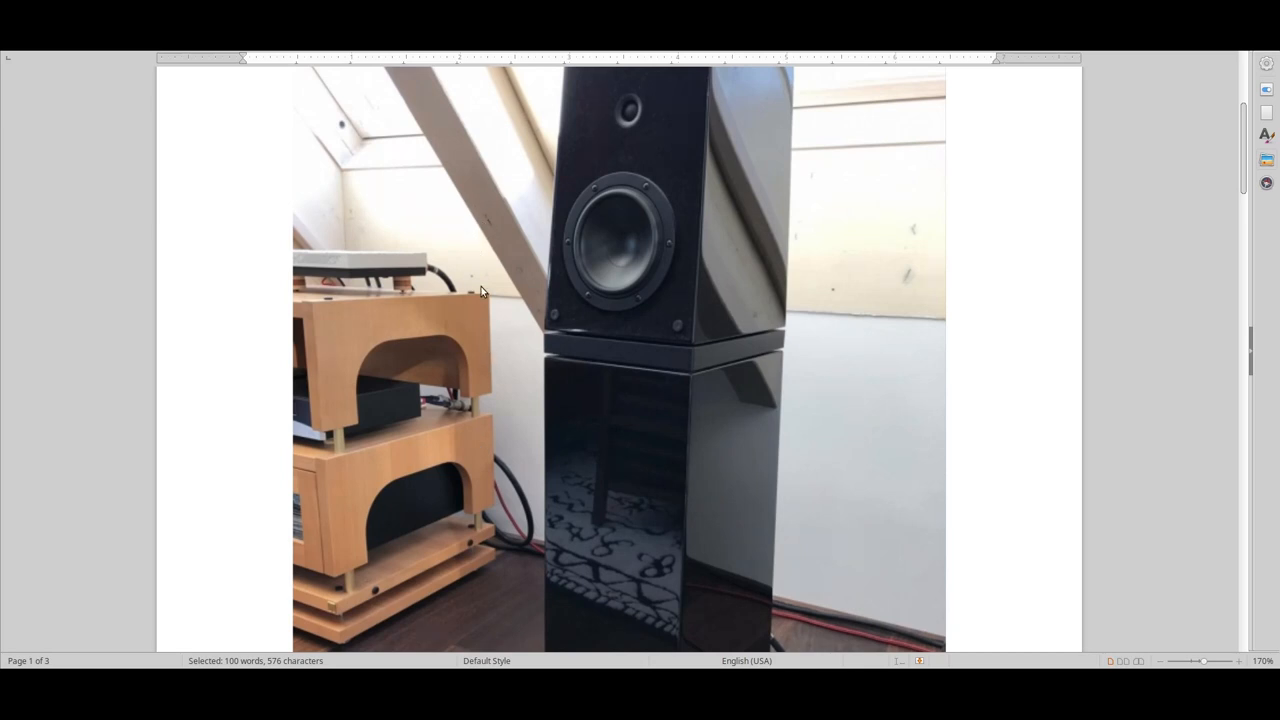
mouse_move(478, 514)
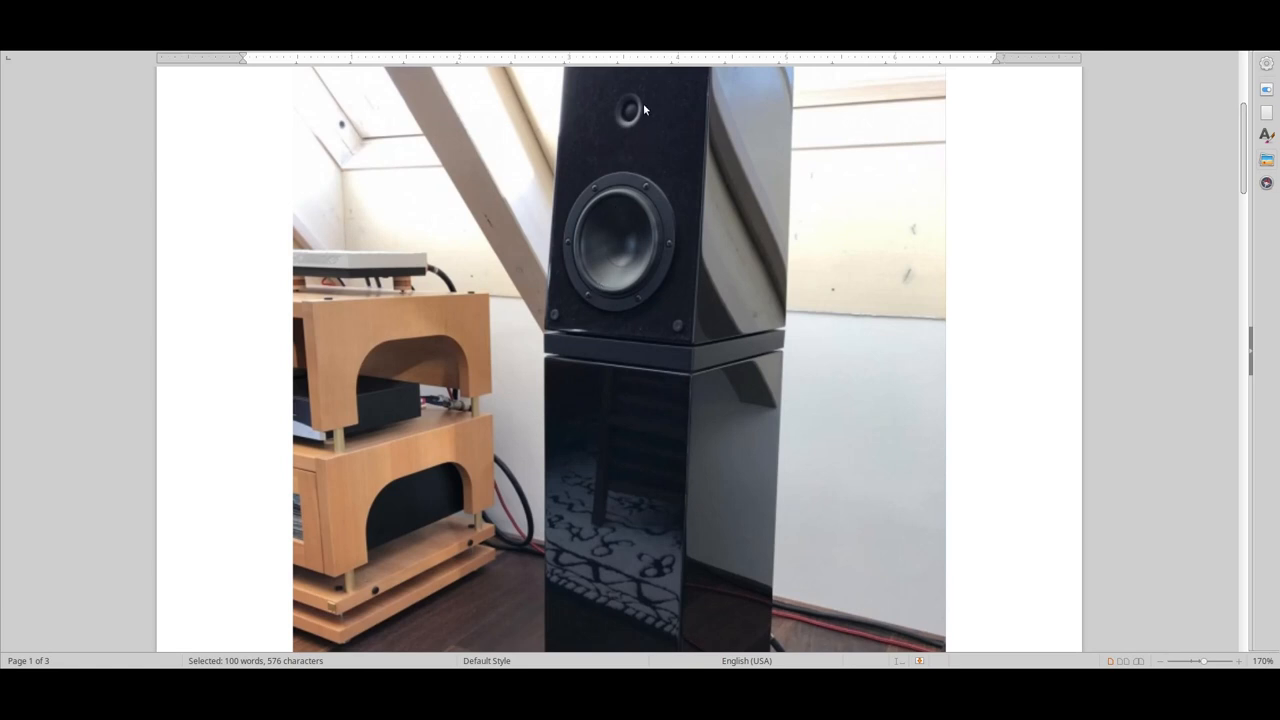
mouse_move(728, 450)
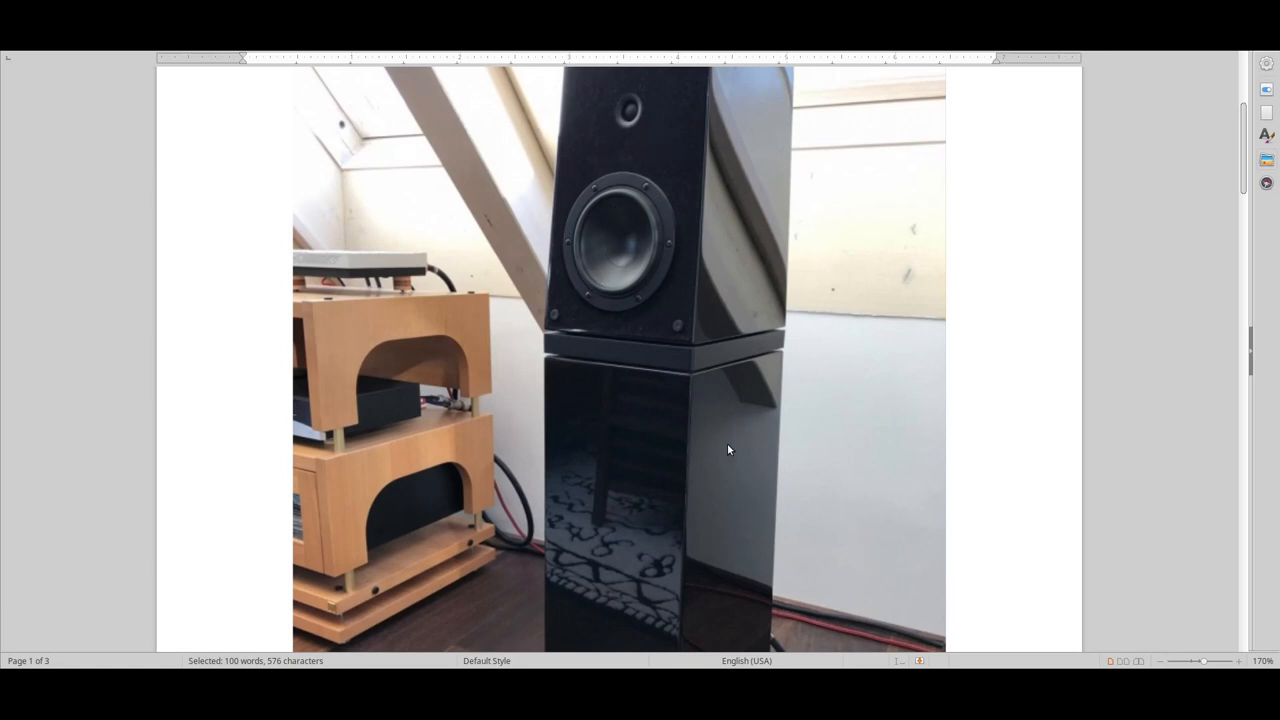
scroll(down, 3)
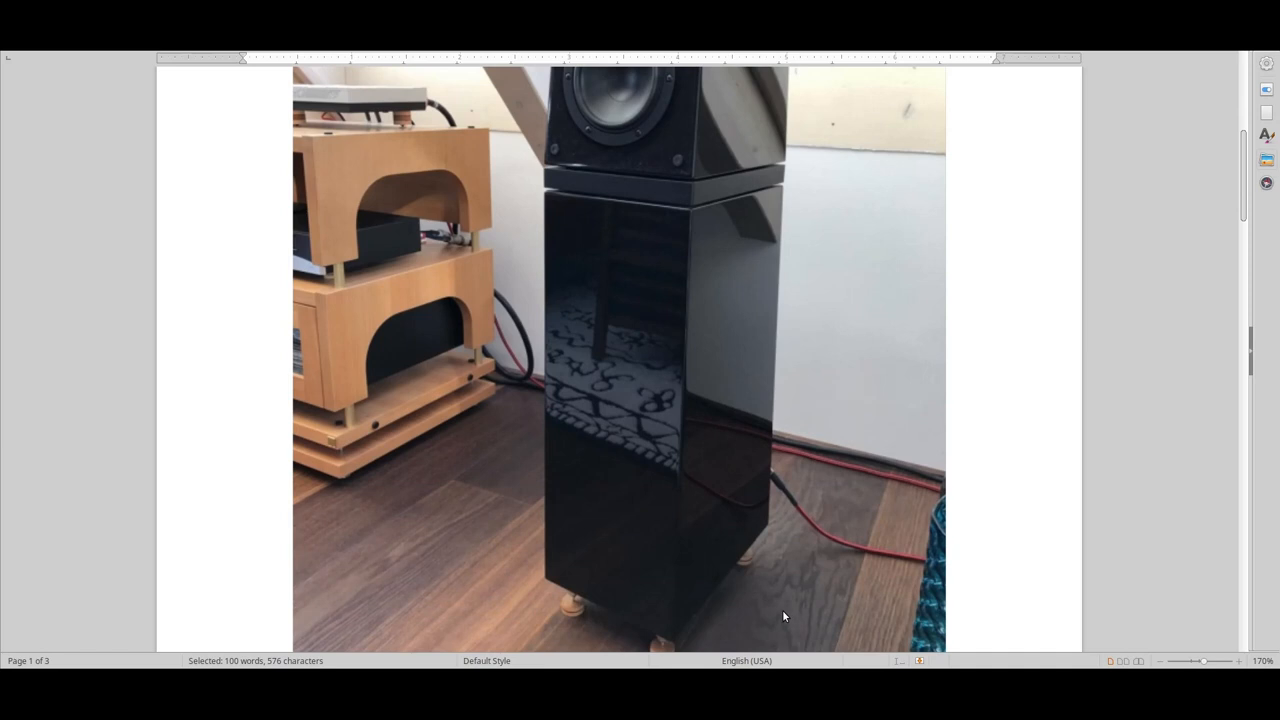
mouse_move(733, 597)
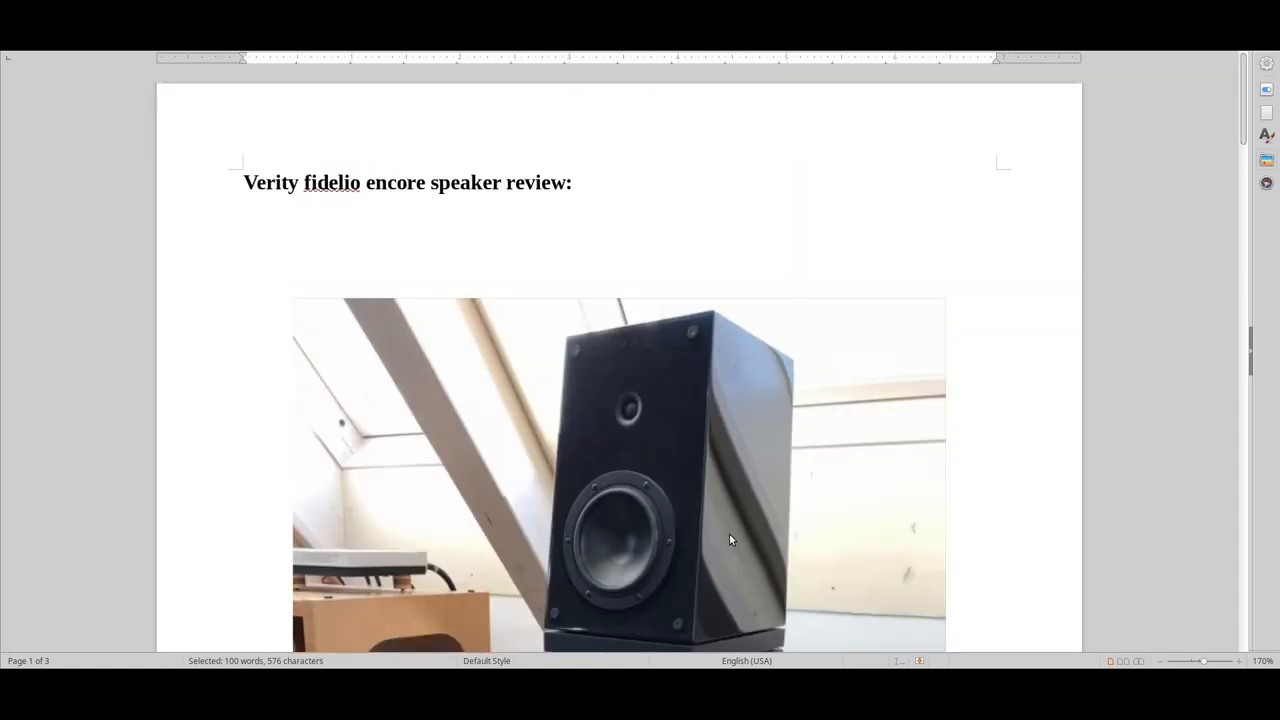
scroll(down, 3)
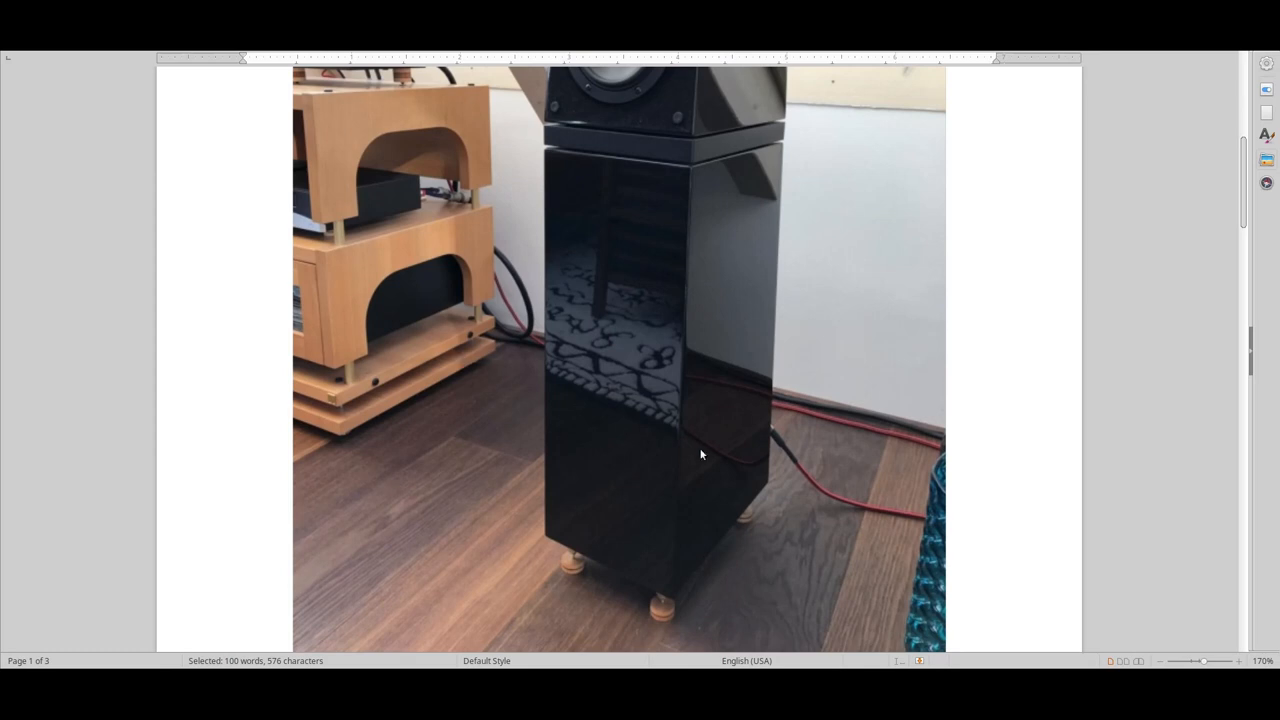
mouse_move(905, 423)
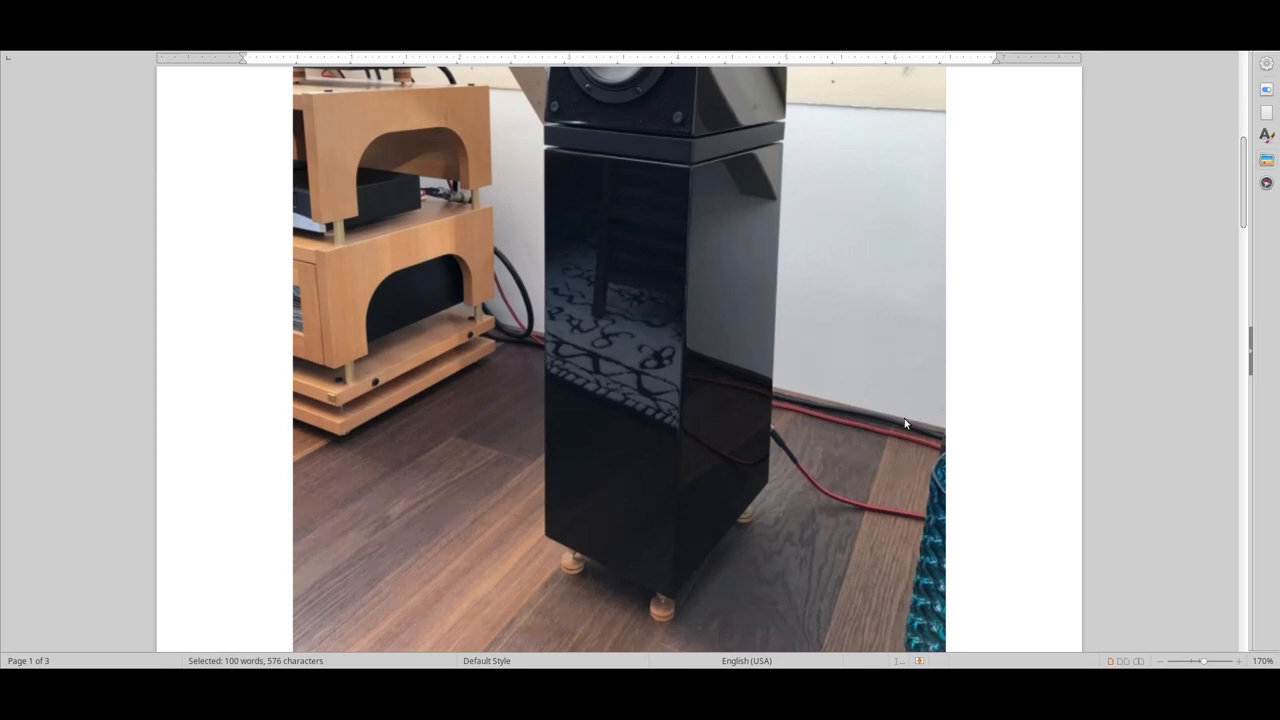
mouse_move(1064, 483)
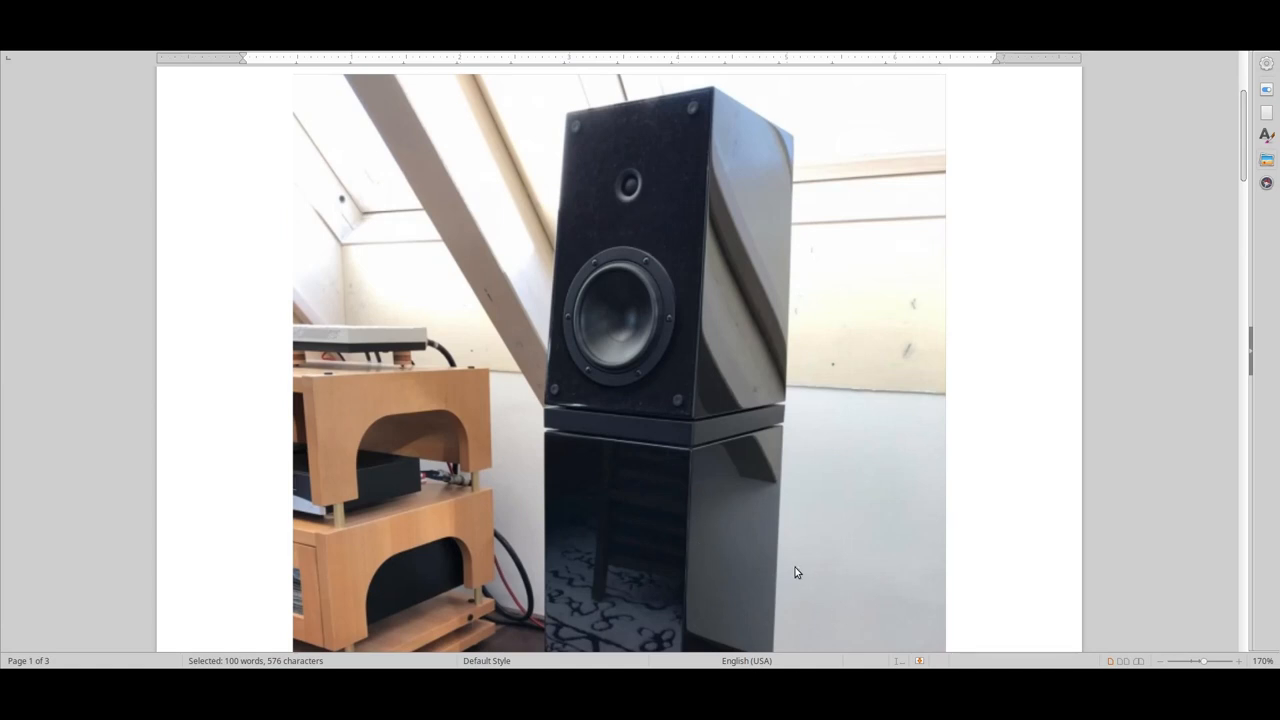
scroll(down, 3)
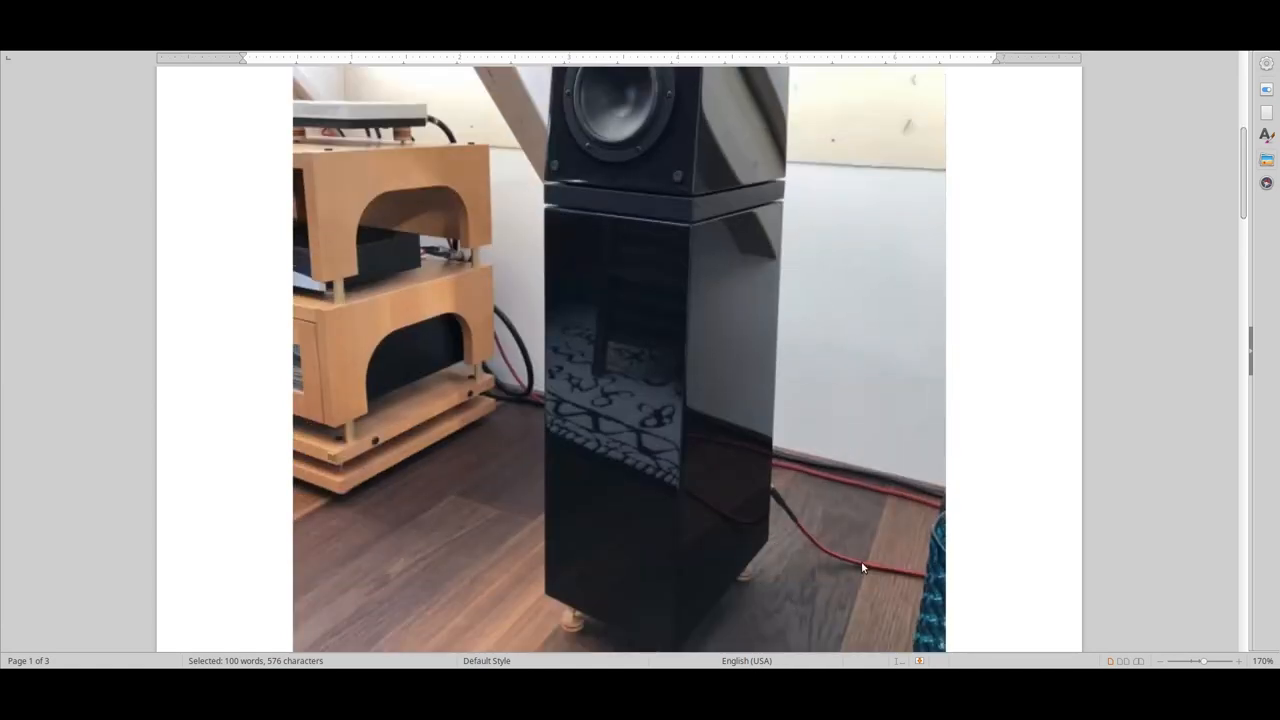
mouse_move(435, 482)
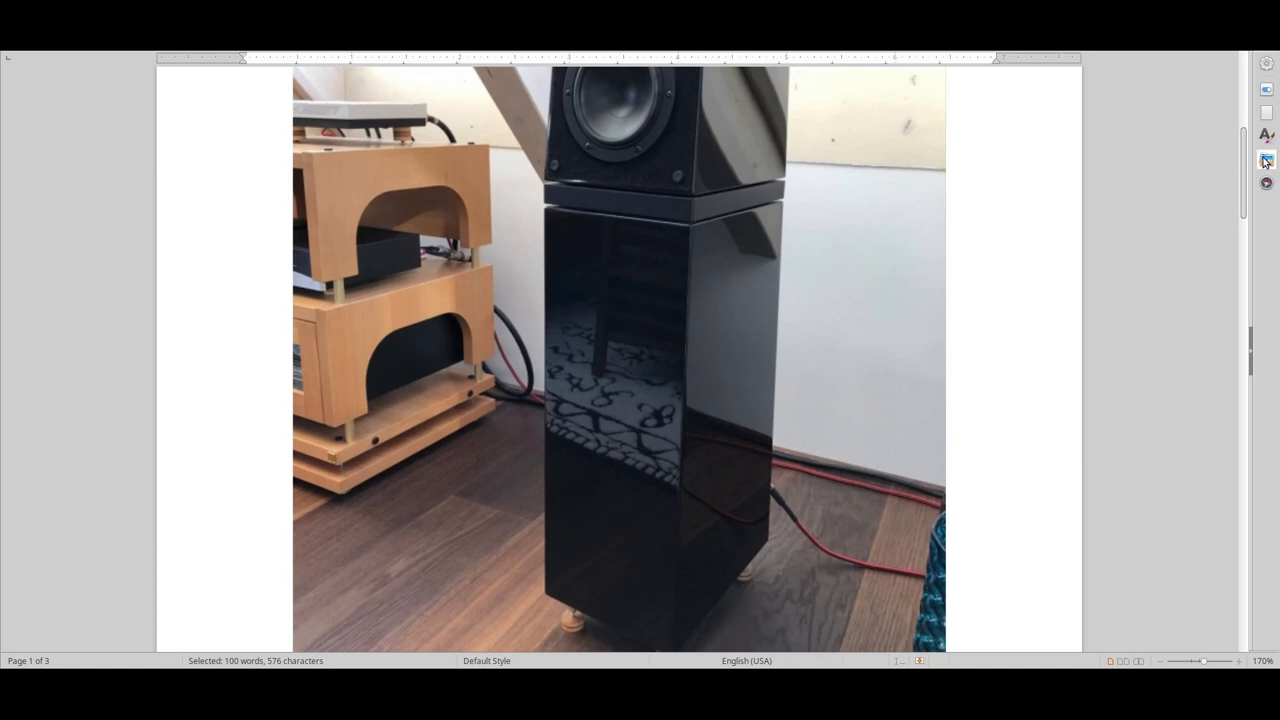
scroll(down, 3)
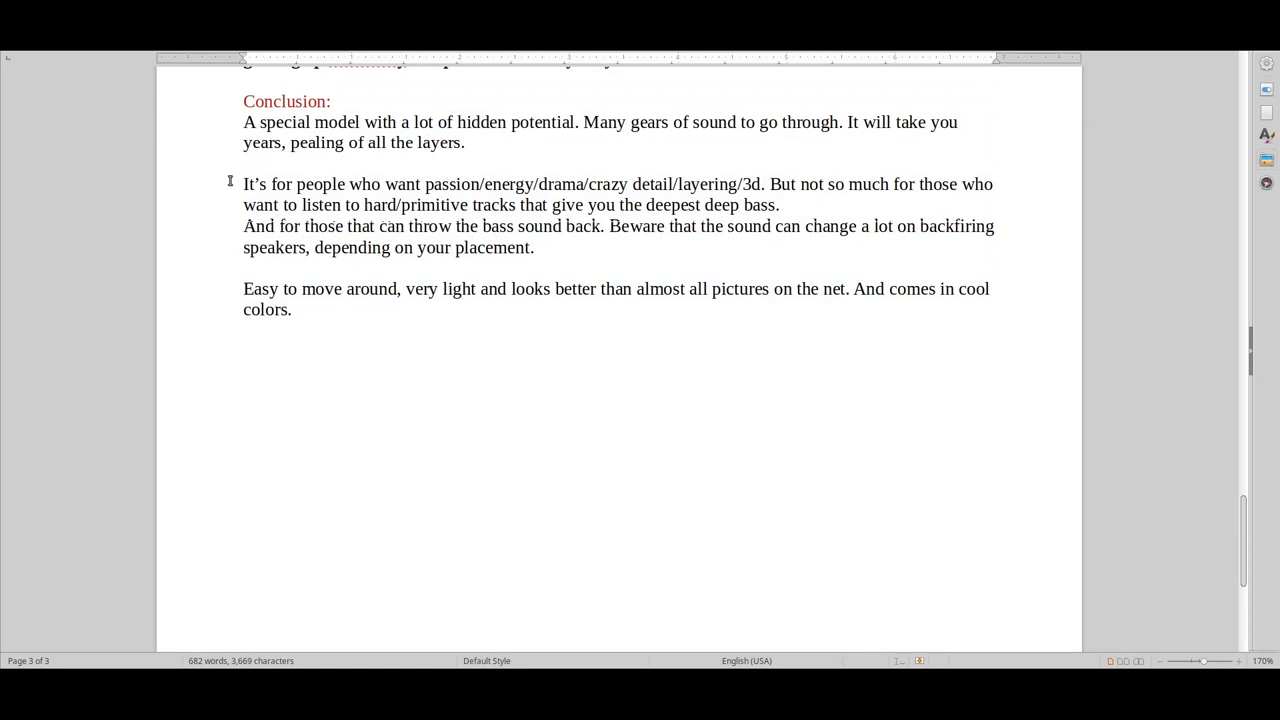
drag(244, 184, 640, 184)
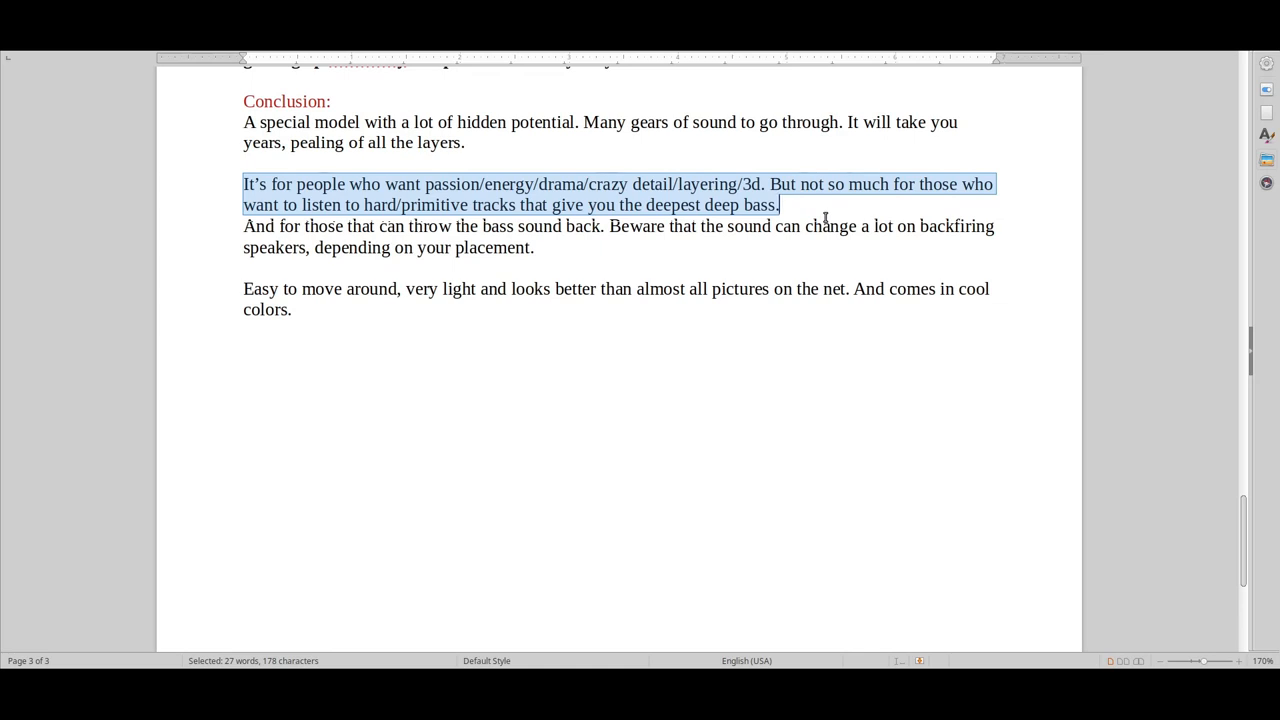
mouse_move(875, 80)
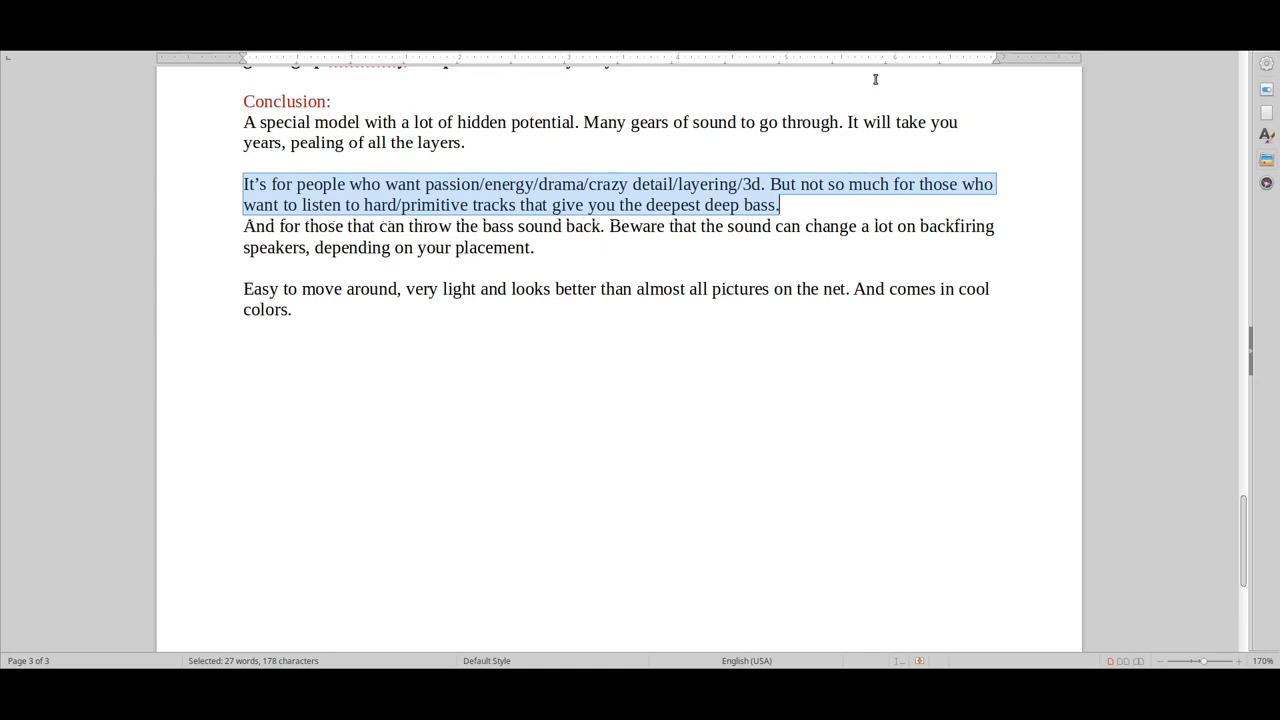
scroll(up, 3)
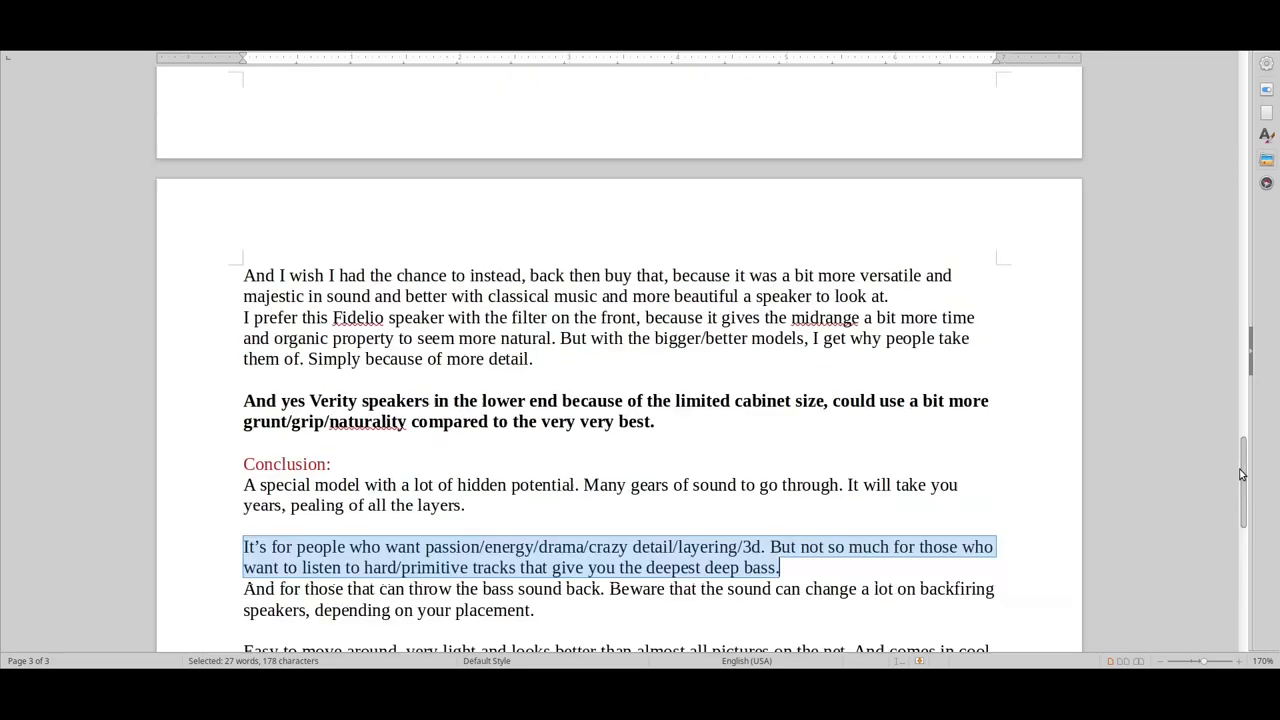
scroll(up, 3)
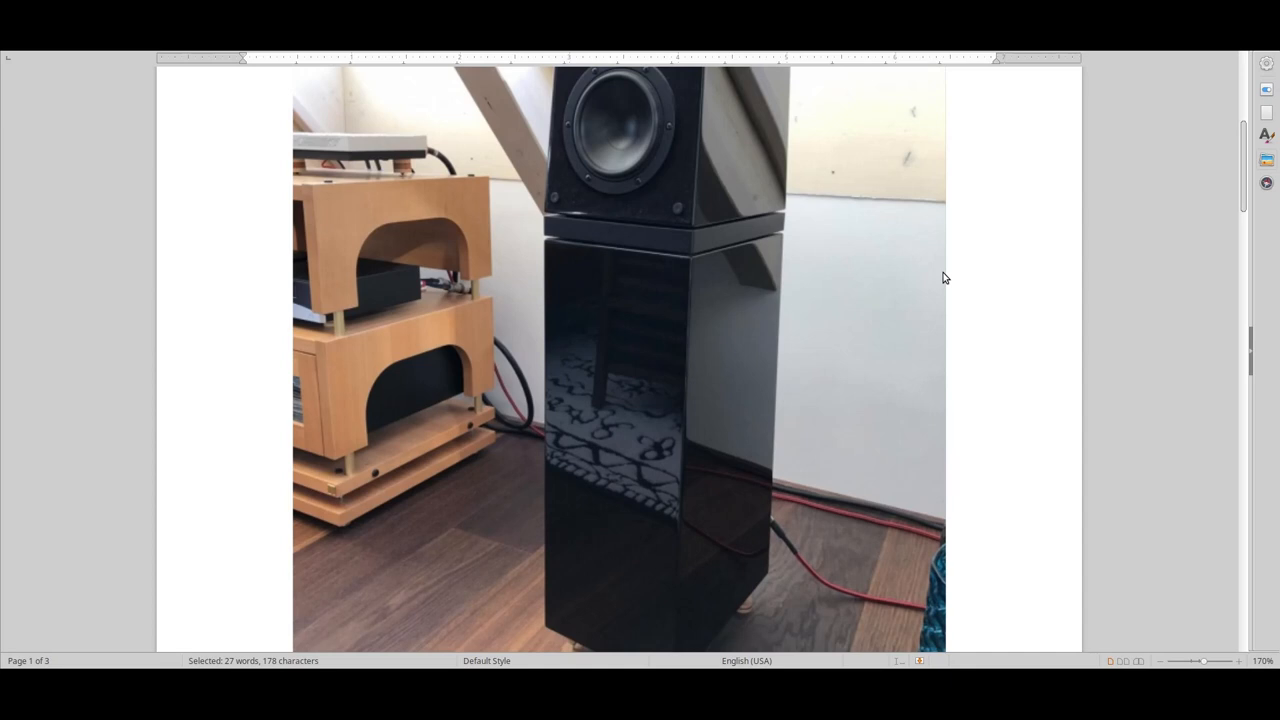
mouse_move(603, 222)
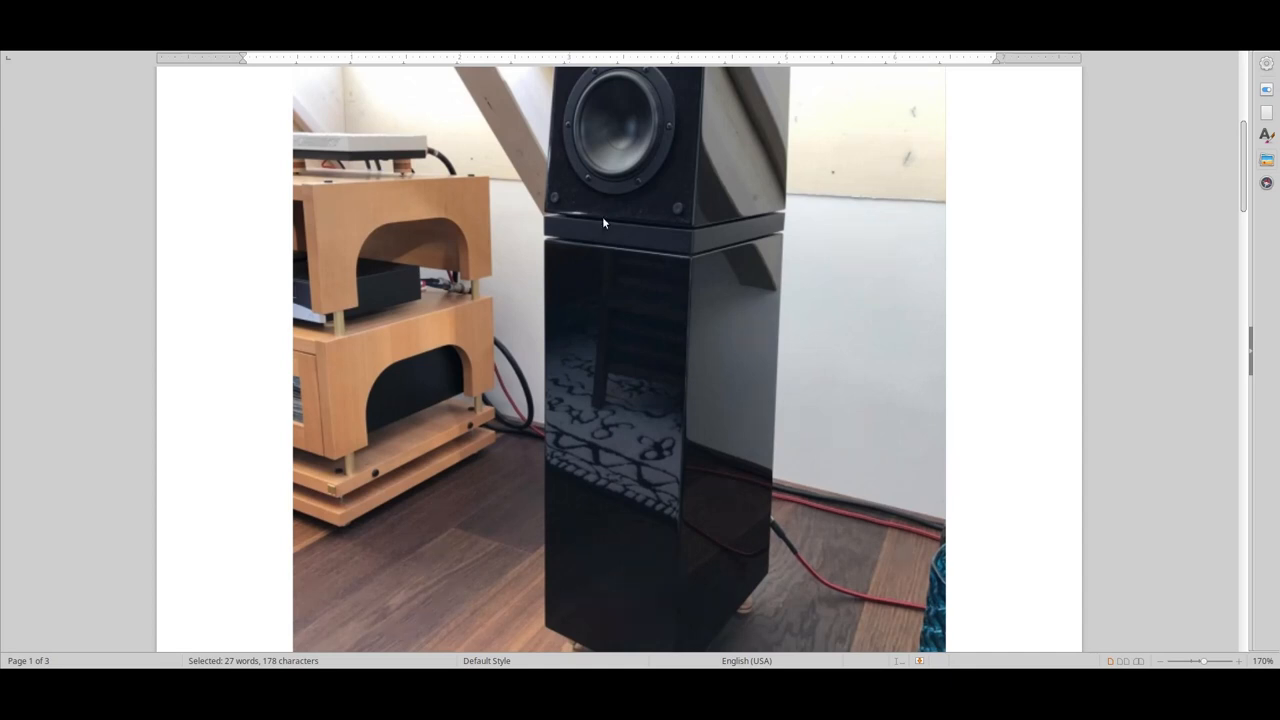
mouse_move(808, 252)
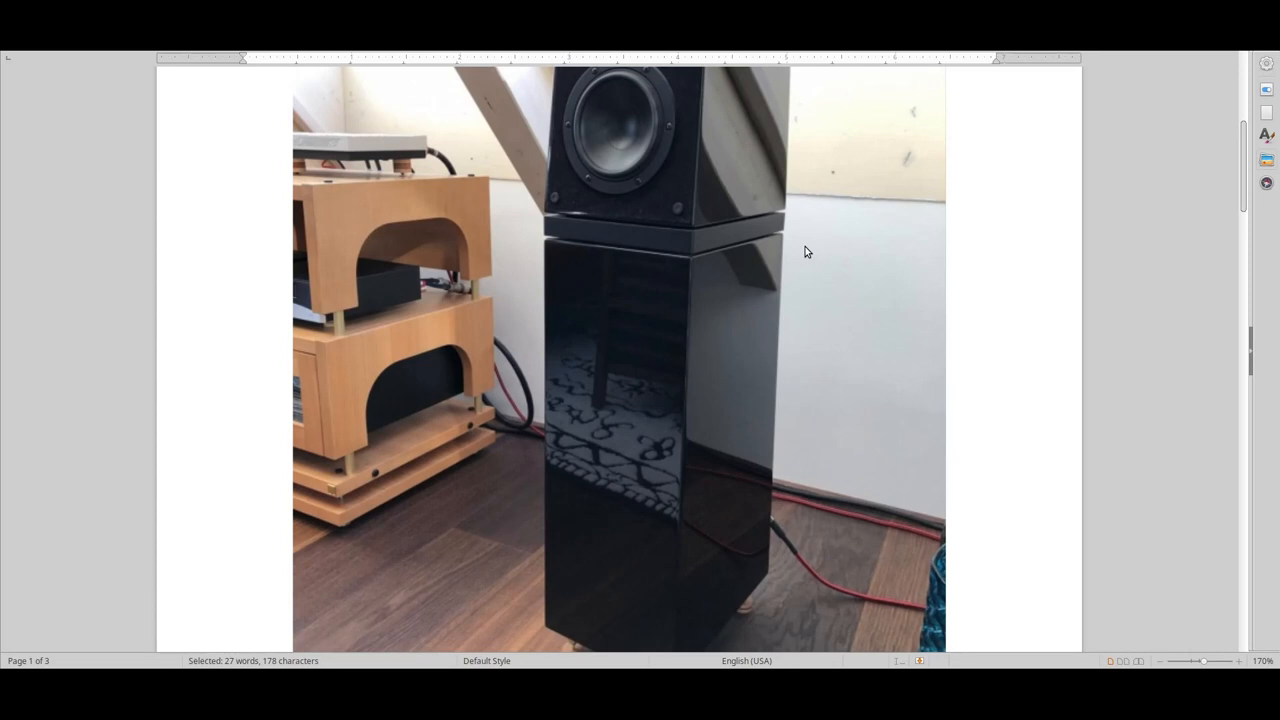
mouse_move(635, 177)
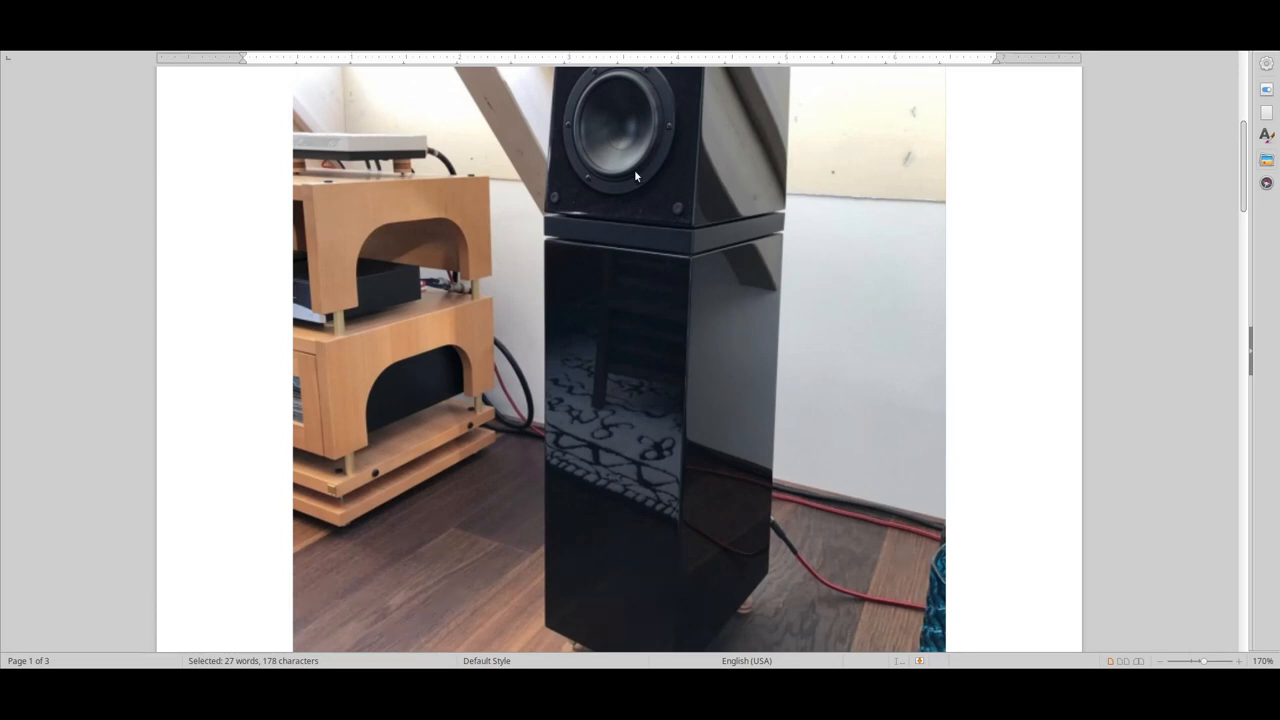
mouse_move(813, 170)
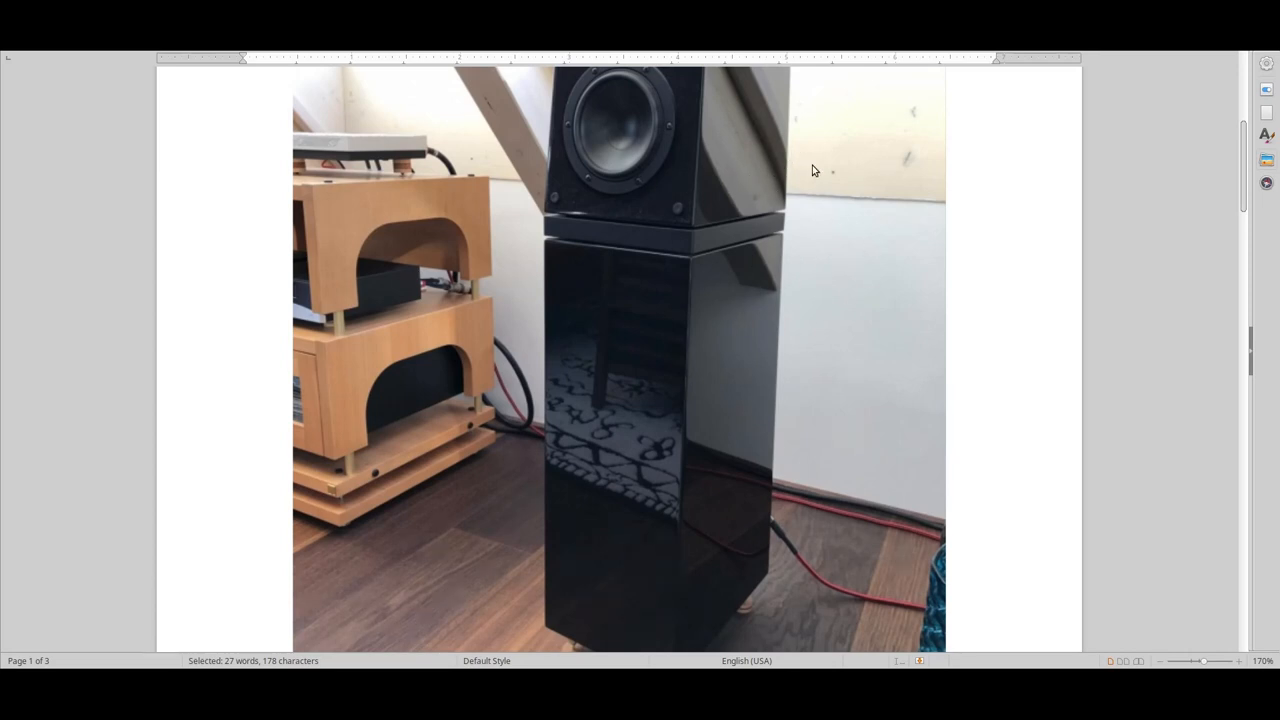
mouse_move(824, 201)
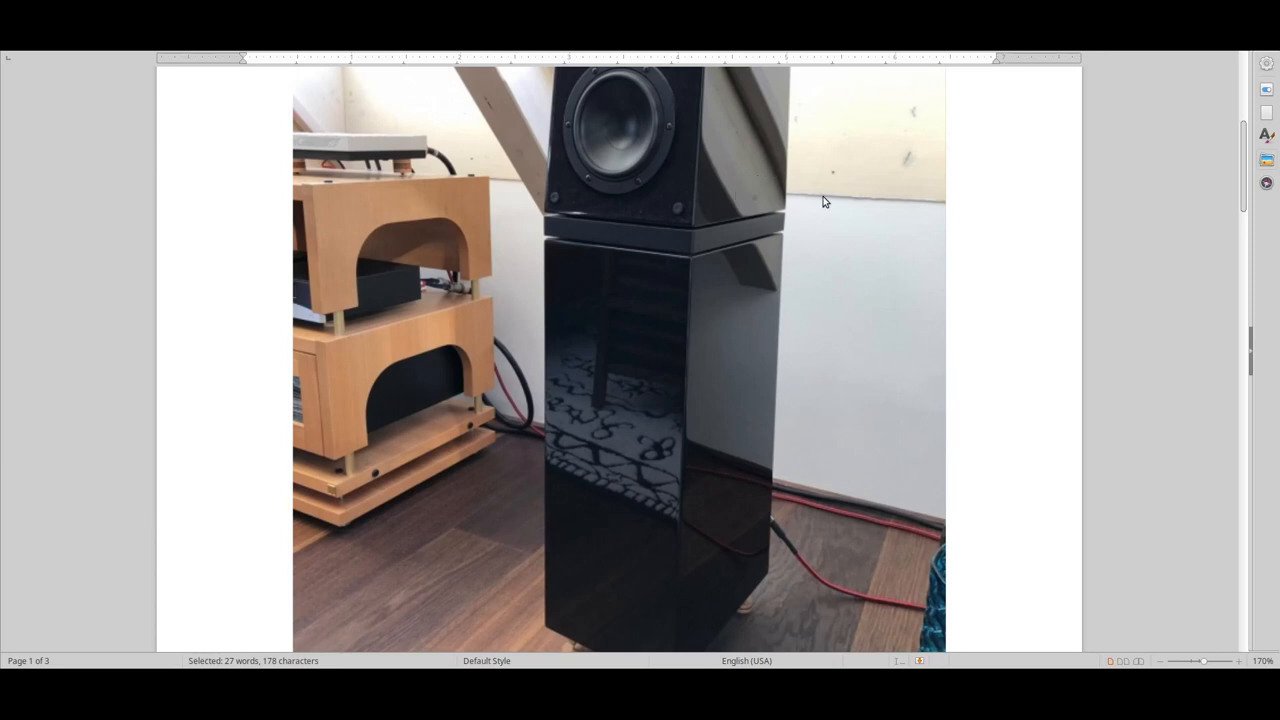
mouse_move(700, 565)
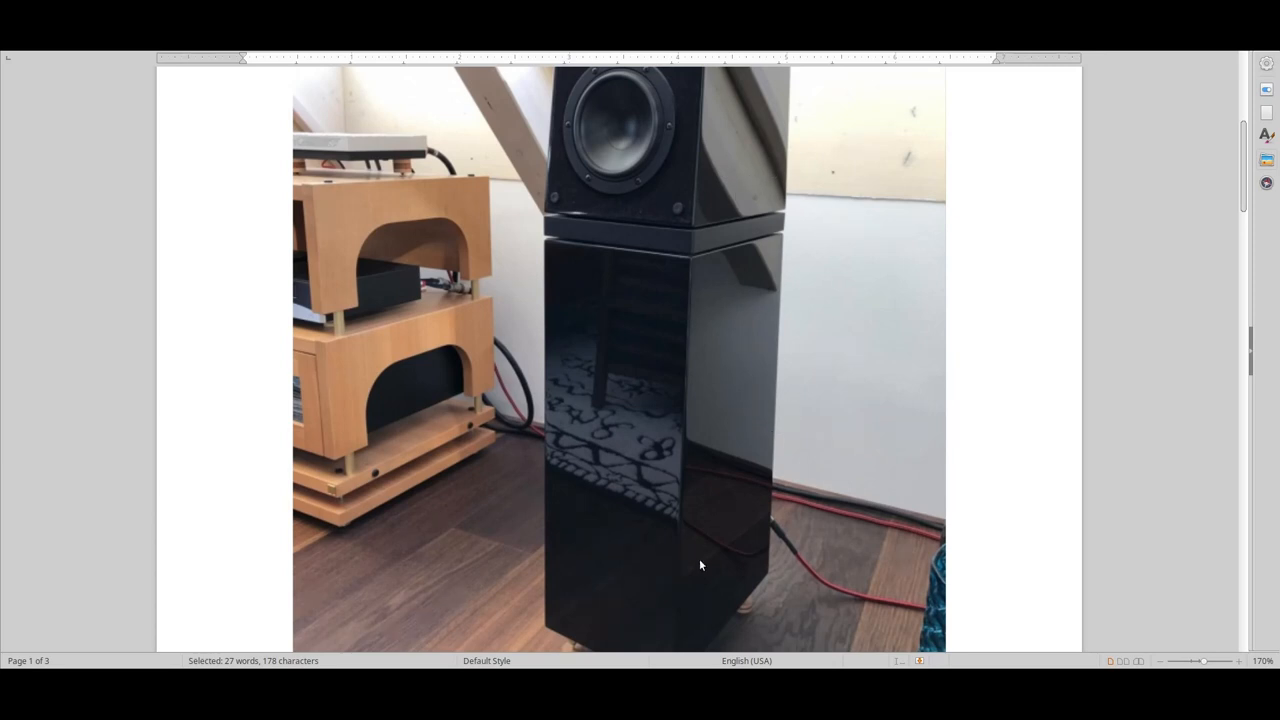
mouse_move(890, 585)
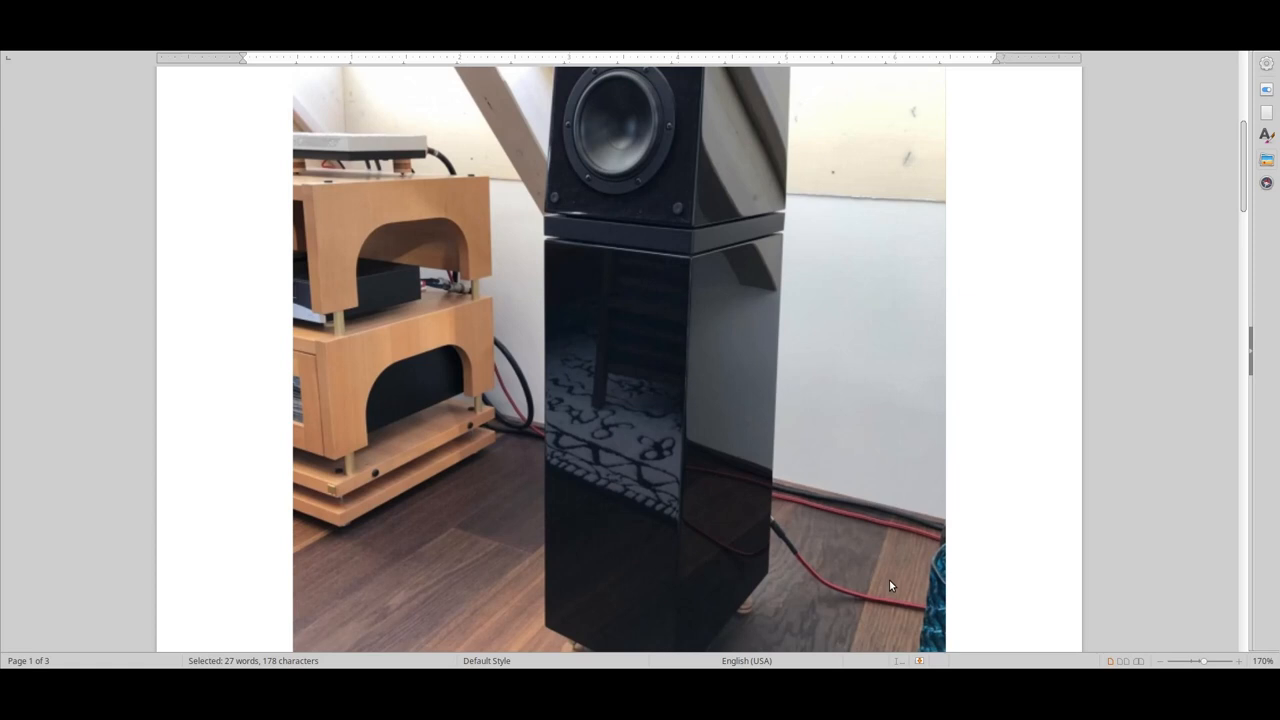
mouse_move(805, 222)
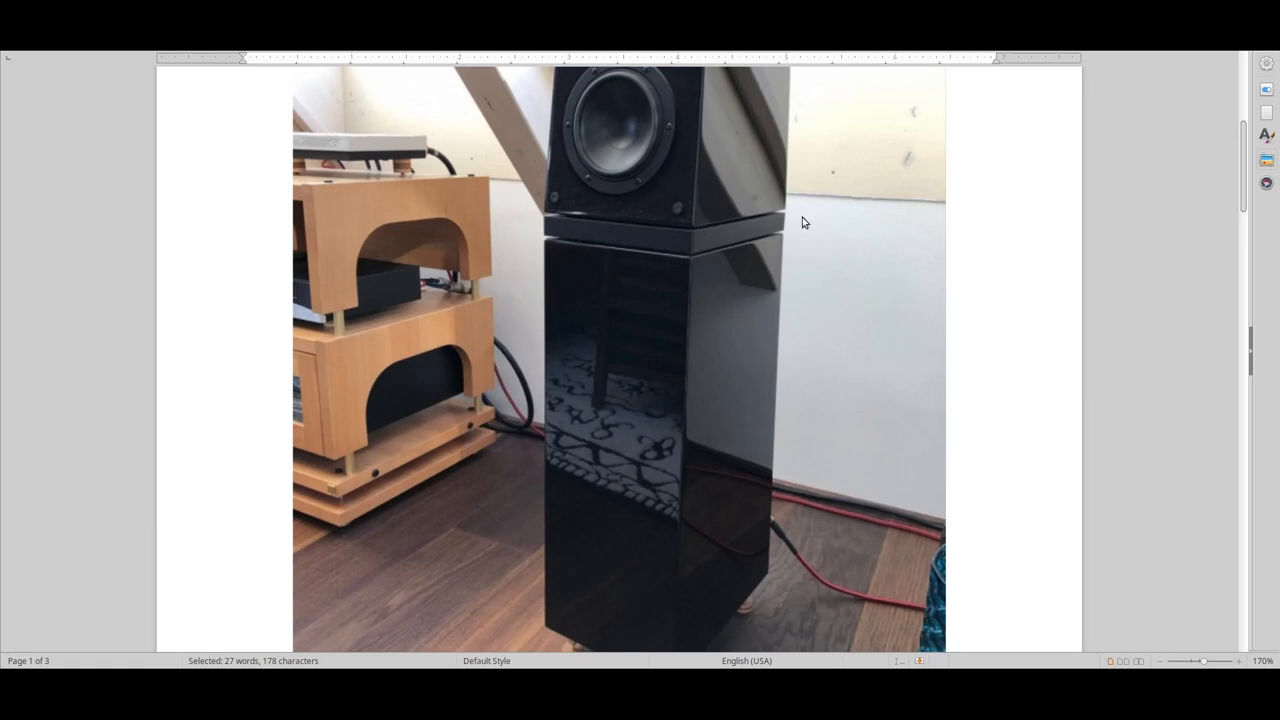
mouse_move(435, 370)
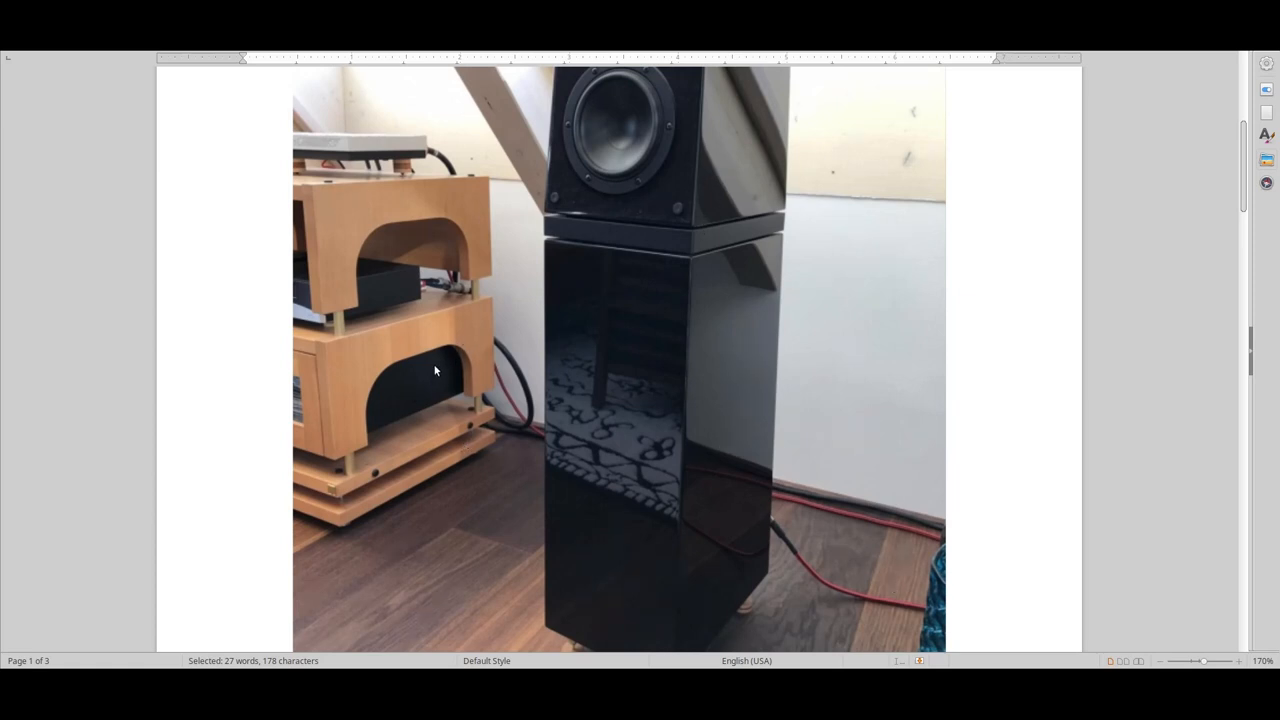
mouse_move(480, 375)
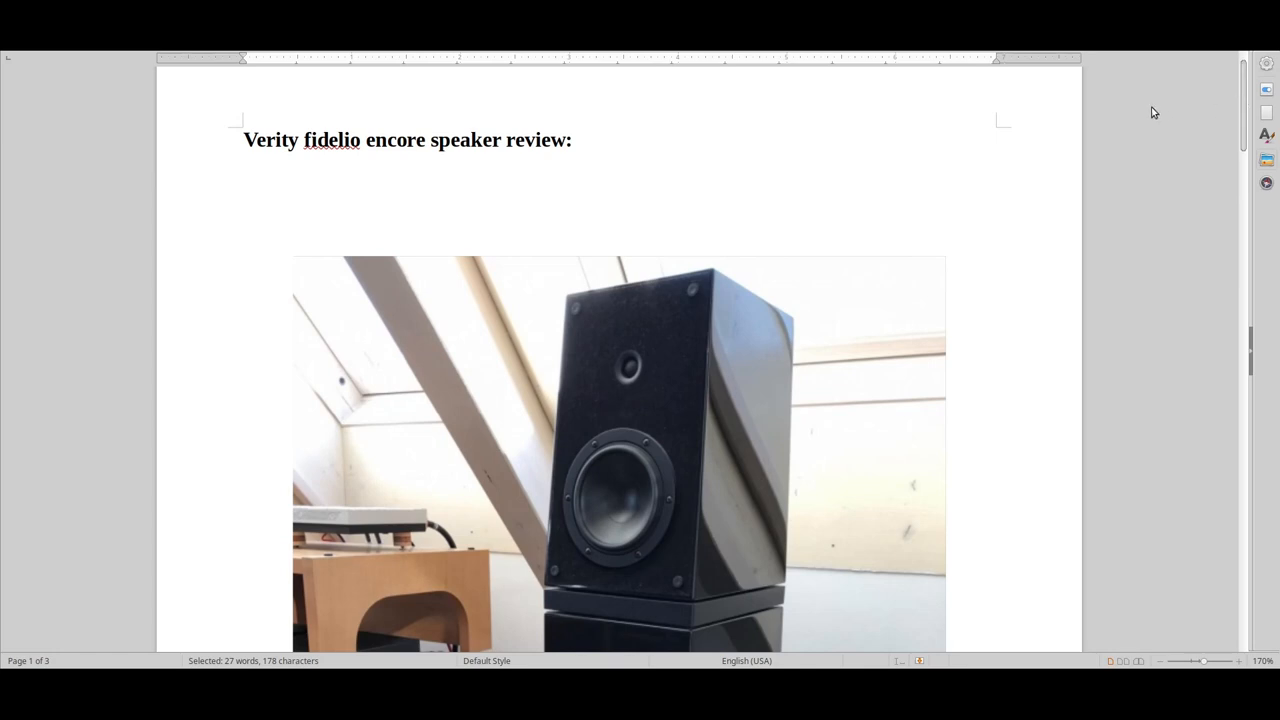
mouse_move(1148, 115)
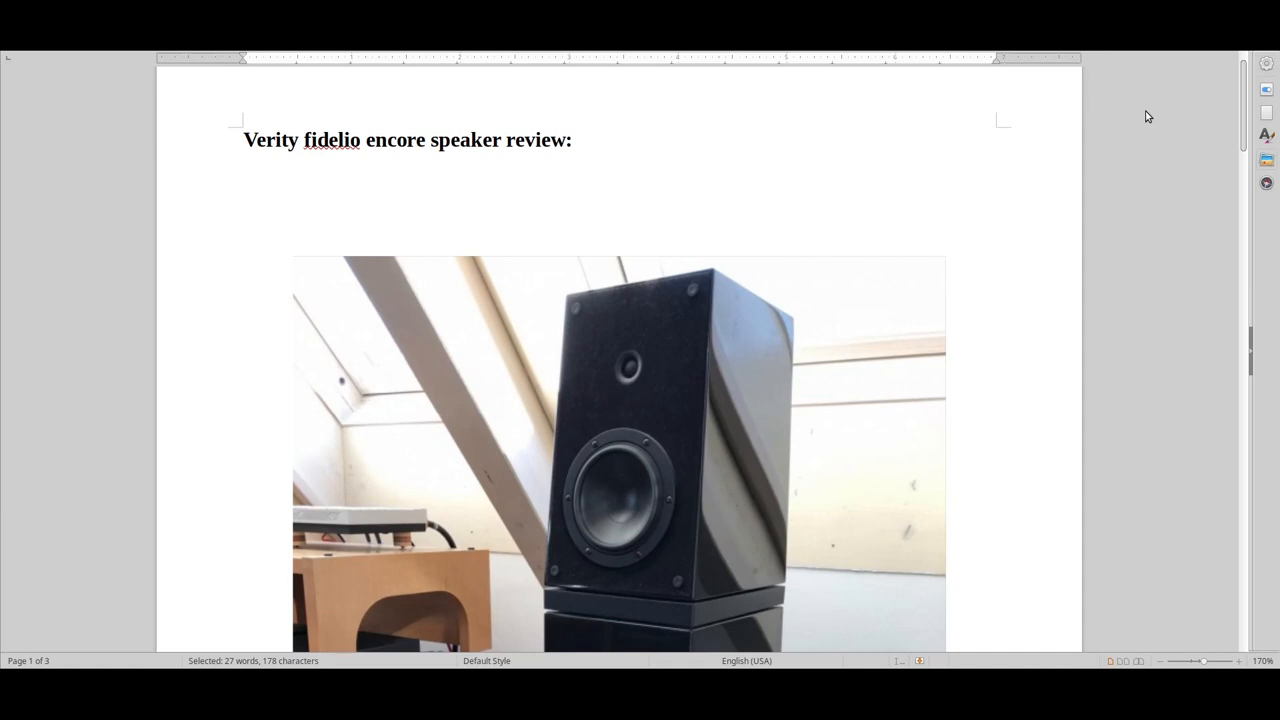
mouse_move(1093, 289)
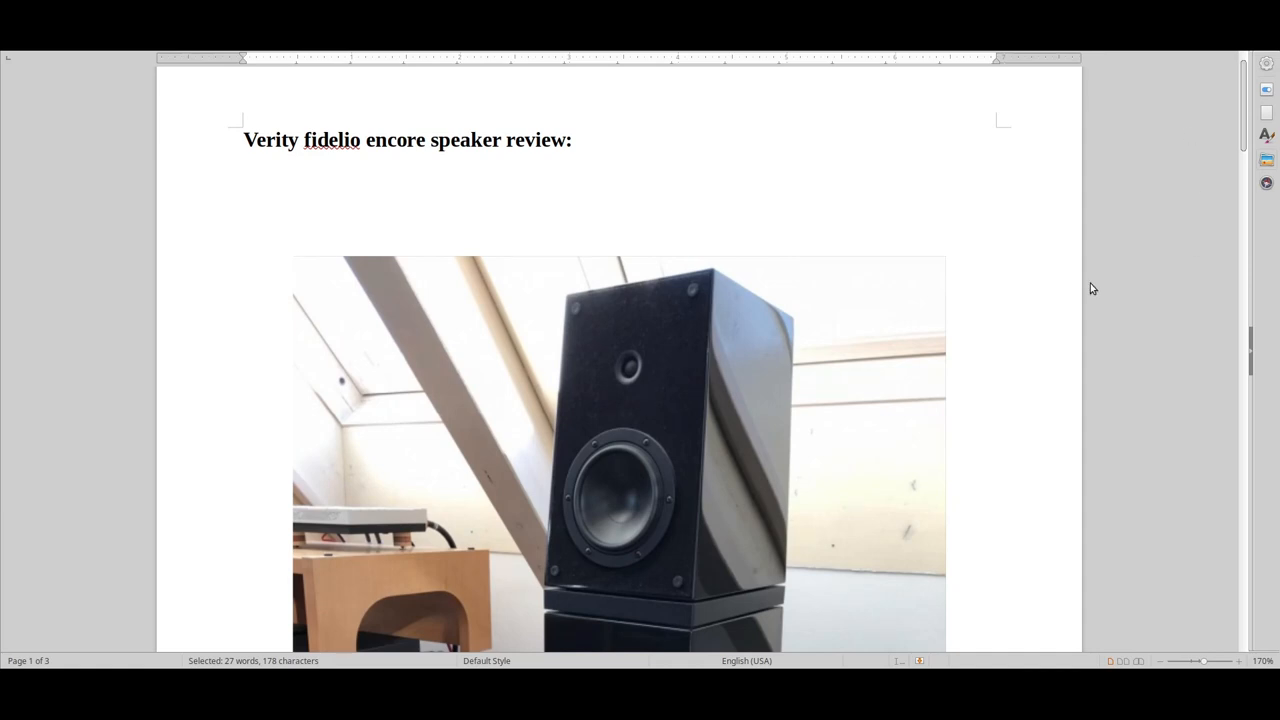
scroll(down, 3)
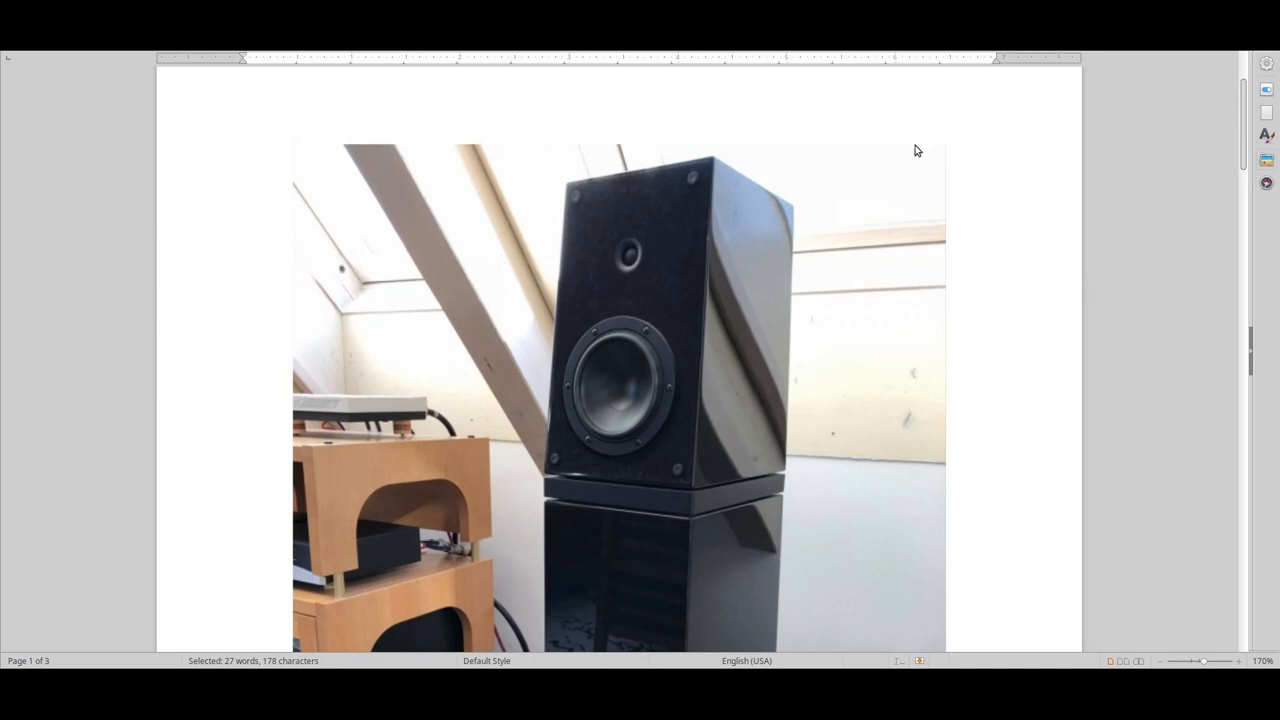
mouse_move(728, 274)
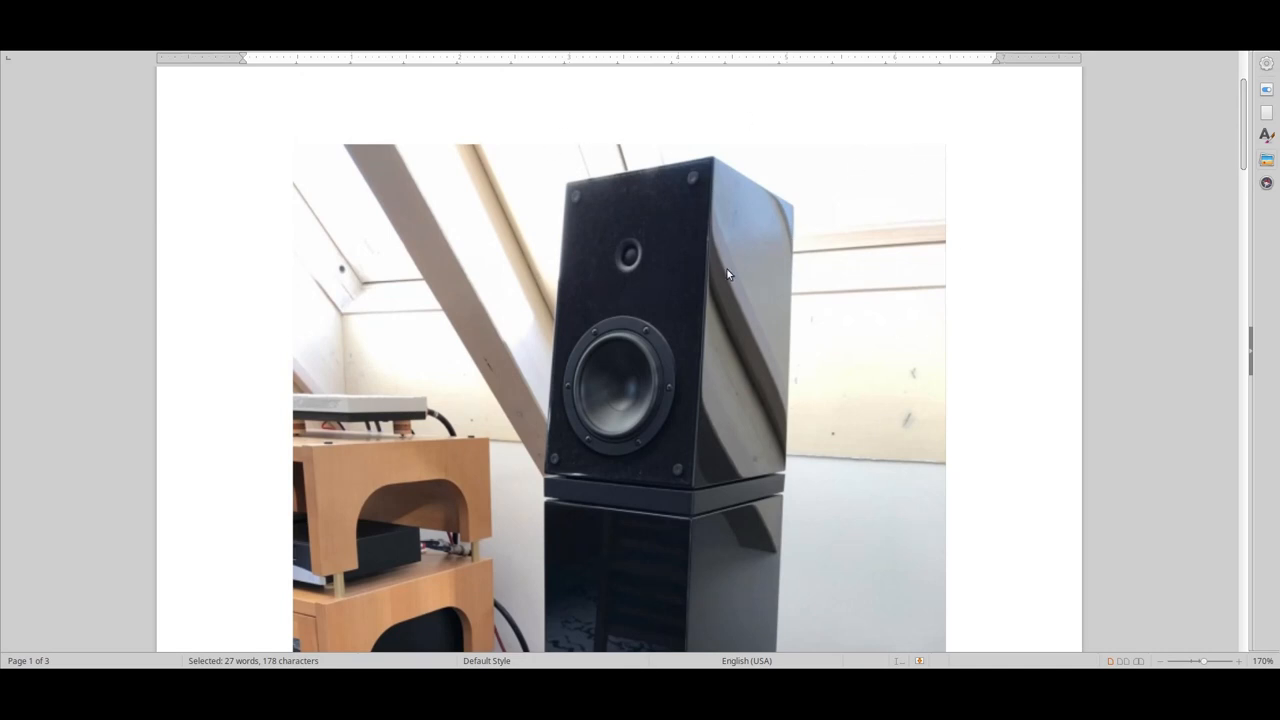
mouse_move(687, 169)
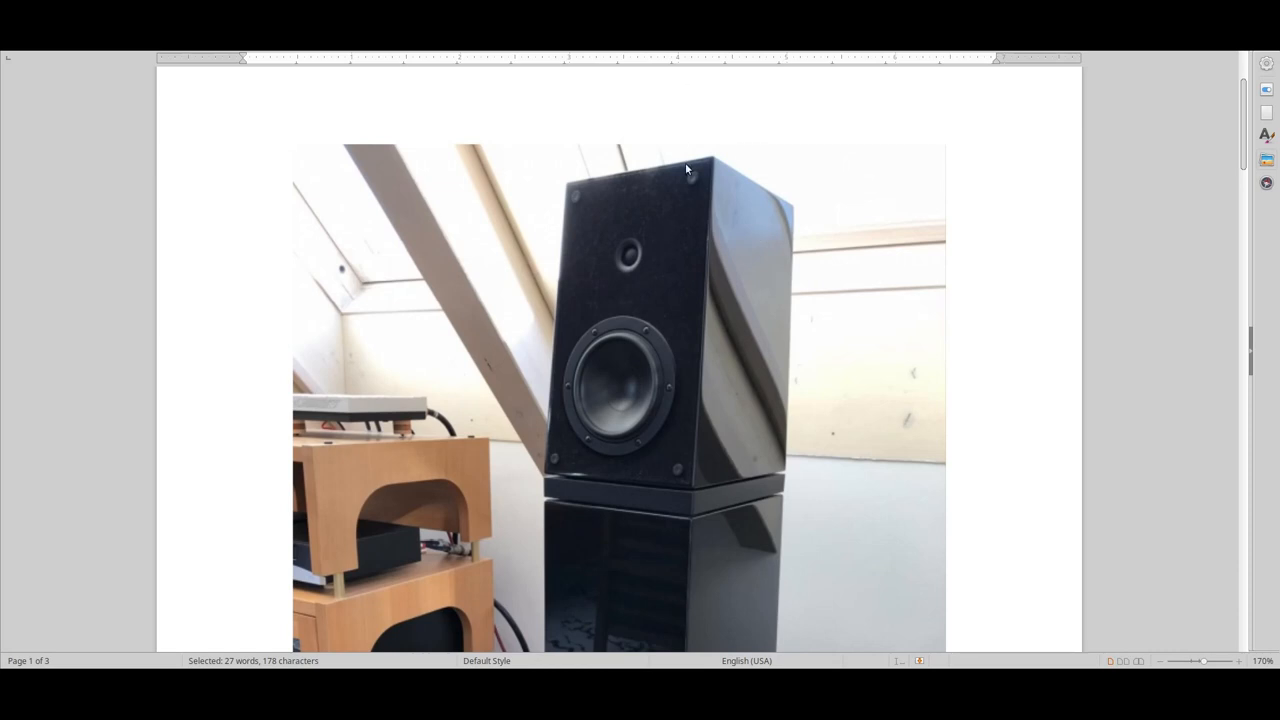
mouse_move(702, 131)
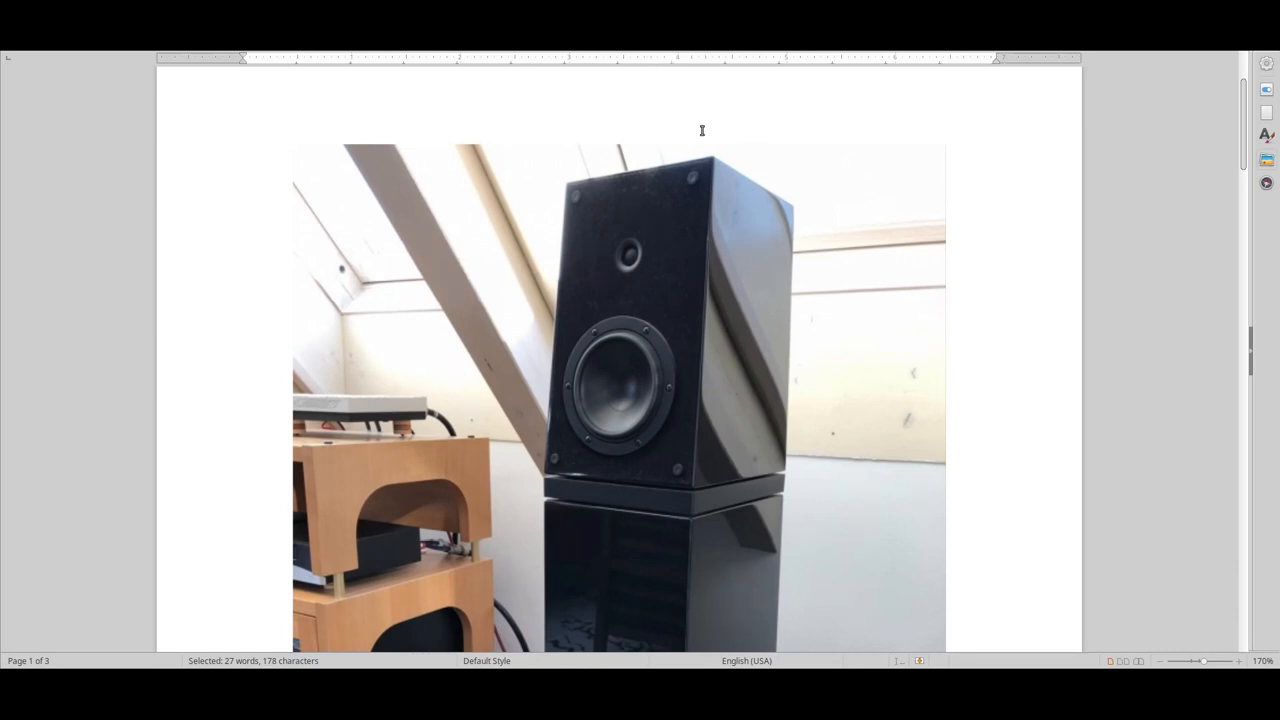
mouse_move(593, 124)
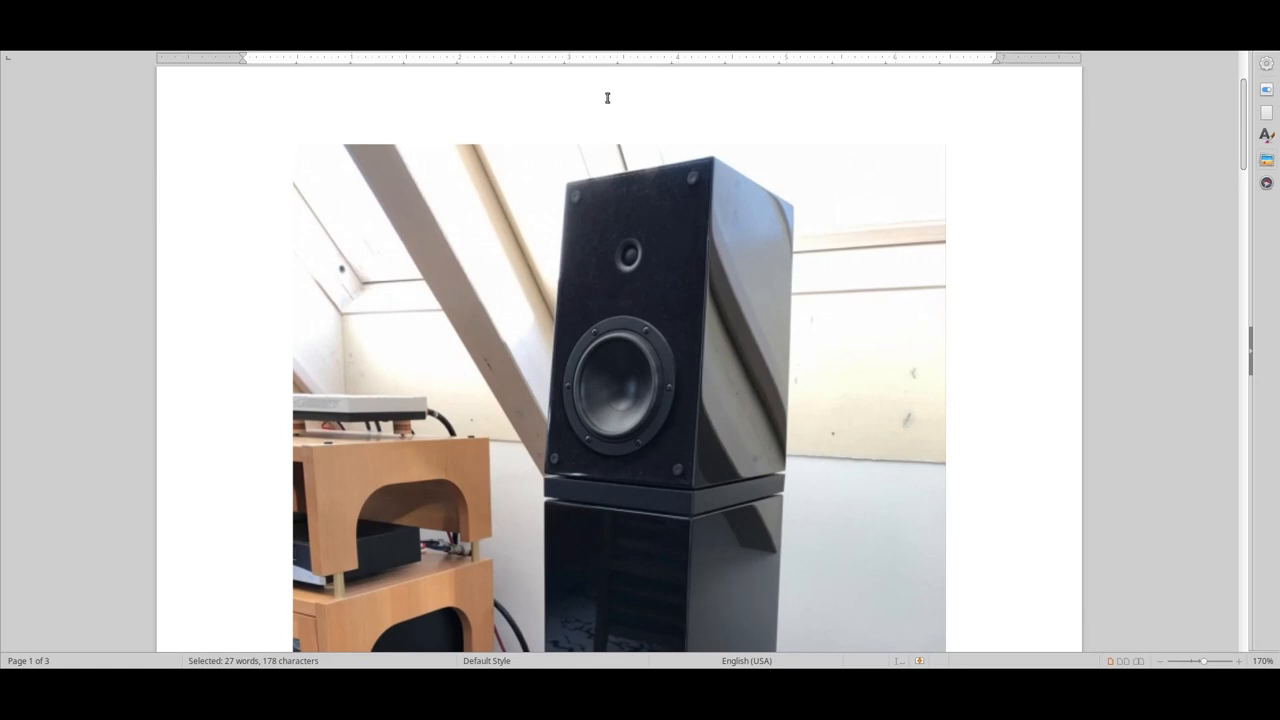
scroll(down, 3)
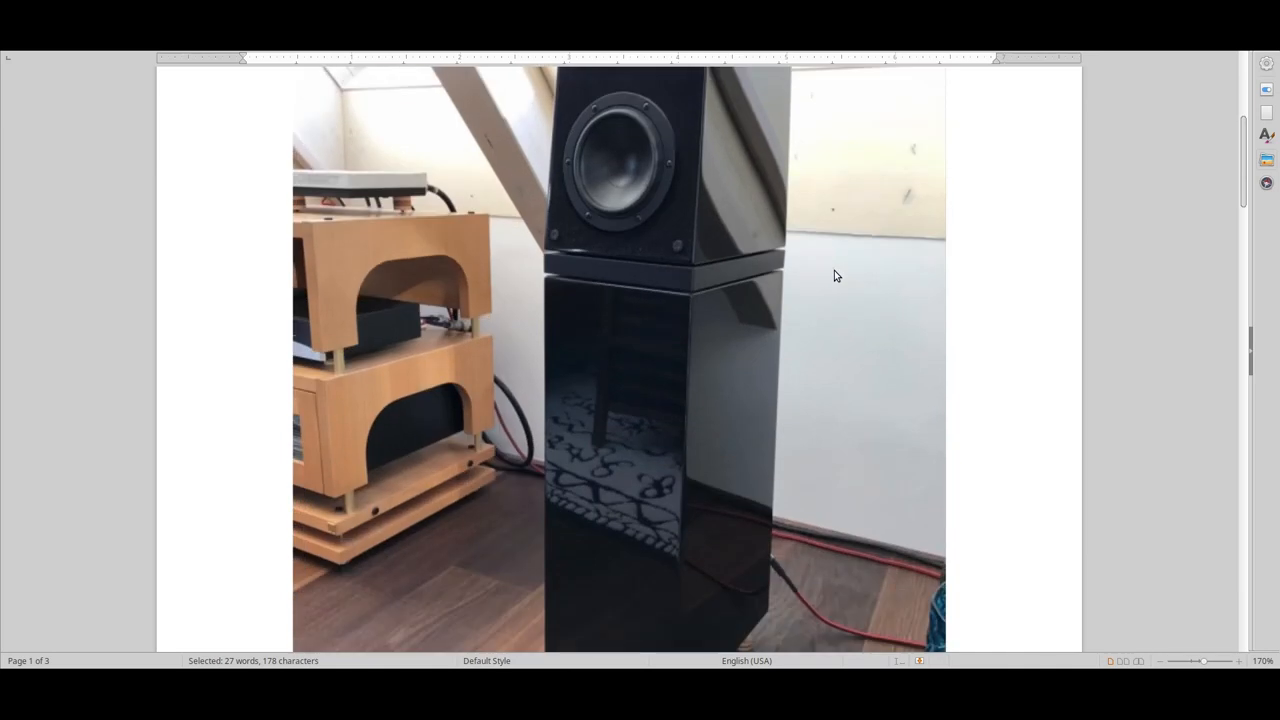
scroll(down, 3)
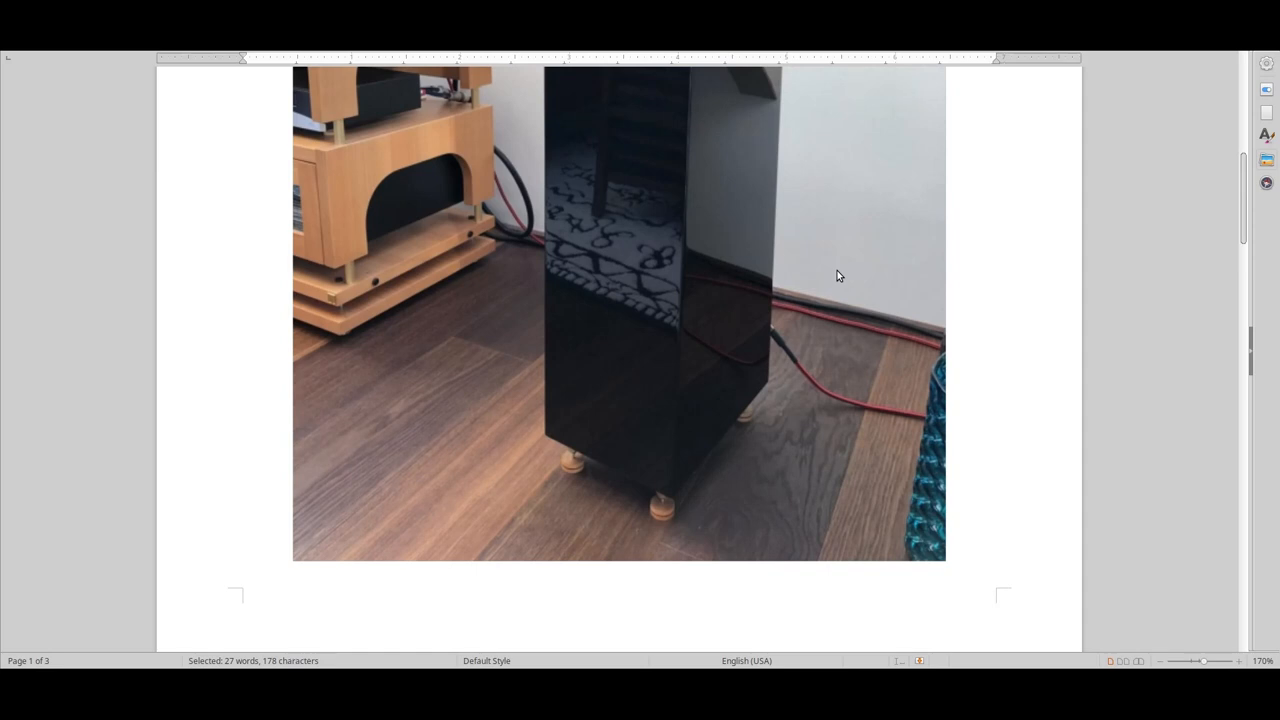
mouse_move(726, 344)
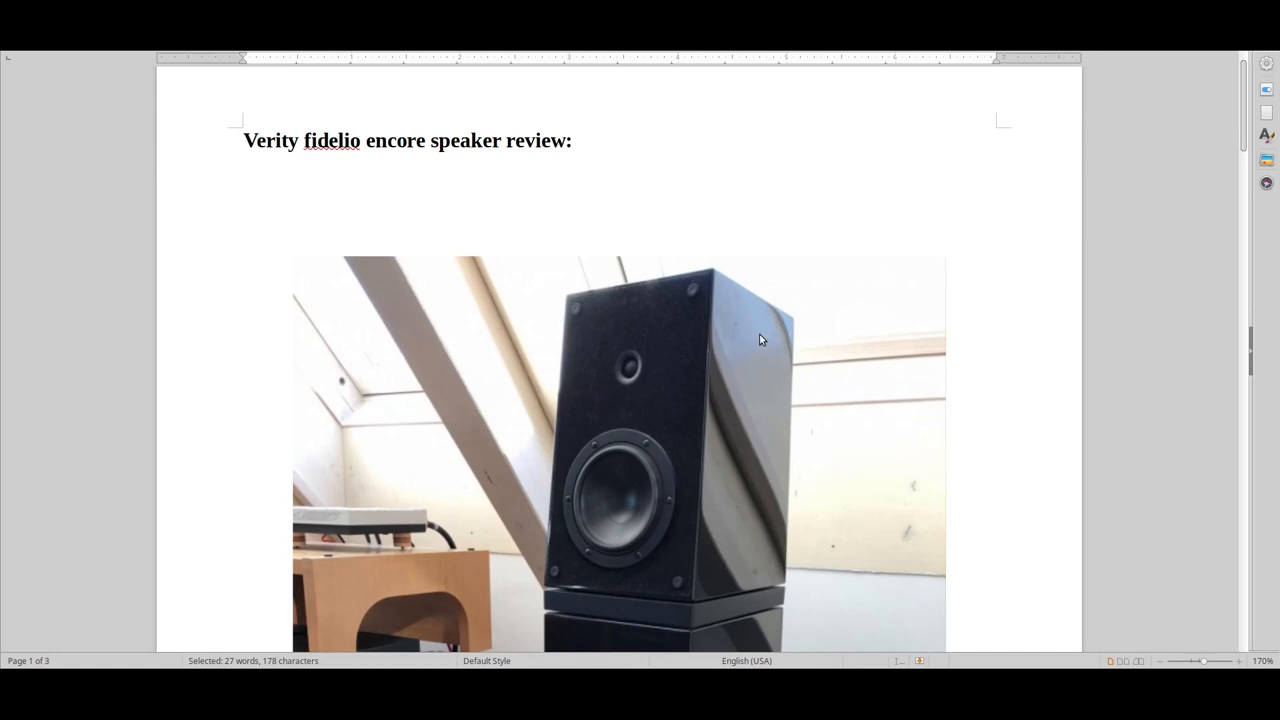
mouse_move(760, 320)
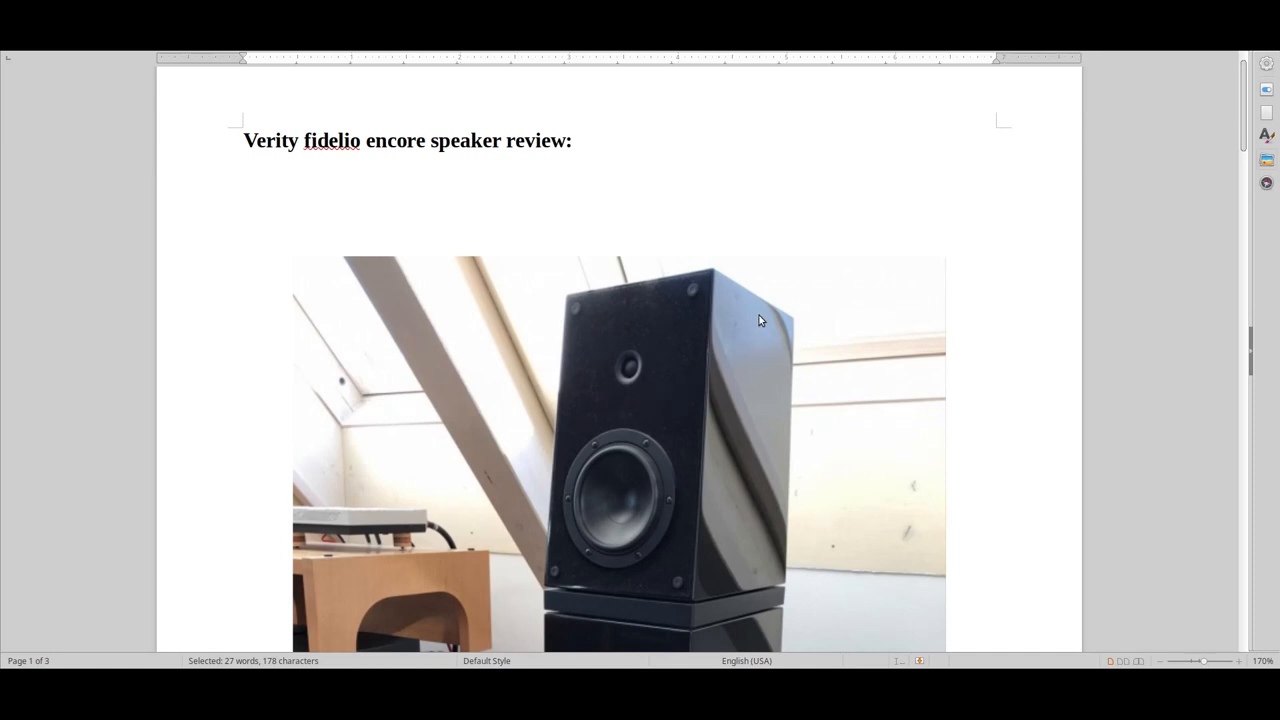